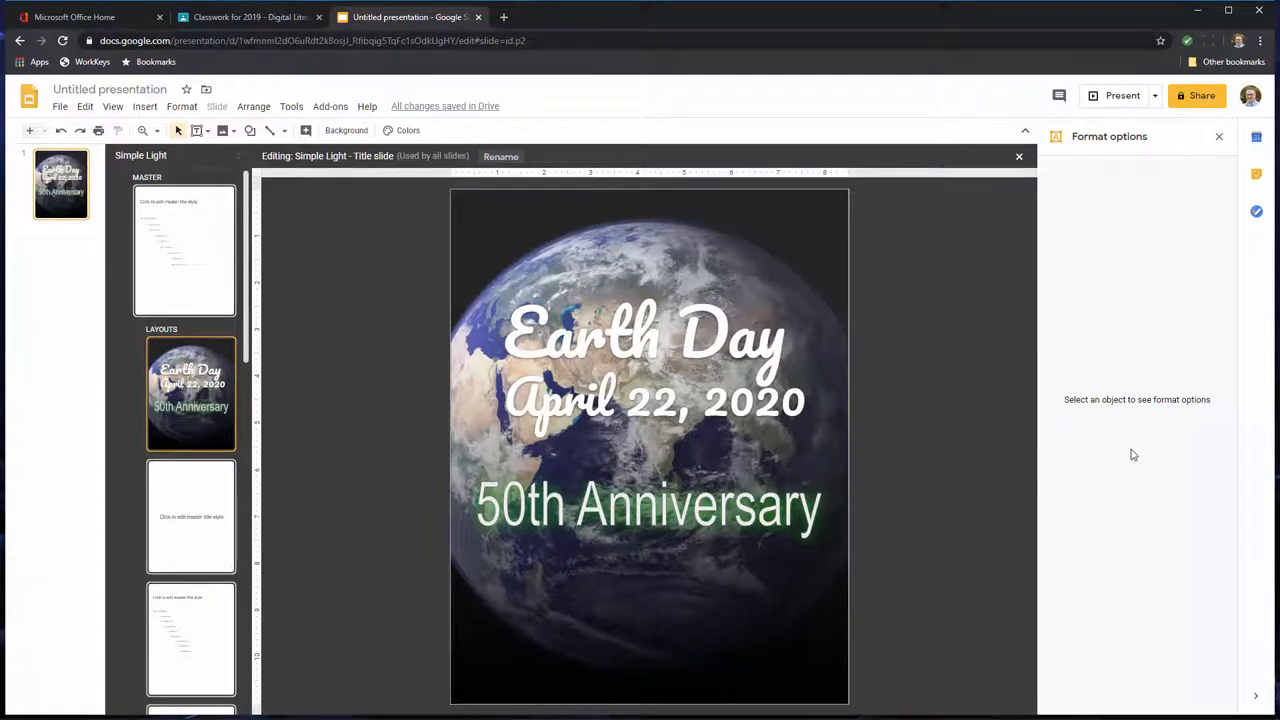
mouse_move(900, 487)
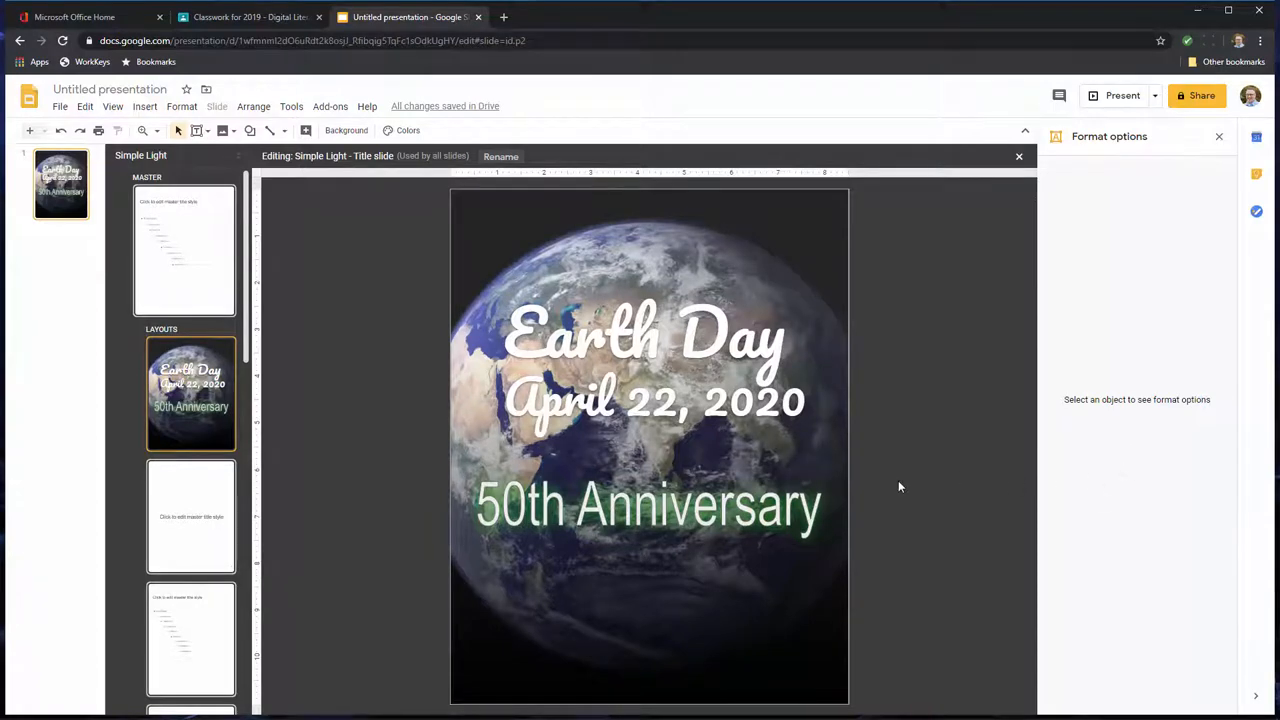
mouse_move(381, 306)
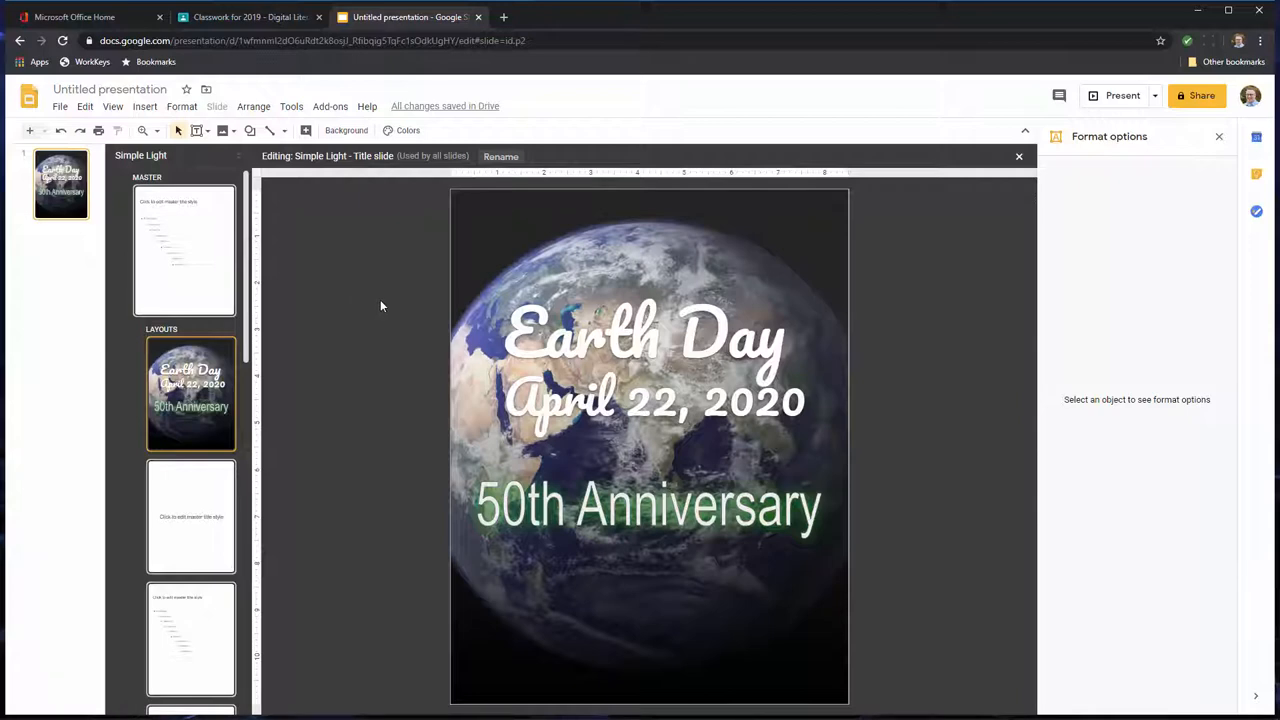
mouse_move(363, 312)
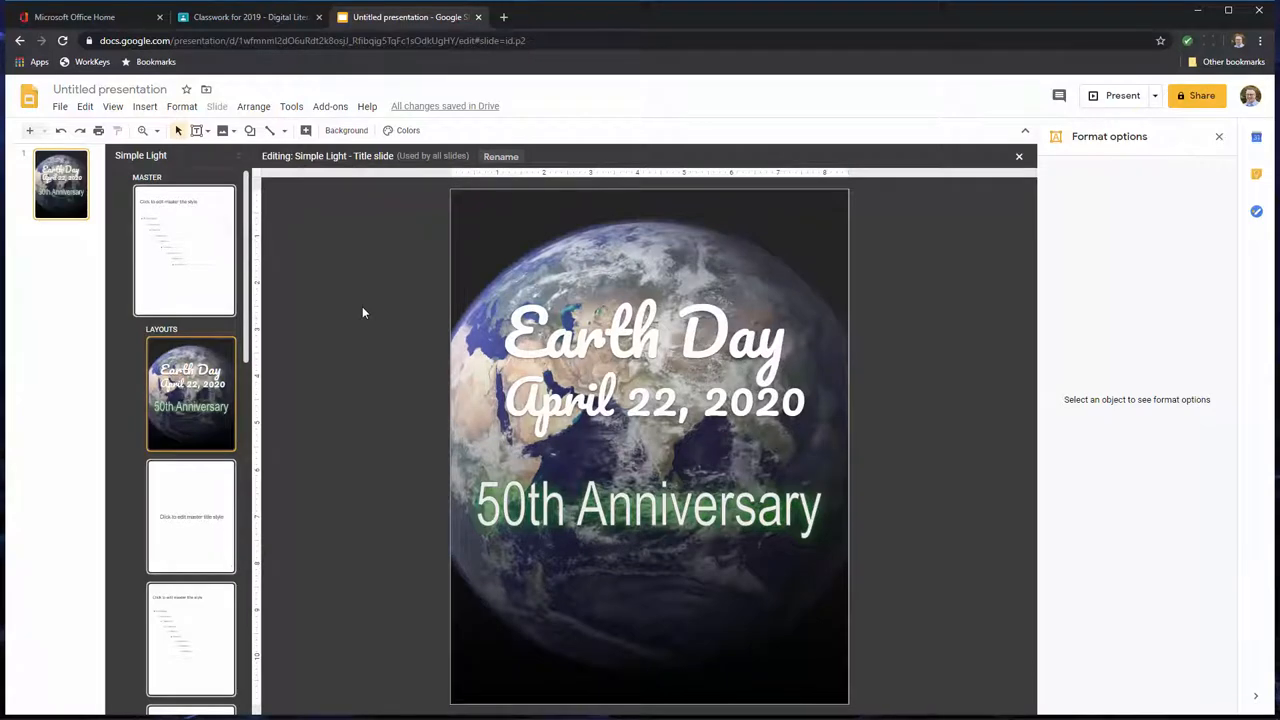
mouse_move(368, 314)
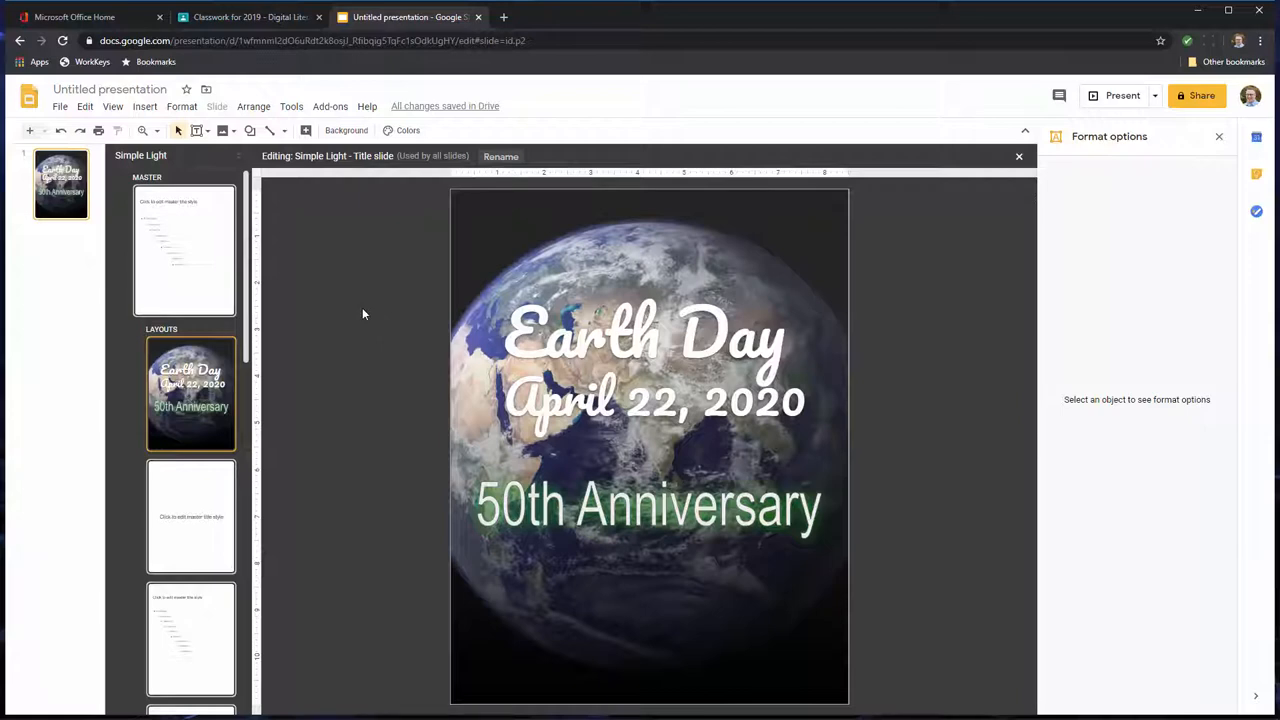
mouse_move(361, 327)
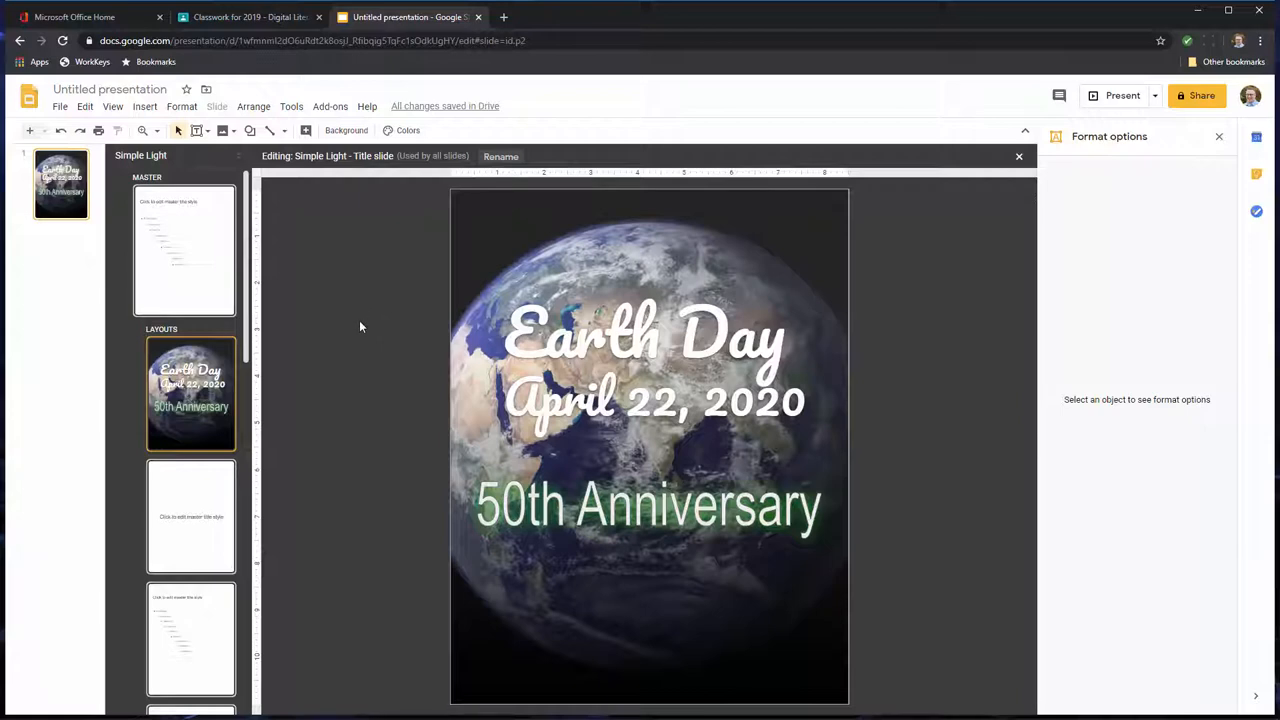
mouse_move(358, 331)
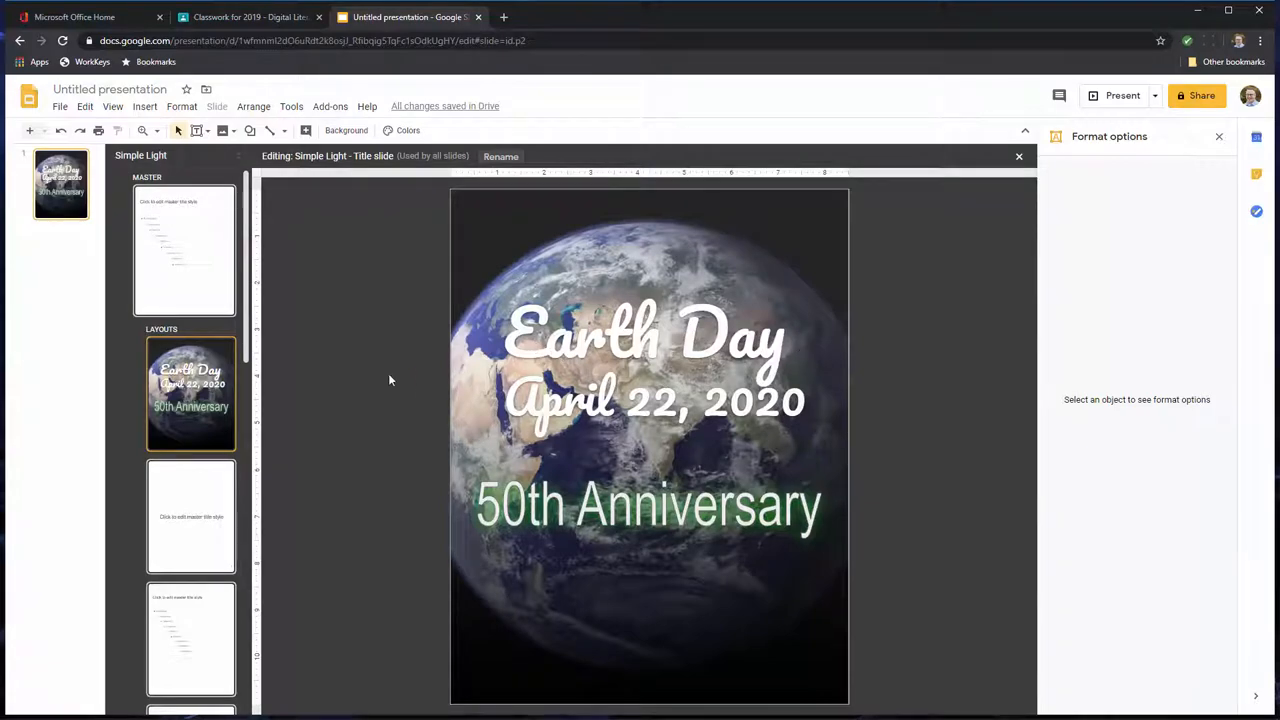
mouse_move(288, 295)
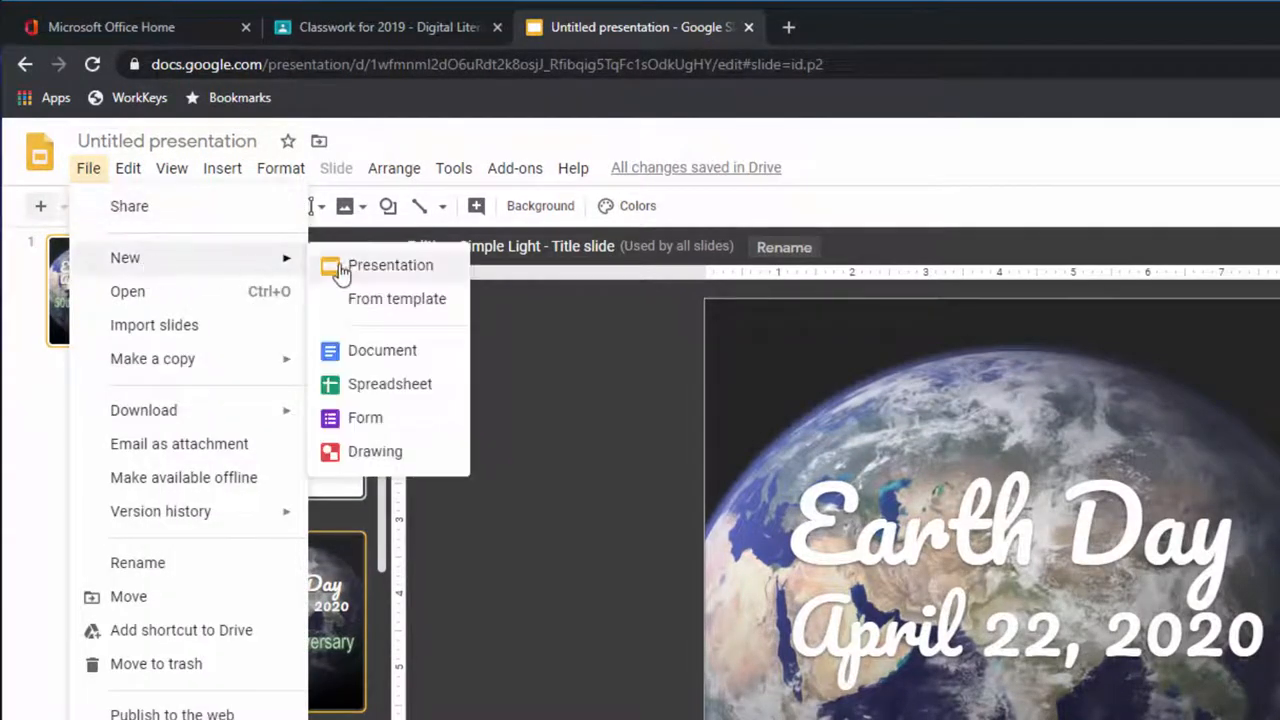
- Create a new blank Google Slides presentation in a separate tab
click(390, 265)
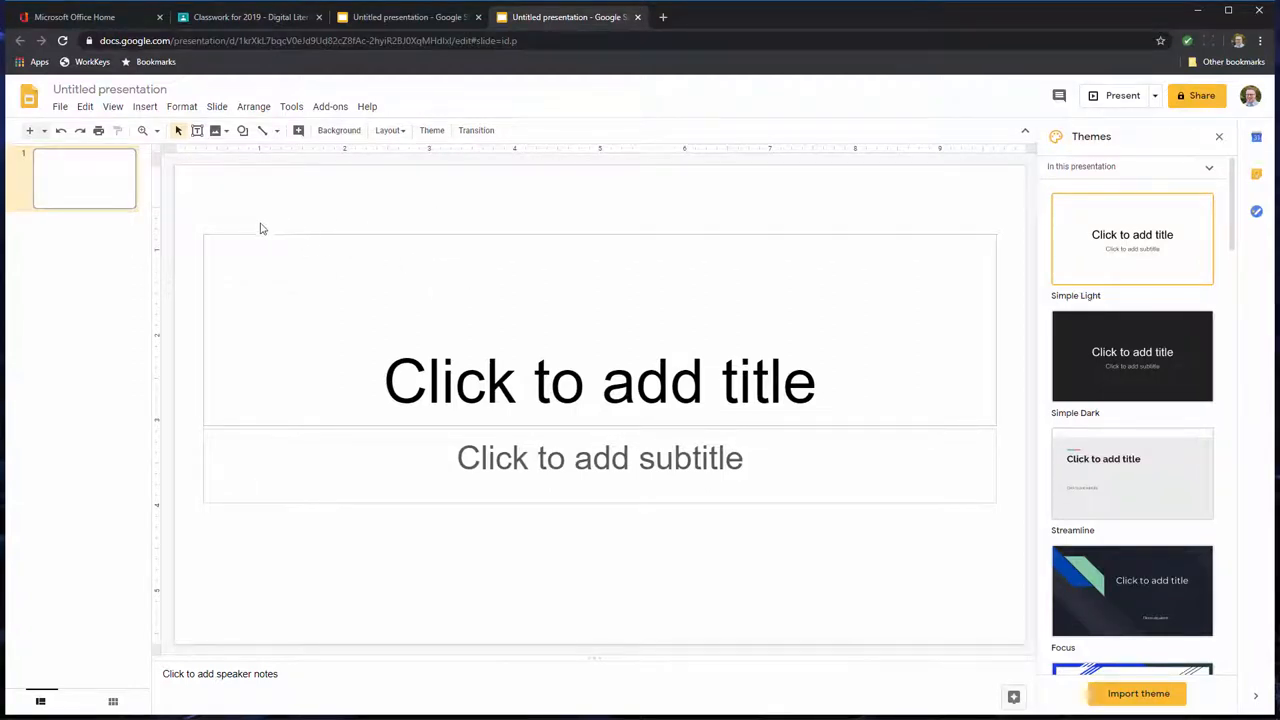
mouse_move(243, 215)
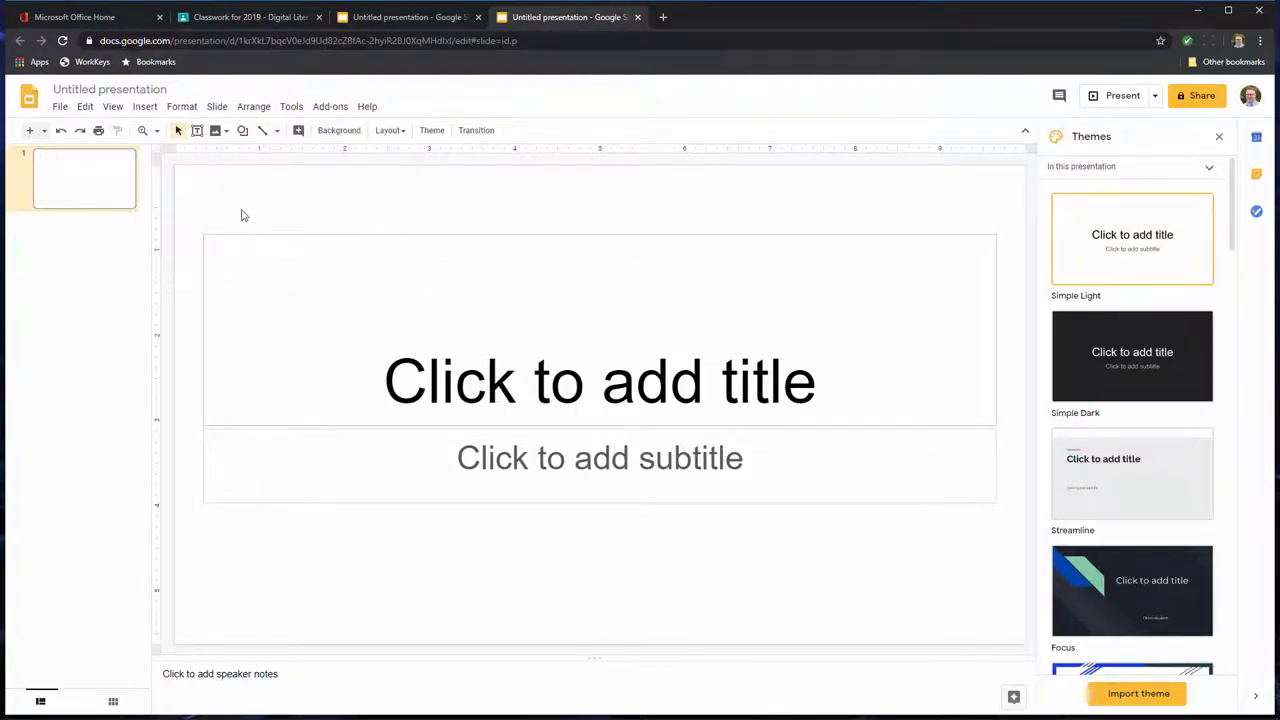
mouse_move(215, 218)
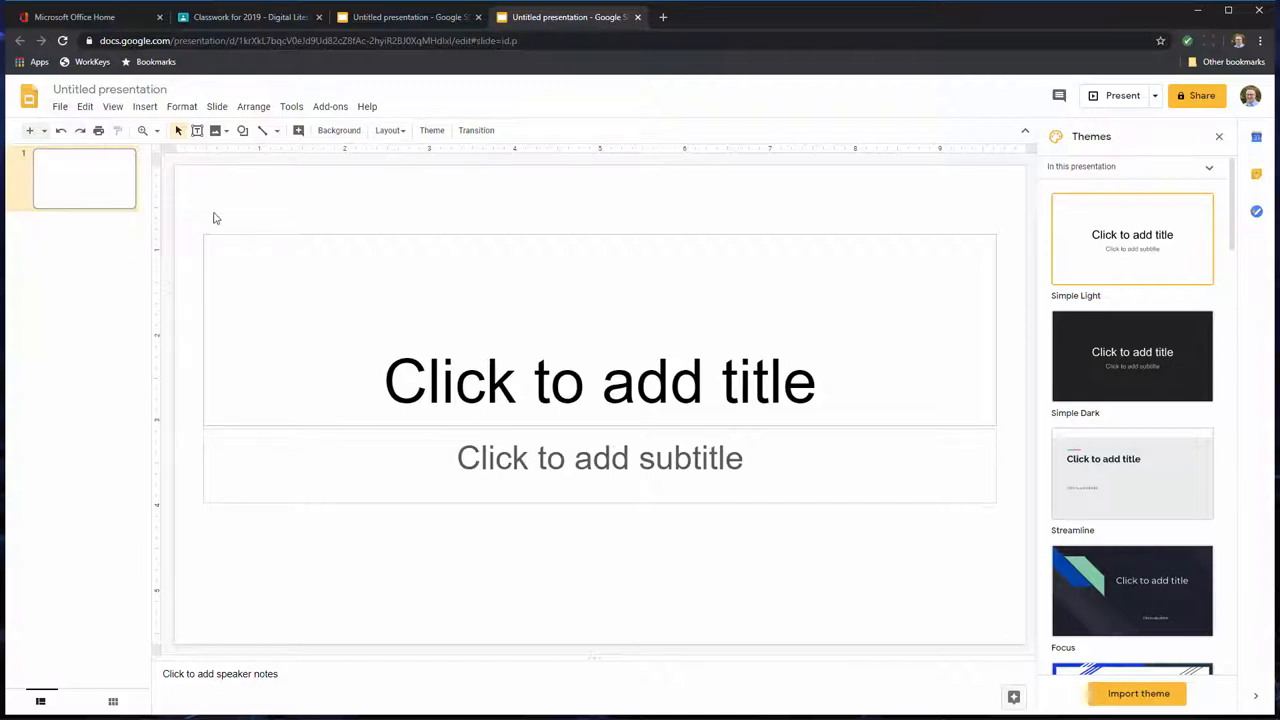
mouse_move(353, 273)
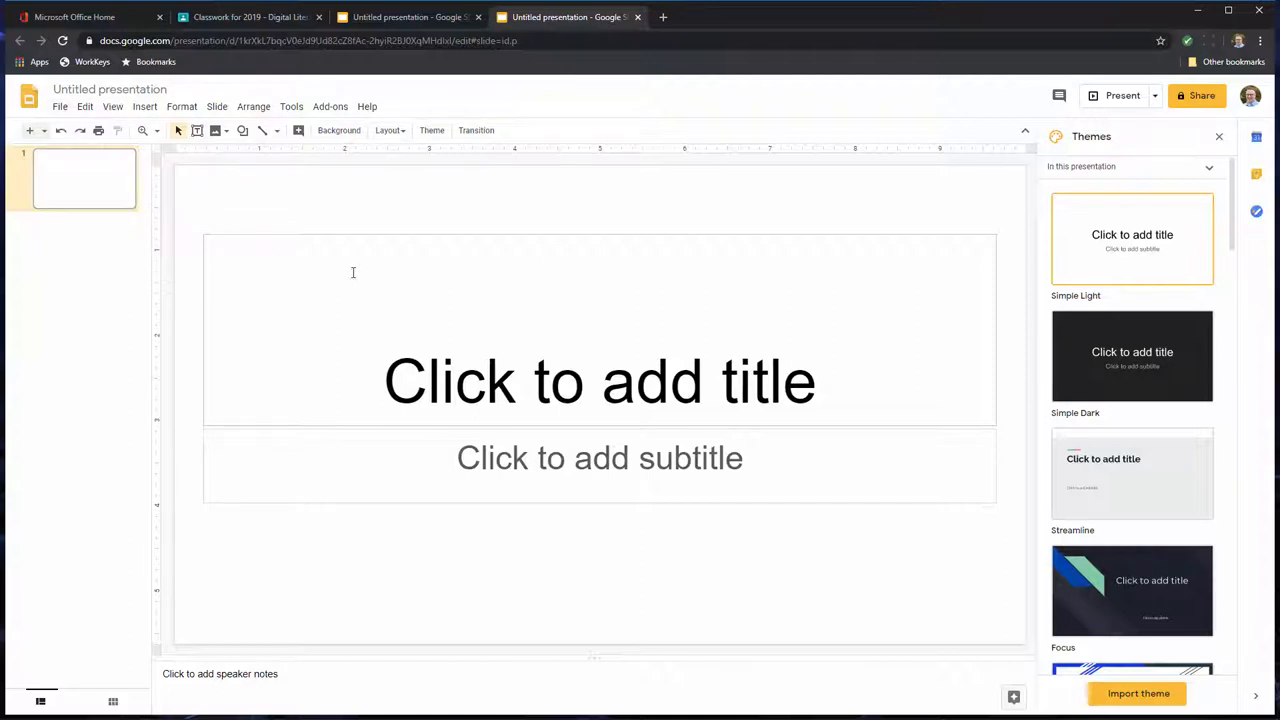
mouse_move(89, 294)
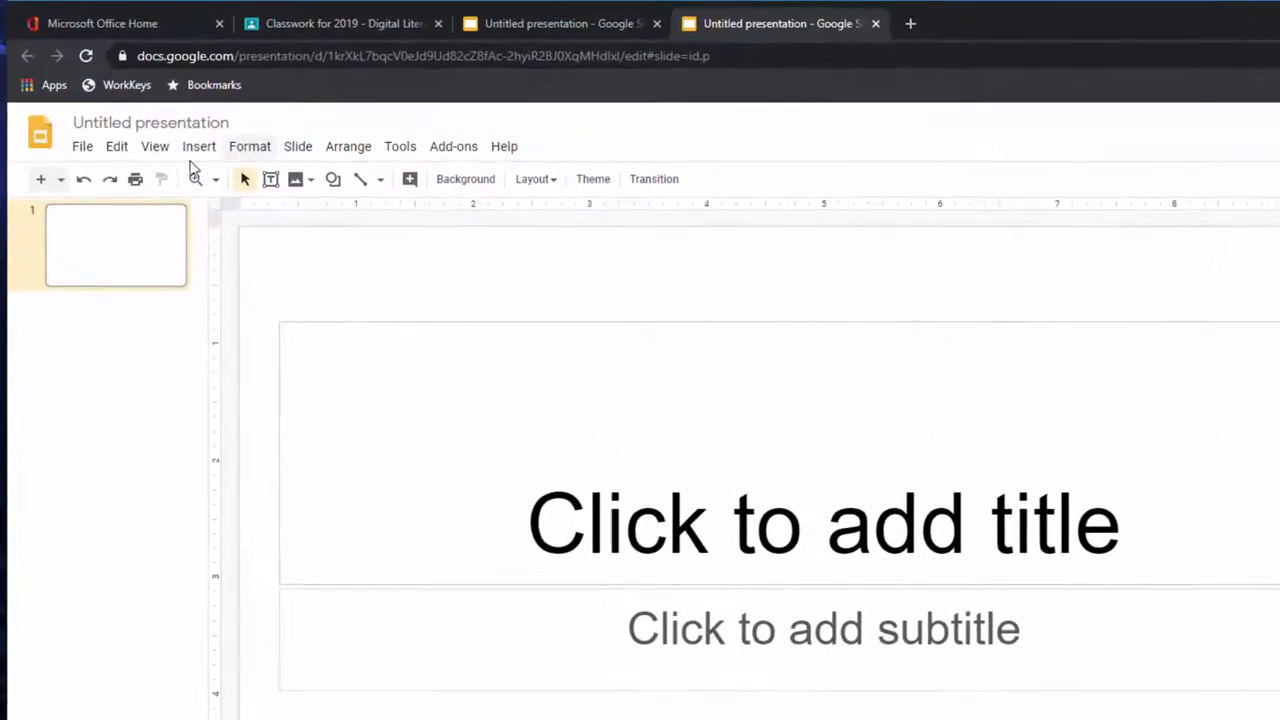
- Choose a Custom slide size in Page setup instead of a preset
click(117, 146)
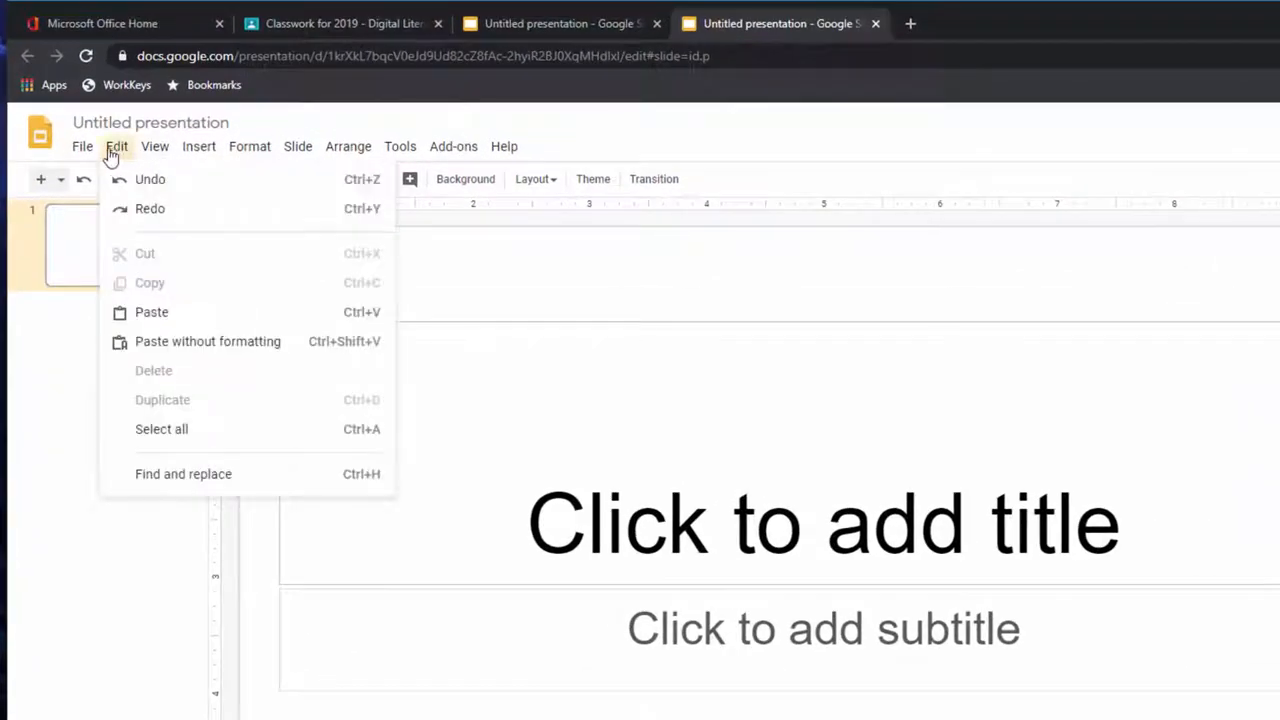
click(82, 146)
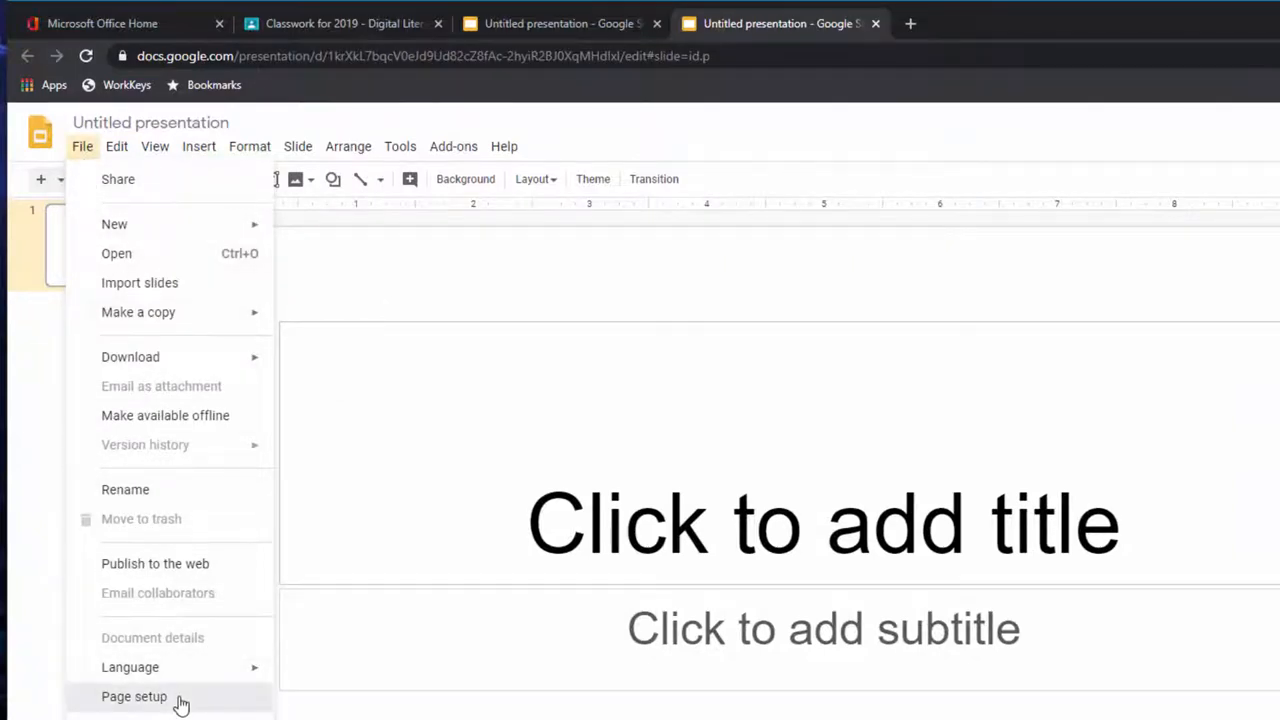
click(134, 696)
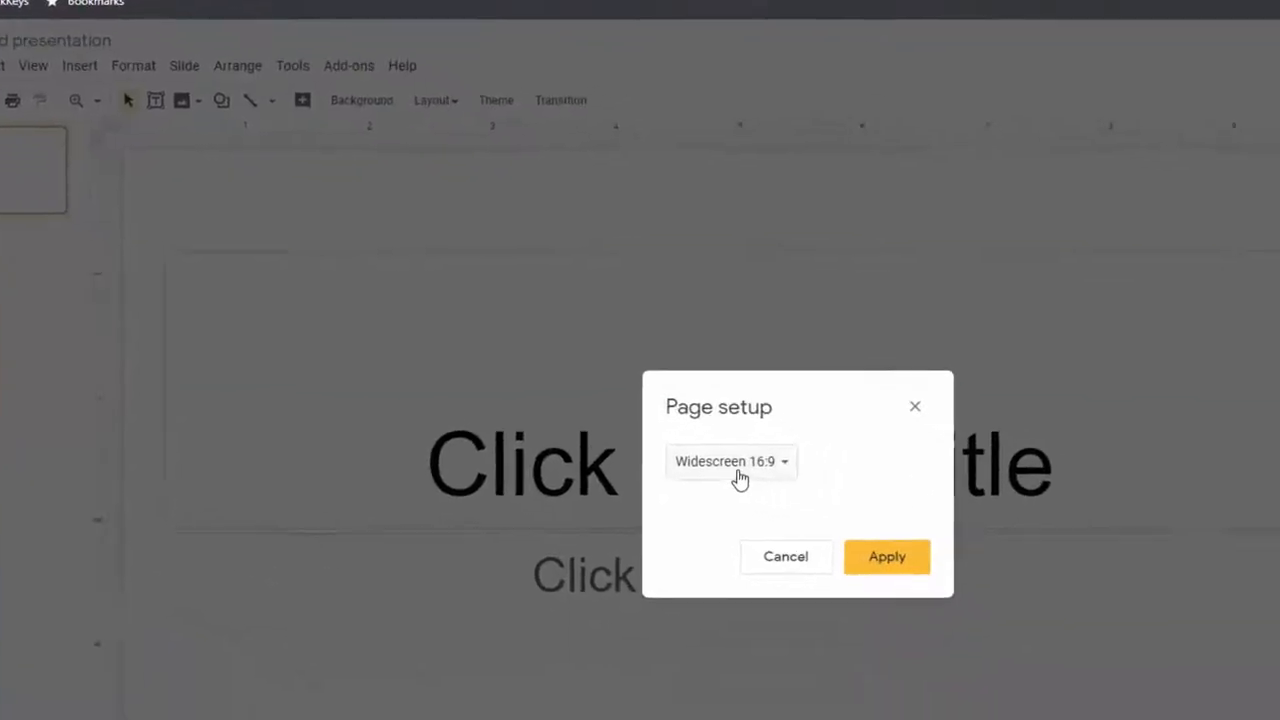
click(730, 461)
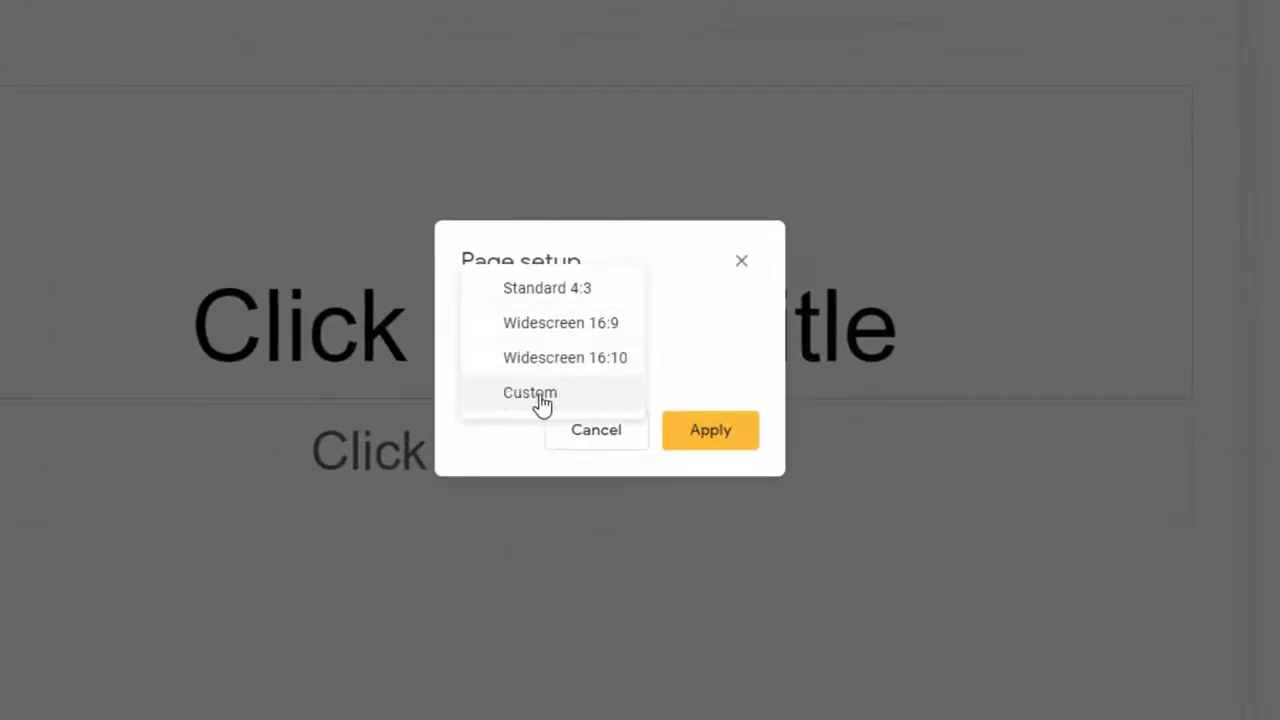
click(530, 392)
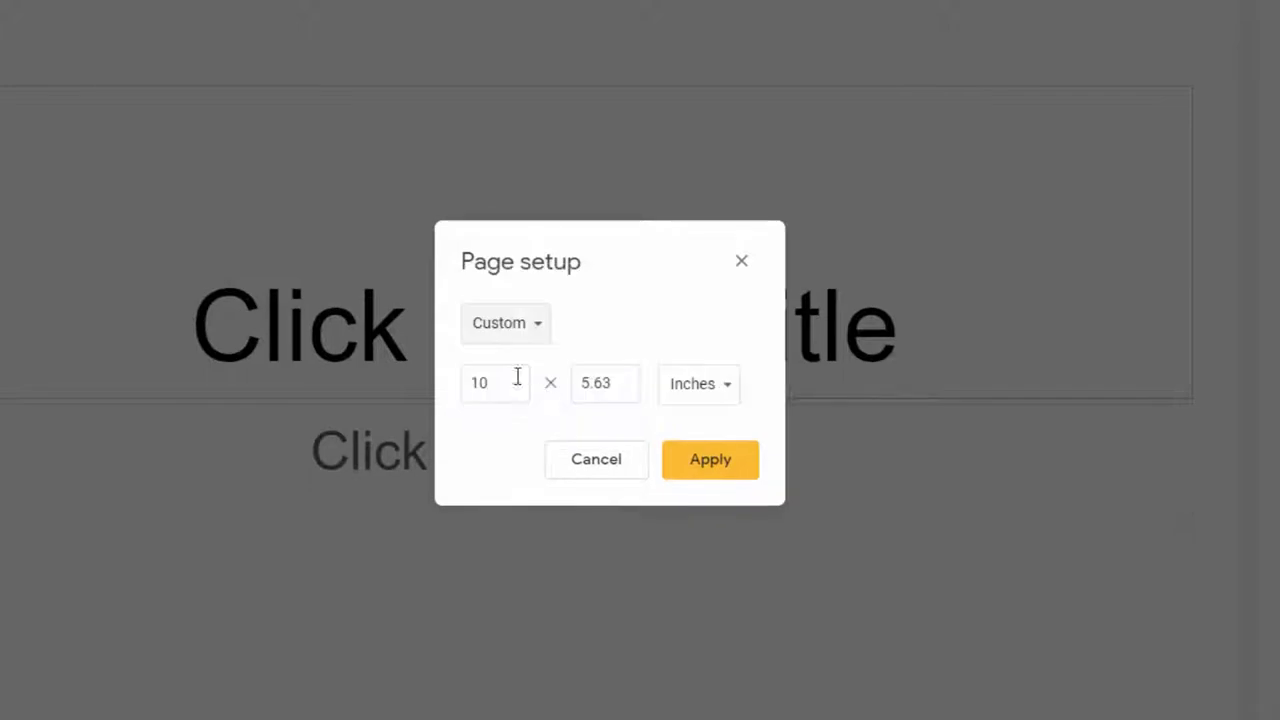
- Set the slide size to 8.5 × 11 inches portrait and apply it
click(495, 383)
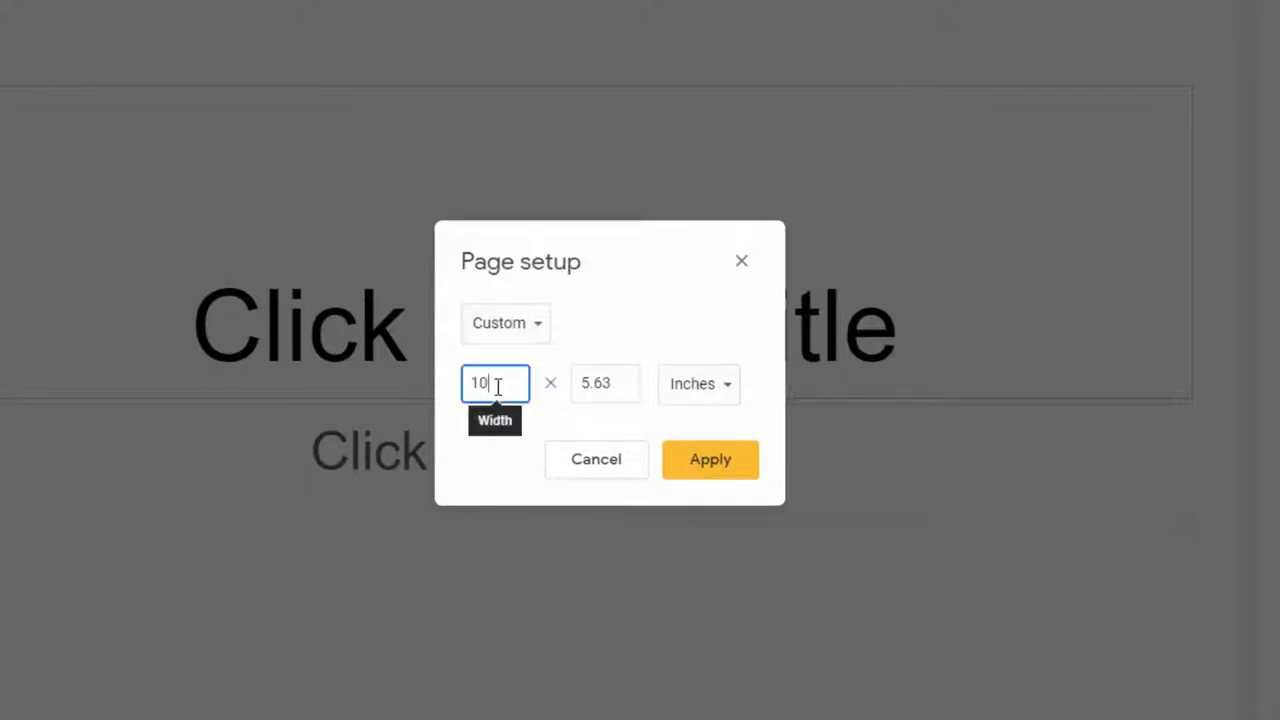
text(8.)
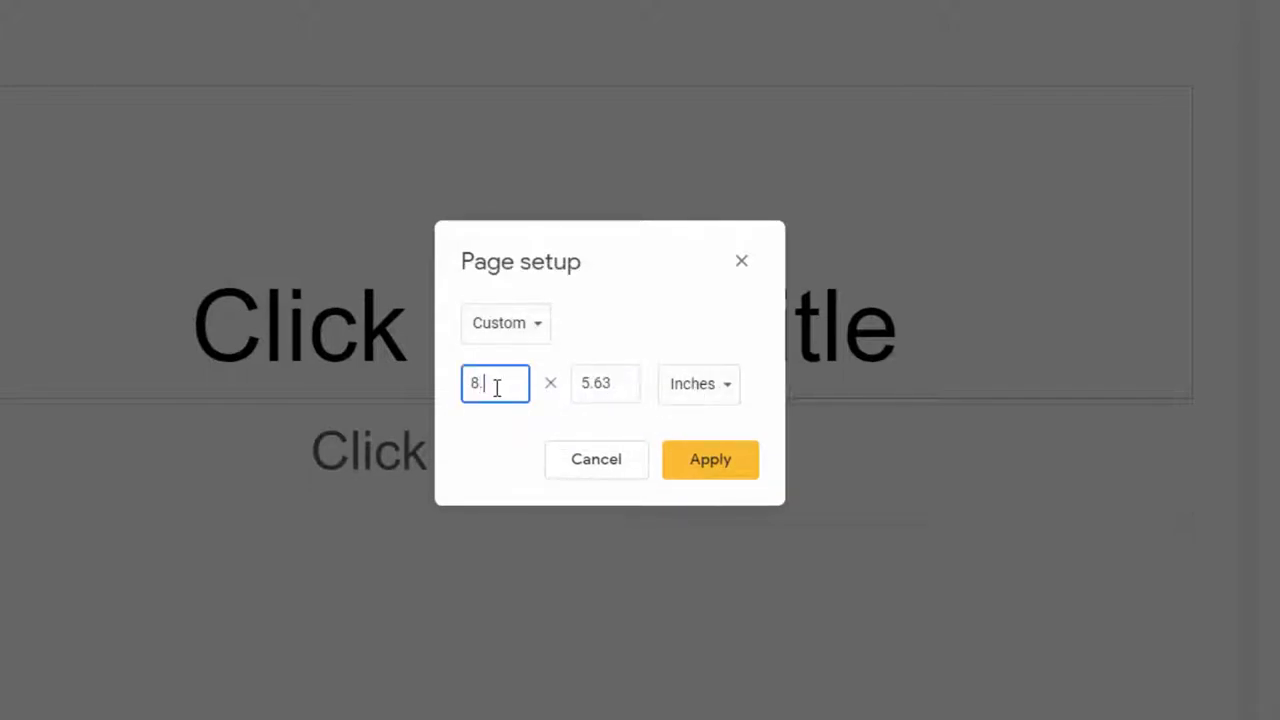
click(605, 383)
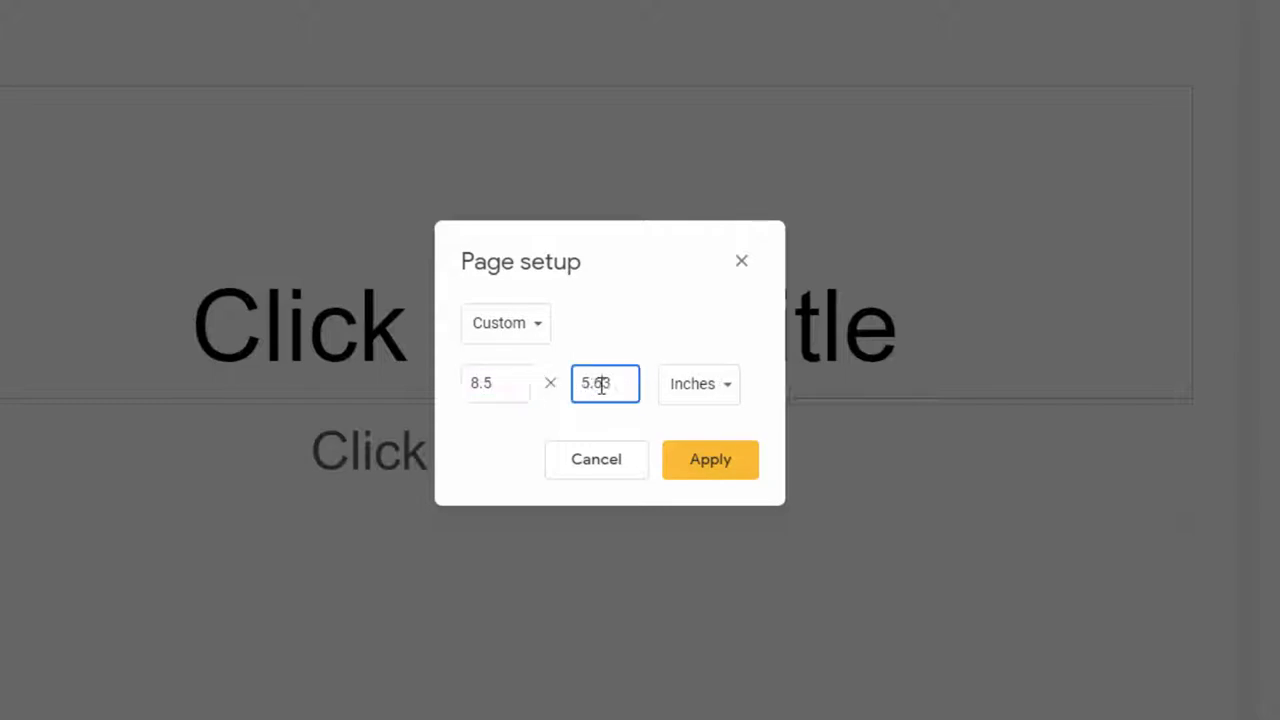
text(11)
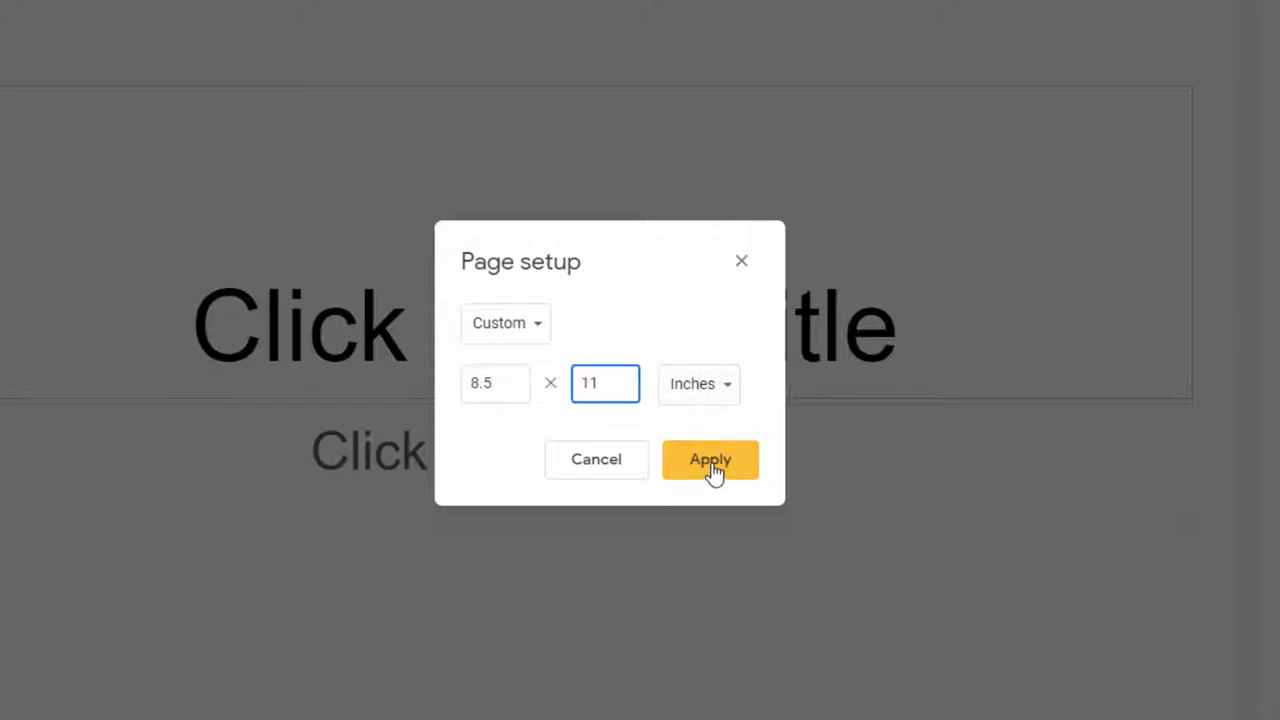
click(710, 459)
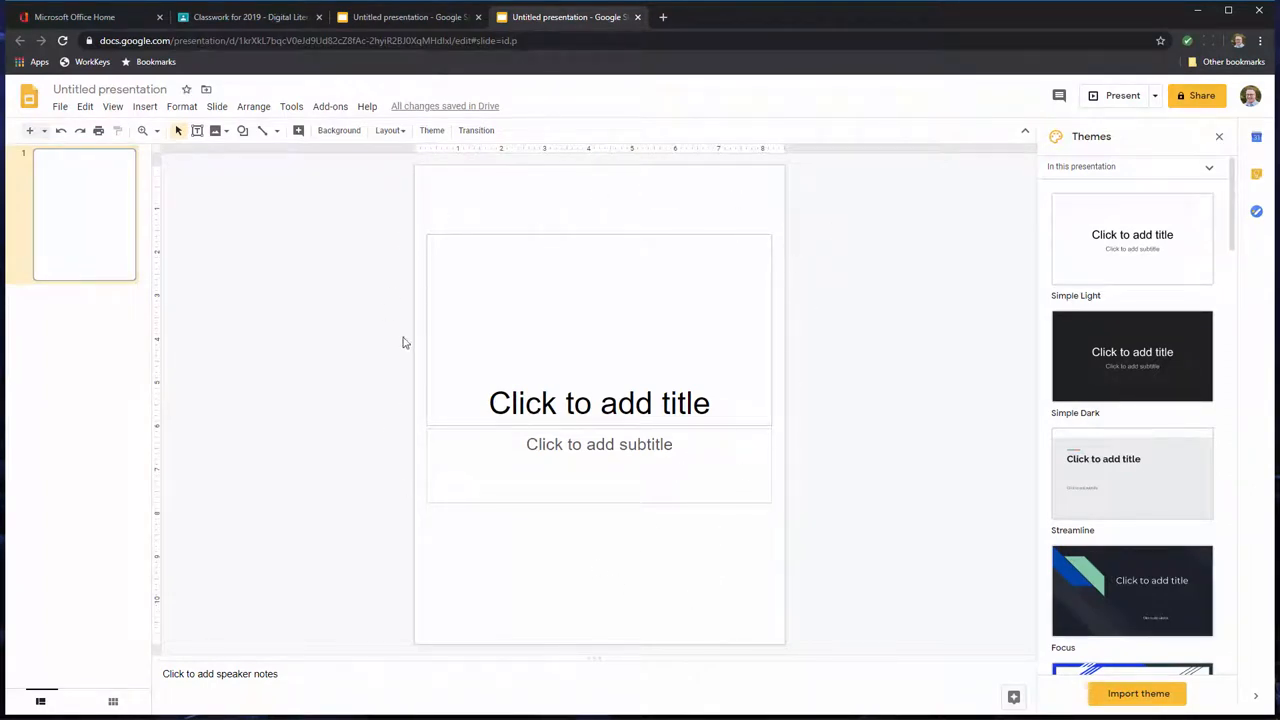
mouse_move(322, 399)
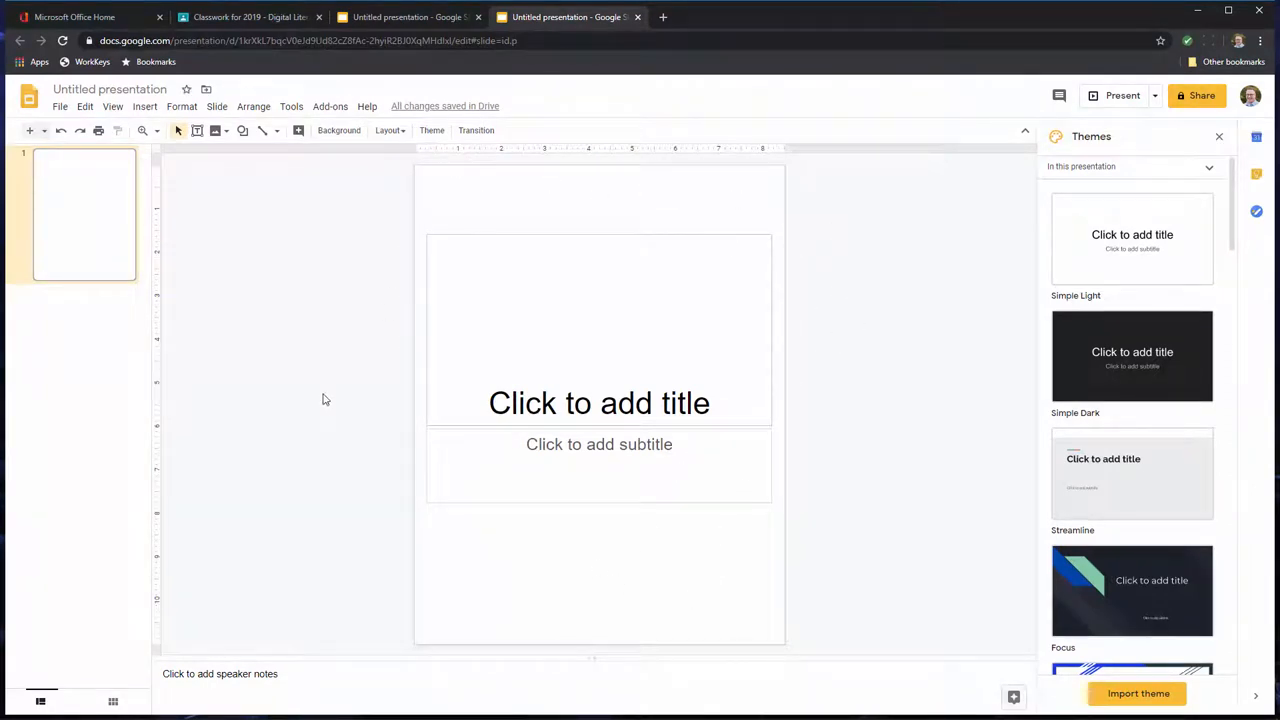
mouse_move(589, 202)
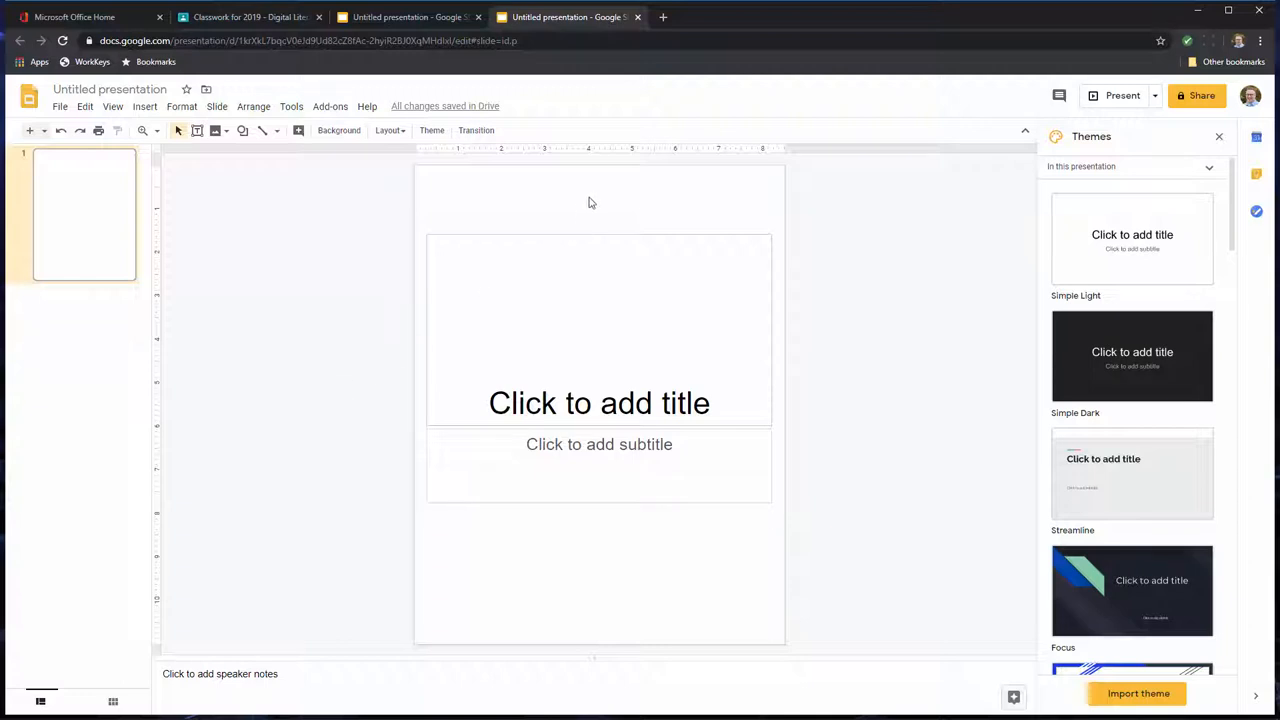
mouse_move(573, 218)
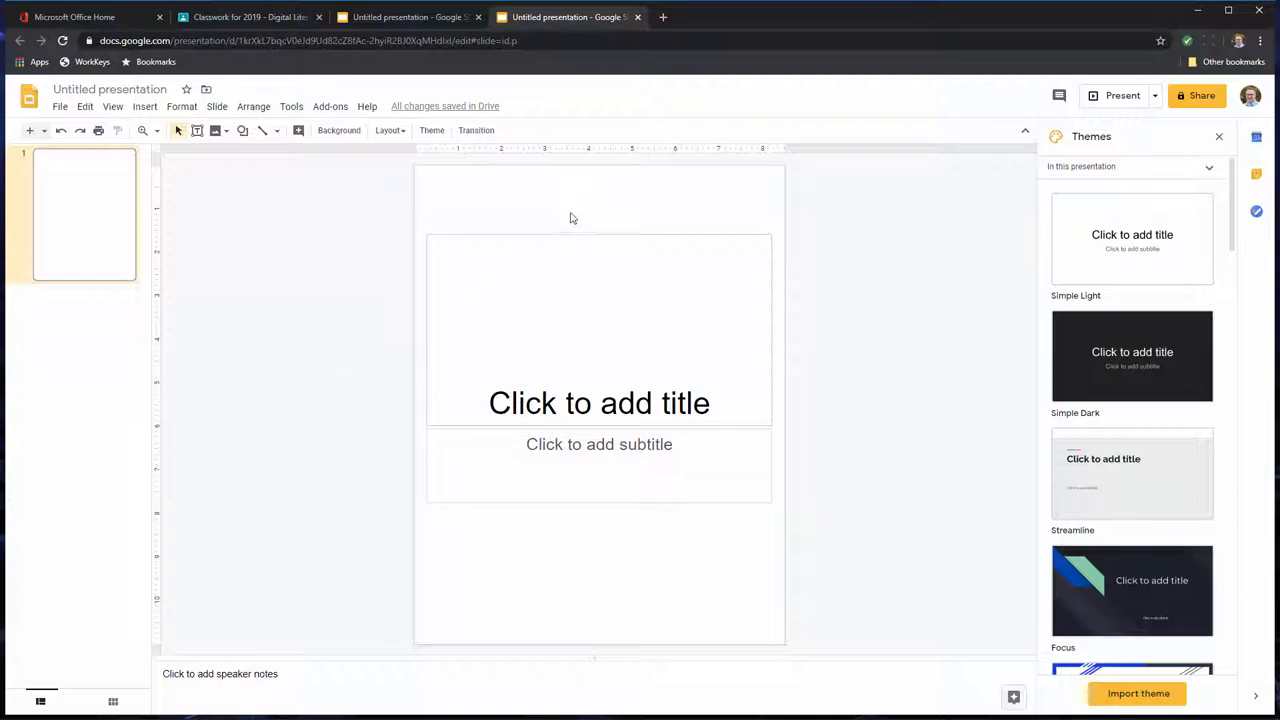
mouse_move(255, 245)
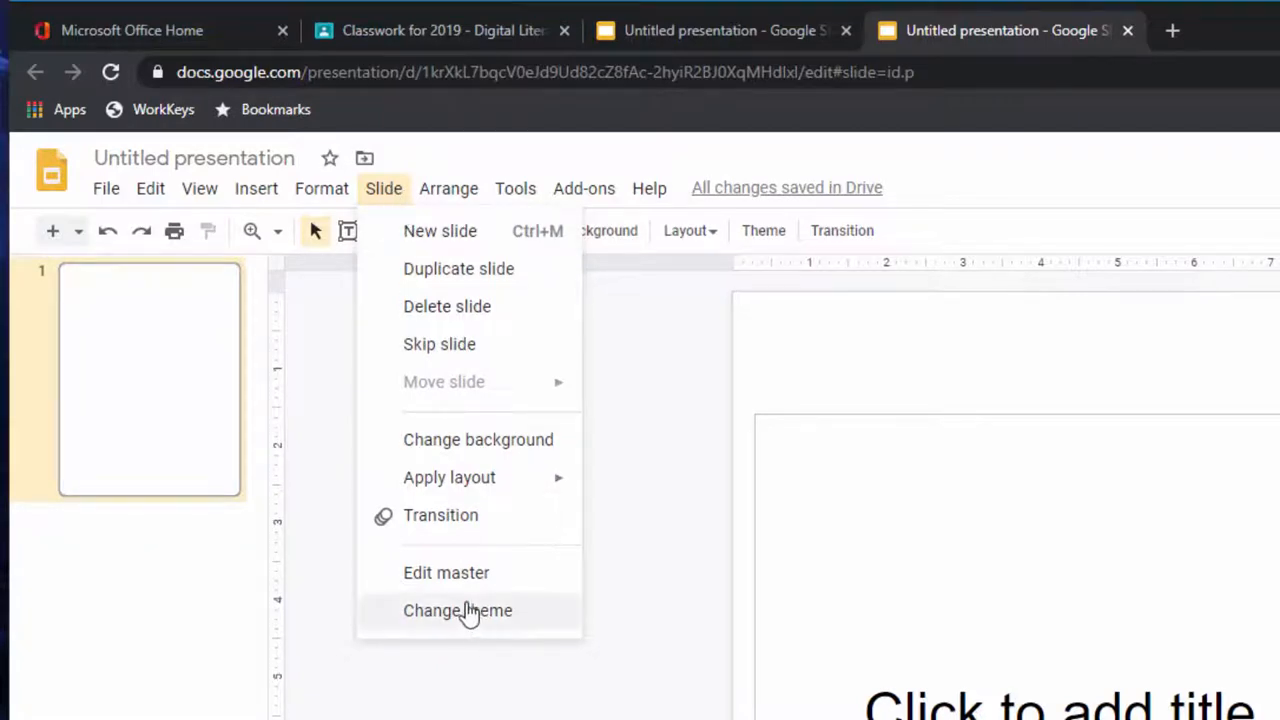
mouse_move(460, 580)
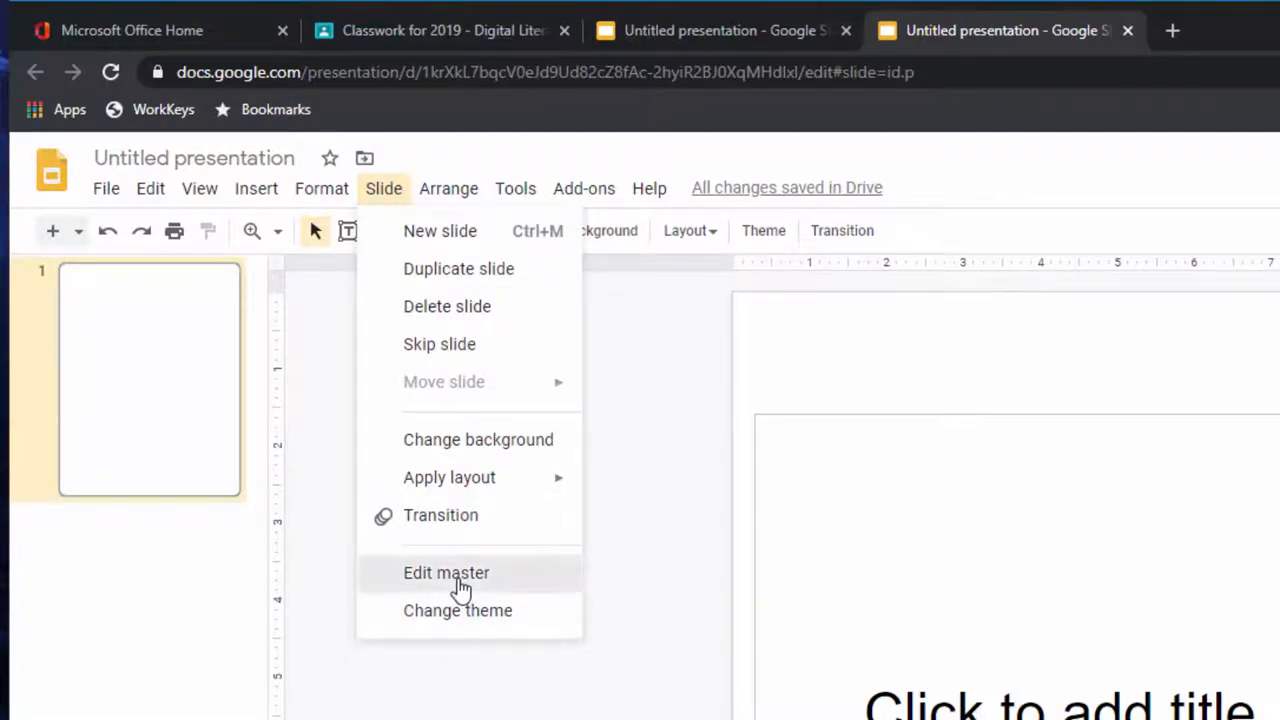
- In the master editor, delete the title and subtitle placeholders from the title slide layout
click(446, 572)
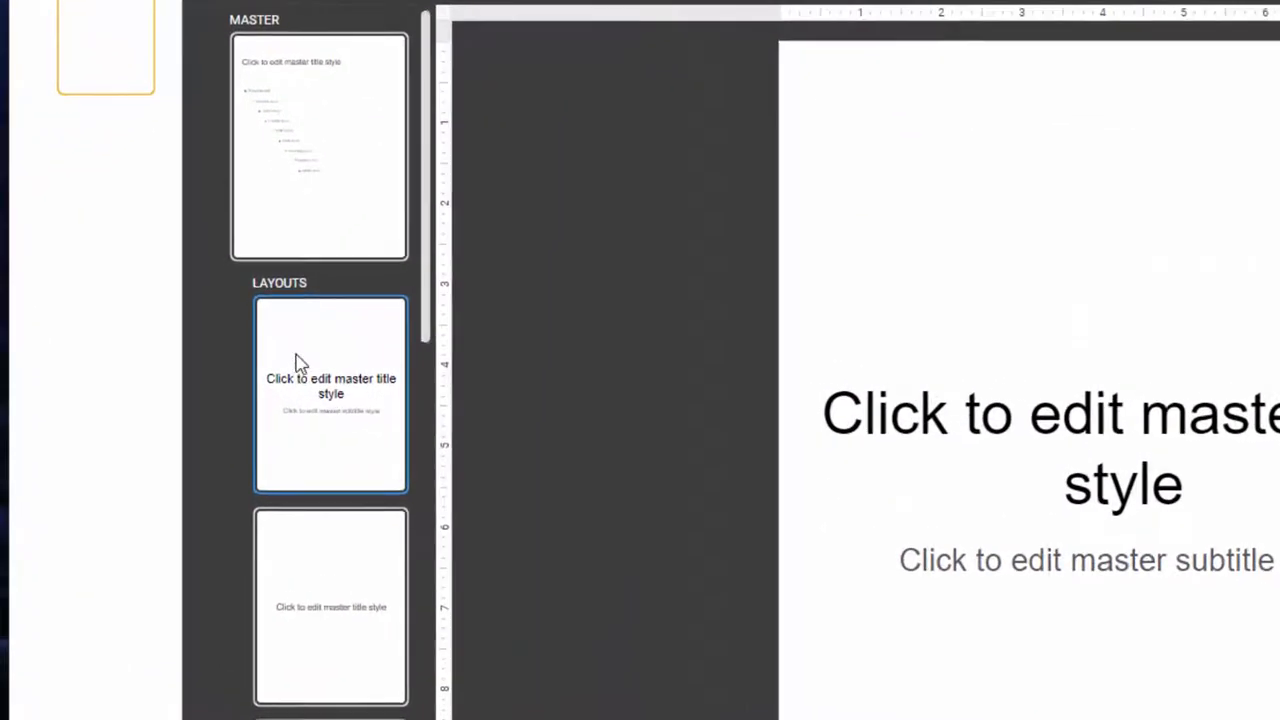
mouse_move(348, 400)
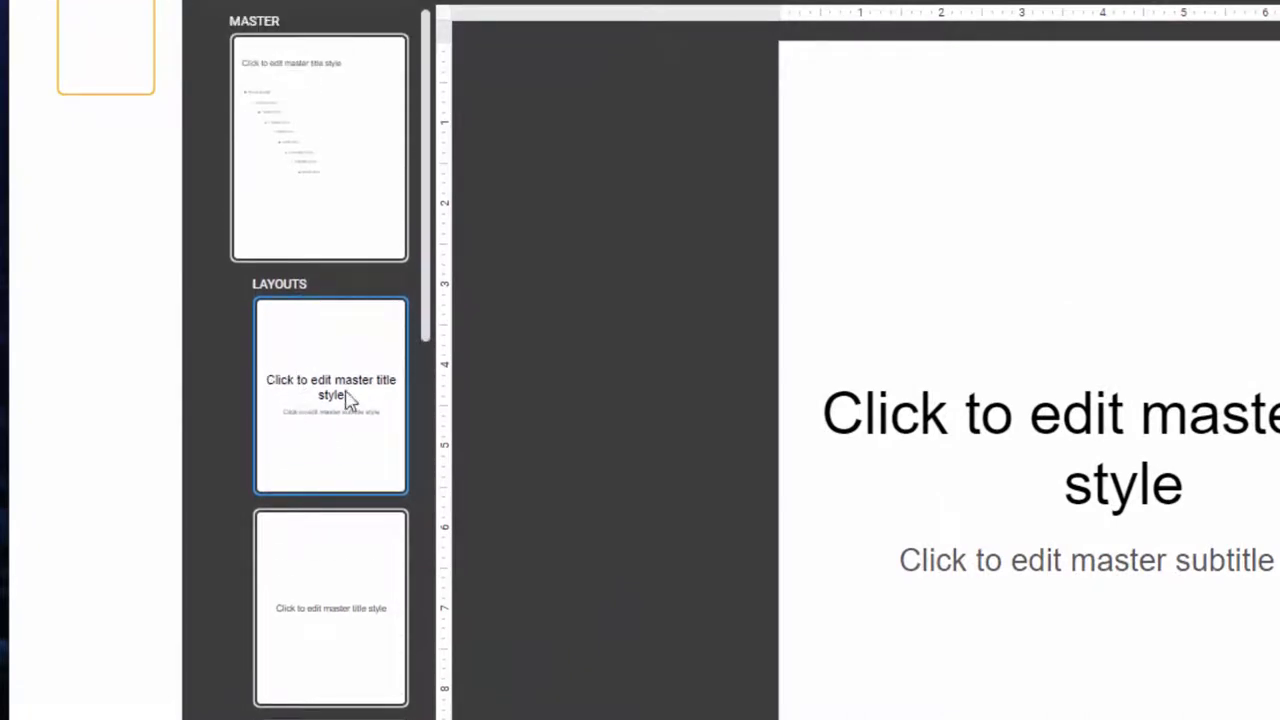
mouse_move(335, 393)
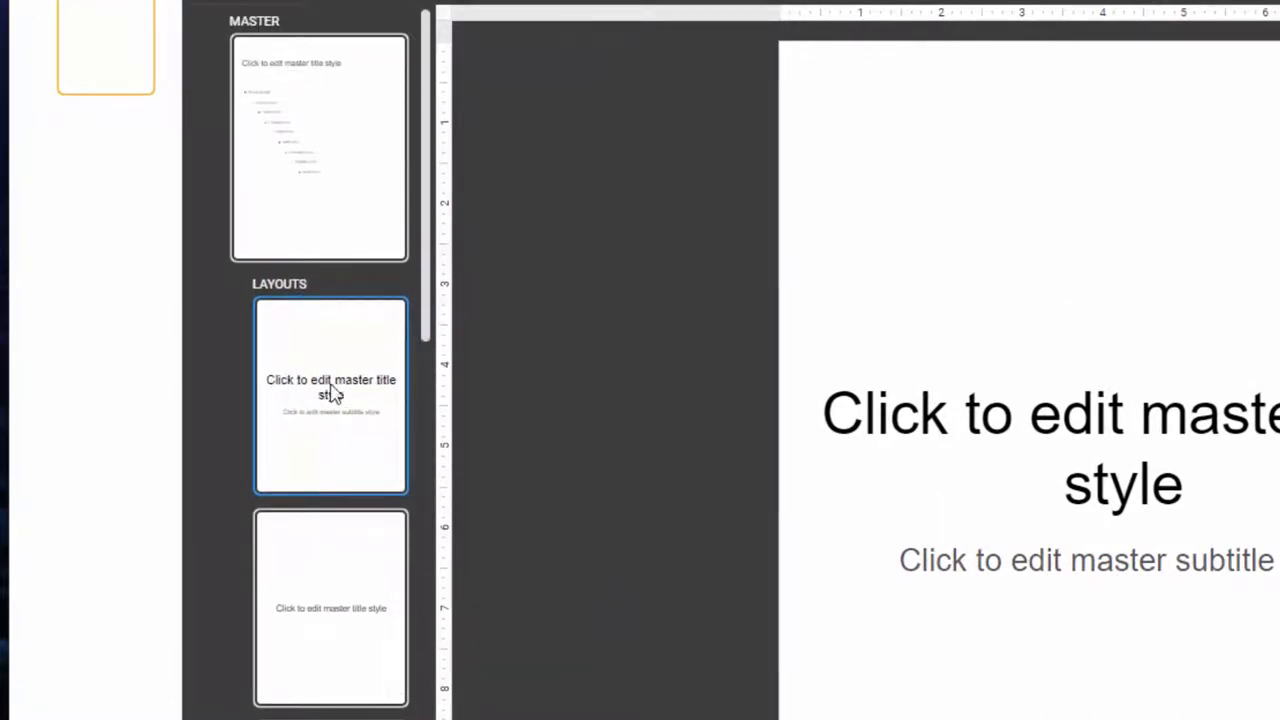
mouse_move(322, 415)
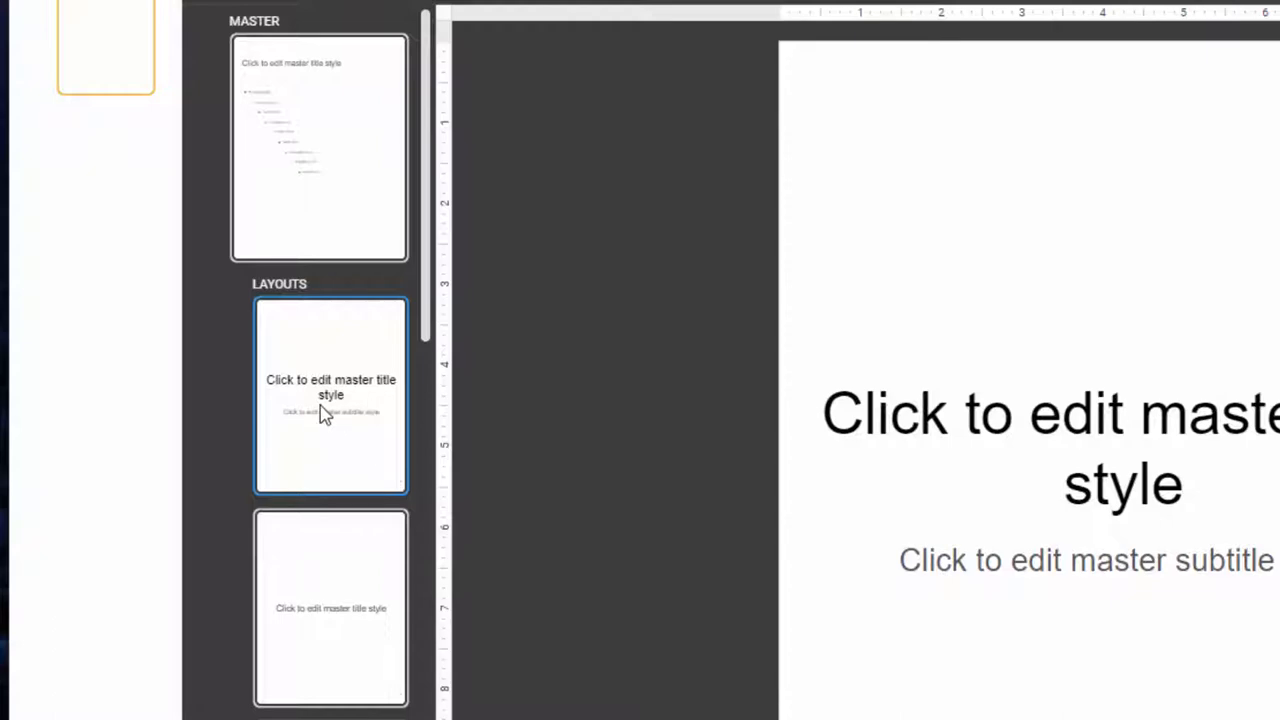
mouse_move(938, 437)
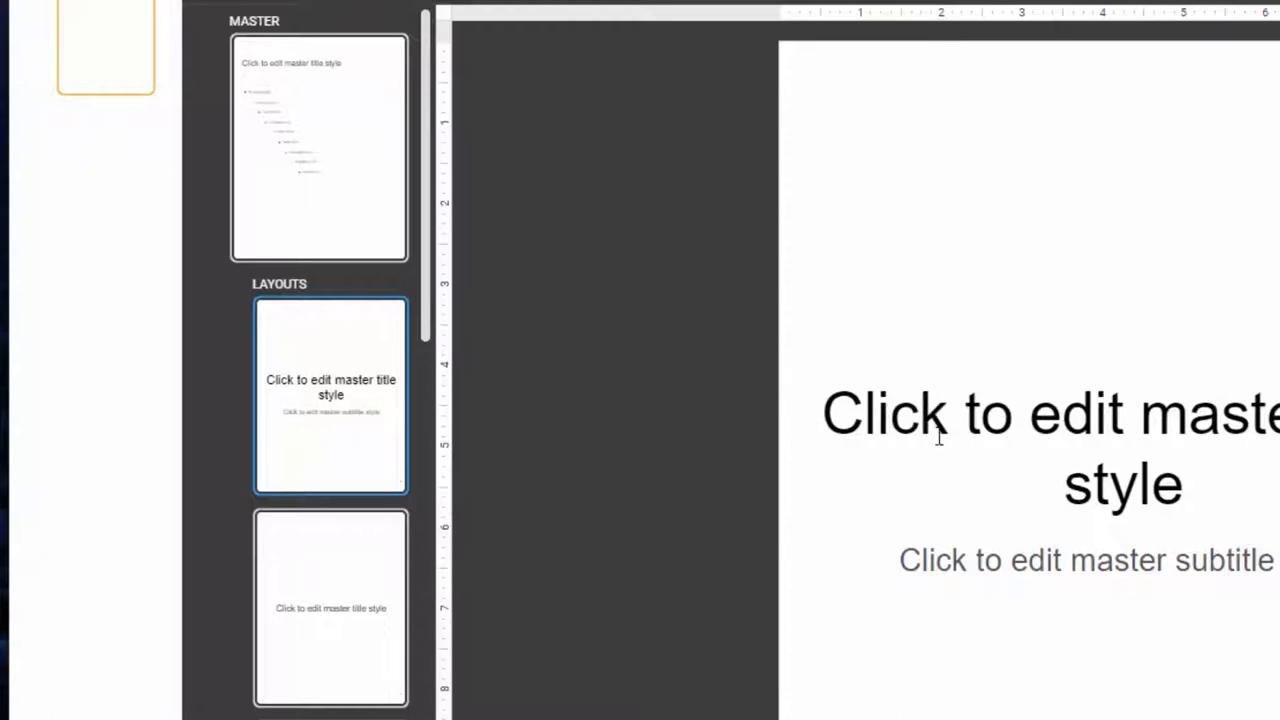
mouse_move(768, 388)
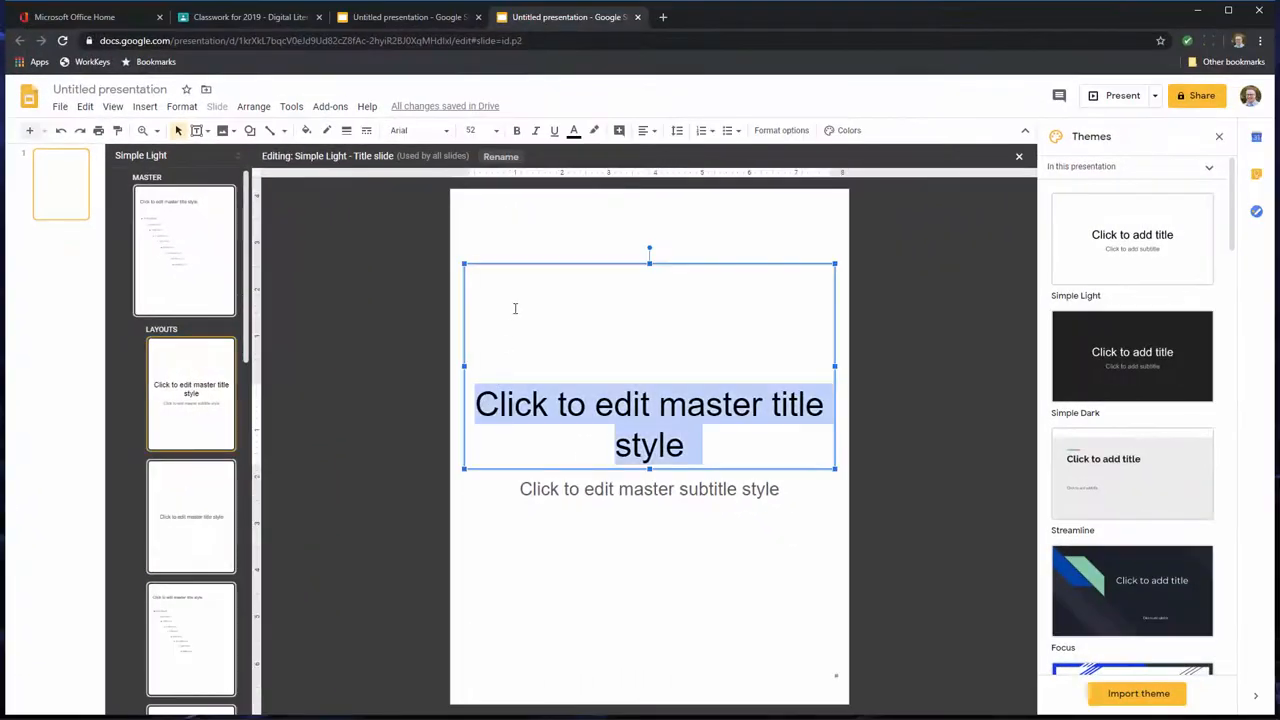
click(518, 267)
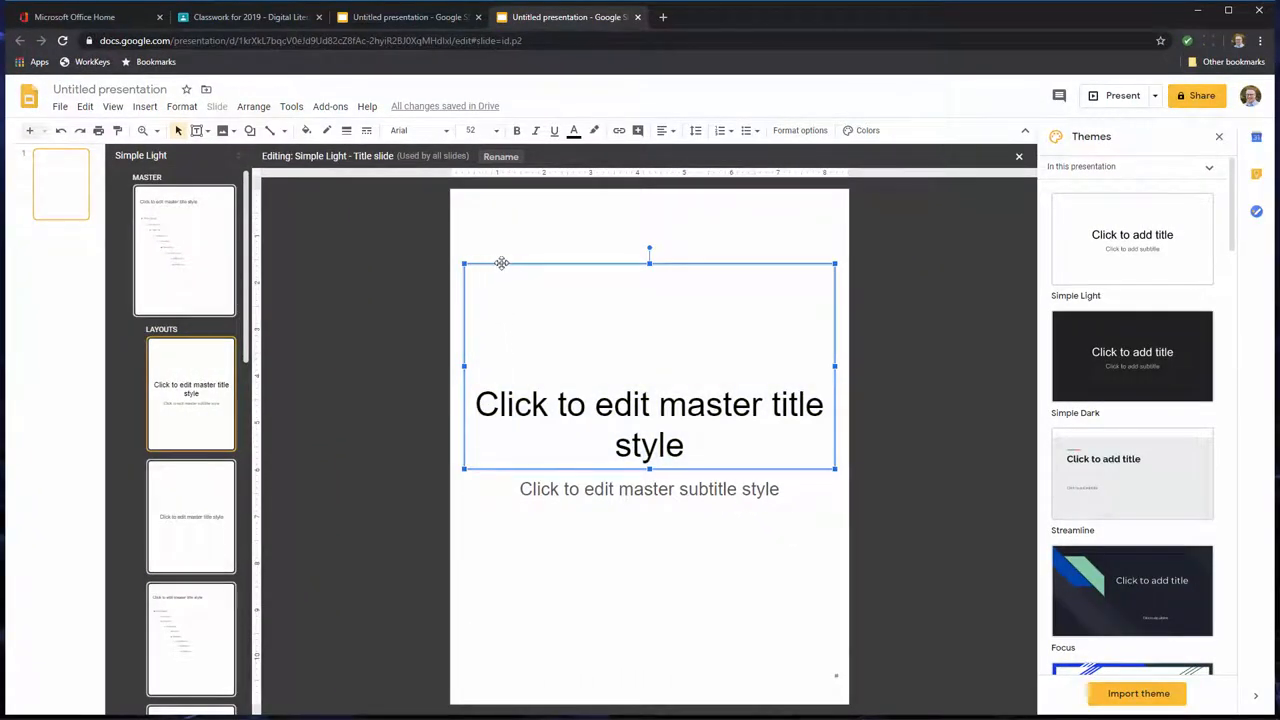
mouse_move(740, 264)
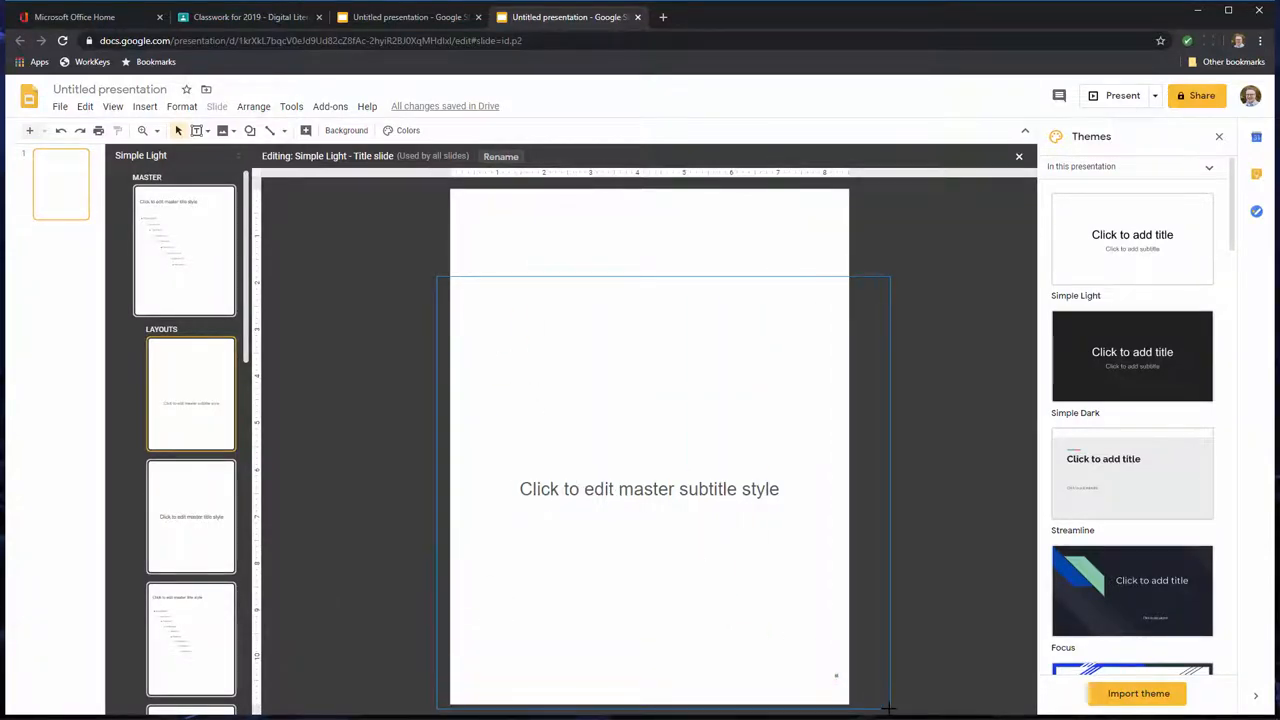
click(649, 489)
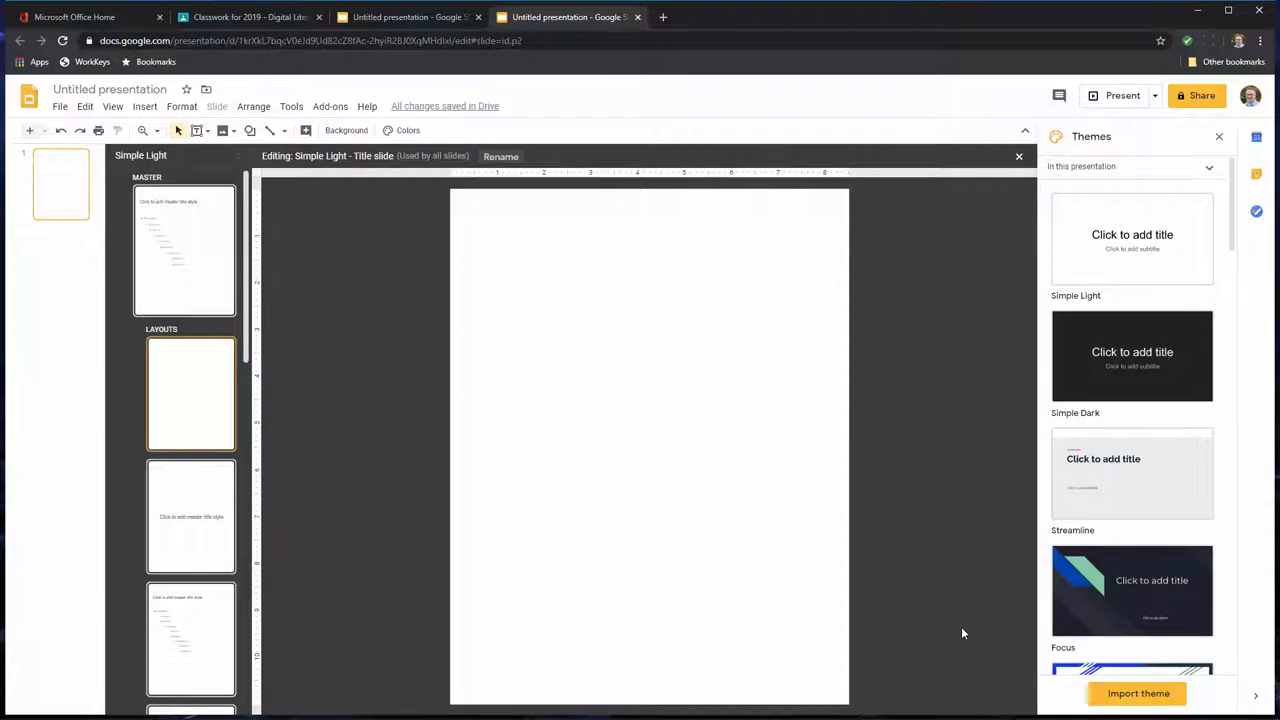
mouse_move(762, 250)
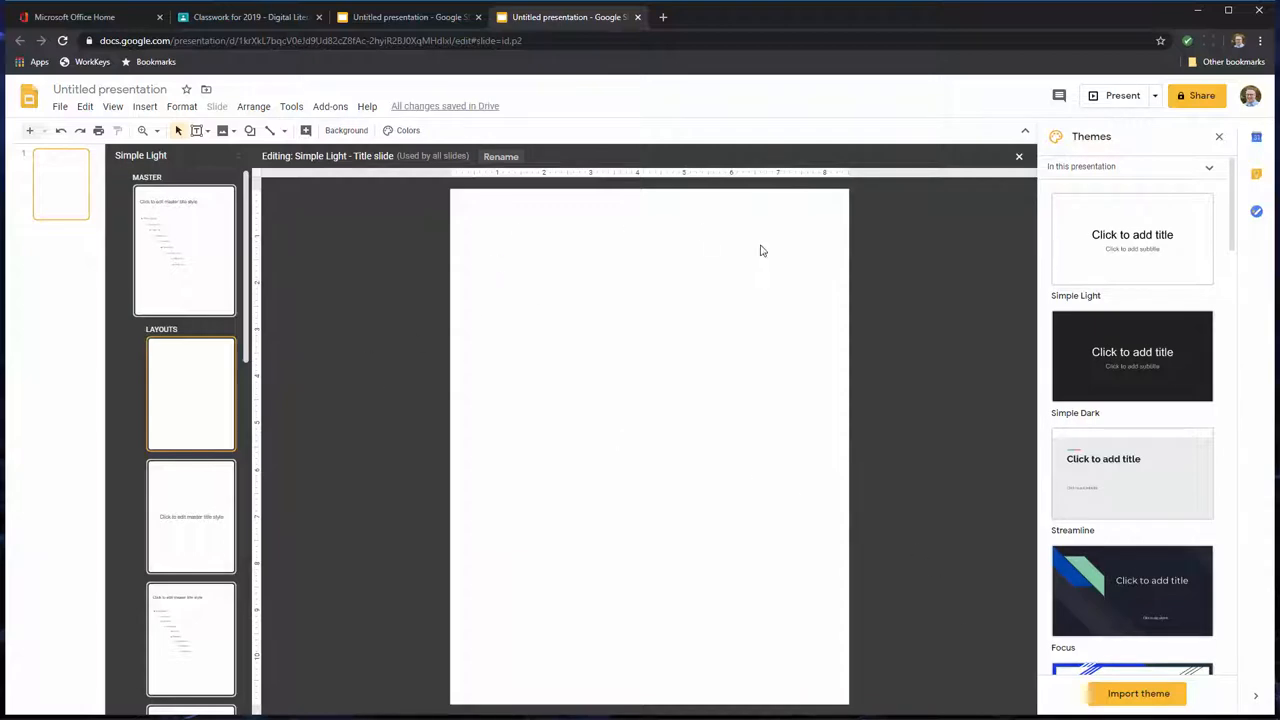
mouse_move(686, 322)
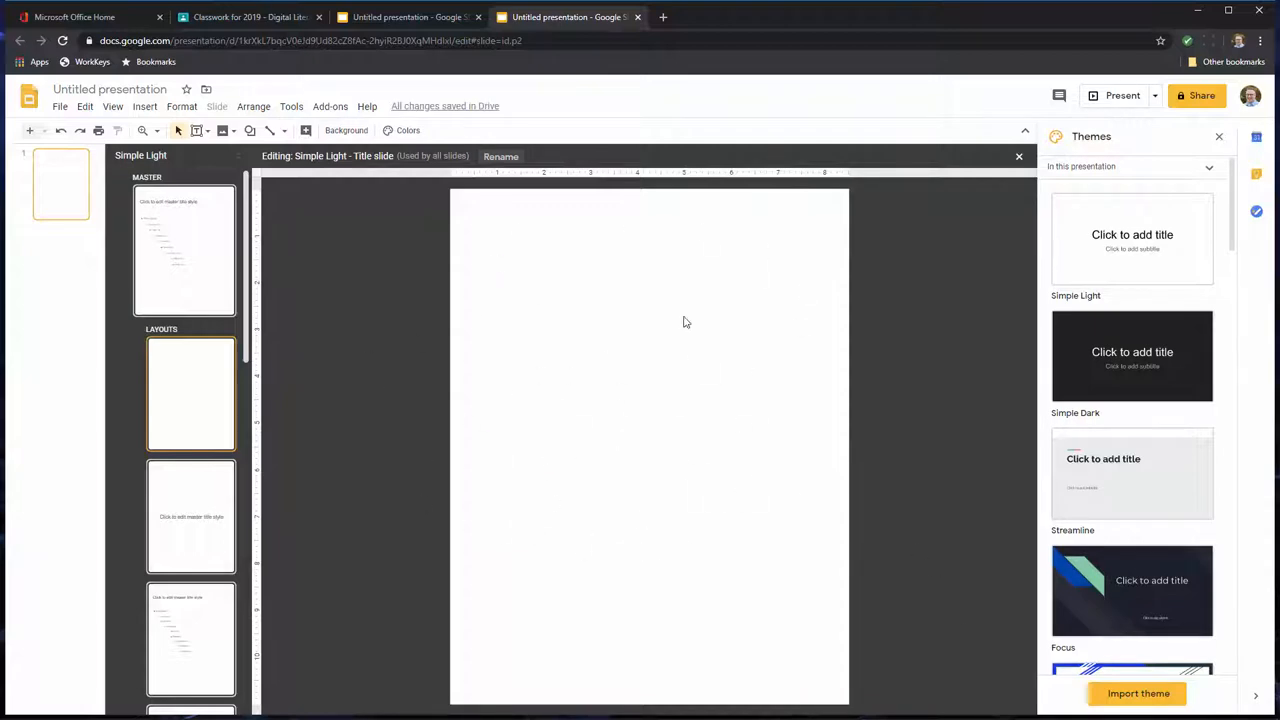
mouse_move(315, 322)
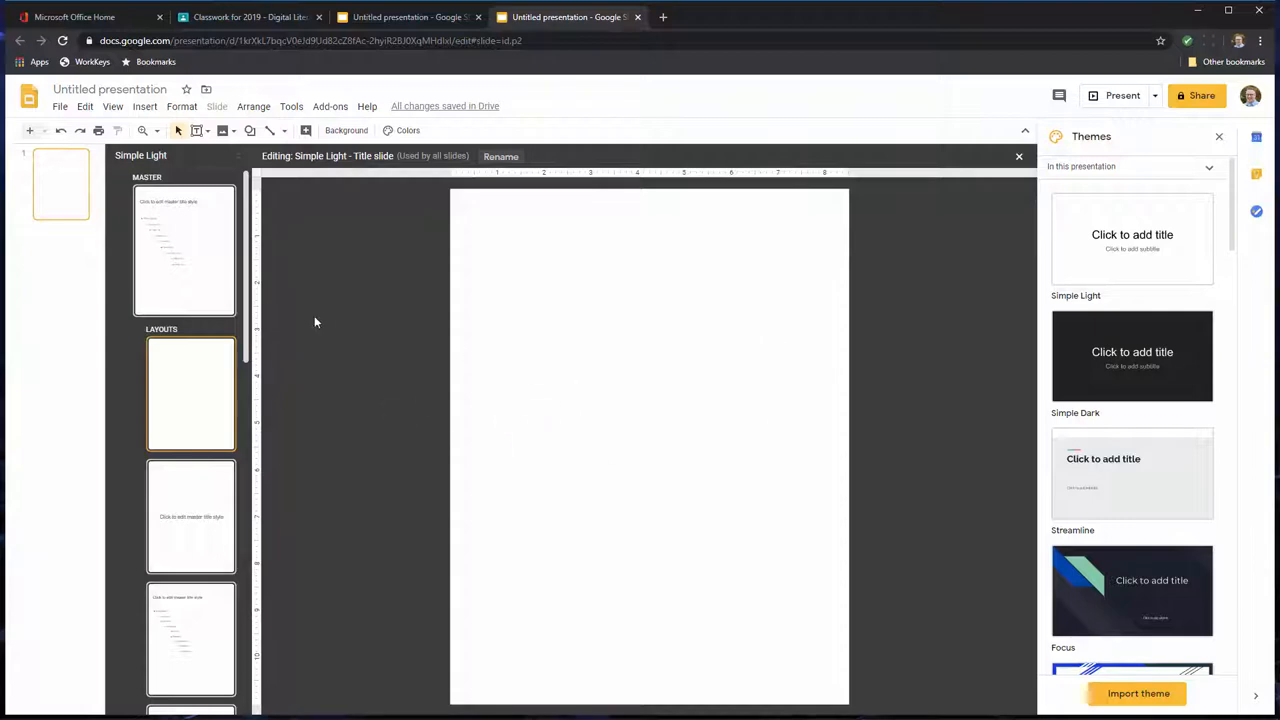
mouse_move(361, 140)
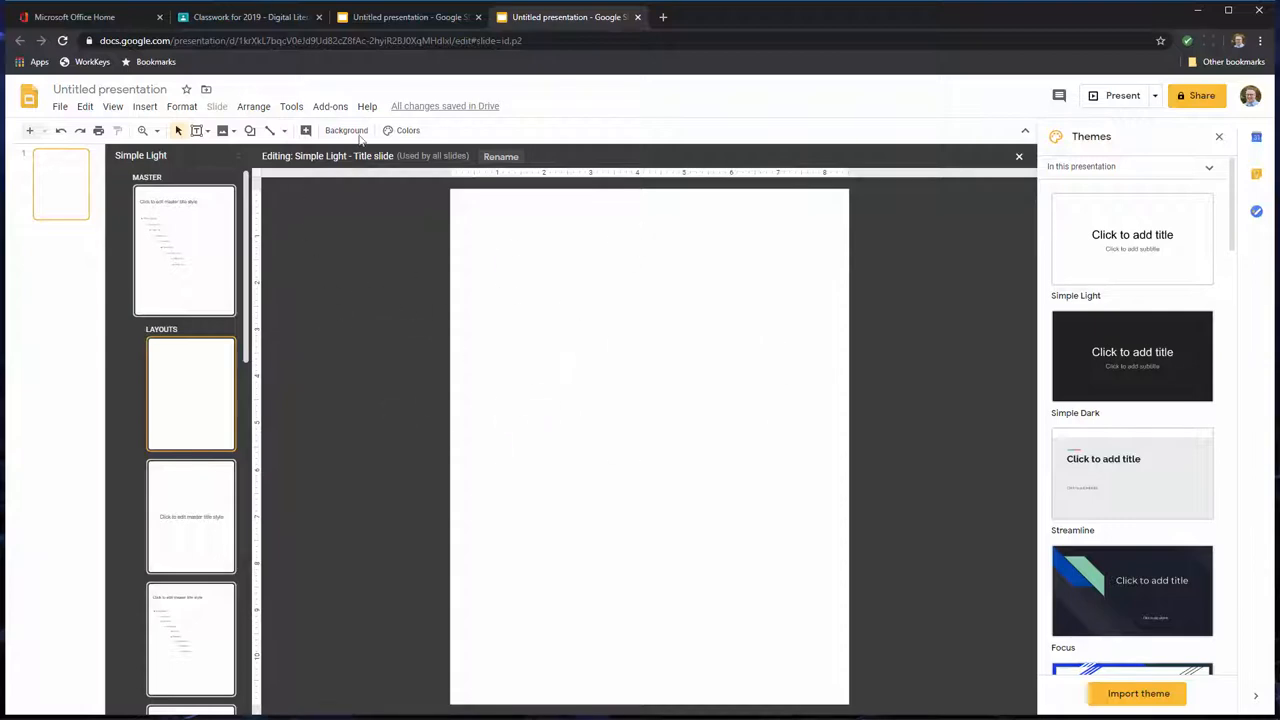
mouse_move(405, 14)
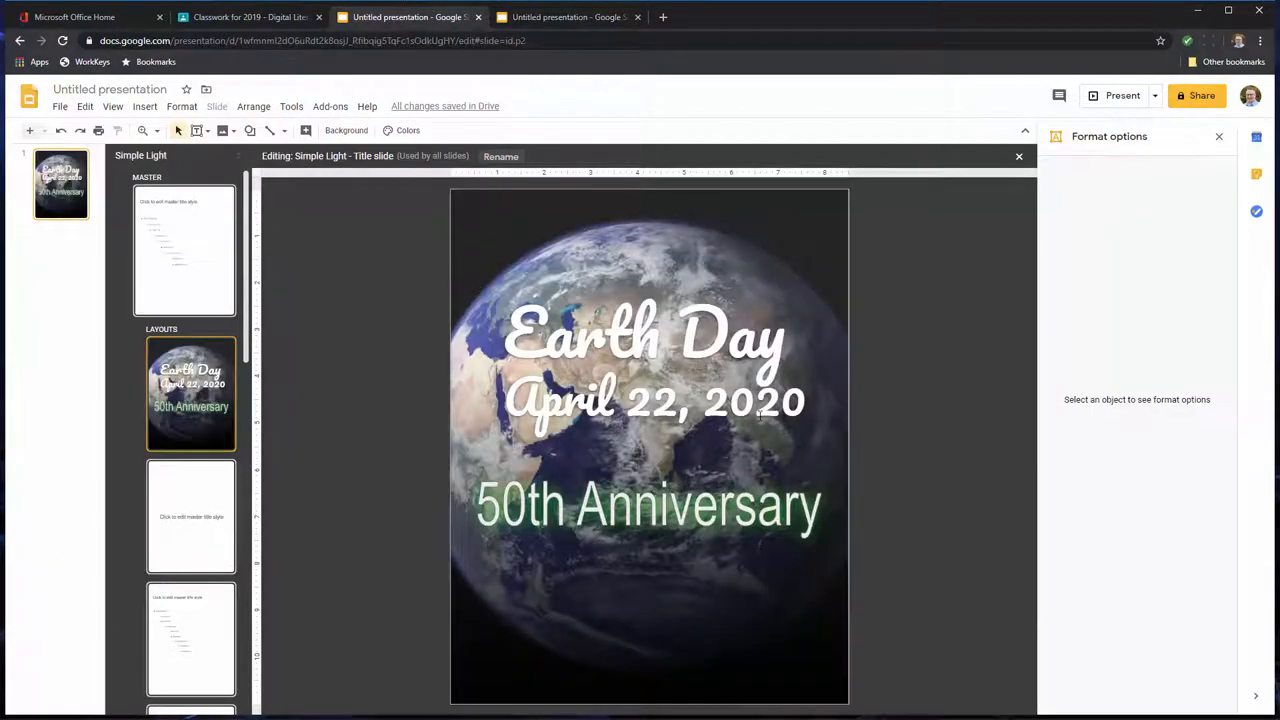
mouse_move(455, 315)
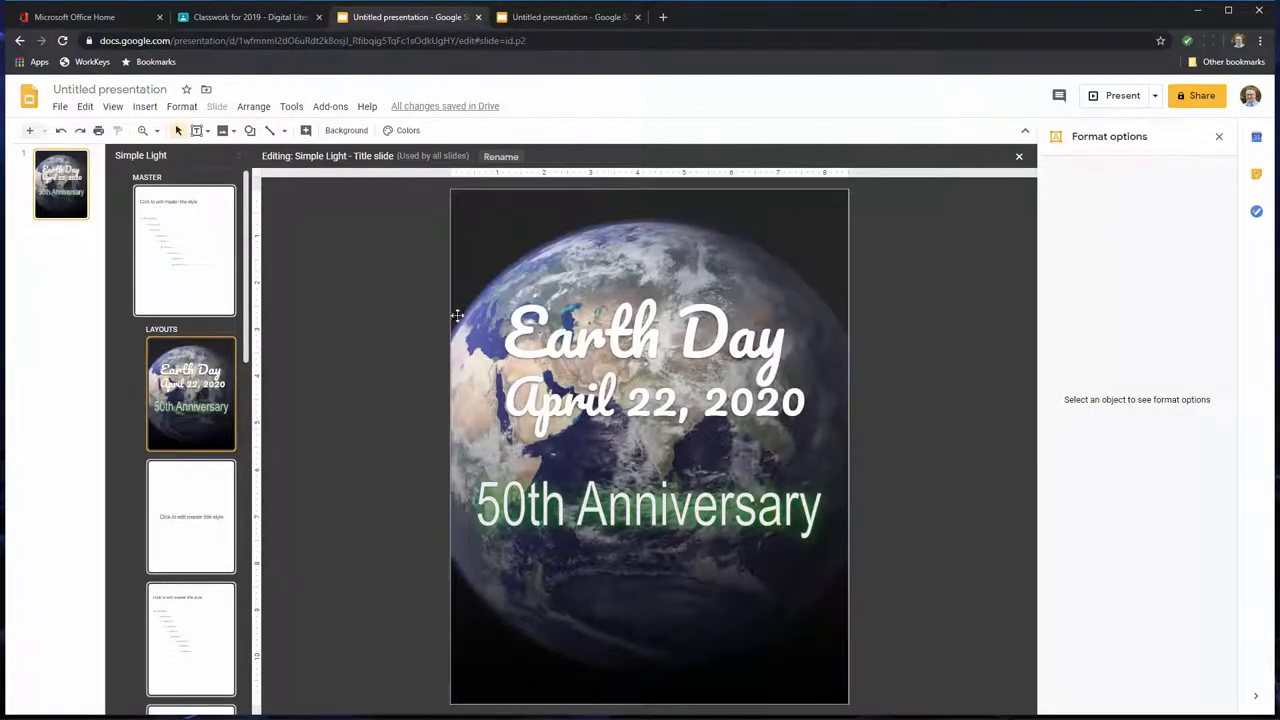
mouse_move(910, 252)
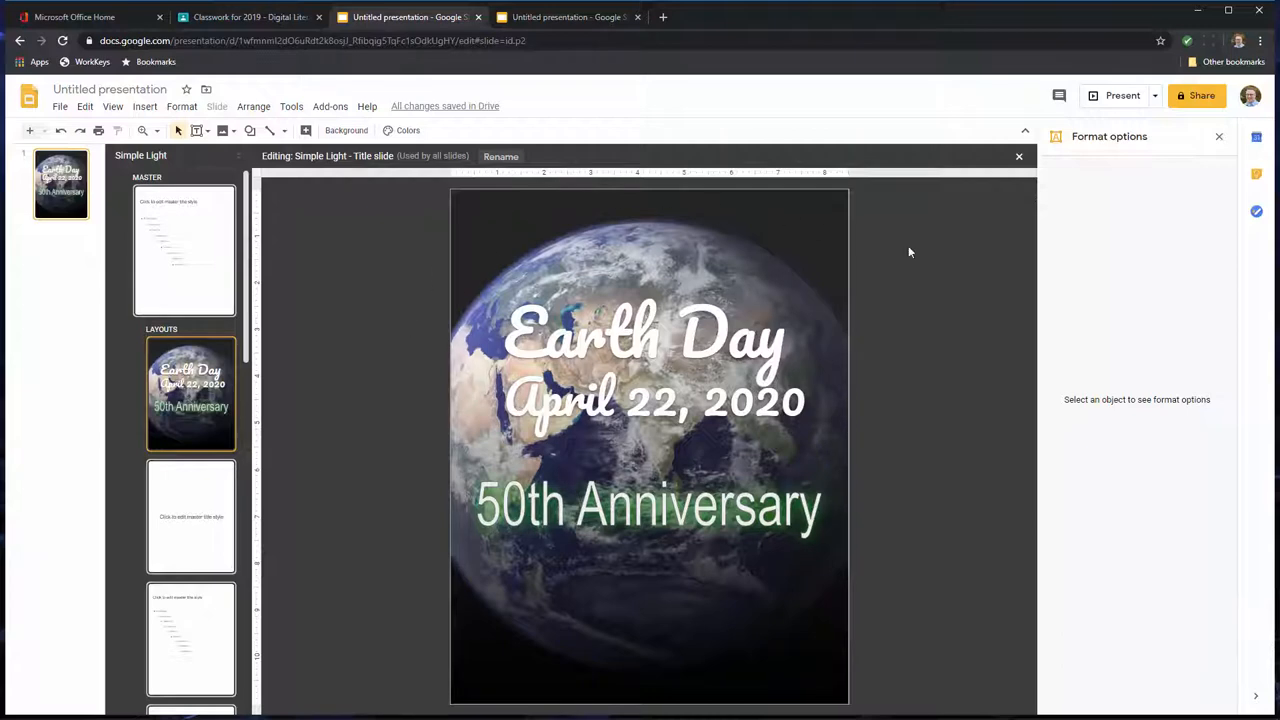
mouse_move(620, 10)
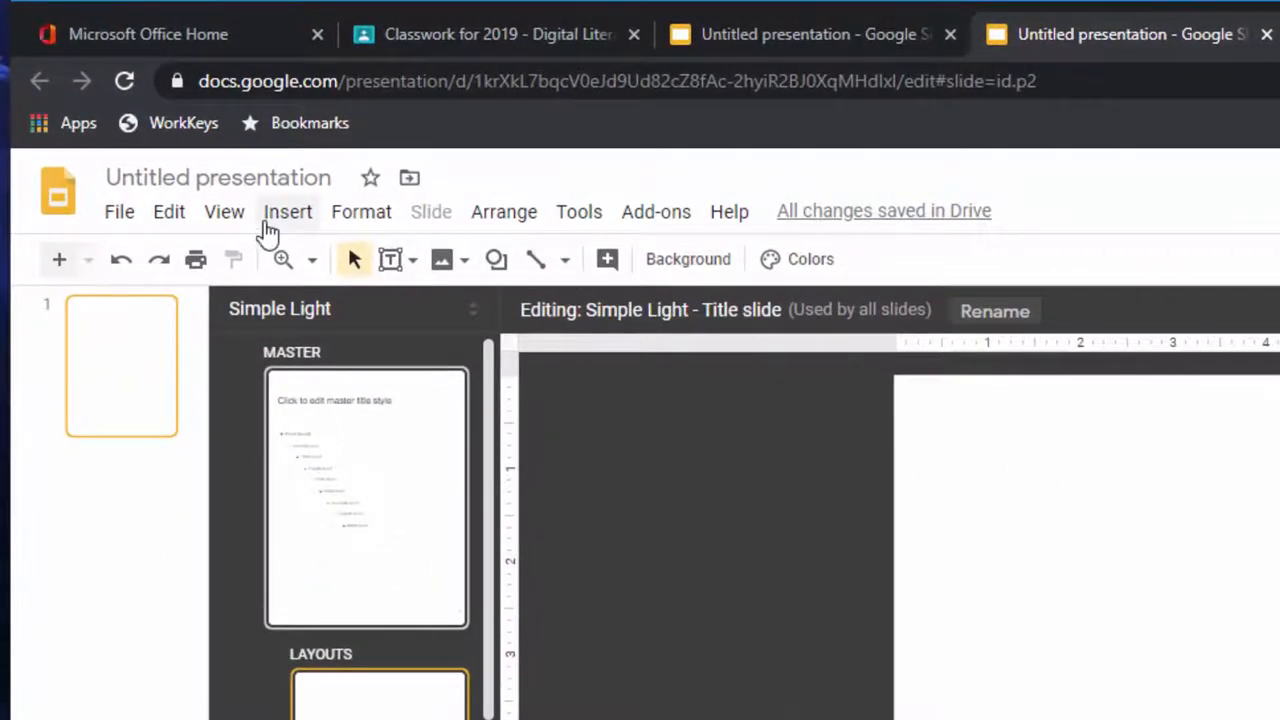
- Search the web for 'earth' images and insert the globe photo showing Africa and Asia
click(287, 211)
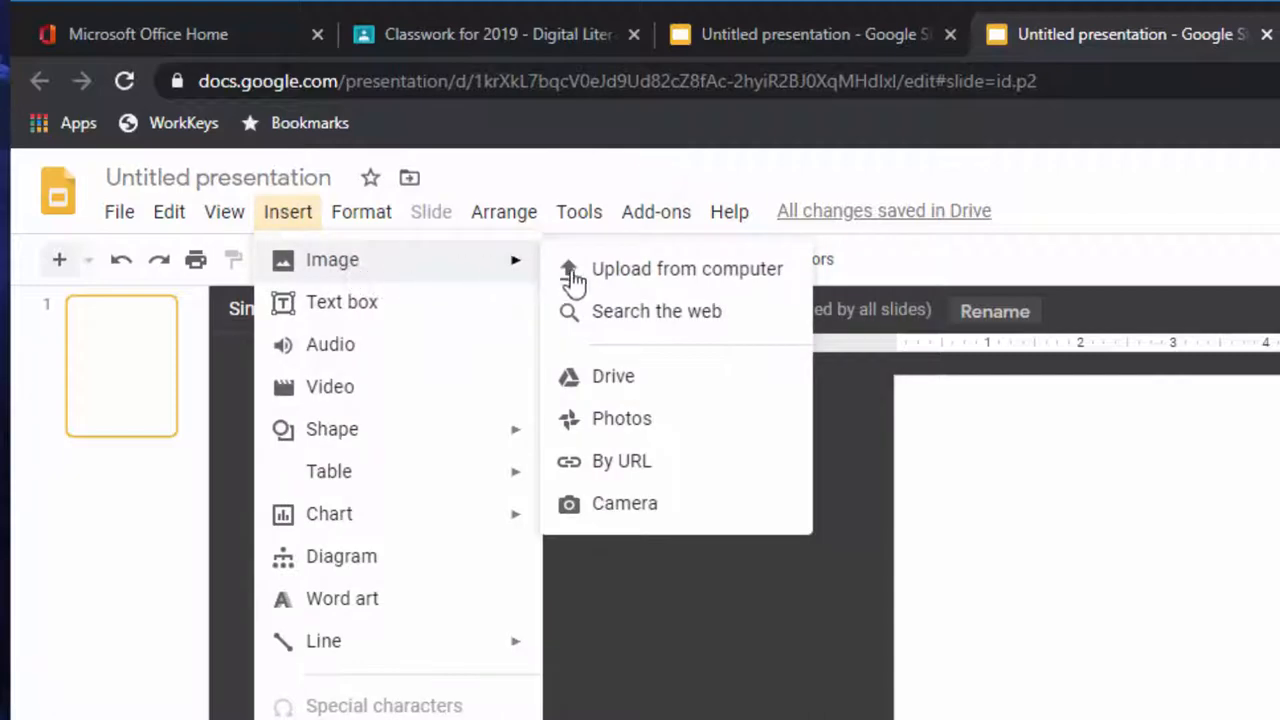
mouse_move(635, 330)
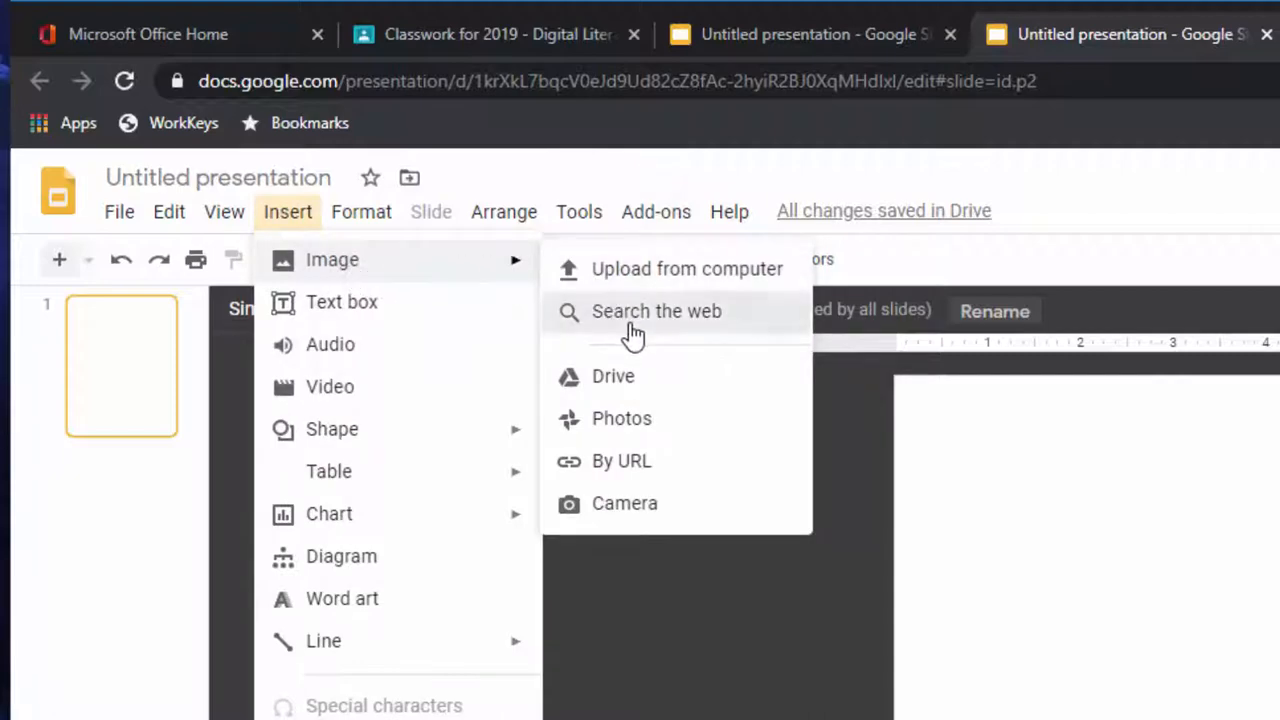
click(656, 311)
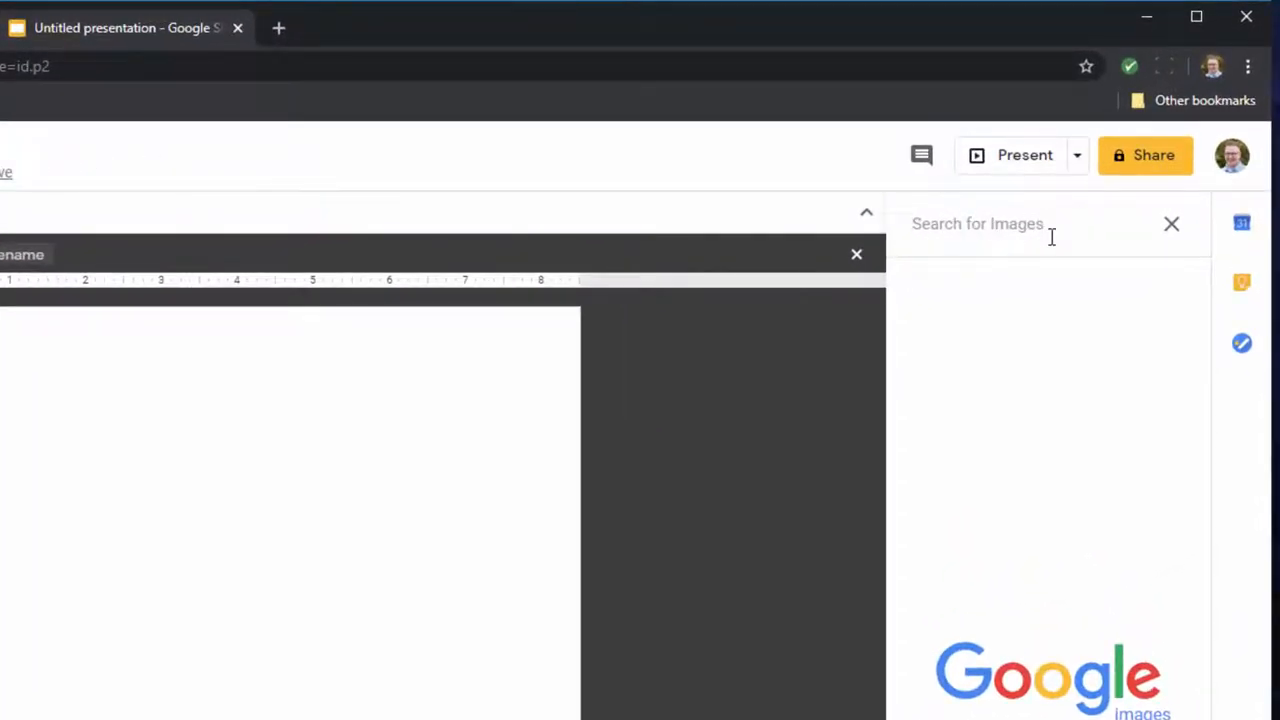
text(earth)
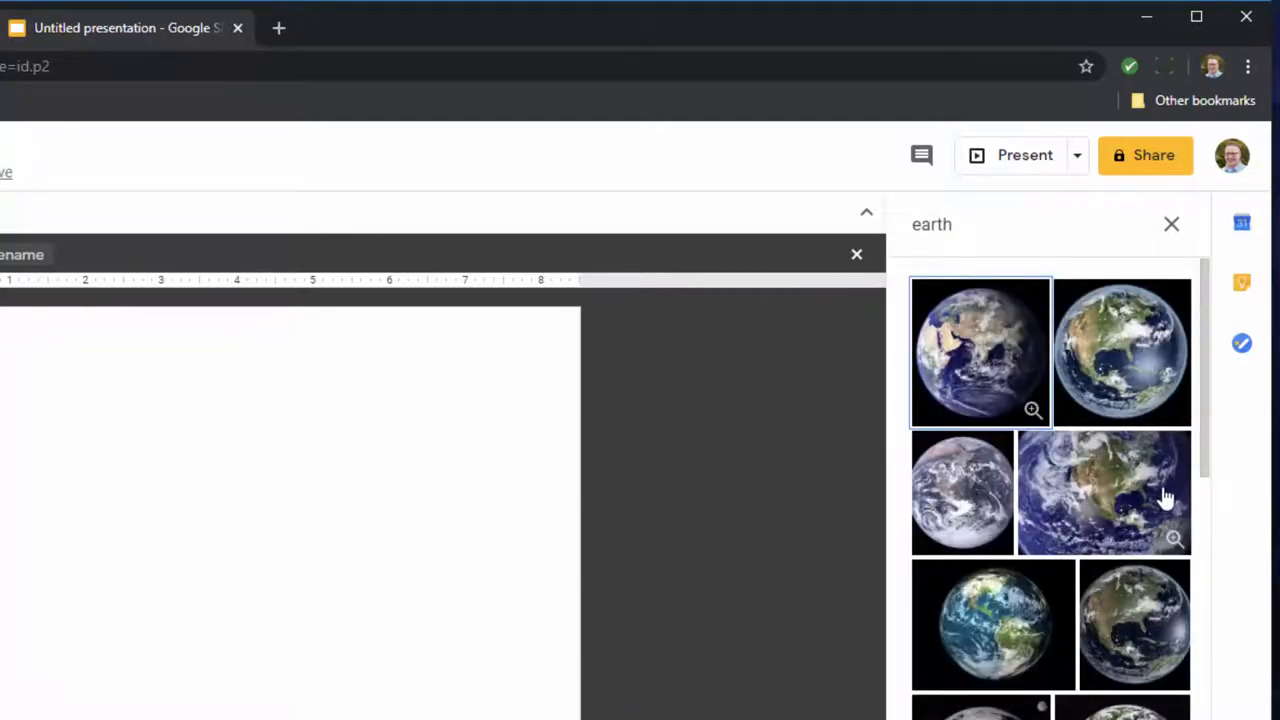
mouse_move(1170, 430)
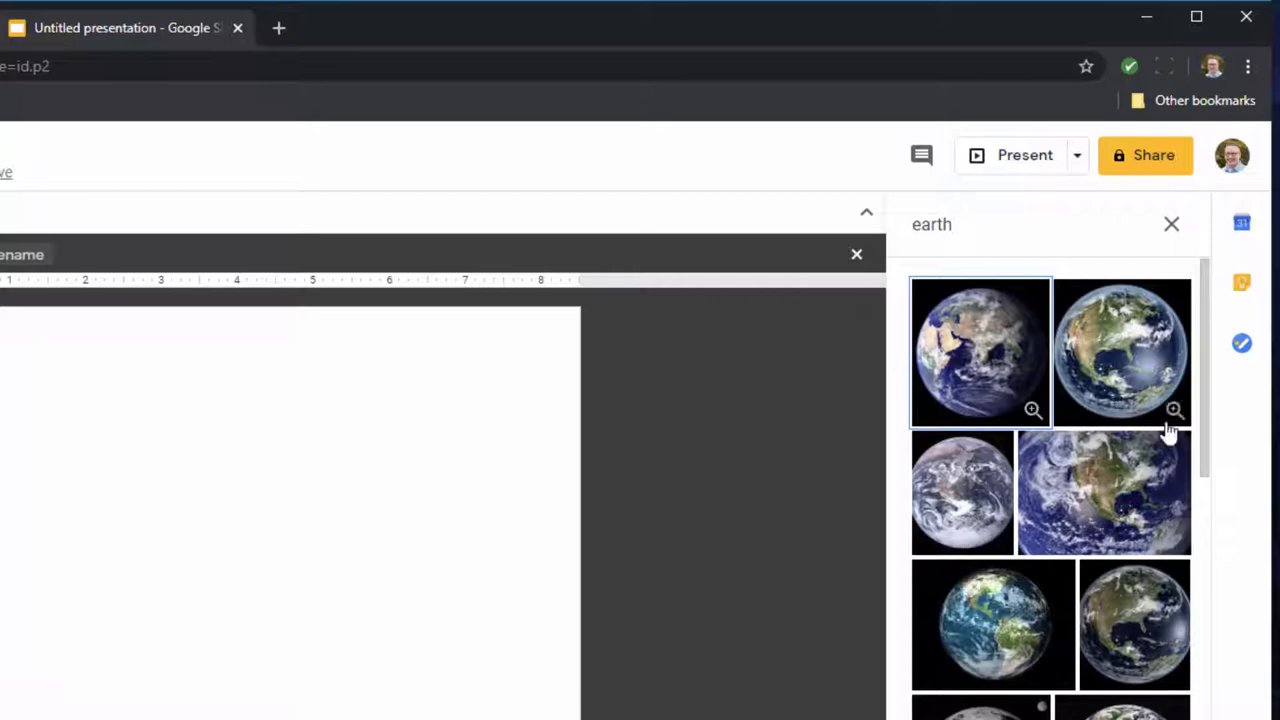
mouse_move(980, 350)
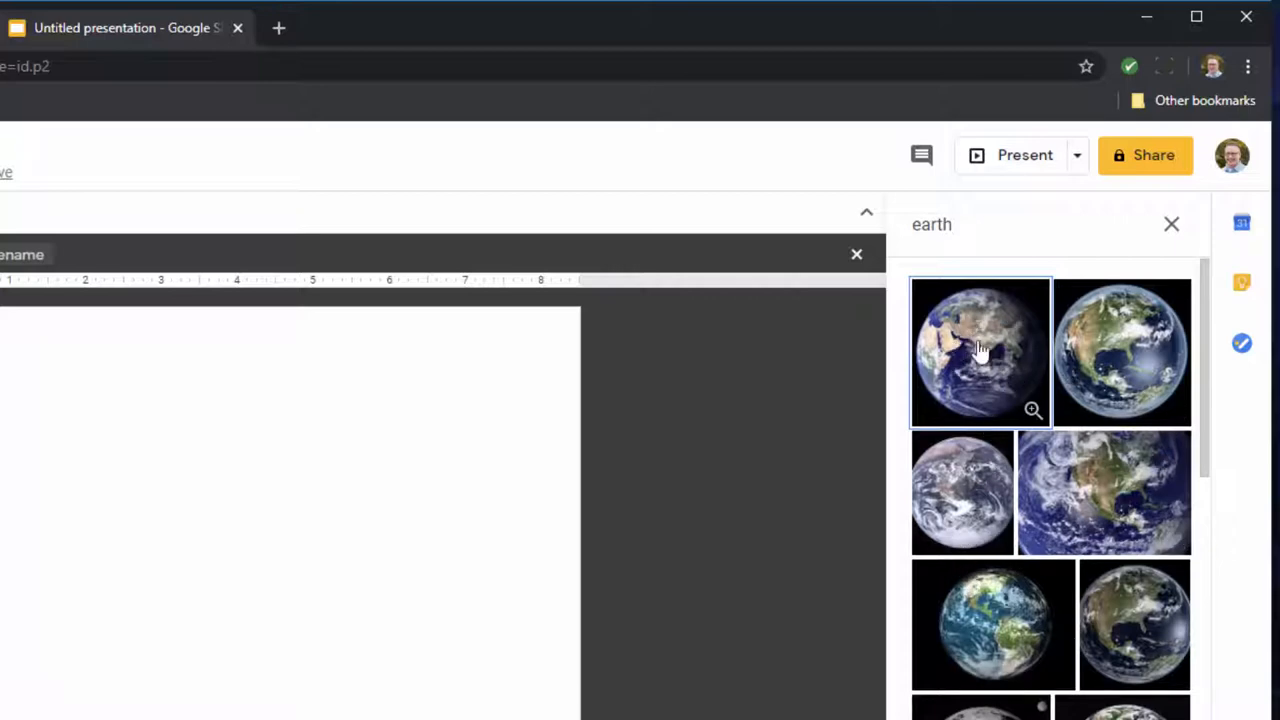
mouse_move(1007, 373)
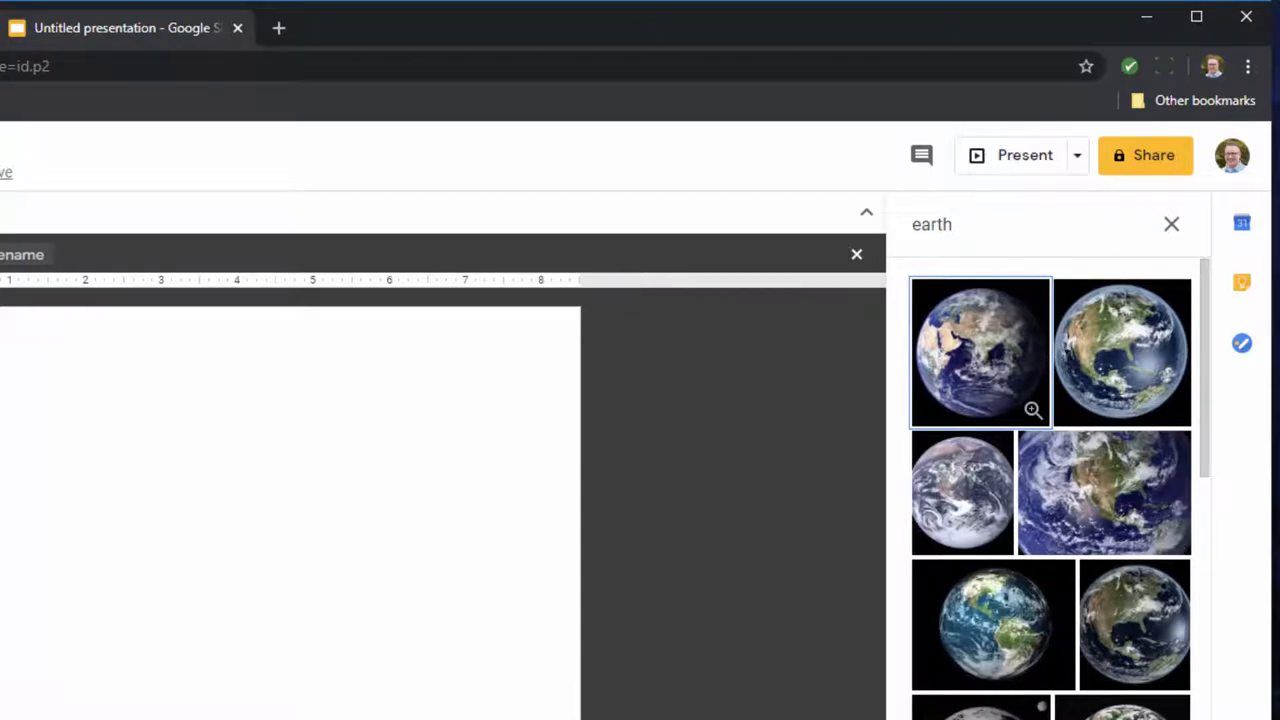
mouse_move(995, 365)
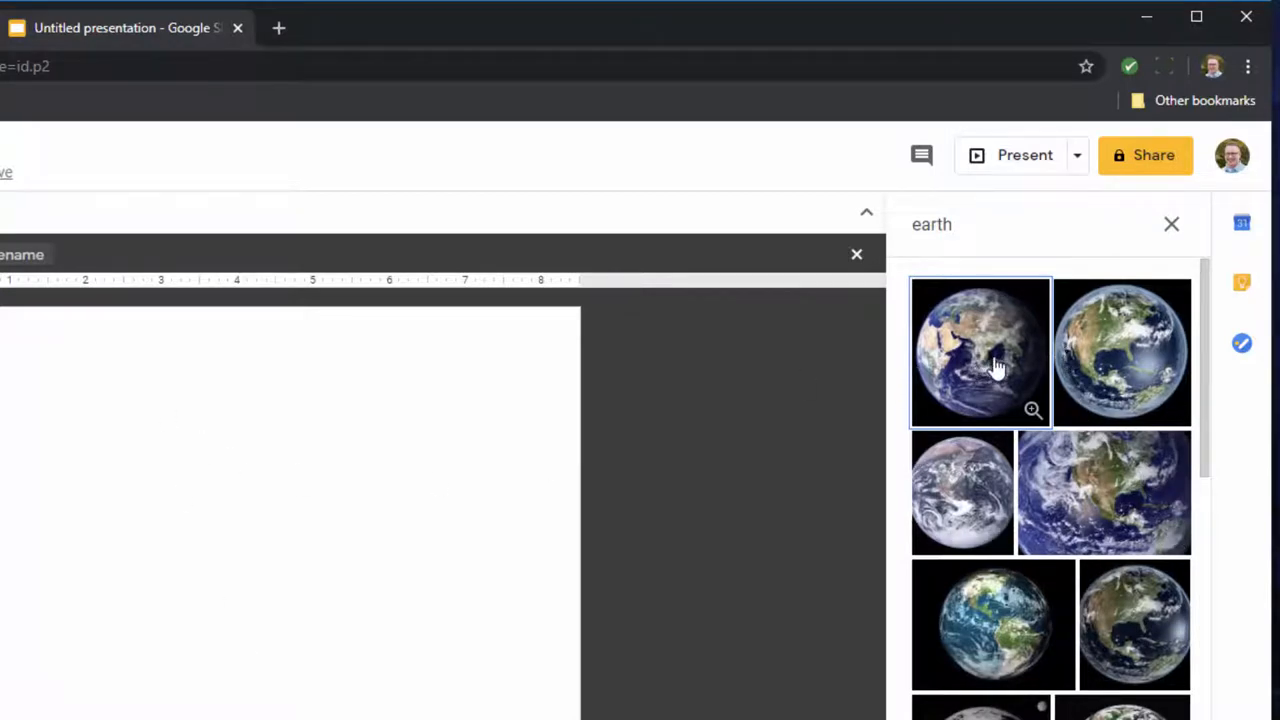
click(980, 352)
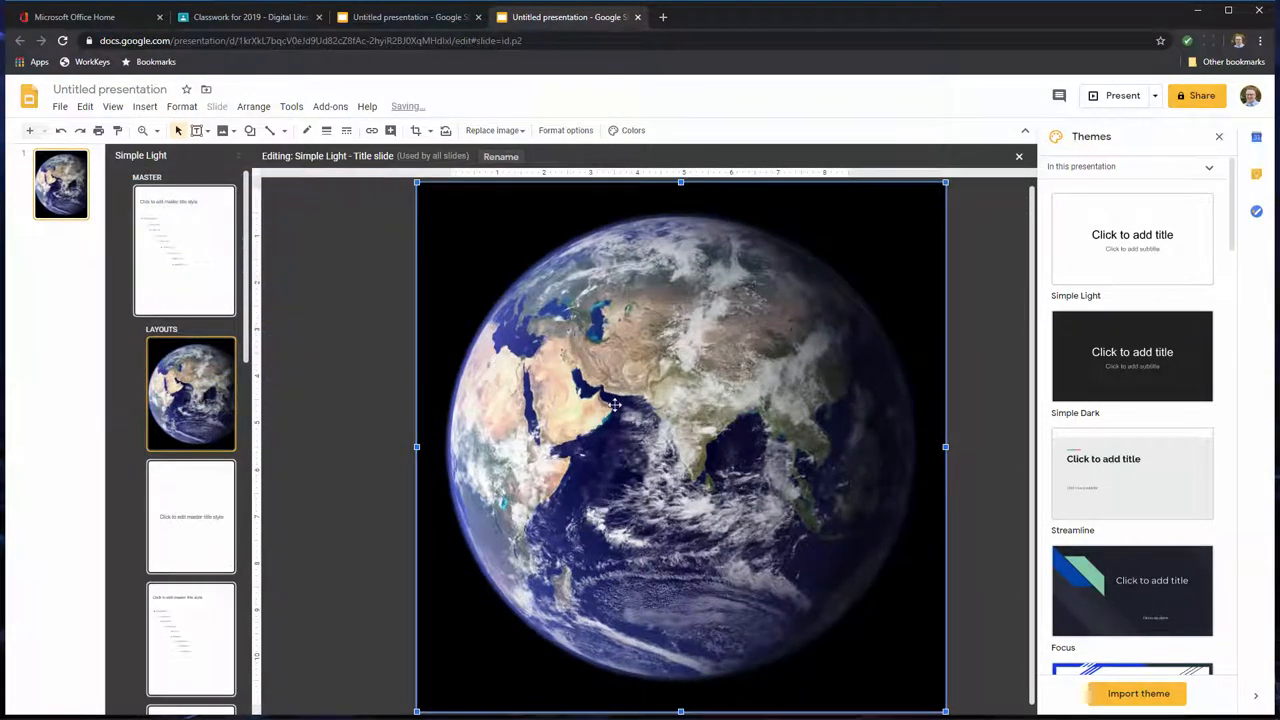
mouse_move(707, 257)
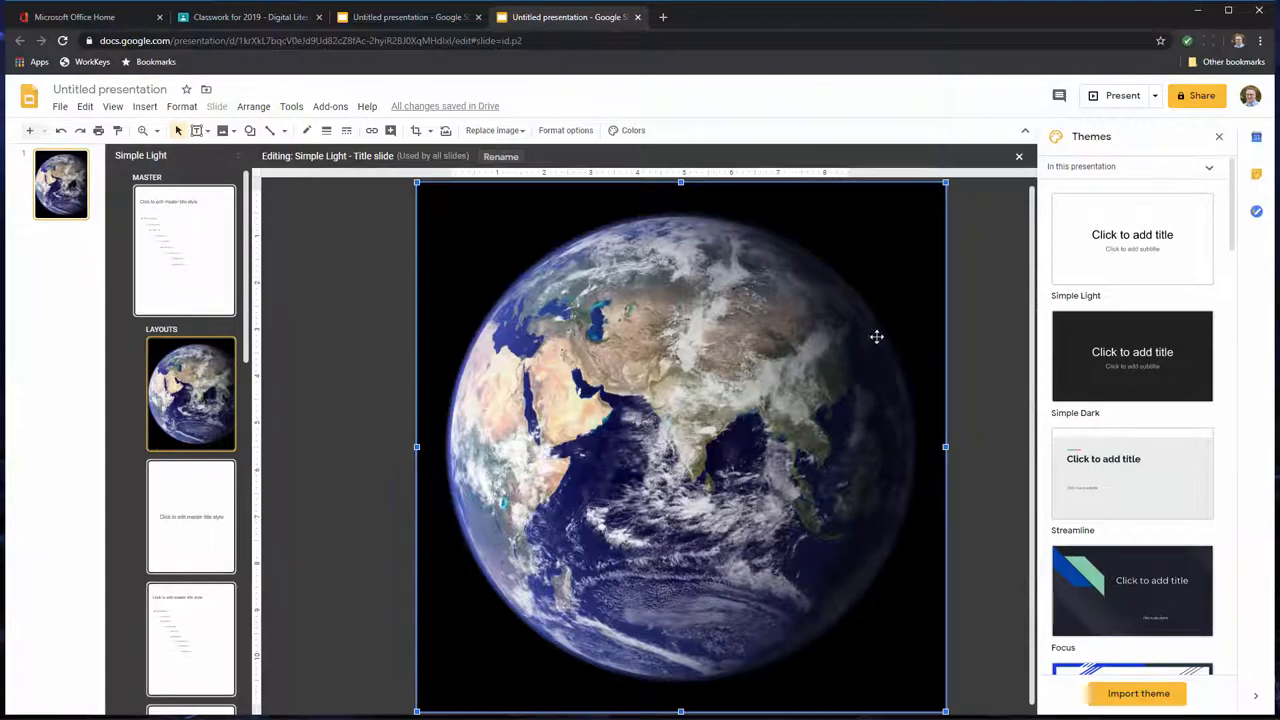
mouse_move(574, 395)
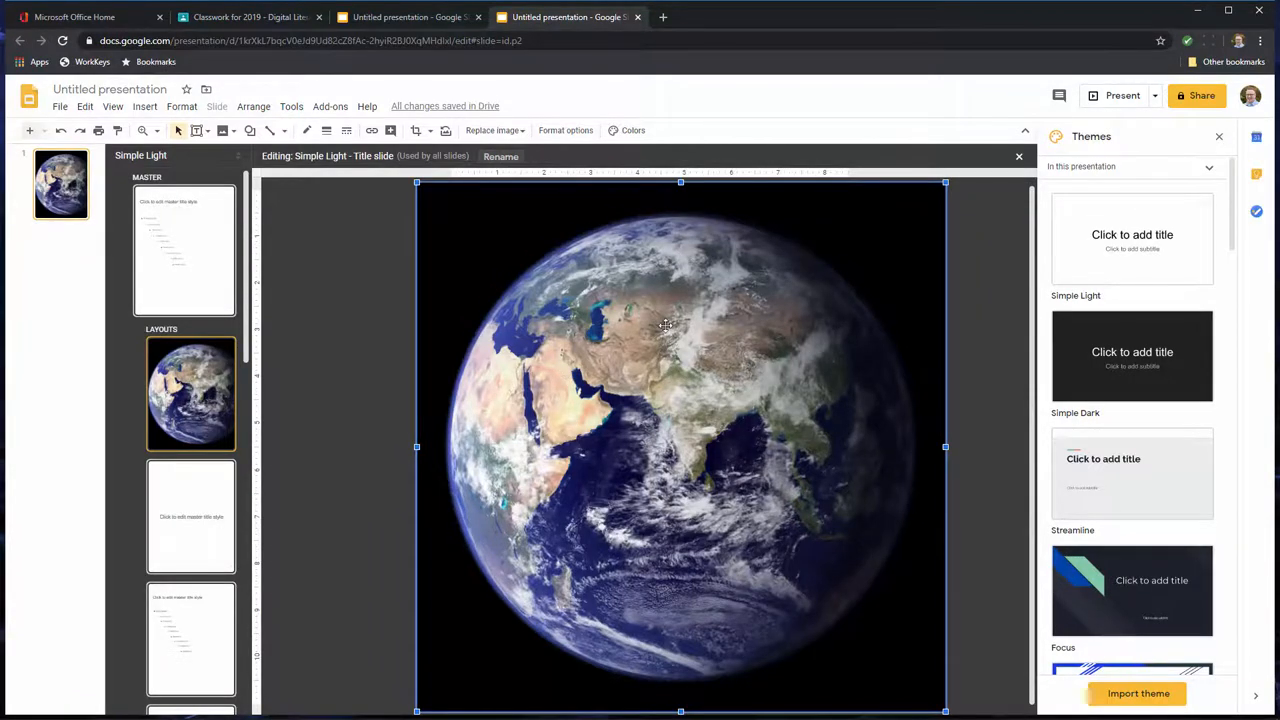
- Set the Earth photo's transparency to about 50% in Format options > Adjustments
right_click(665, 325)
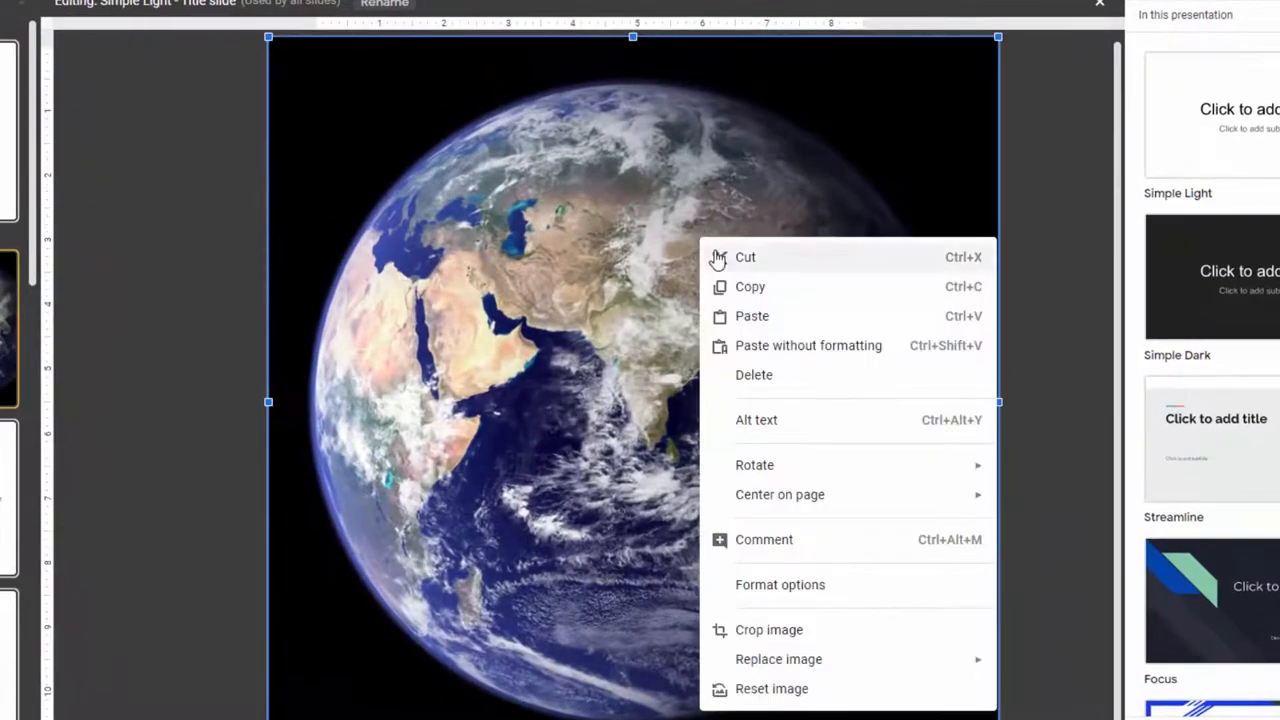
mouse_move(898, 596)
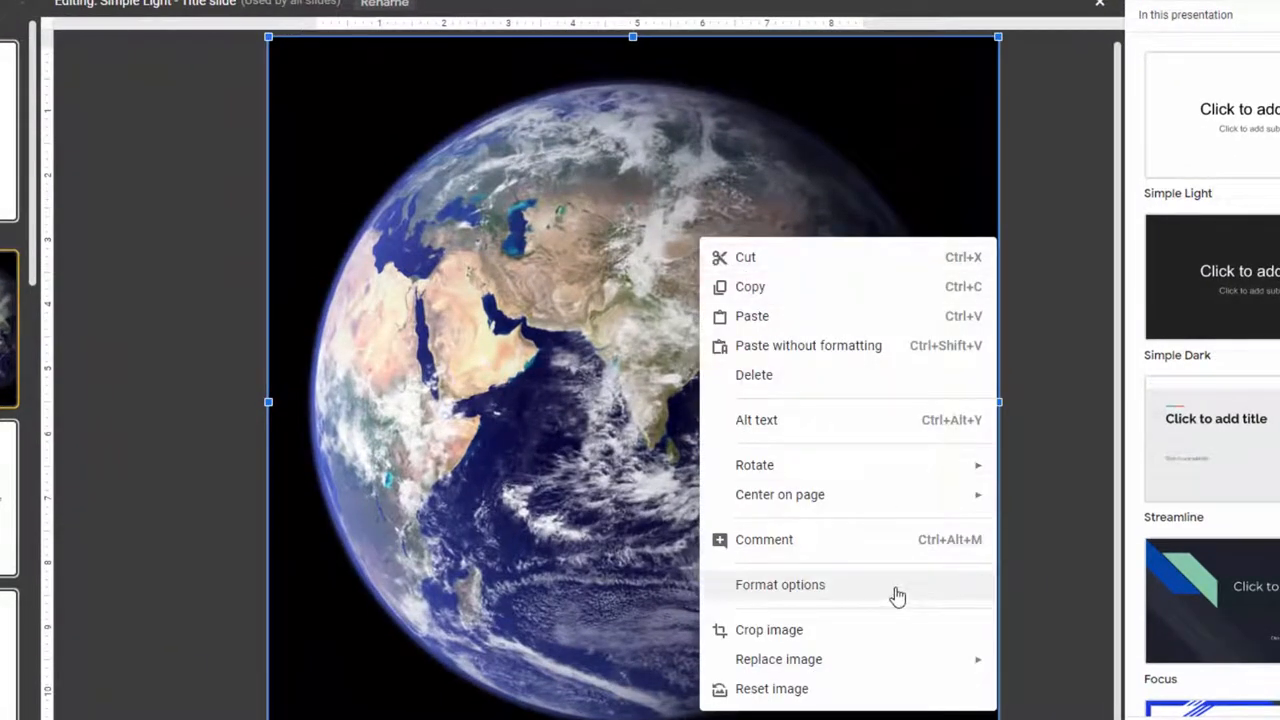
click(780, 584)
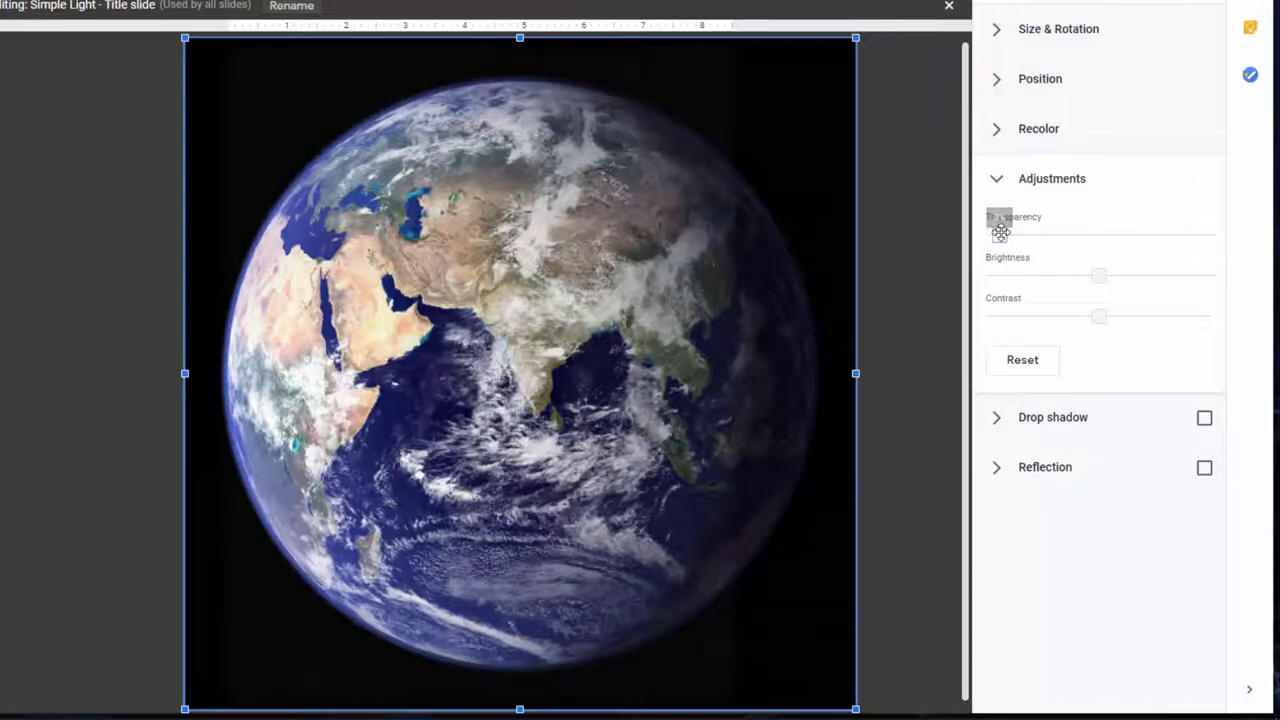
drag(998, 232, 1090, 232)
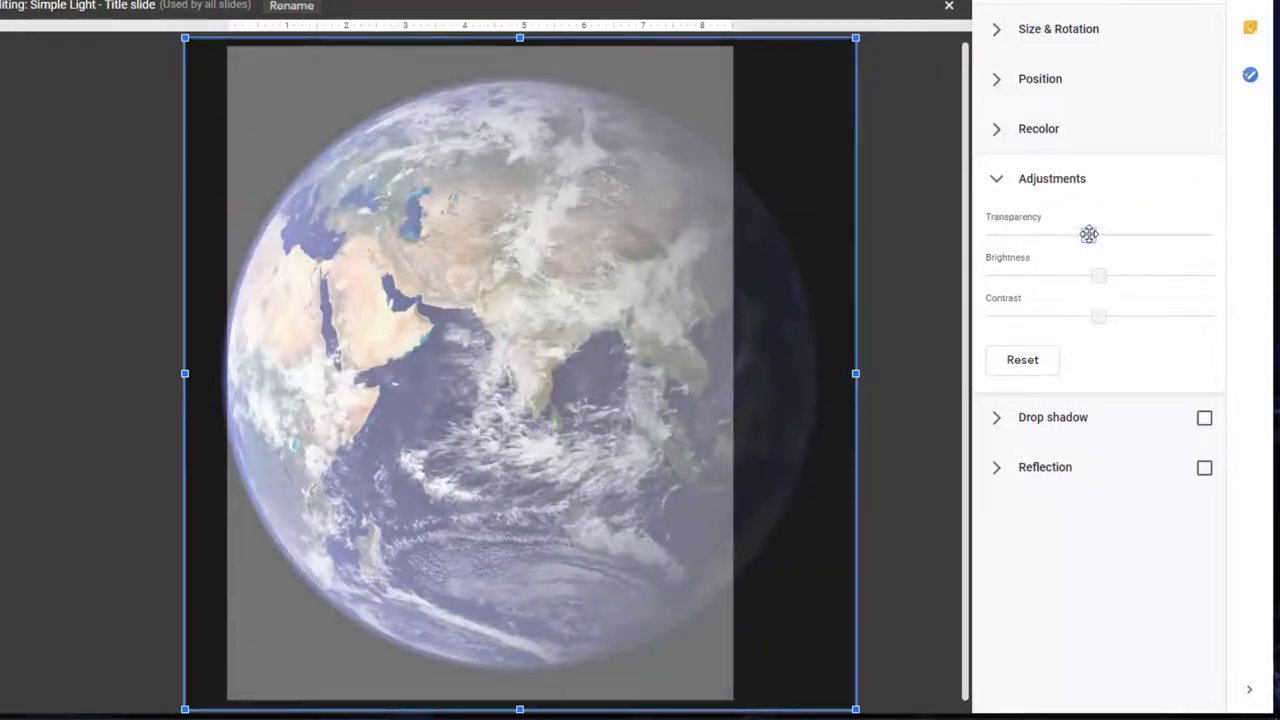
drag(1088, 234, 1108, 234)
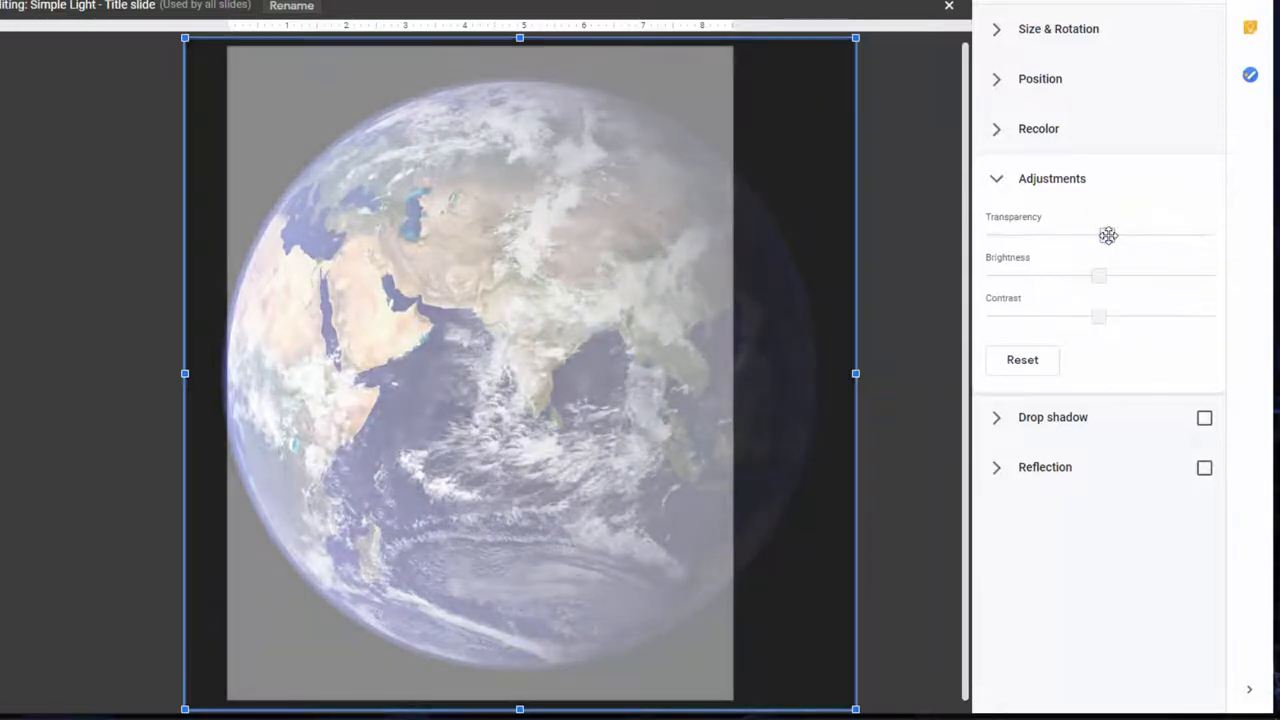
drag(1108, 235, 1098, 235)
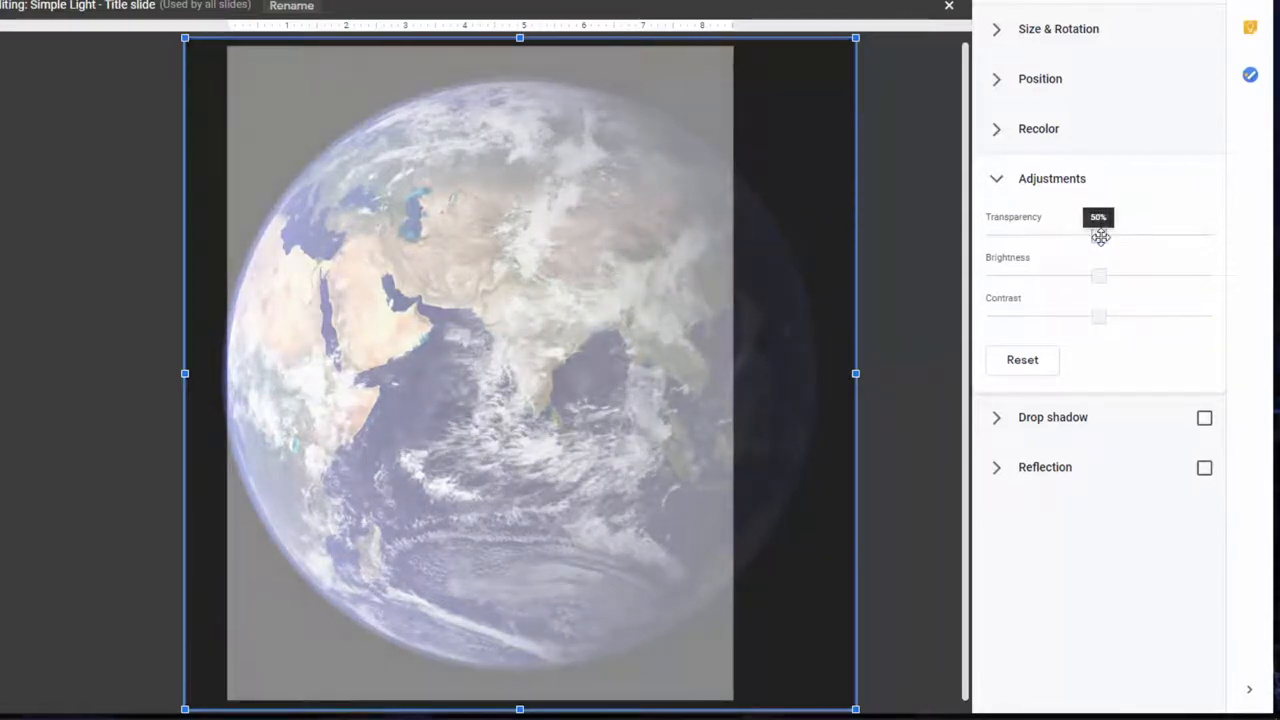
drag(1098, 235, 1098, 235)
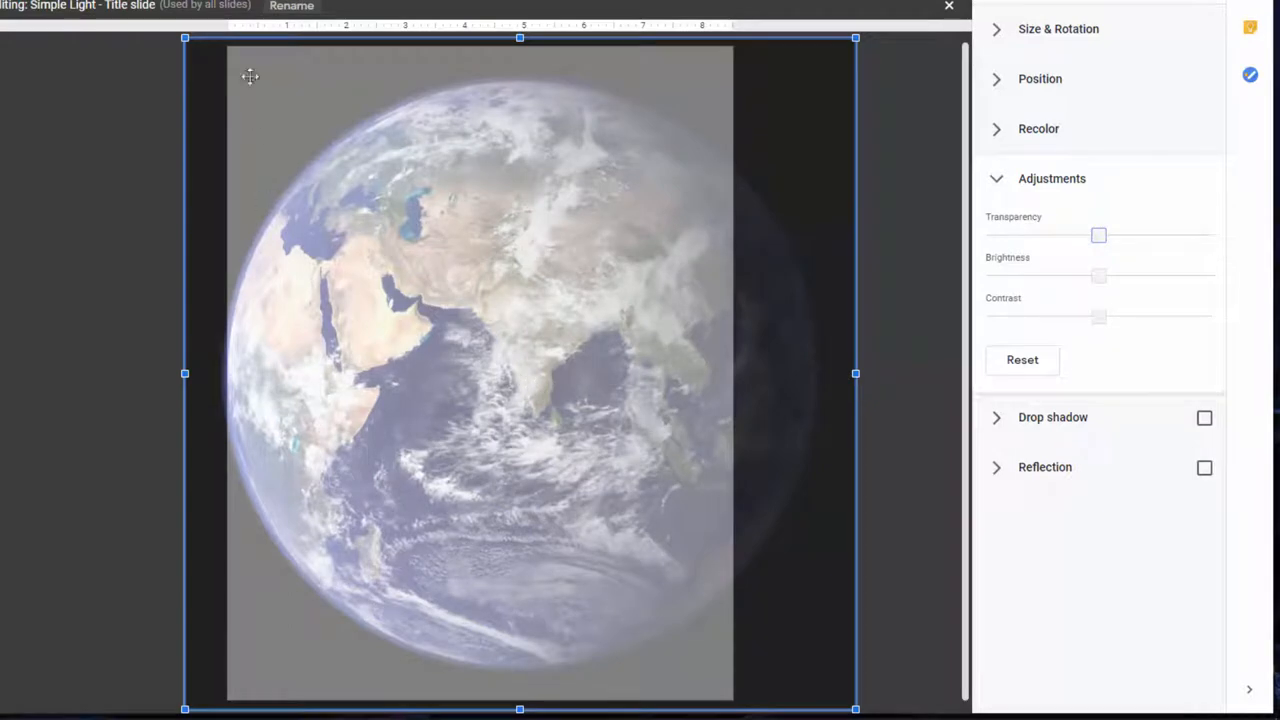
mouse_move(855, 663)
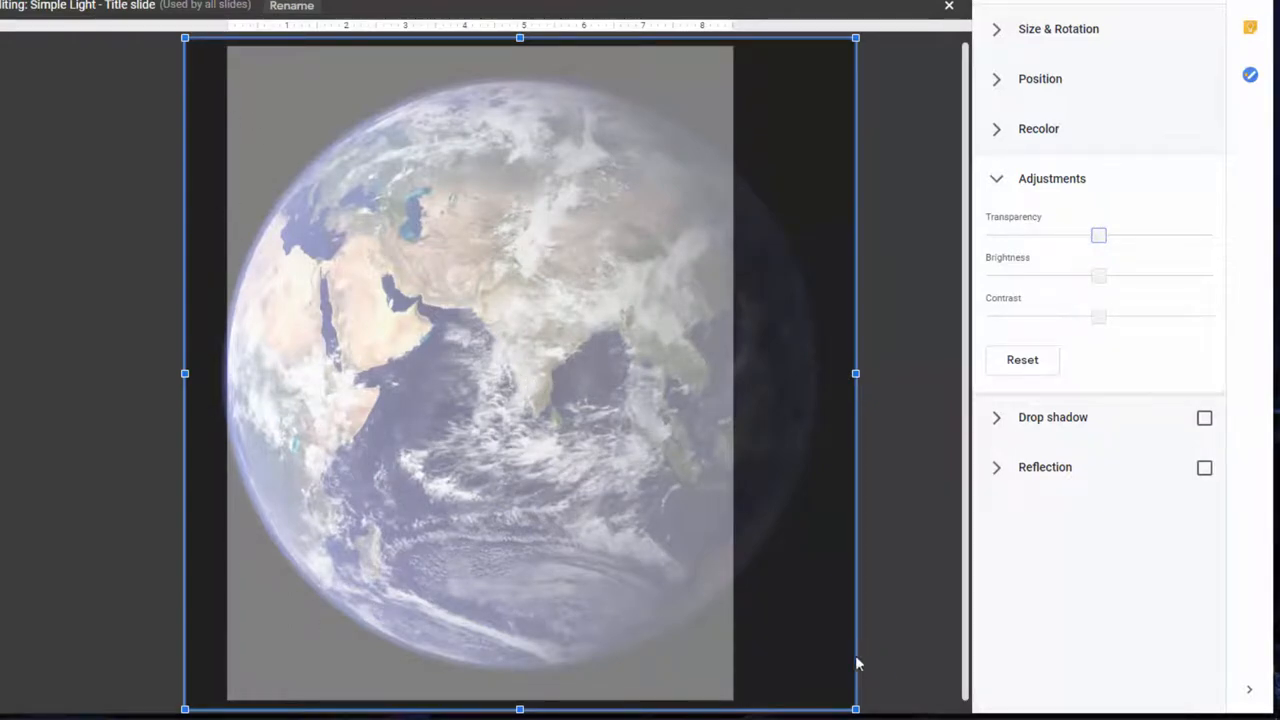
mouse_move(628, 352)
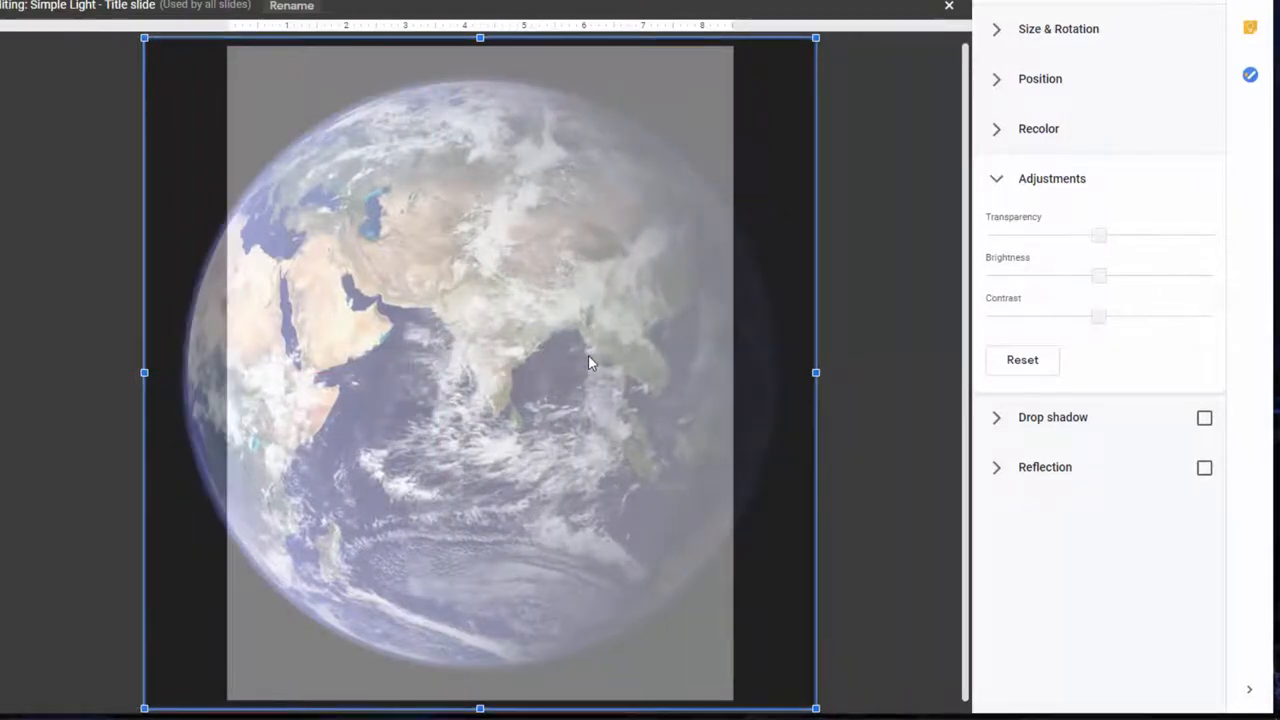
mouse_move(294, 192)
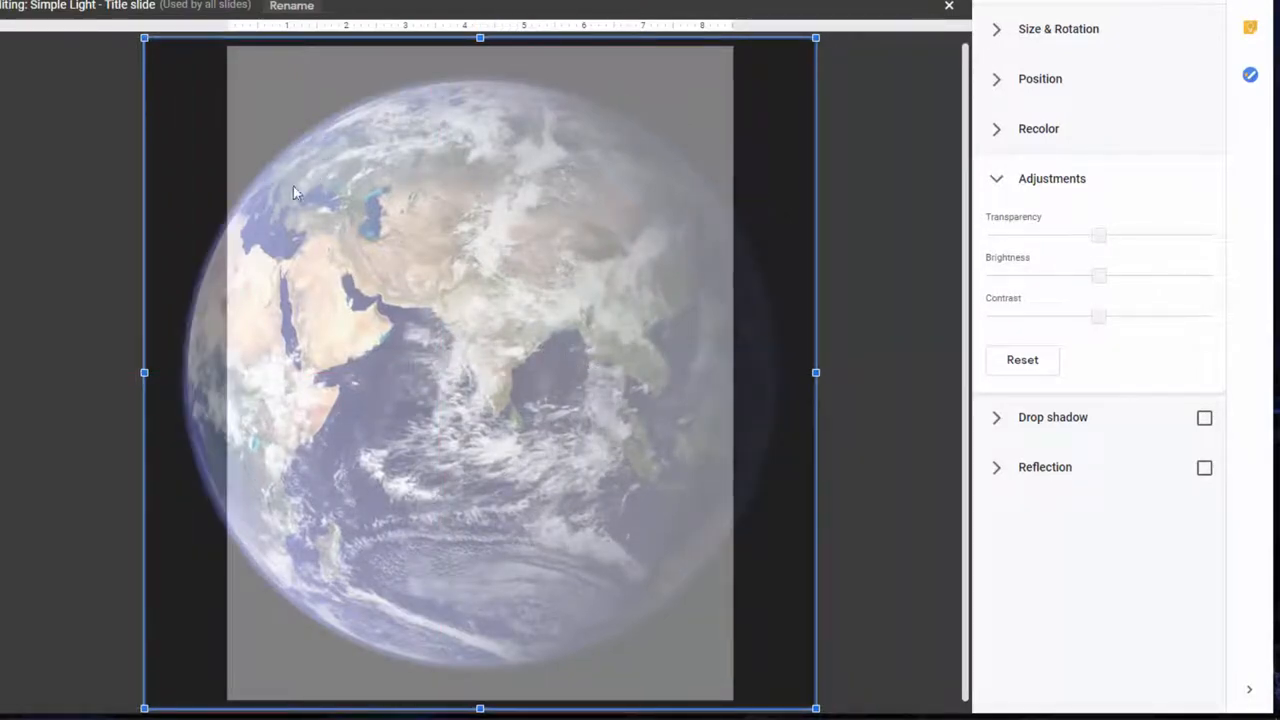
mouse_move(756, 398)
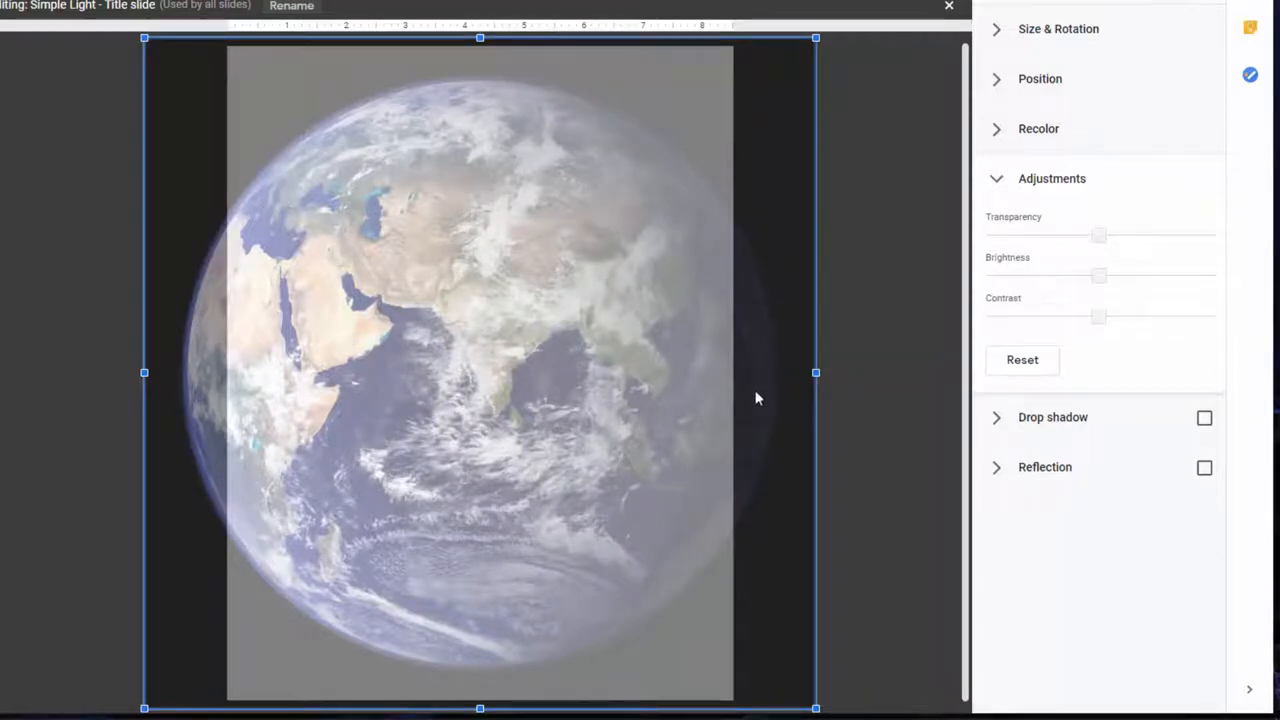
mouse_move(908, 132)
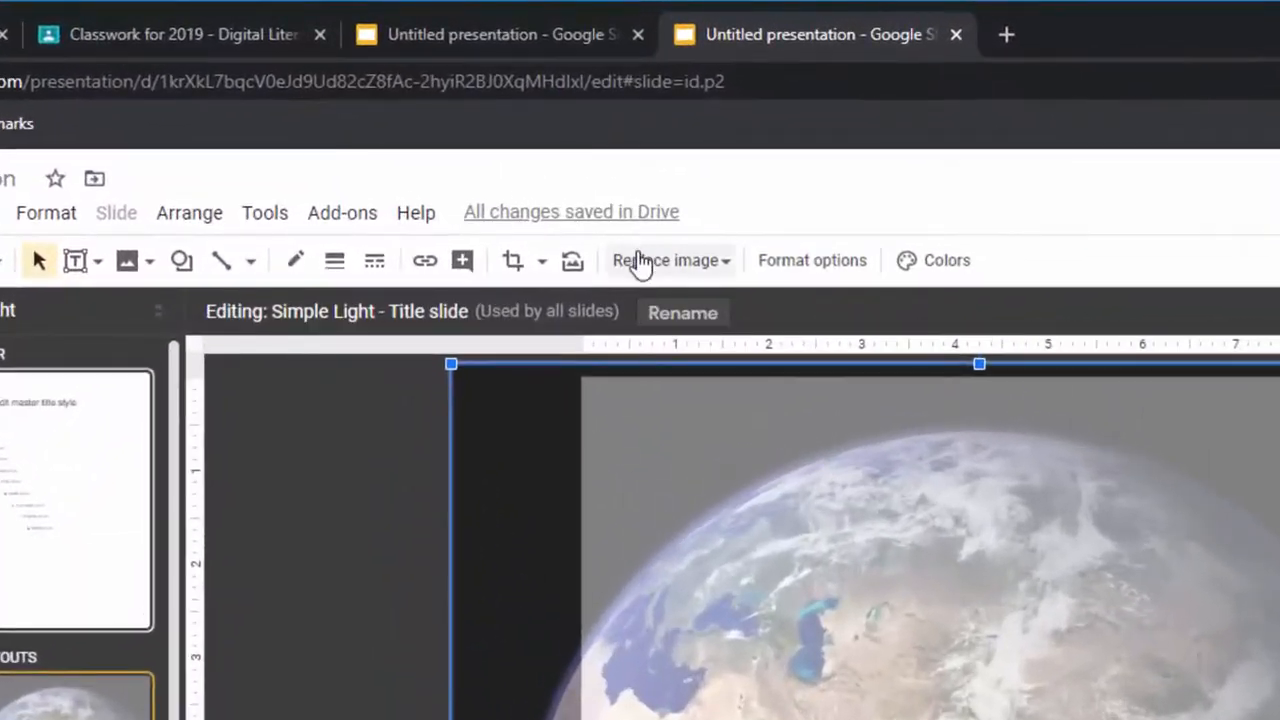
mouse_move(513, 260)
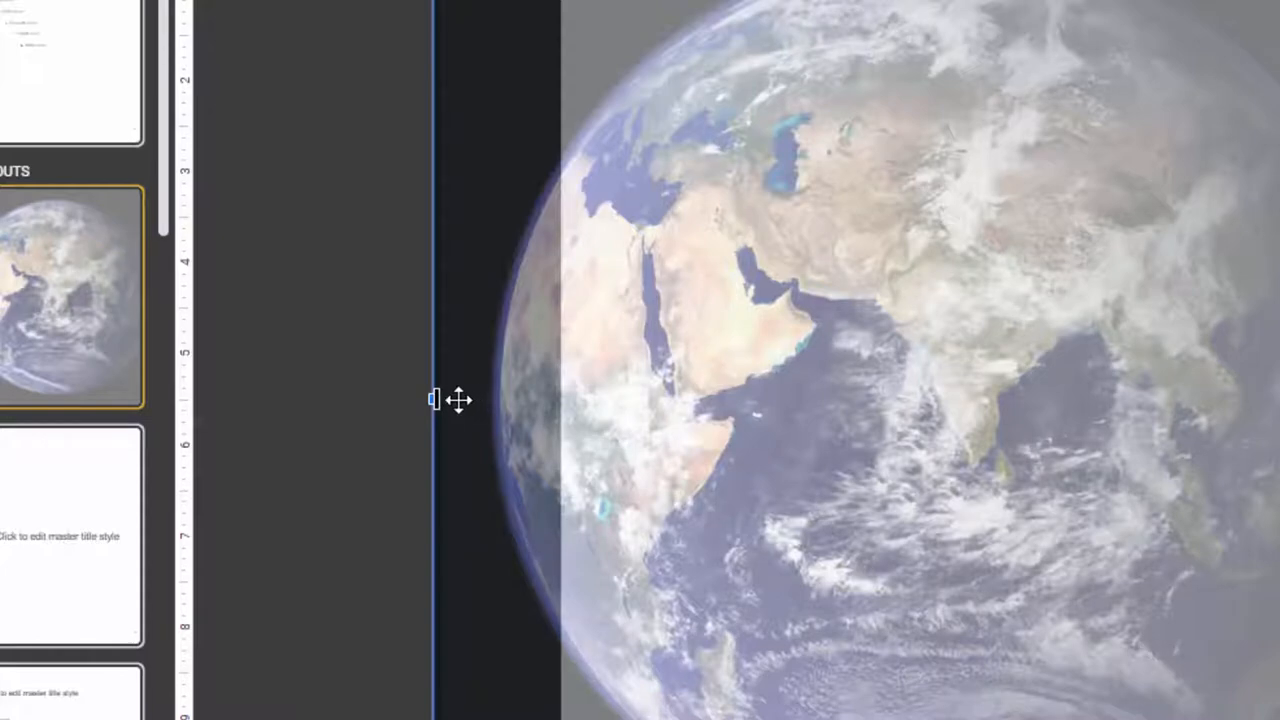
mouse_move(455, 401)
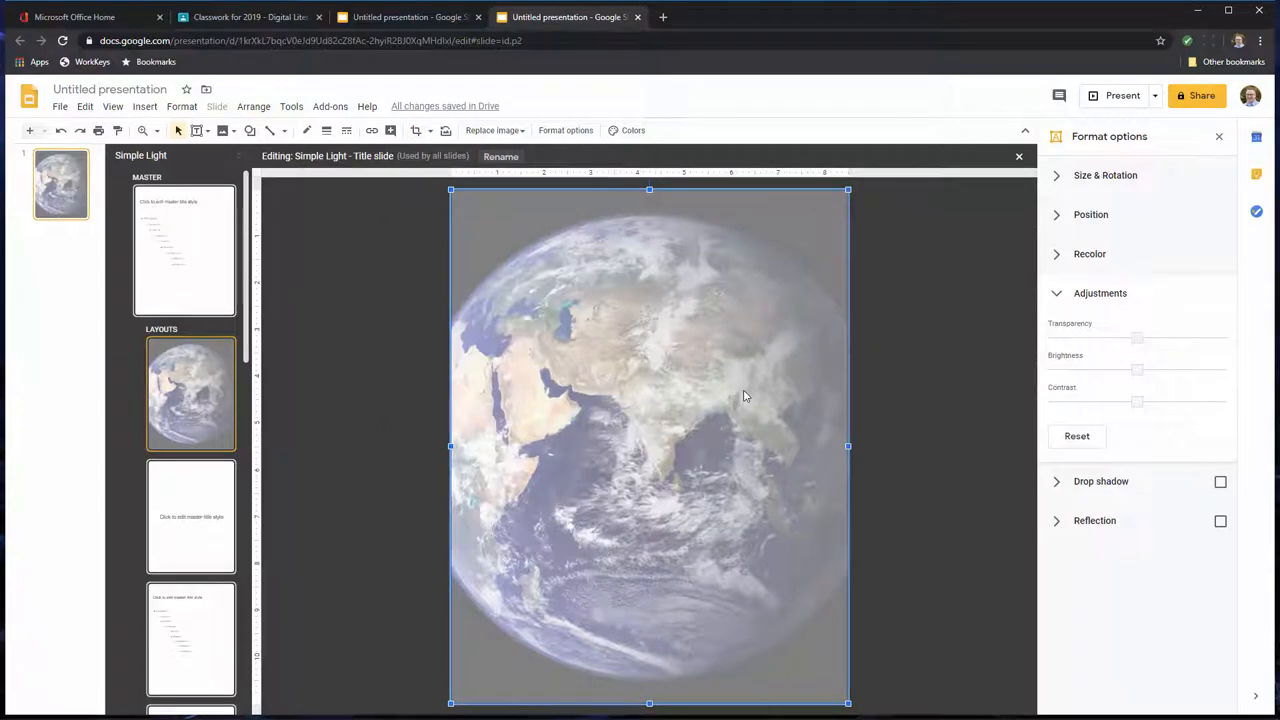
mouse_move(635, 481)
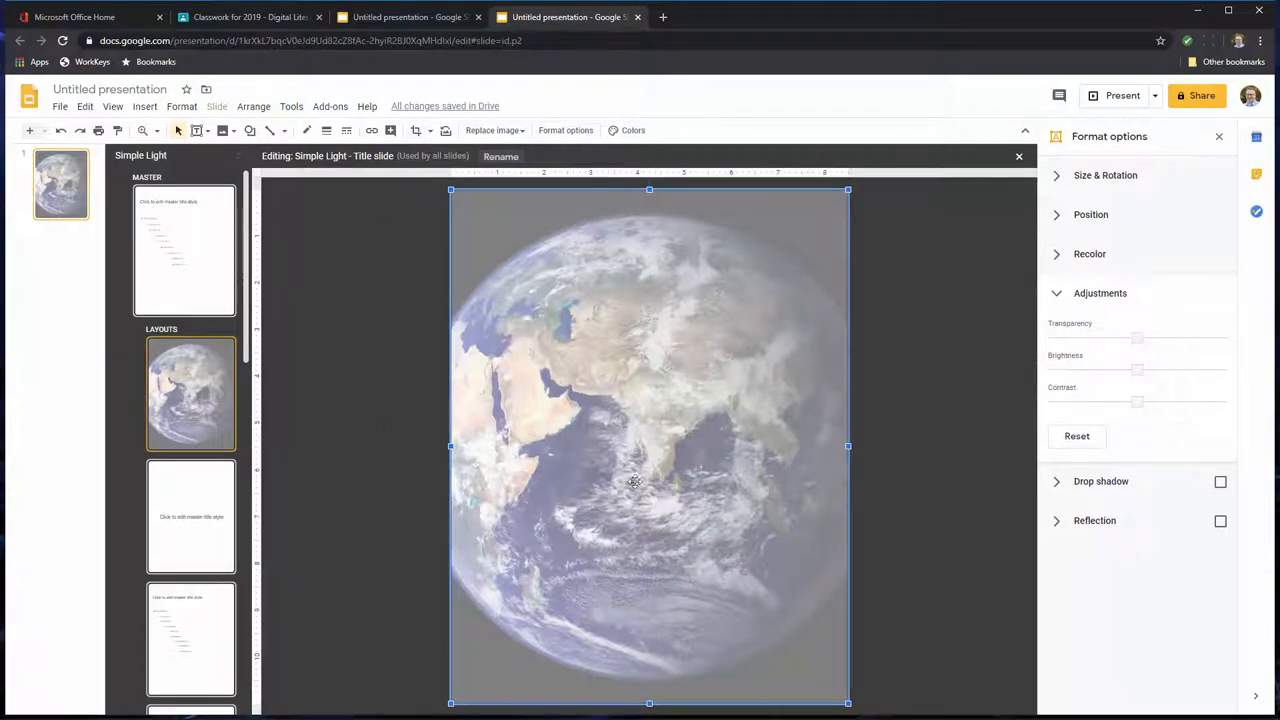
mouse_move(415, 130)
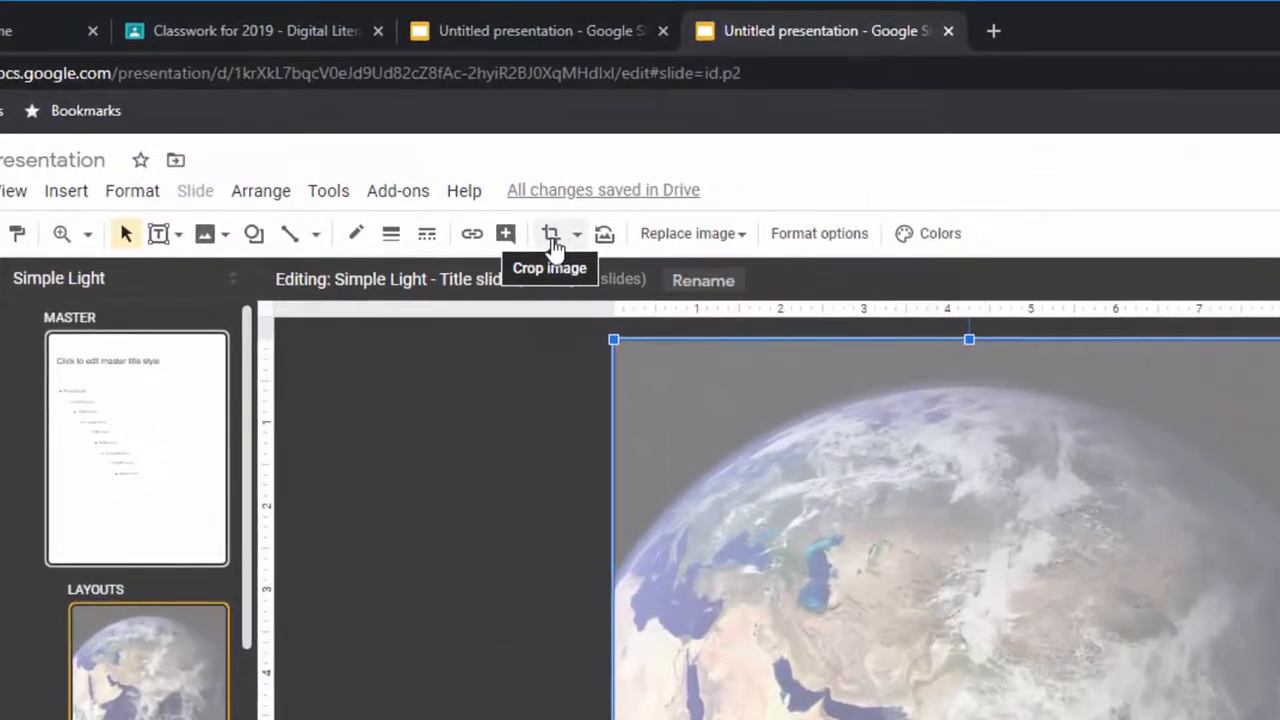
- Reset the Earth photo's transparency to zero so it is fully opaque
click(550, 233)
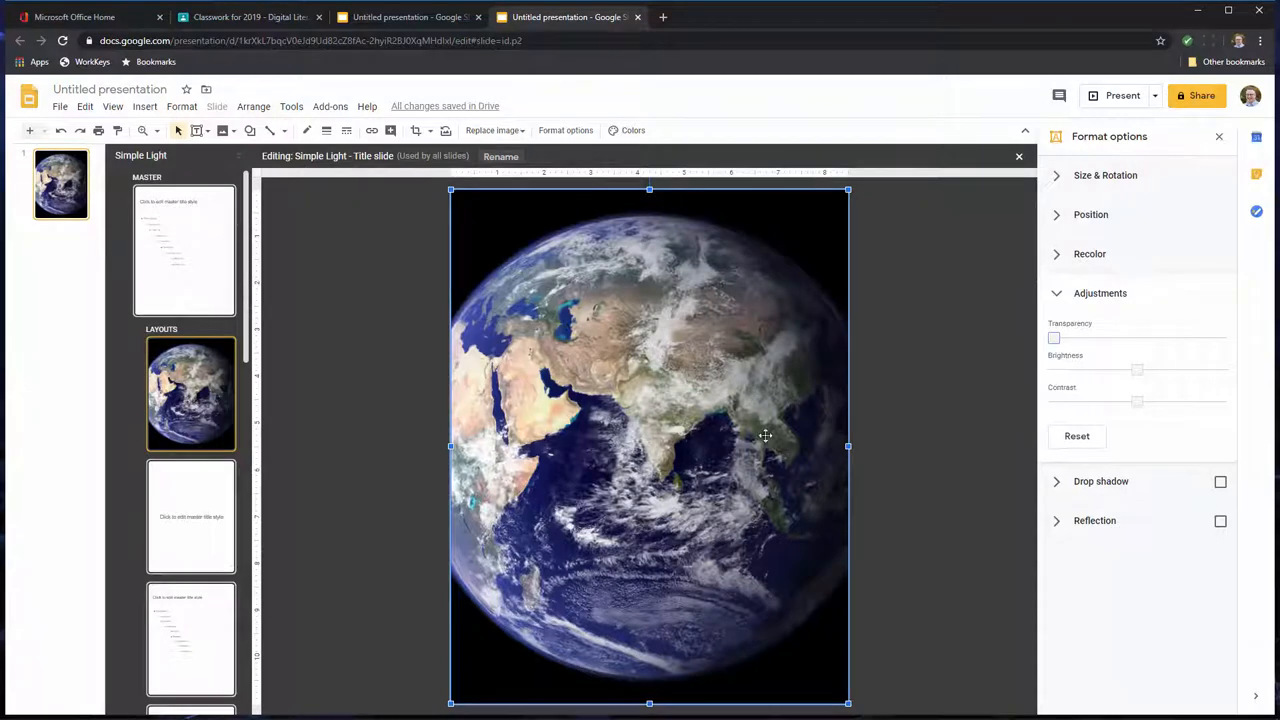
mouse_move(623, 344)
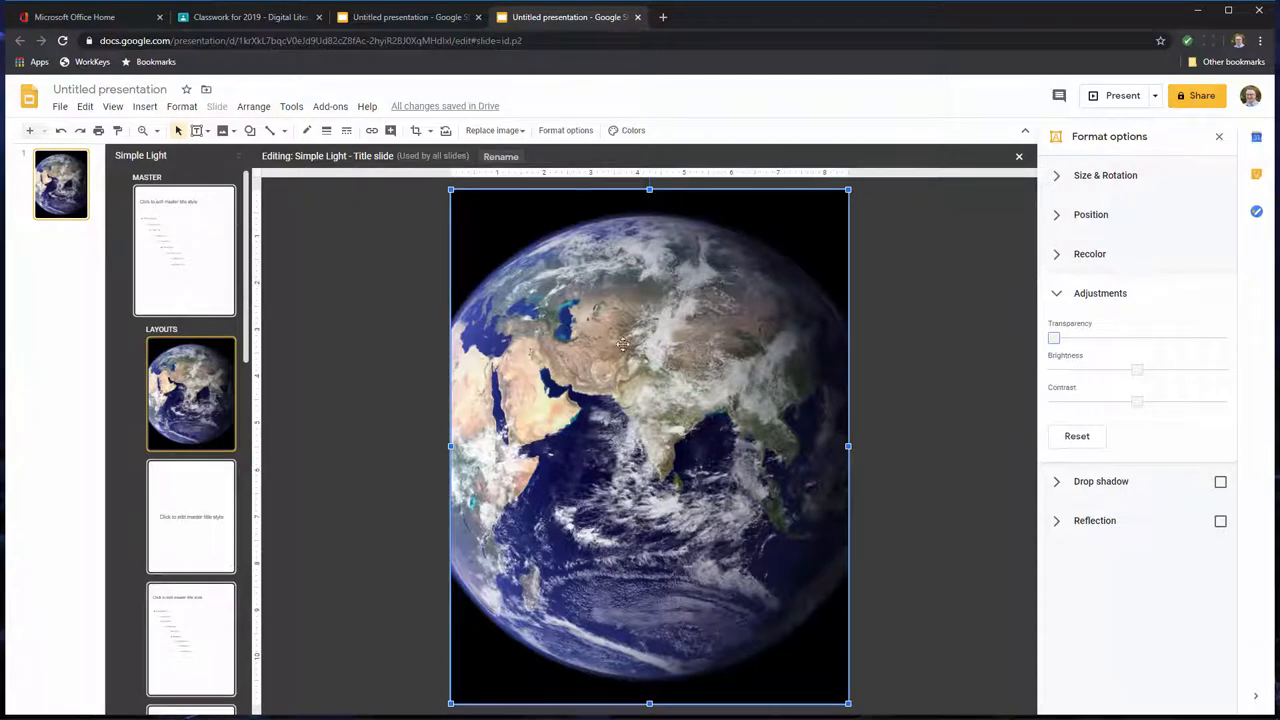
mouse_move(718, 367)
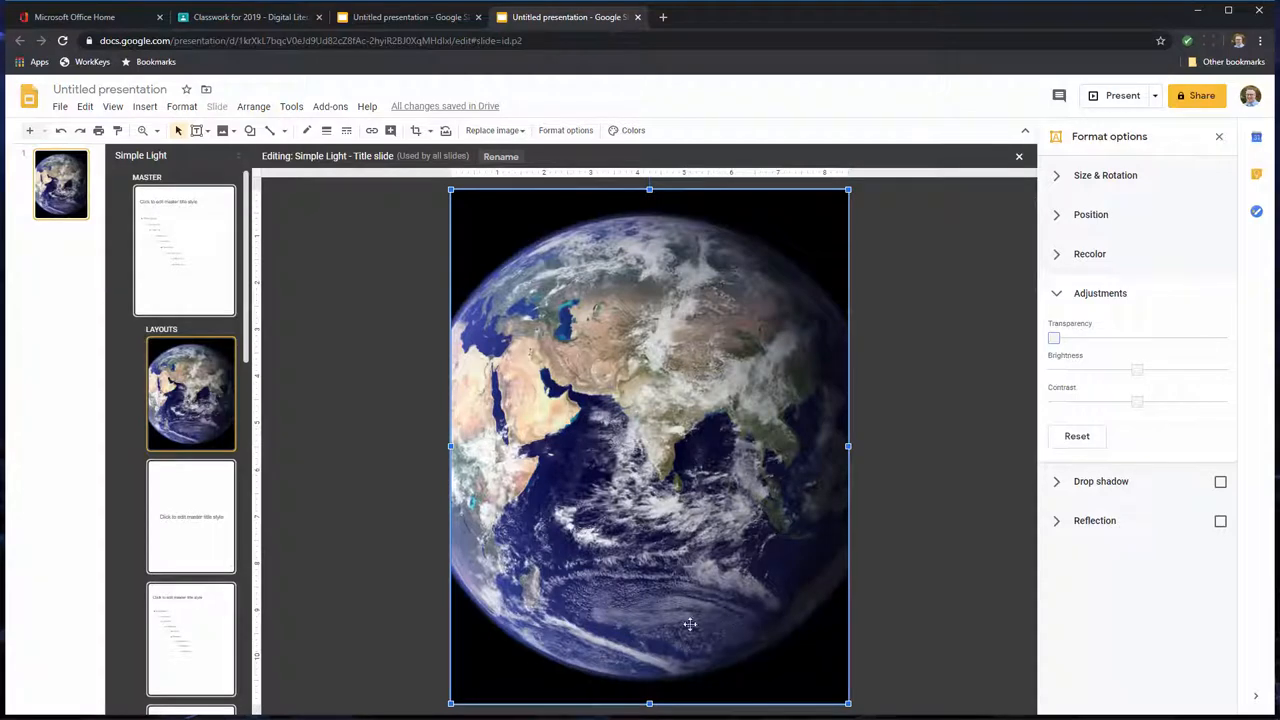
mouse_move(221, 130)
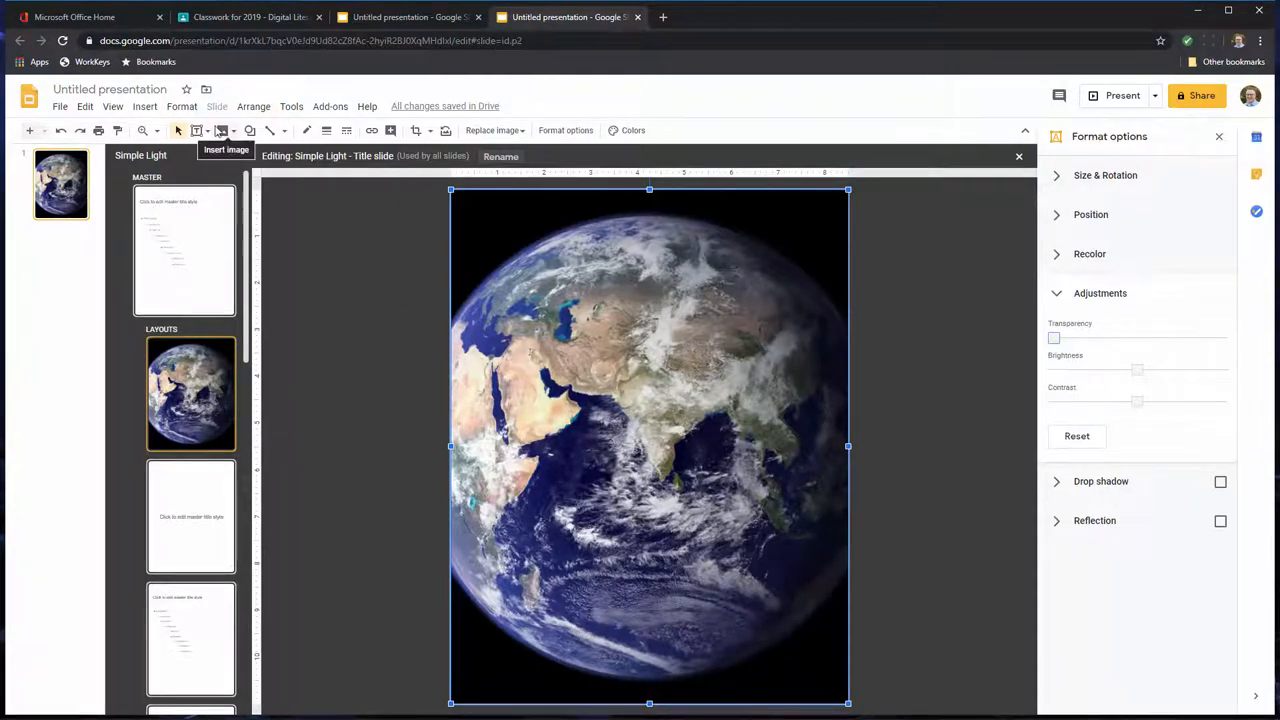
mouse_move(177, 118)
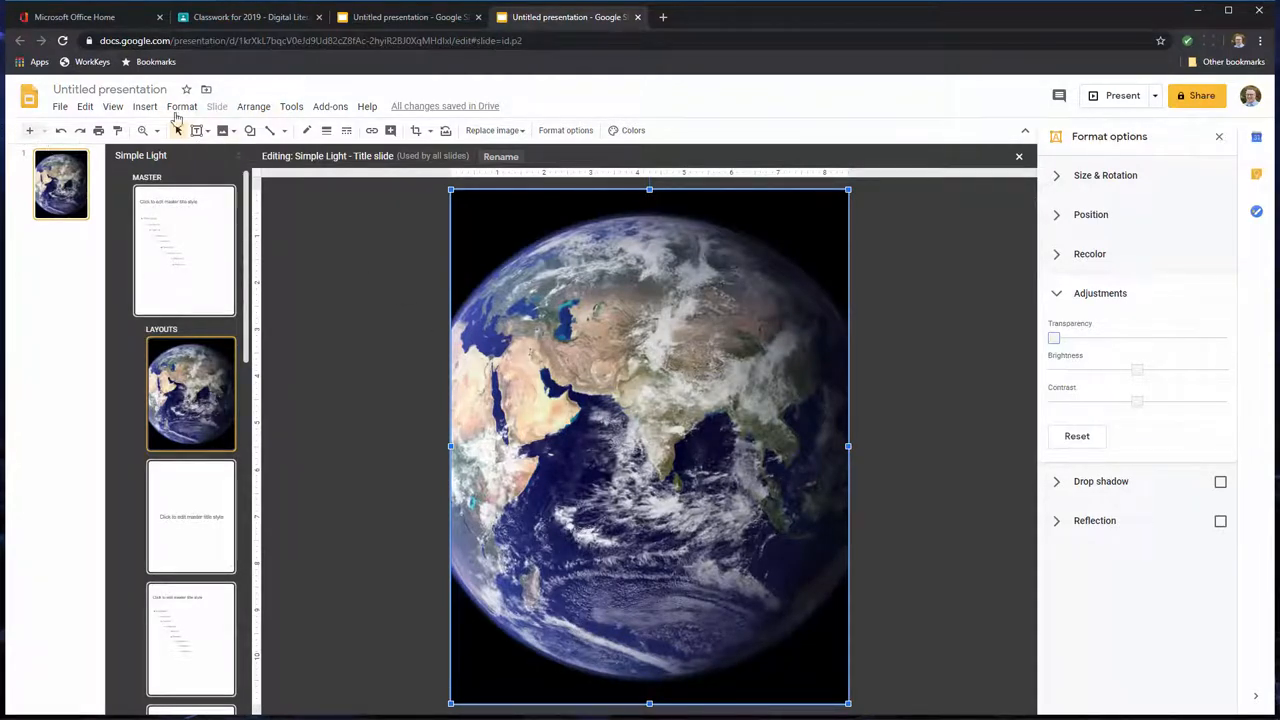
- Draw a light grey rectangle covering the whole title slide layout
click(145, 106)
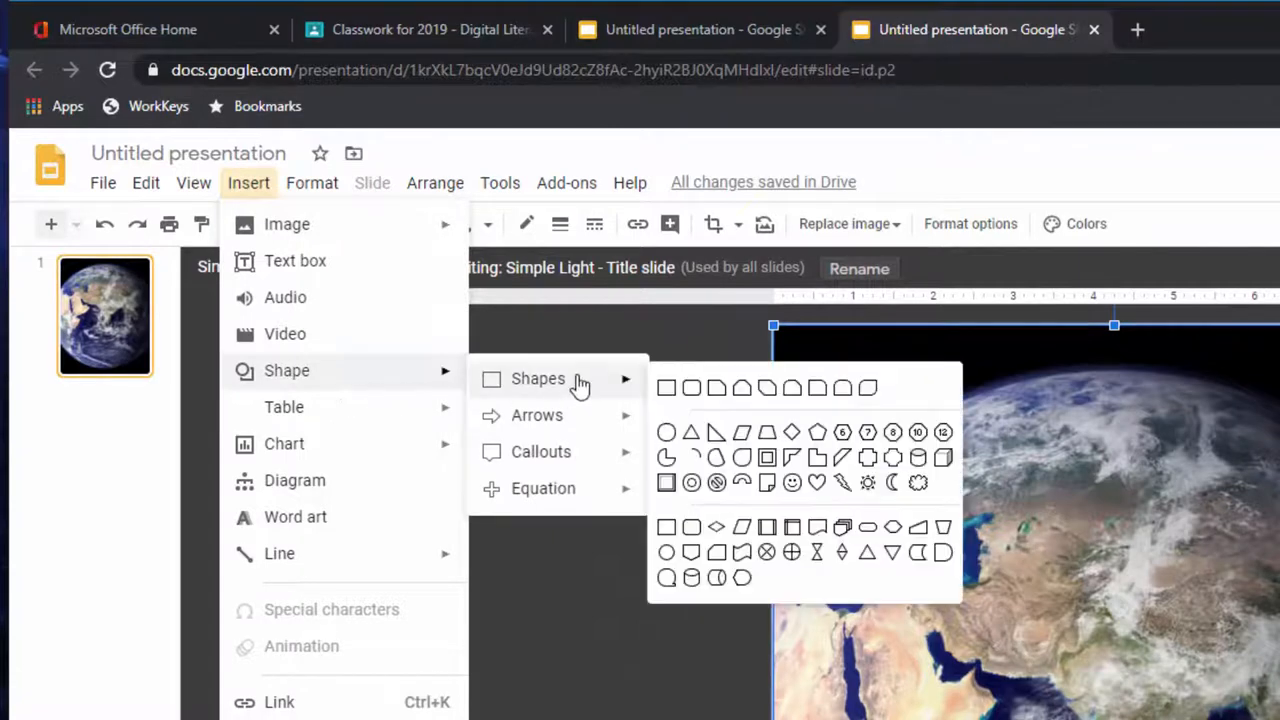
mouse_move(666, 388)
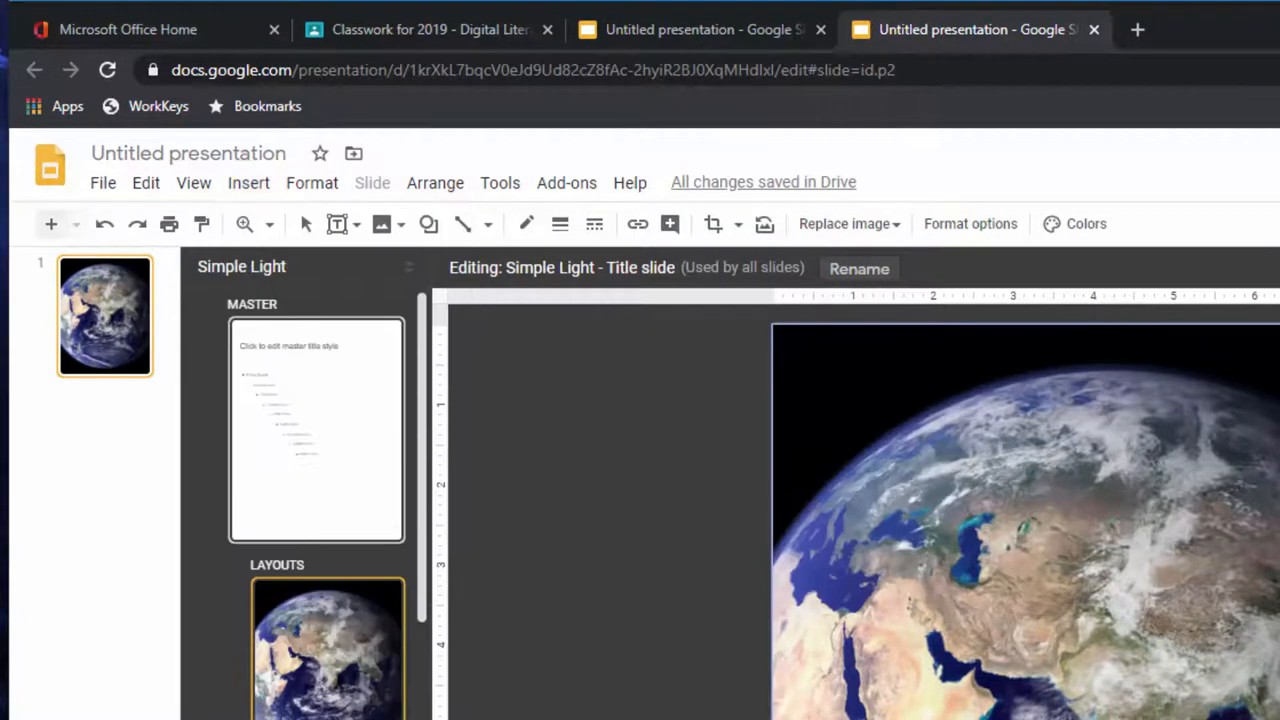
click(970, 223)
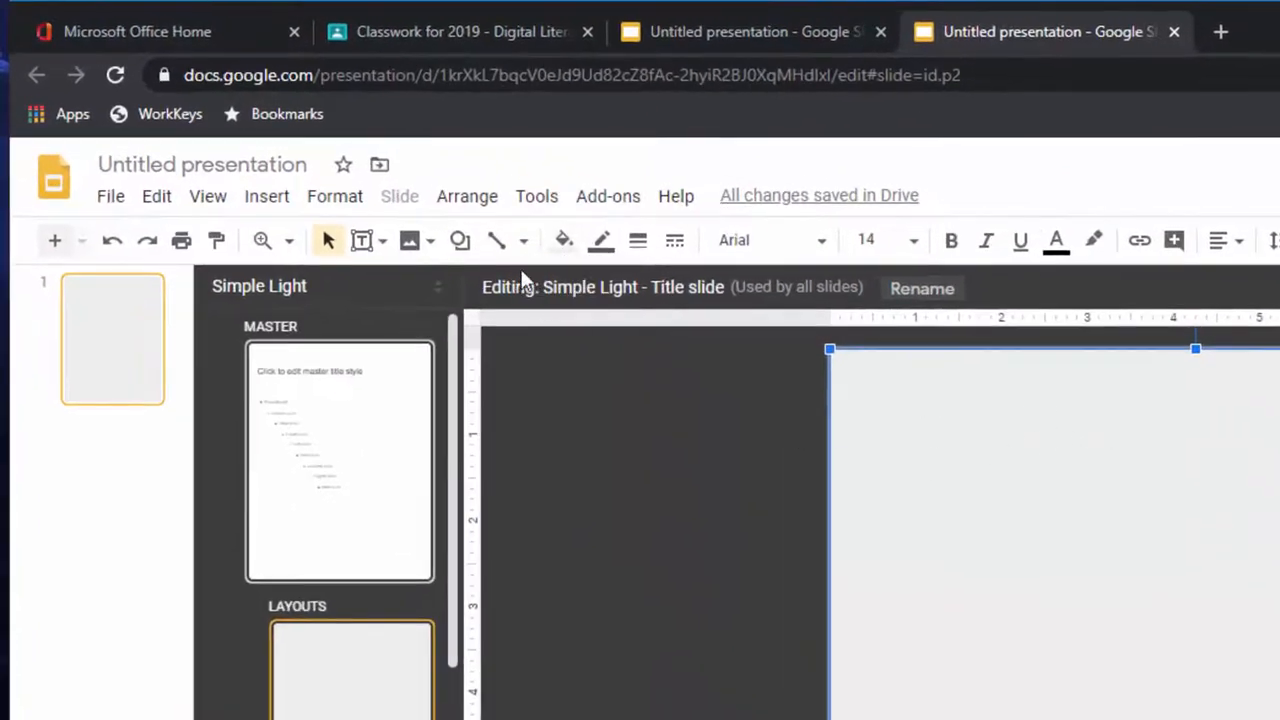
mouse_move(600, 240)
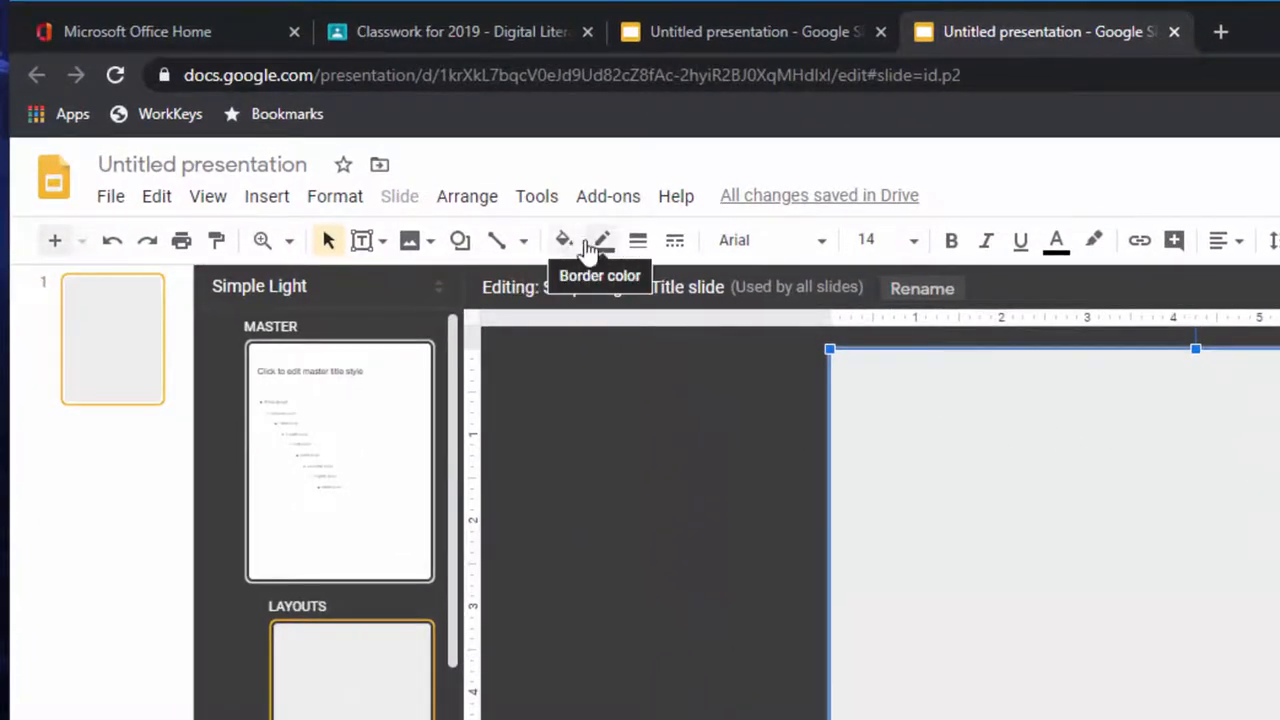
mouse_move(563, 240)
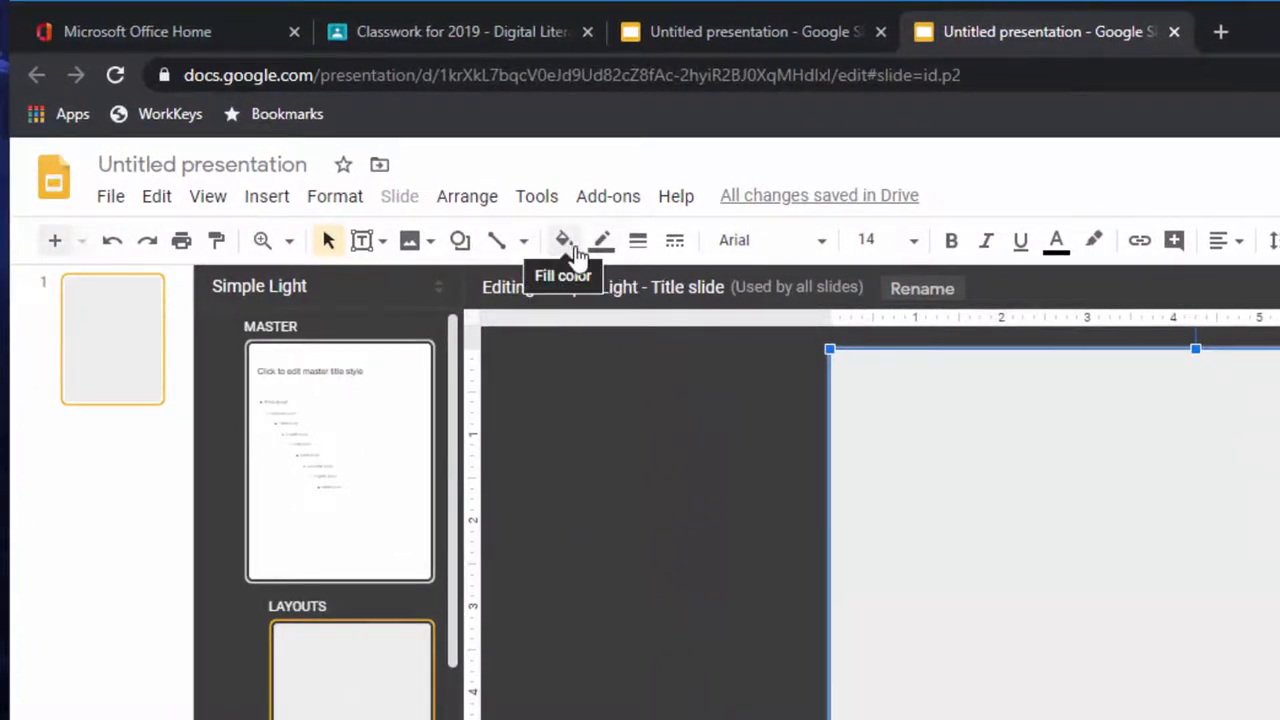
- Start a custom linear gradient fill for the rectangle with a transparent starting stop
click(563, 240)
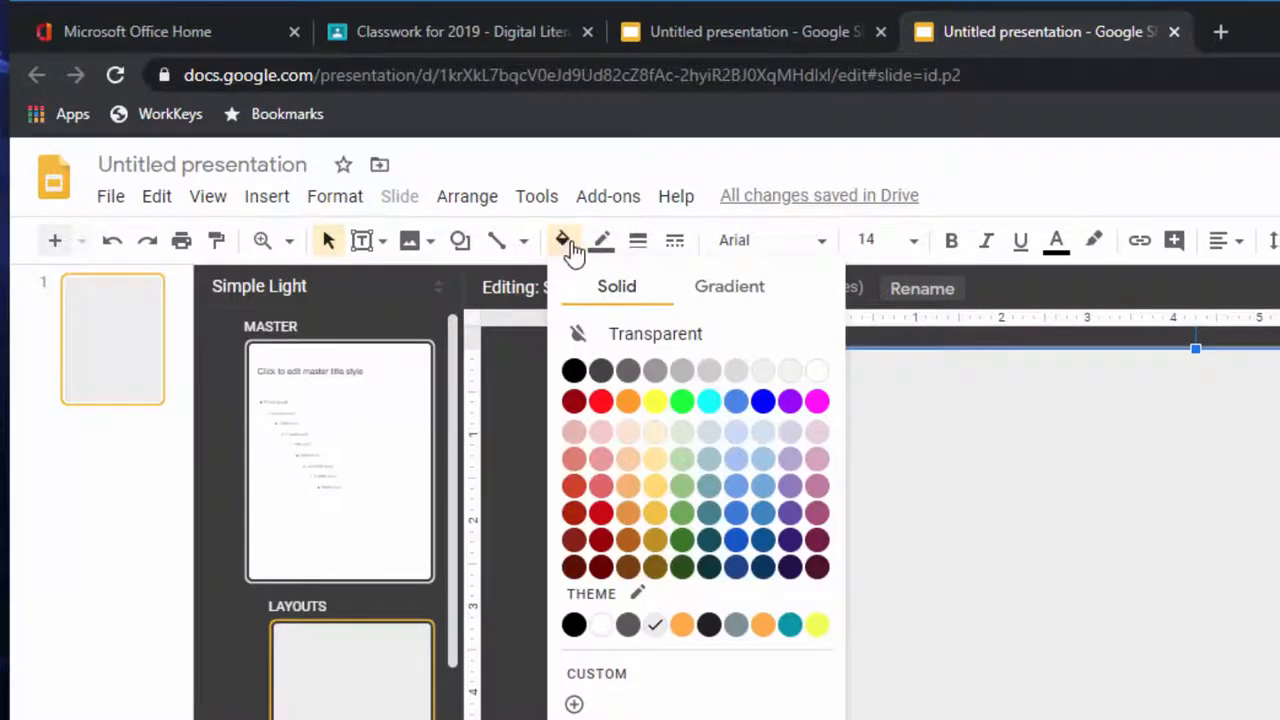
click(729, 286)
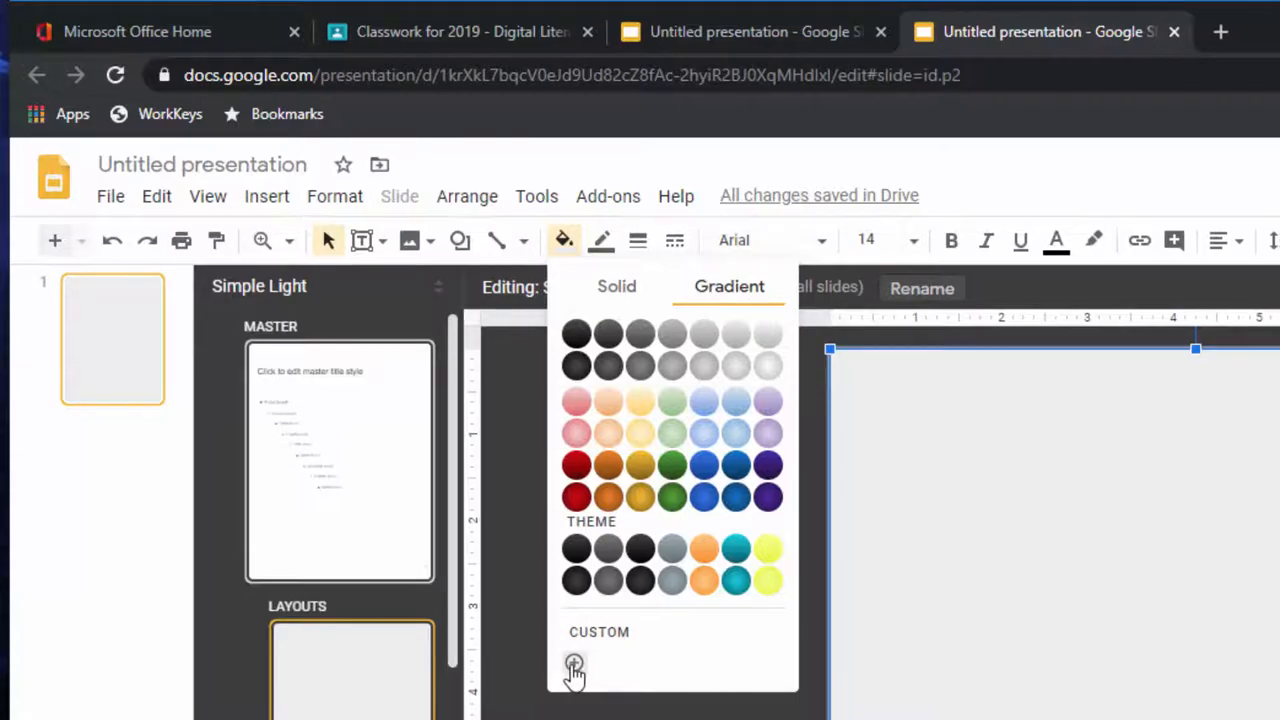
click(574, 665)
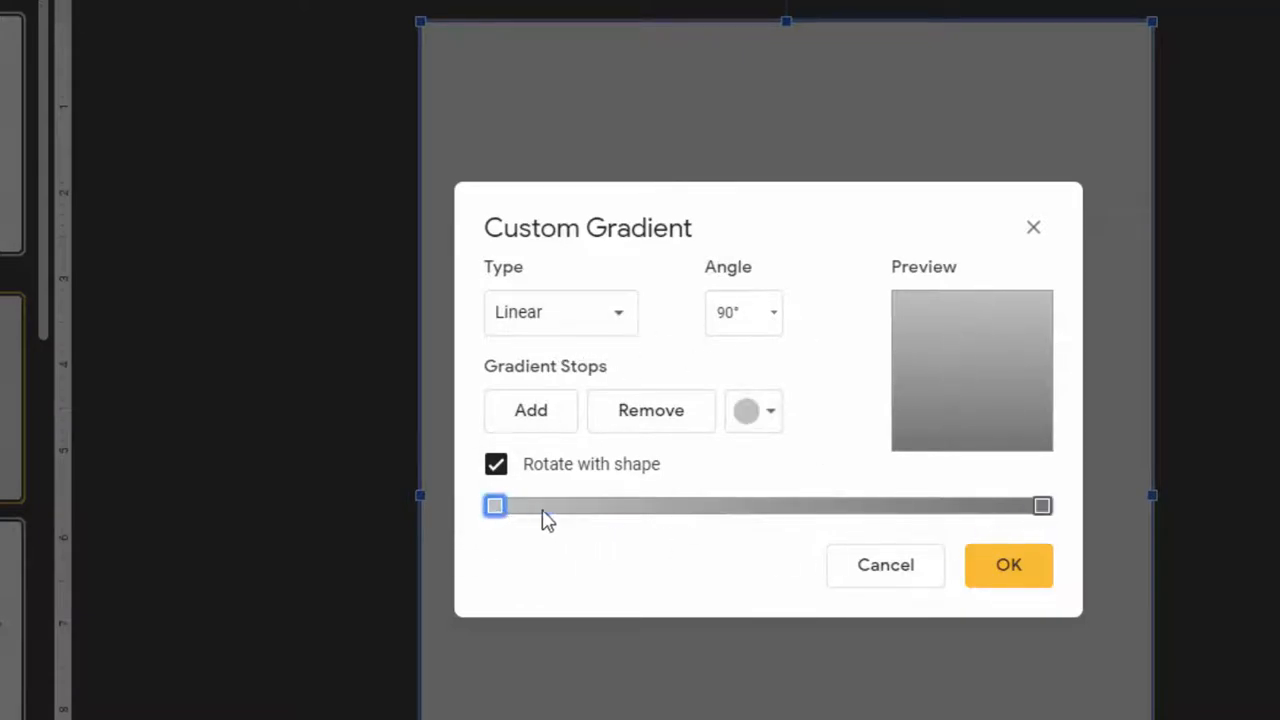
click(1042, 505)
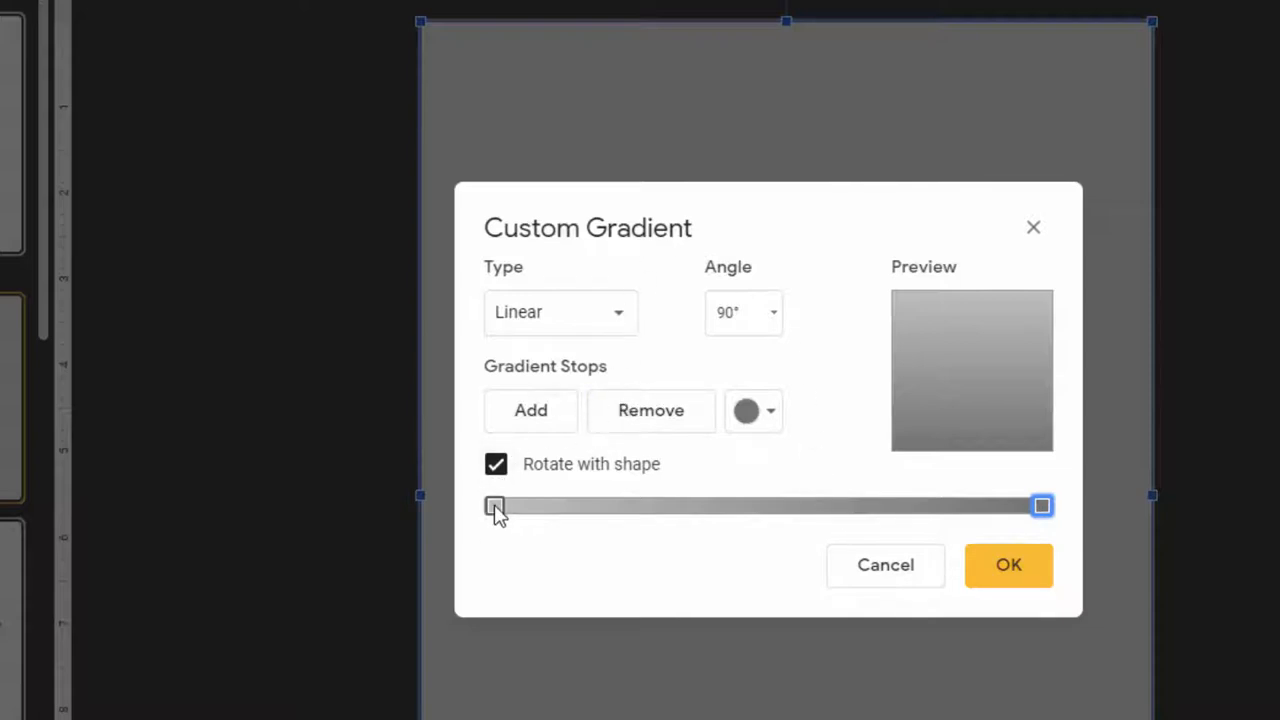
click(493, 505)
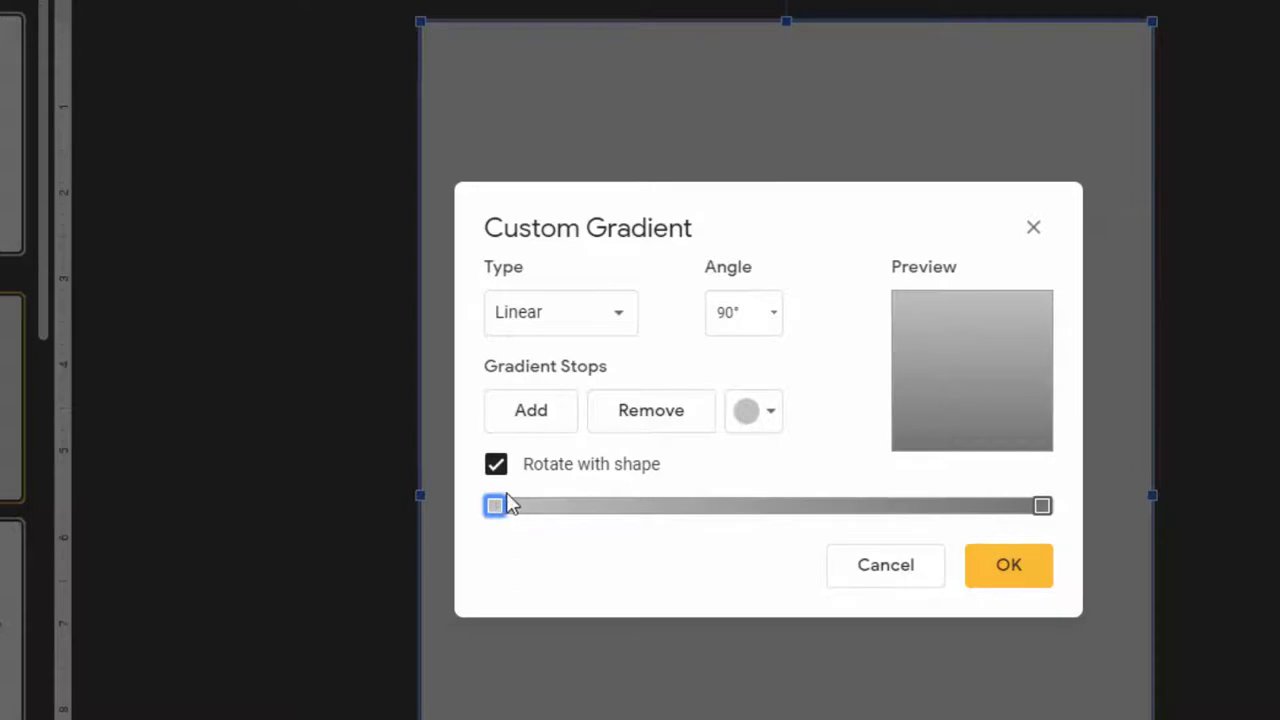
click(753, 410)
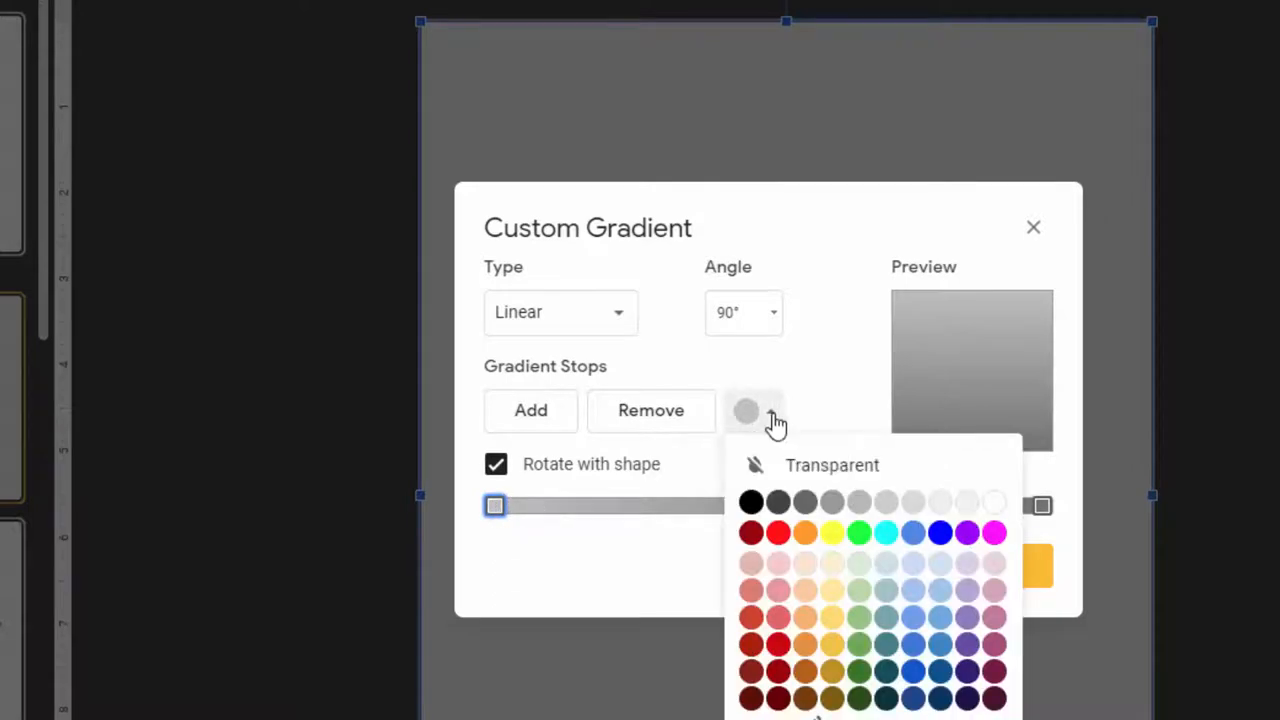
mouse_move(790, 475)
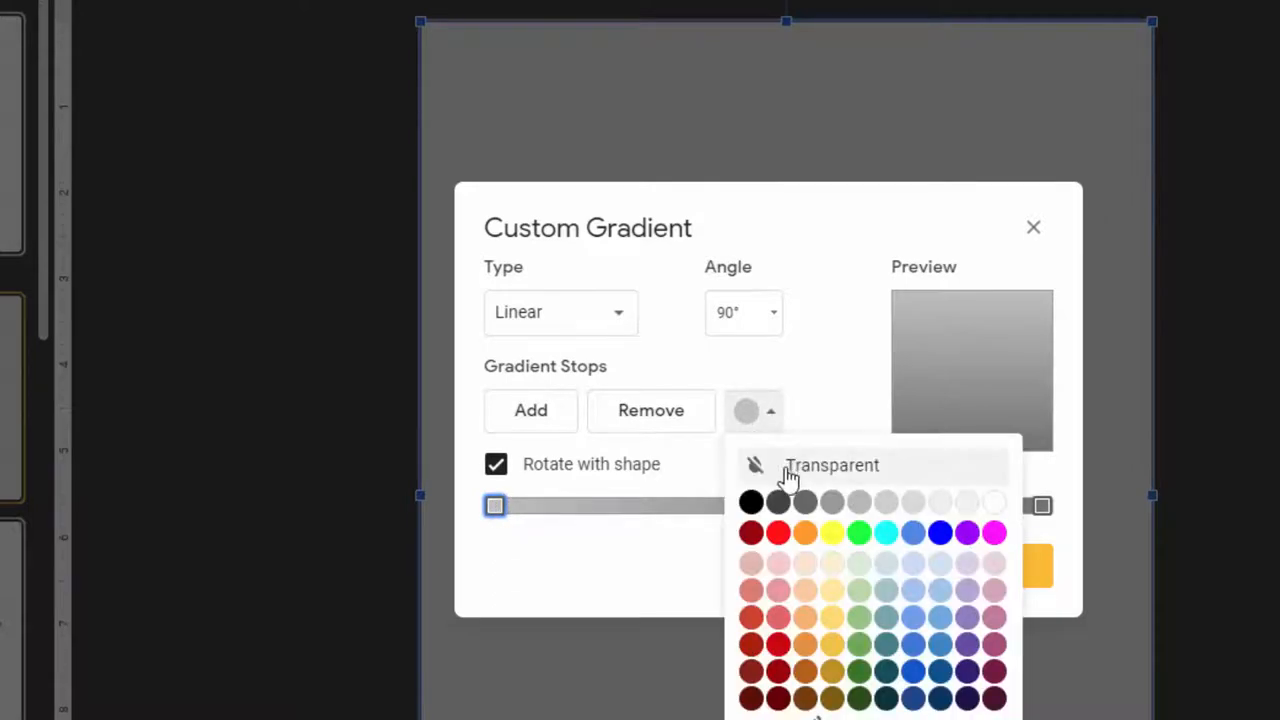
mouse_move(810, 475)
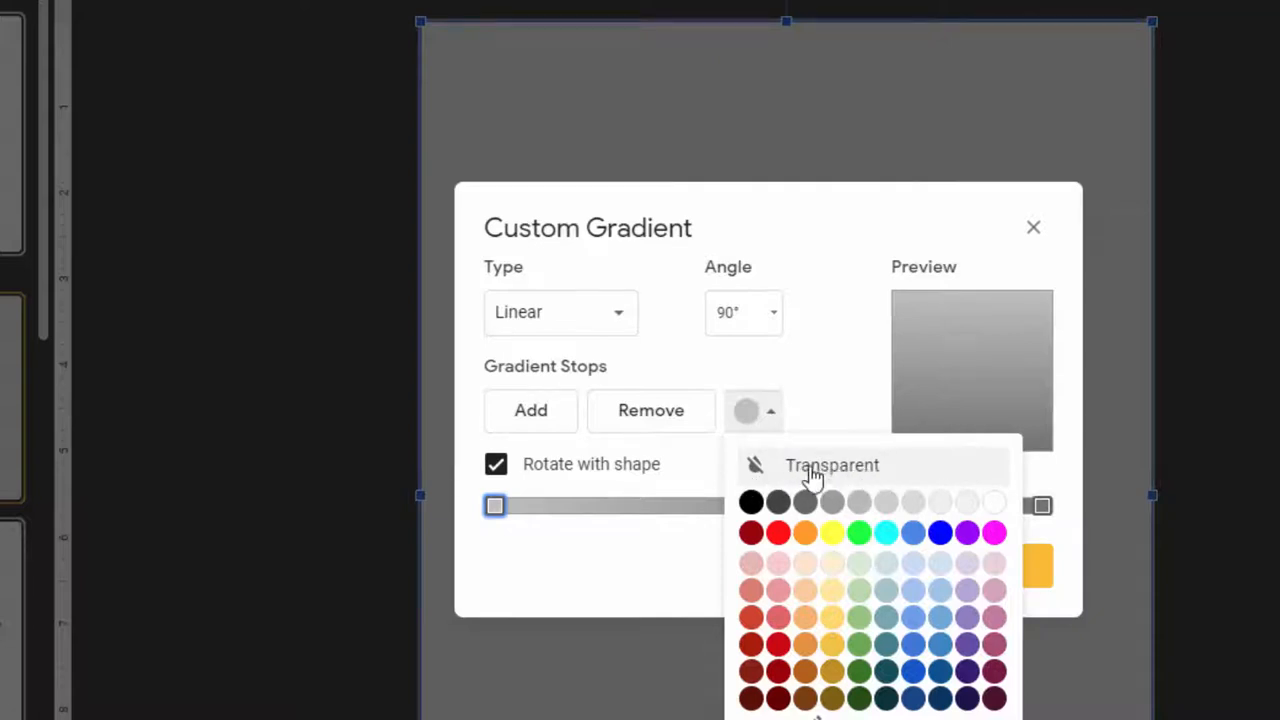
mouse_move(815, 478)
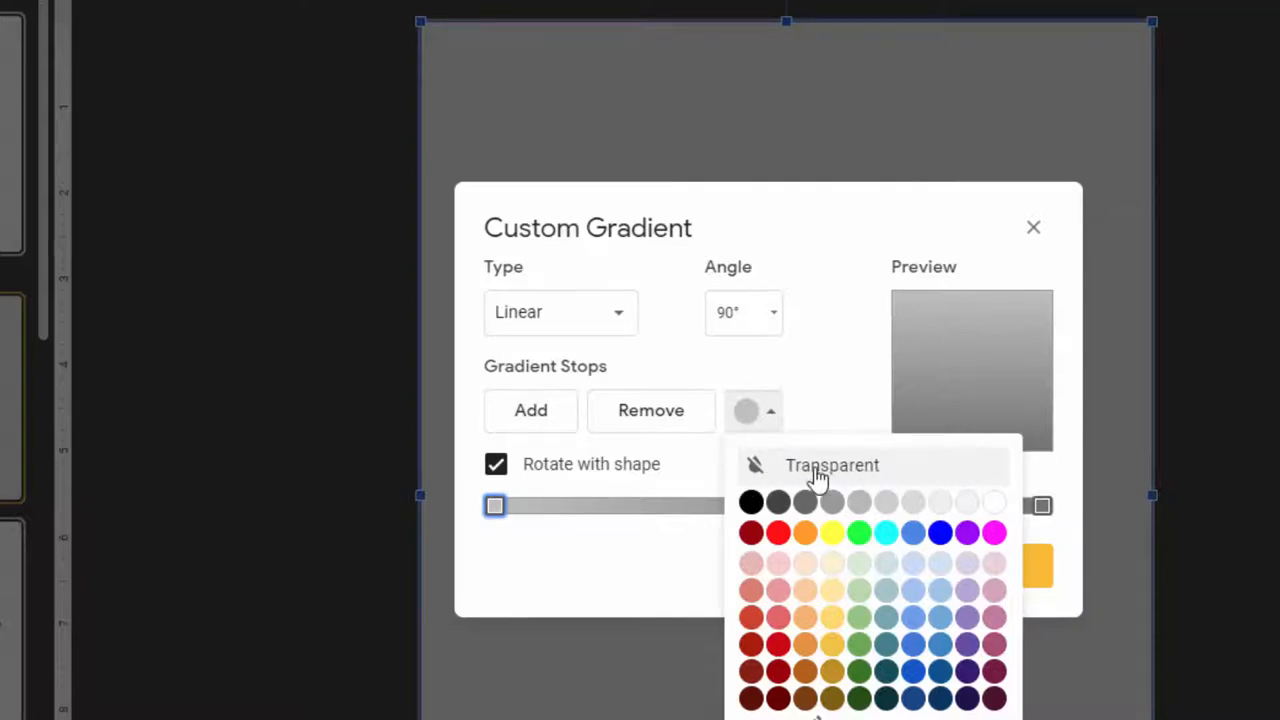
click(831, 465)
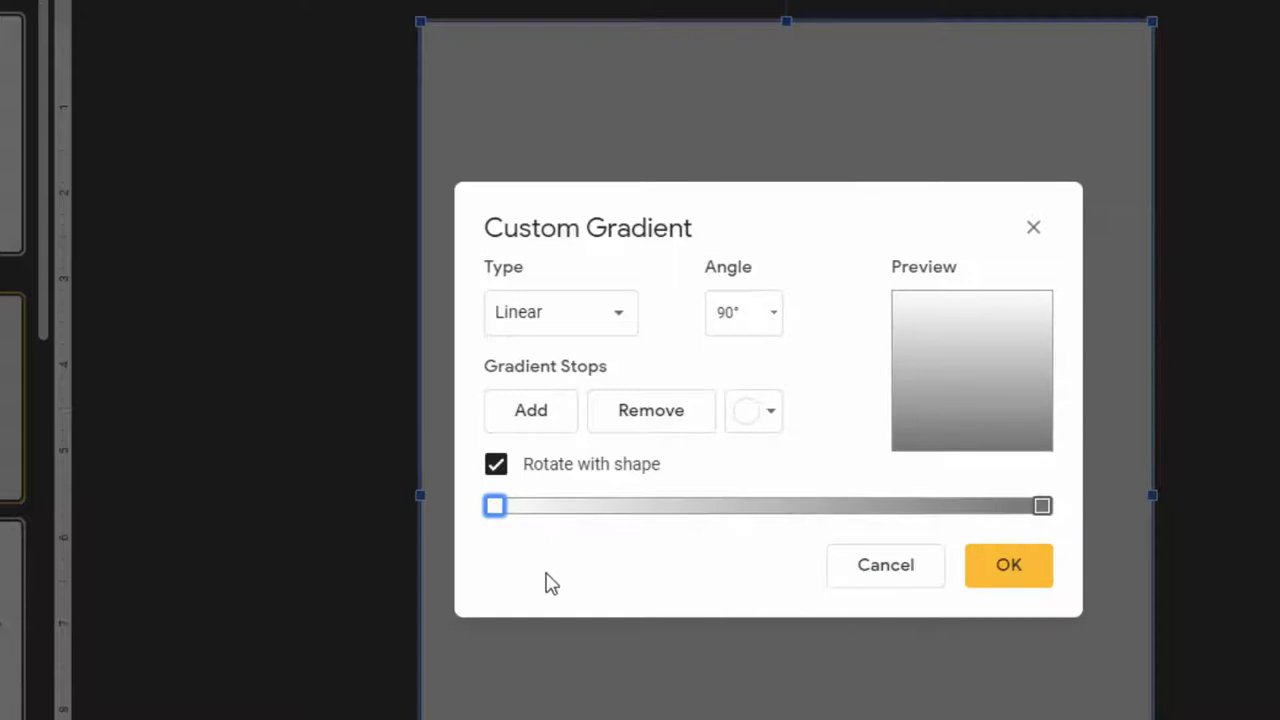
mouse_move(695, 514)
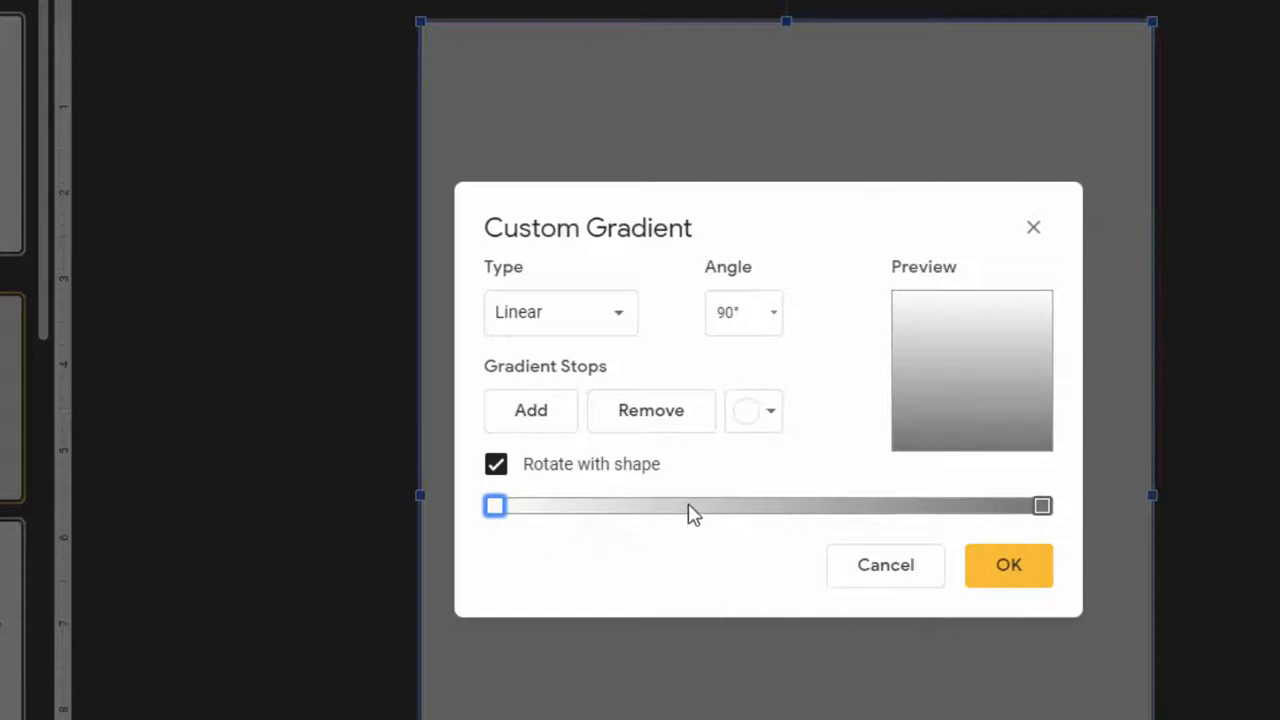
- Set the gradient's end stop to black and apply the transparent-to-black fill
click(1042, 505)
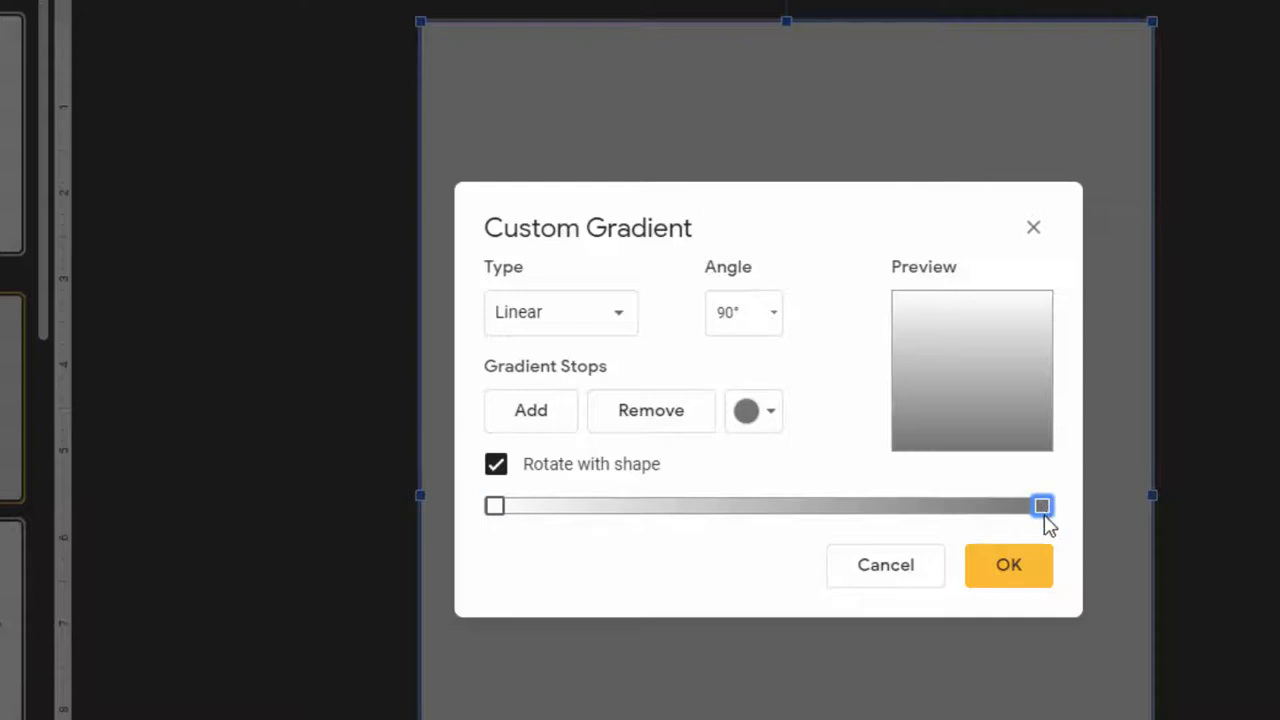
click(753, 410)
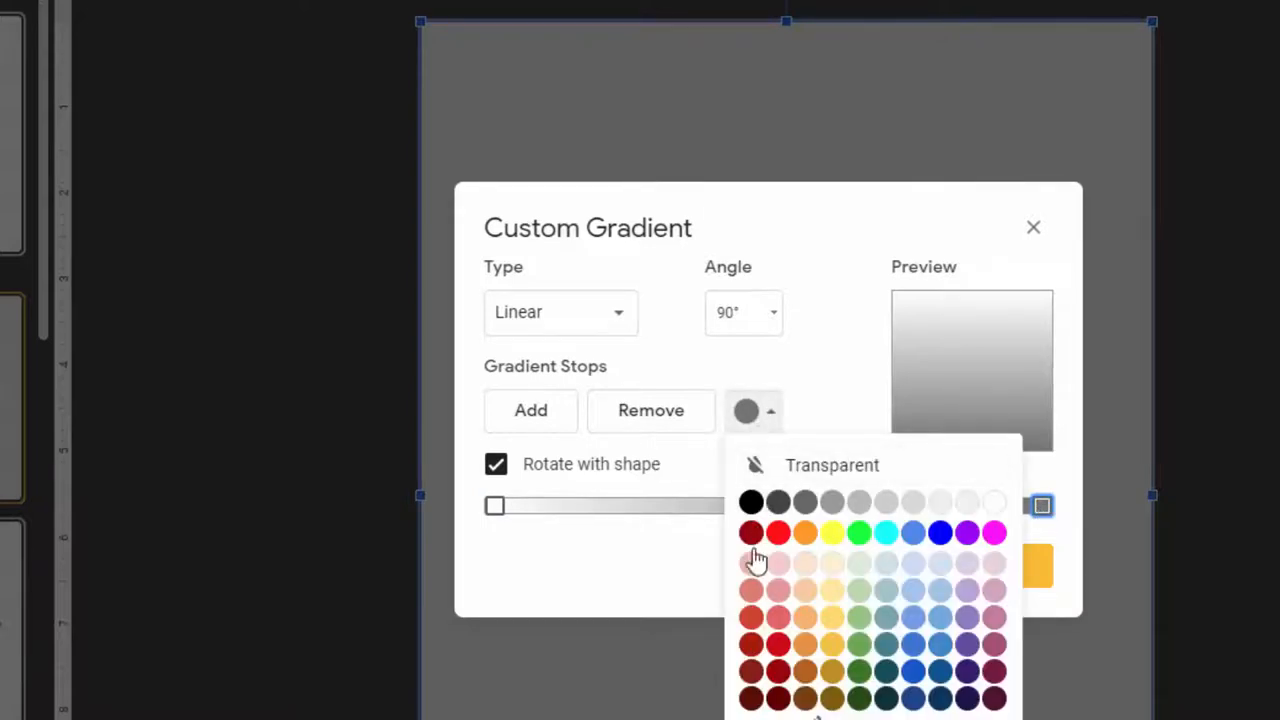
mouse_move(755, 560)
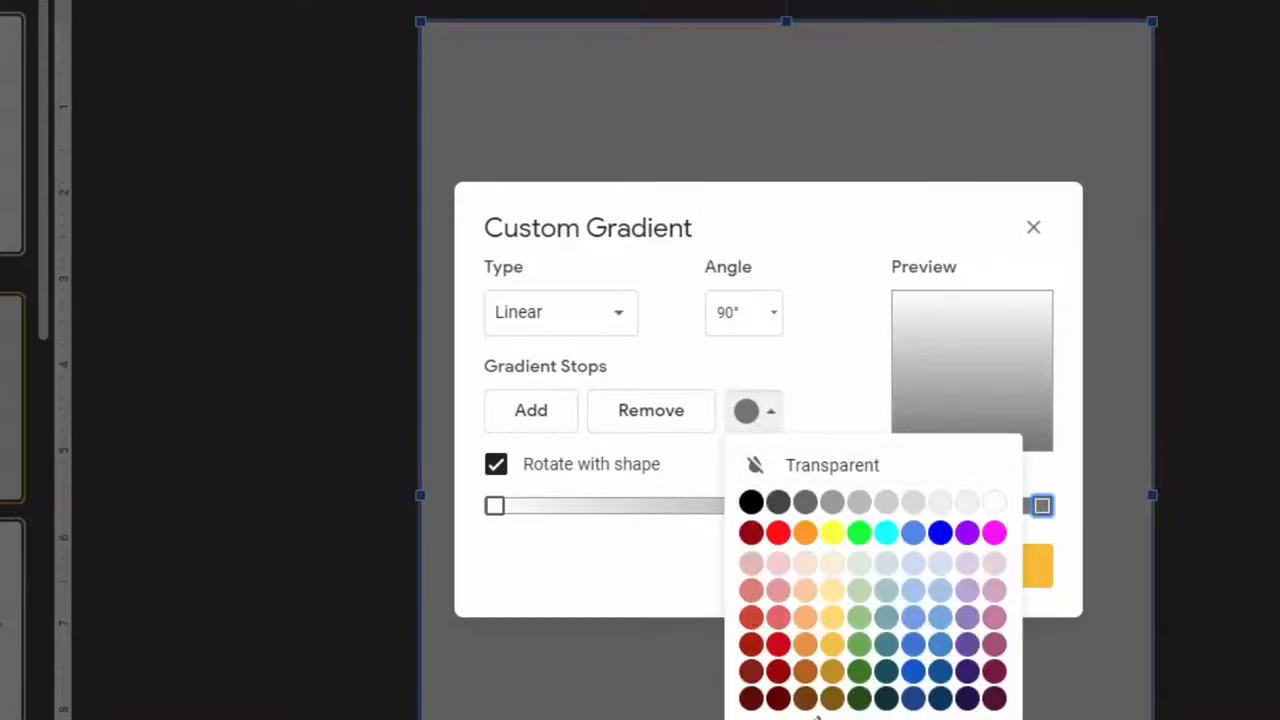
click(751, 501)
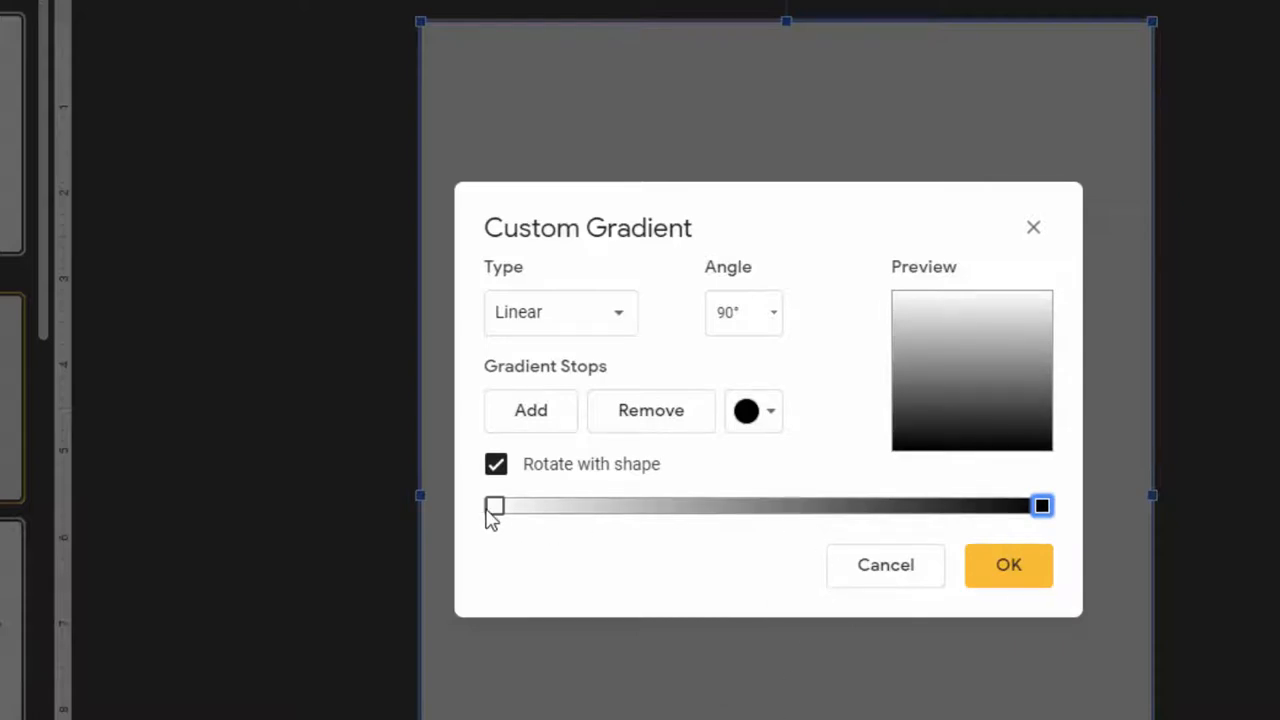
mouse_move(1008, 565)
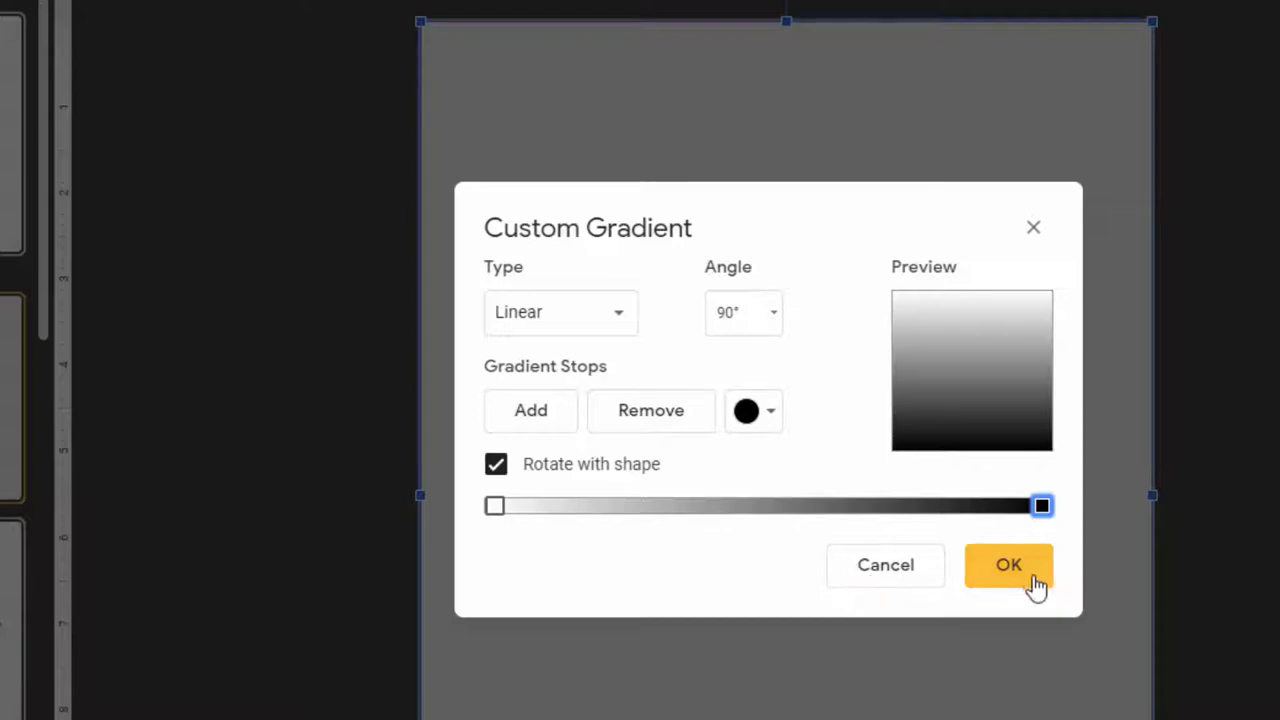
click(1008, 564)
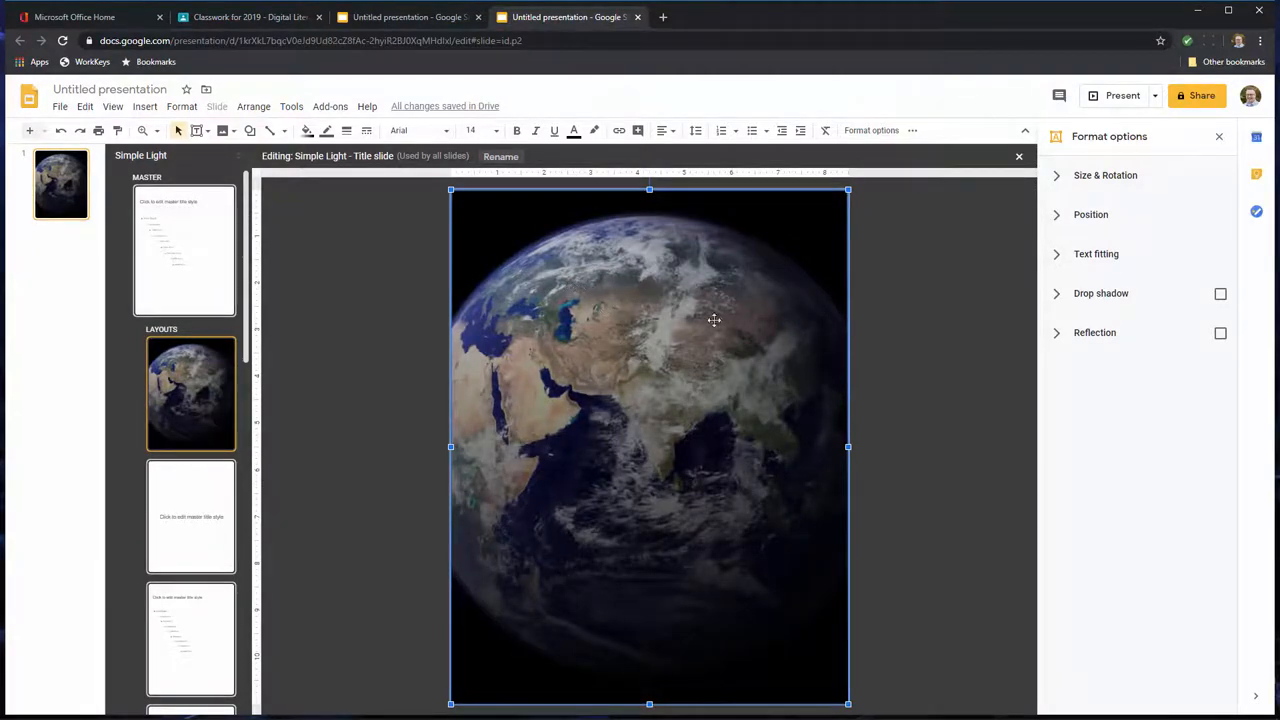
mouse_move(1040, 334)
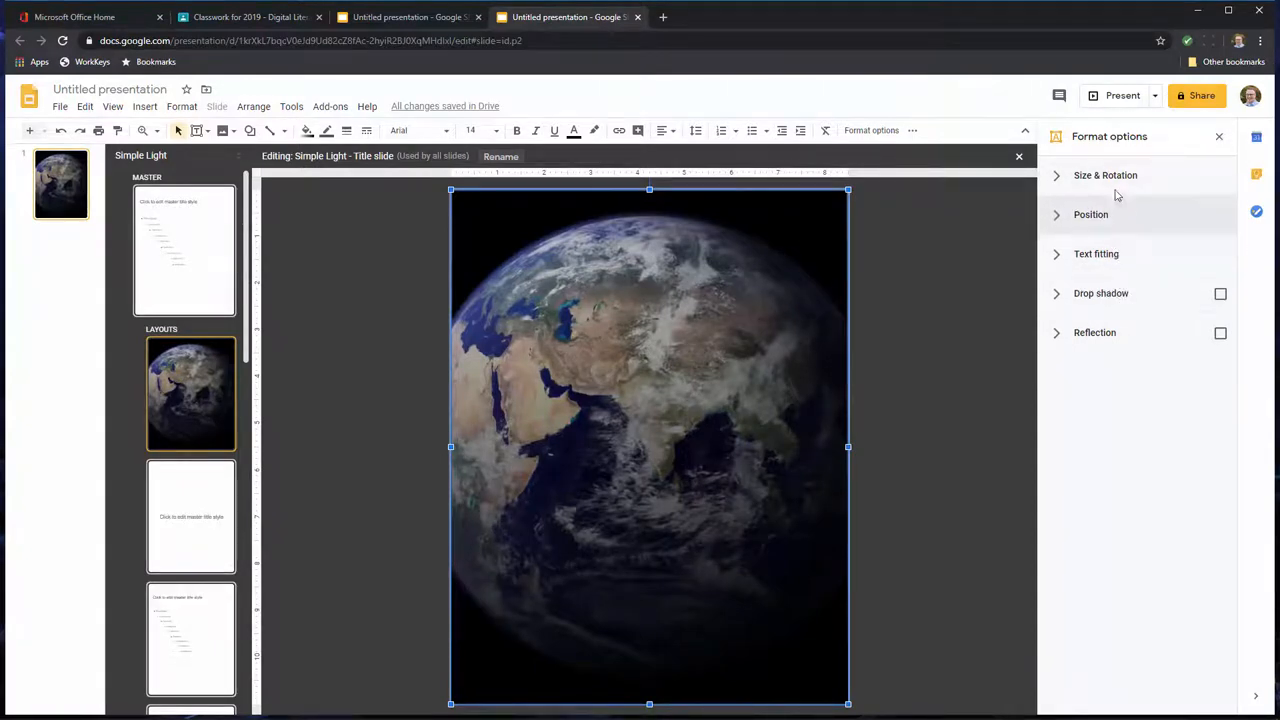
click(1091, 214)
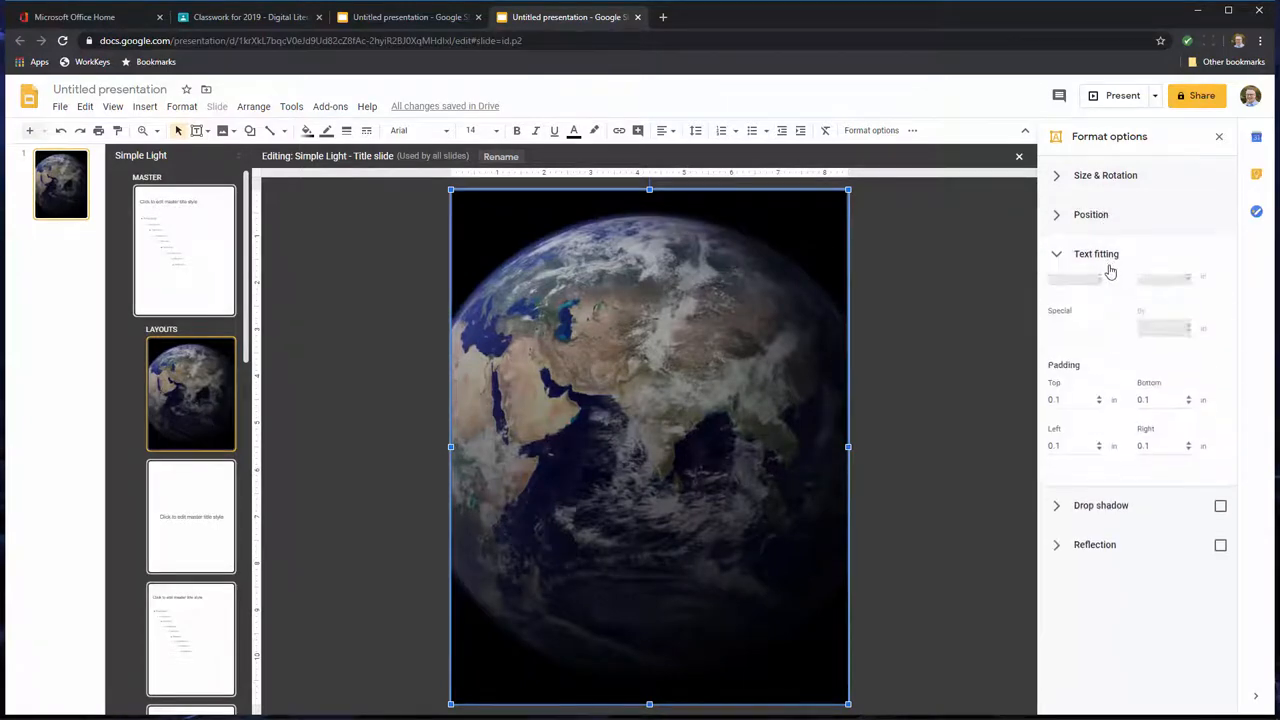
click(1220, 505)
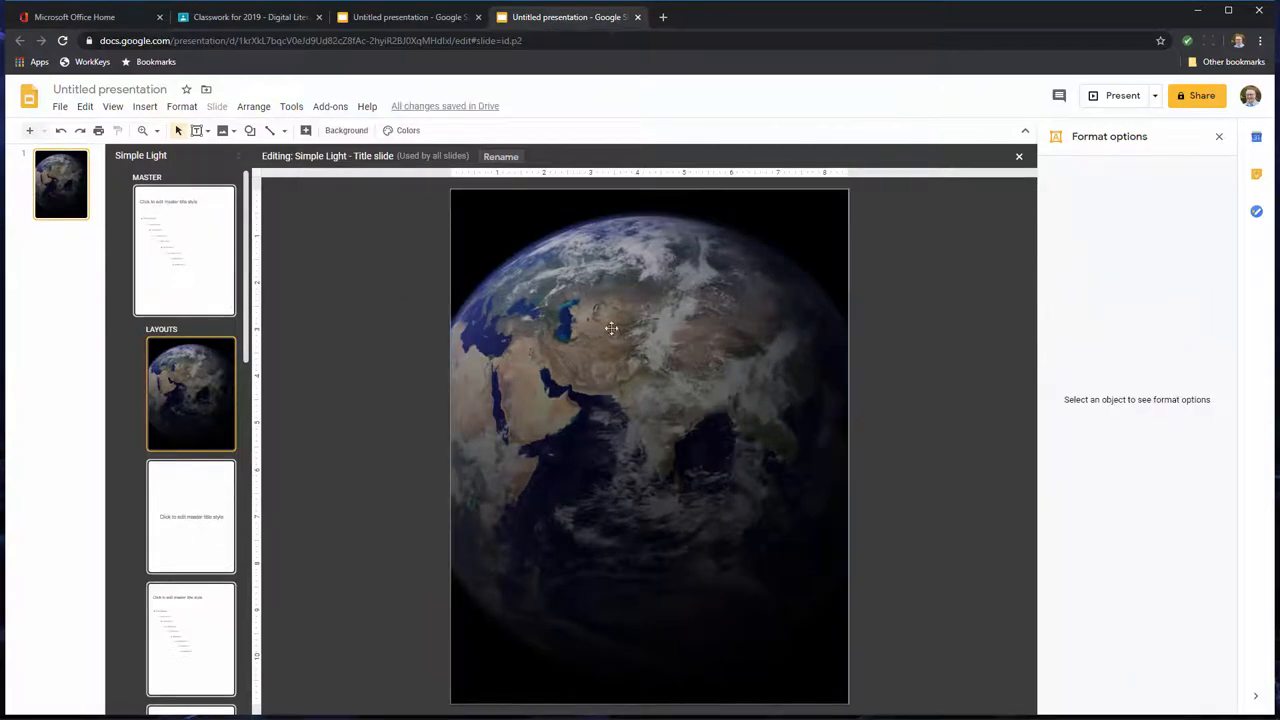
click(611, 328)
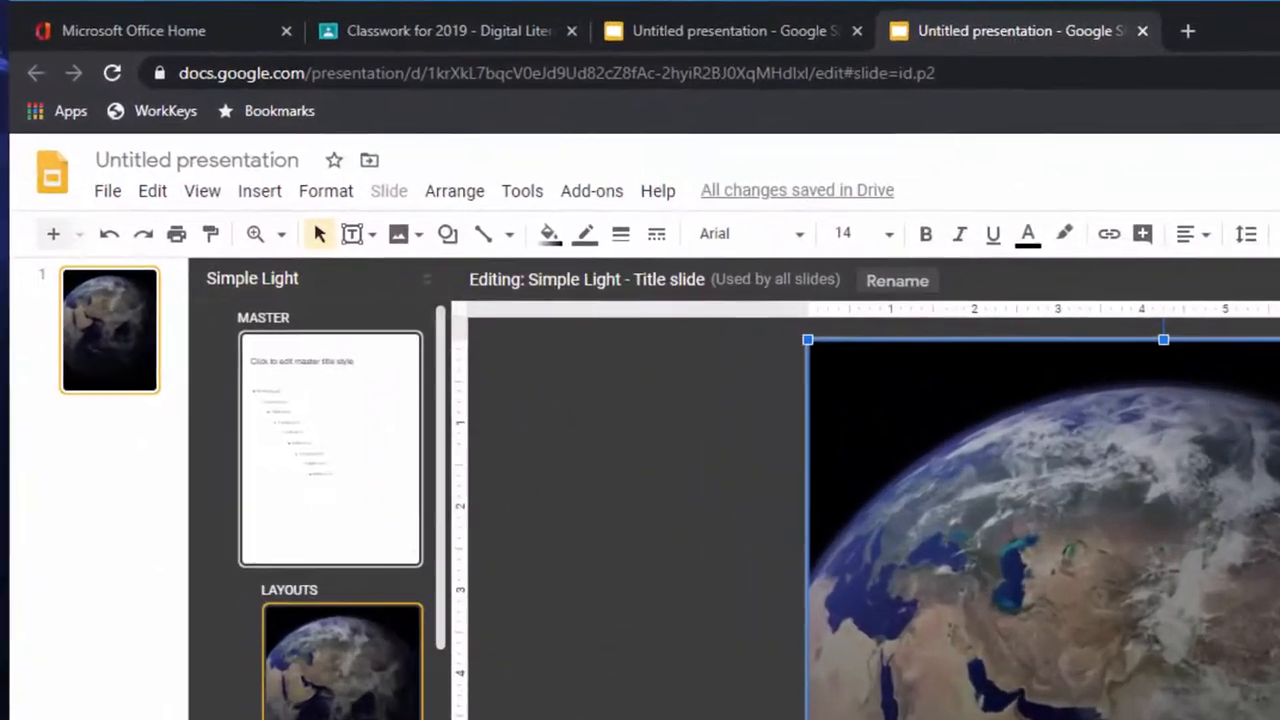
- Add a middle stop to the gradient, slide it toward the light end, and apply it
click(548, 233)
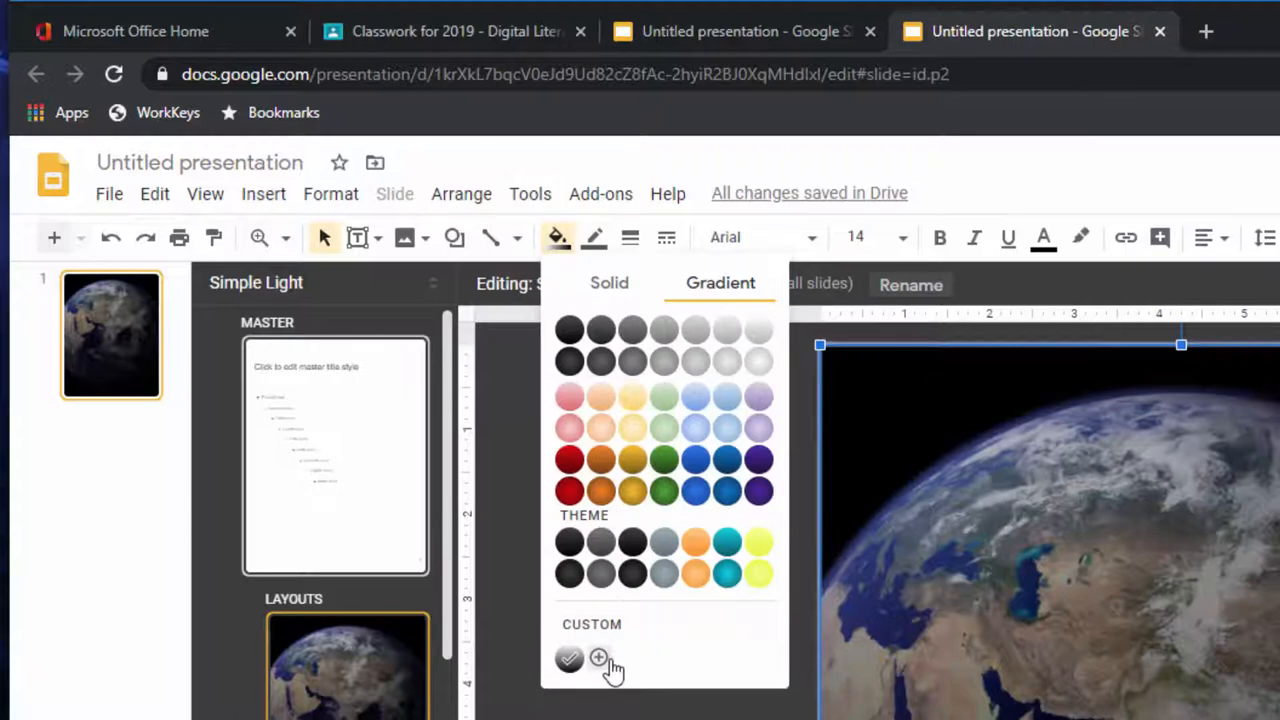
click(598, 658)
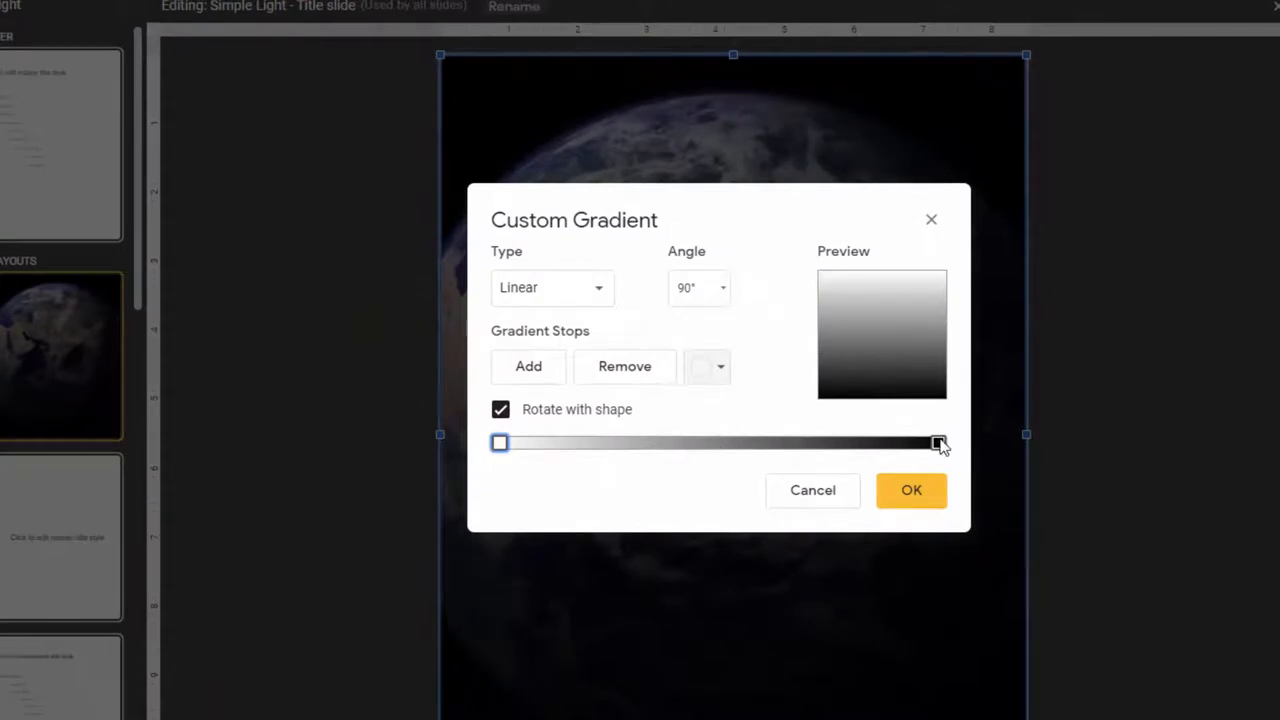
click(938, 443)
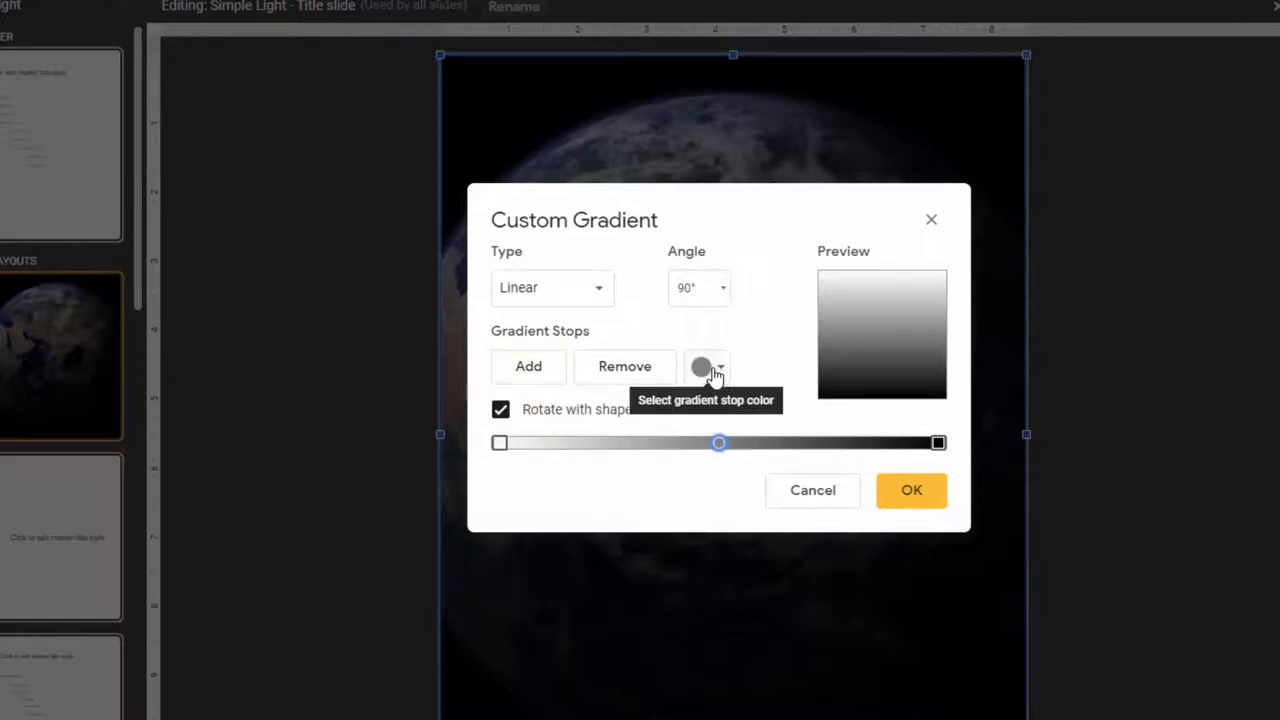
mouse_move(705, 408)
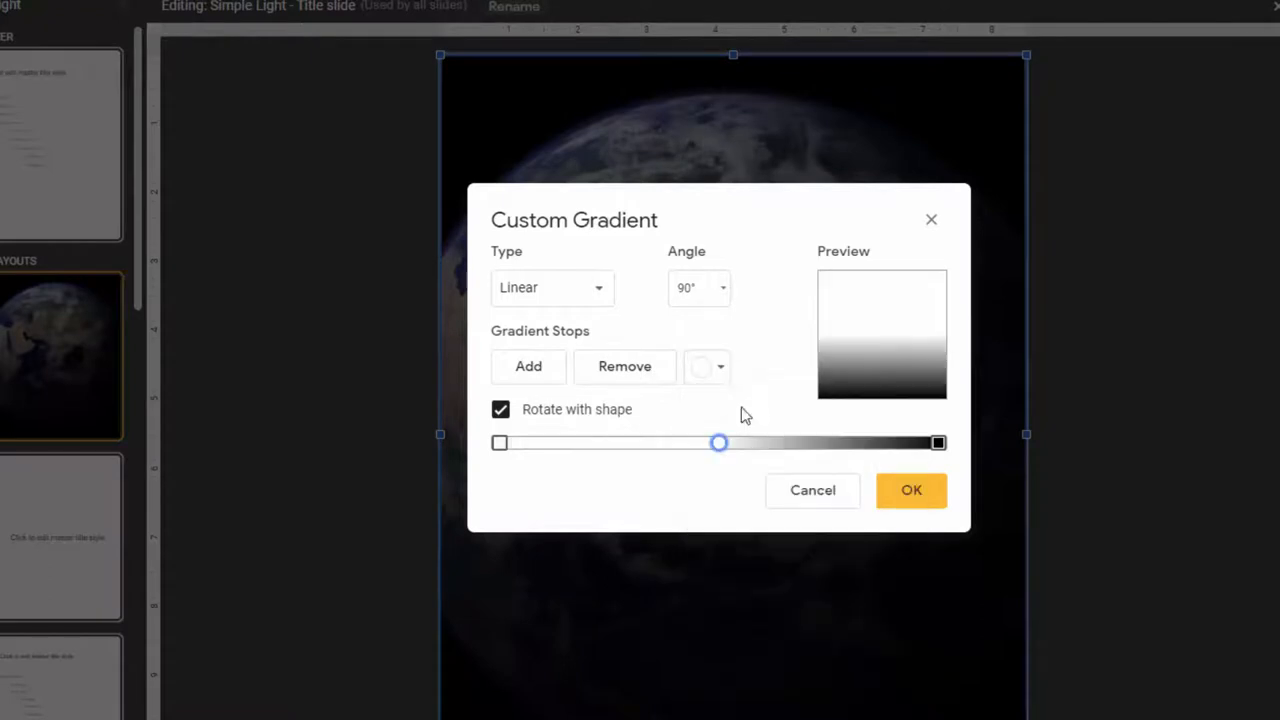
drag(720, 443, 675, 443)
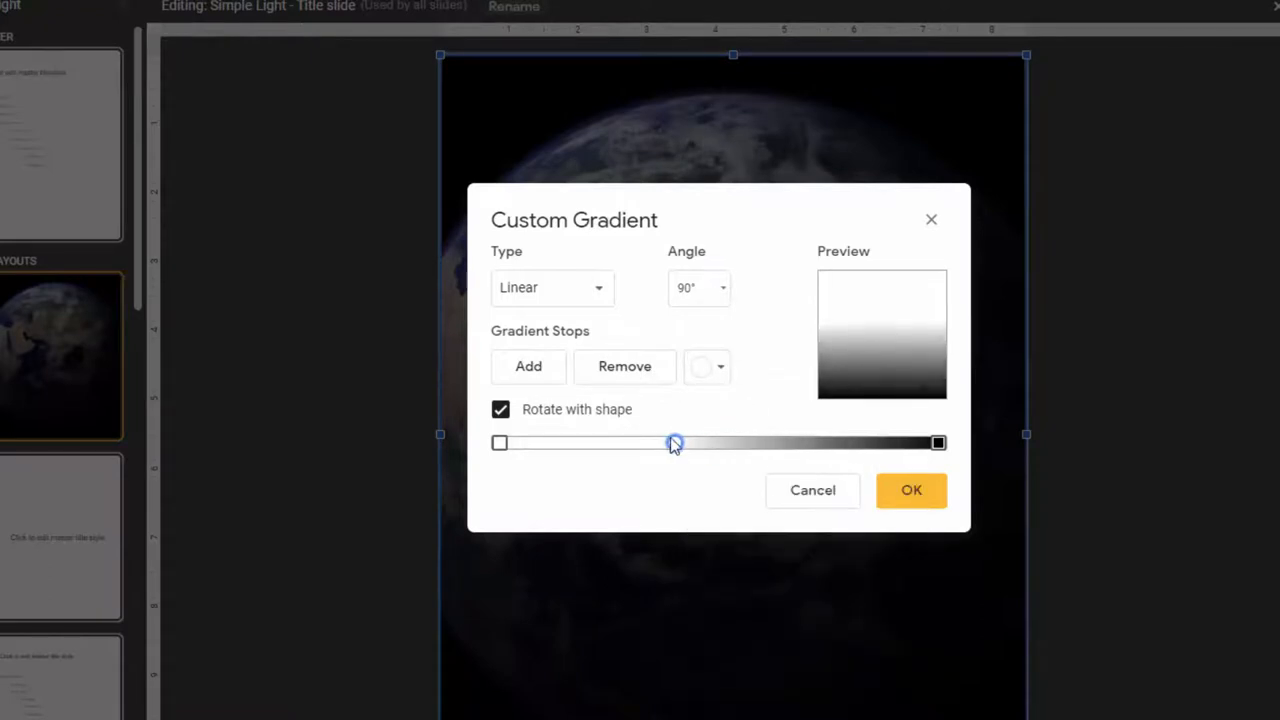
drag(675, 443, 645, 443)
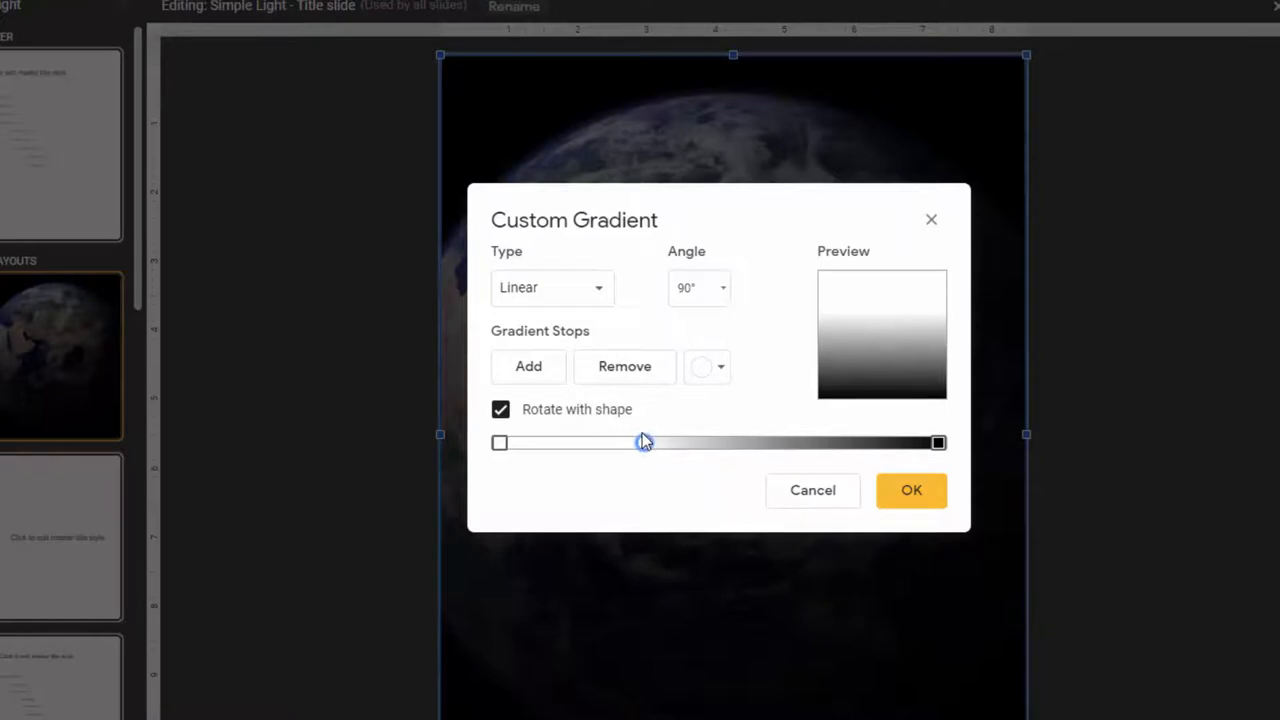
mouse_move(911, 455)
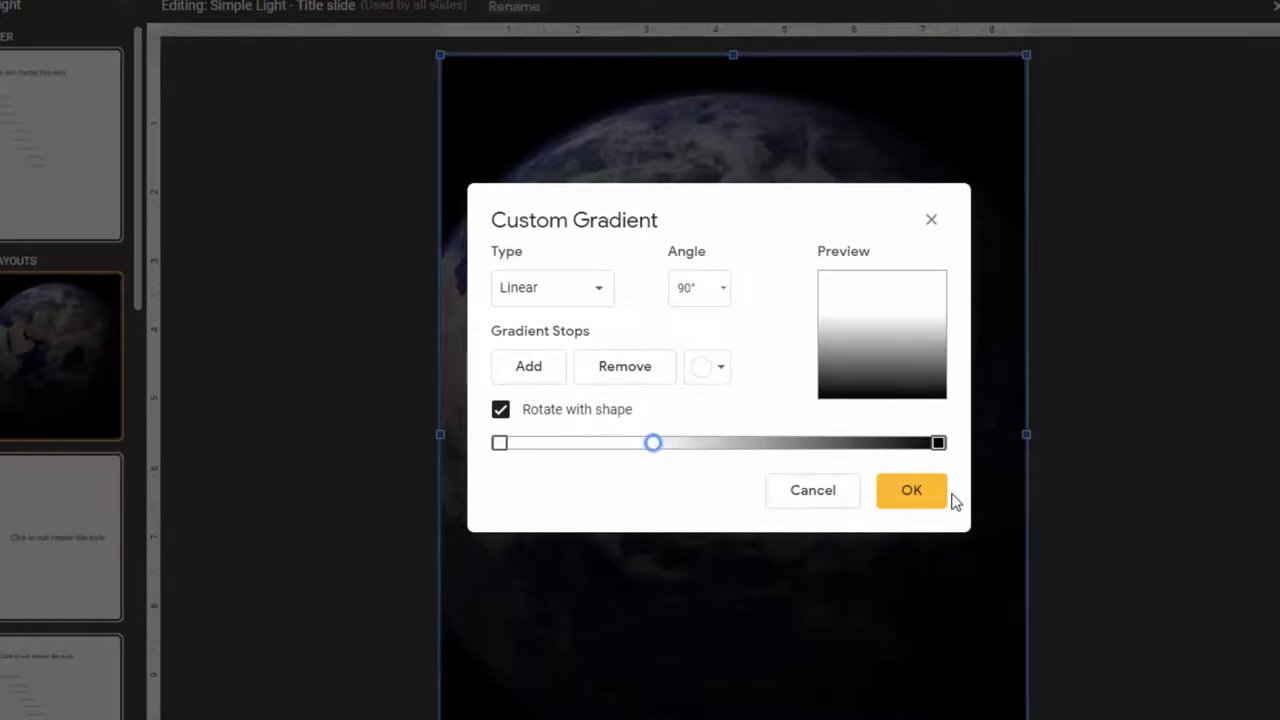
mouse_move(913, 490)
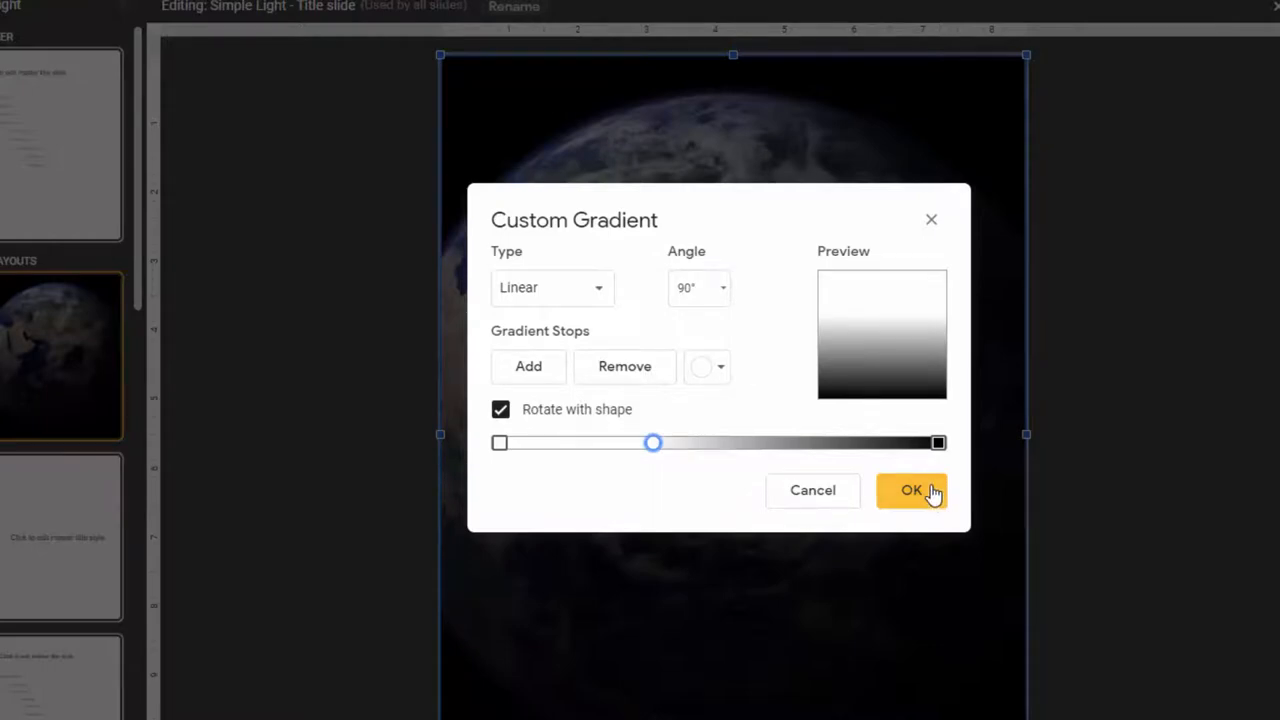
click(911, 490)
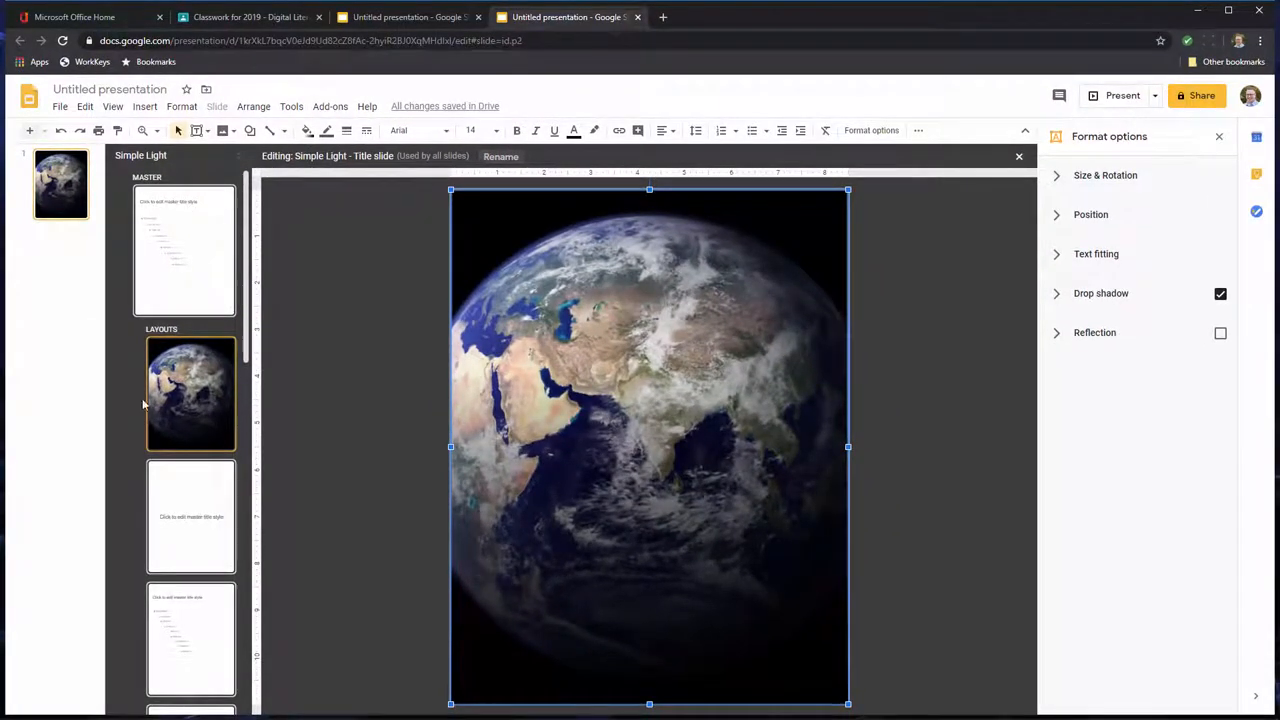
mouse_move(181, 106)
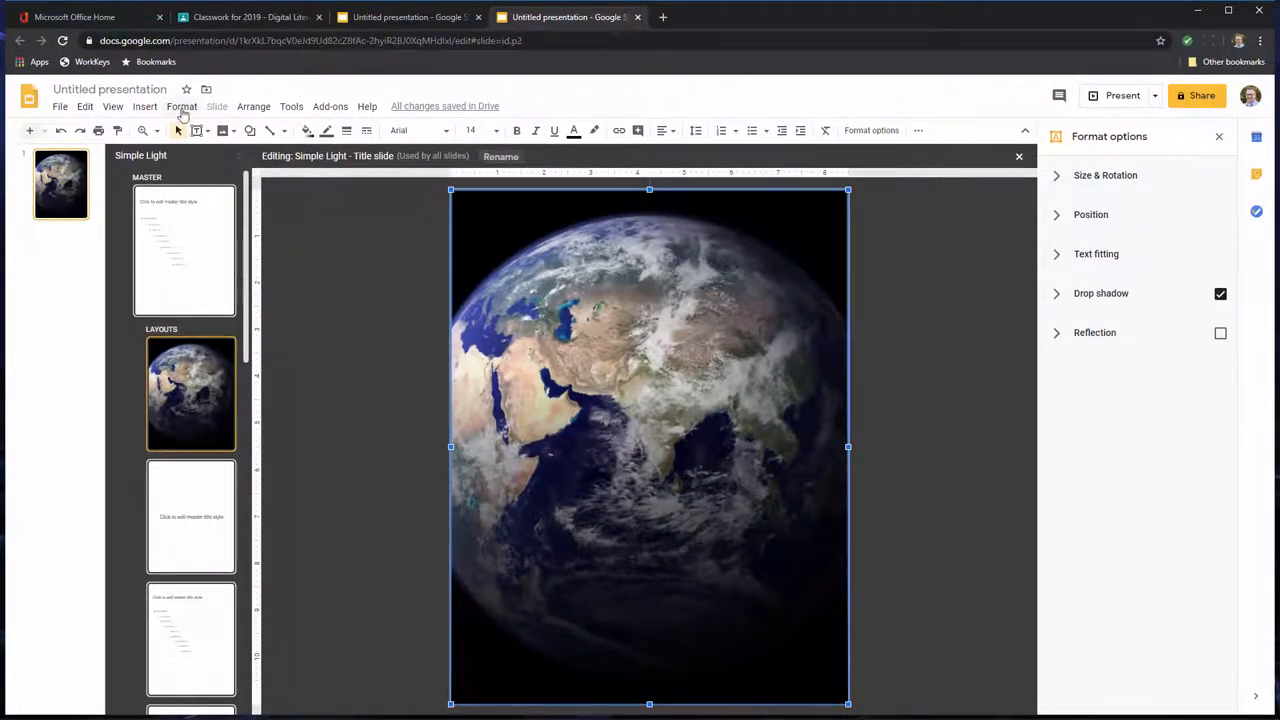
- Exit the master editor via View > Master to return to the regular slide
click(145, 106)
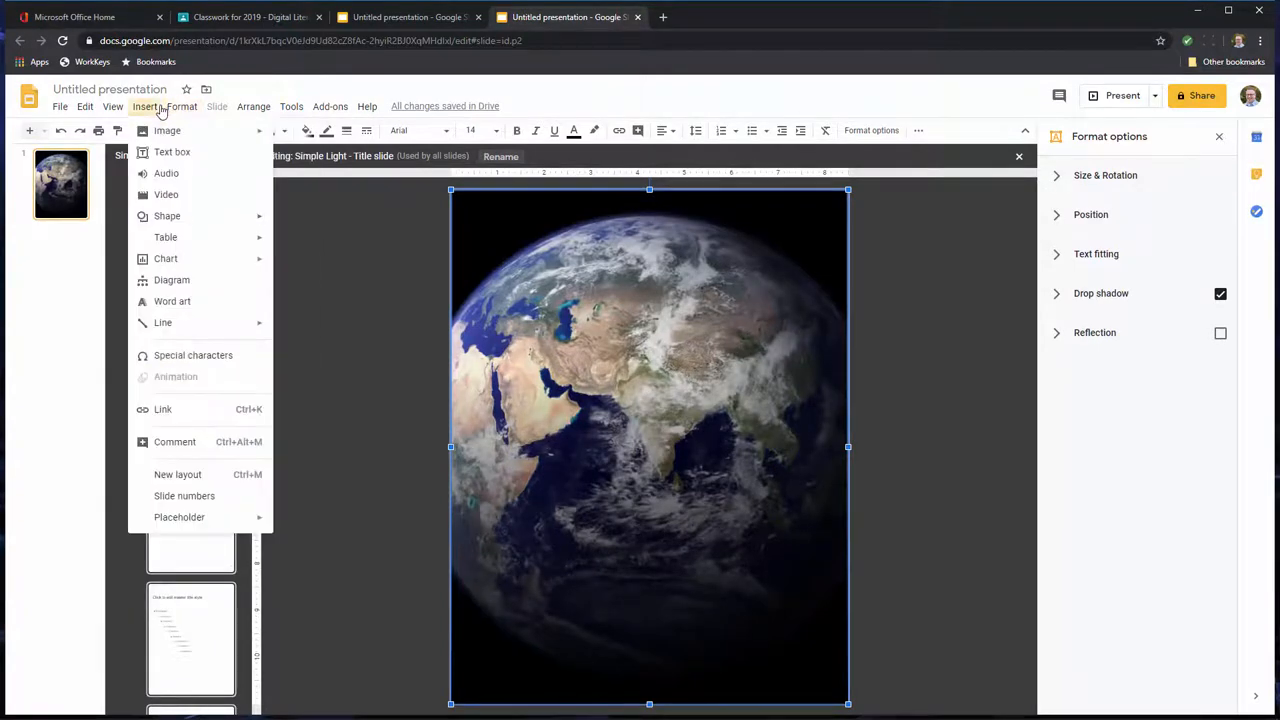
click(182, 106)
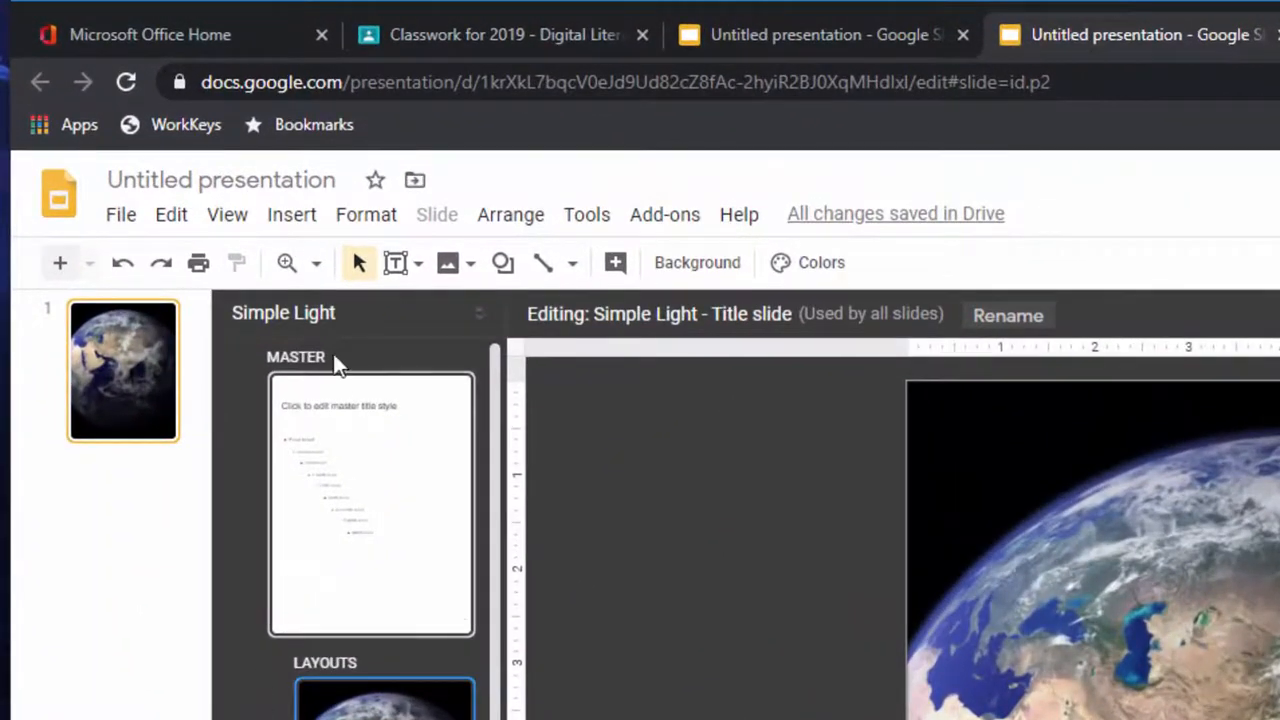
mouse_move(291, 230)
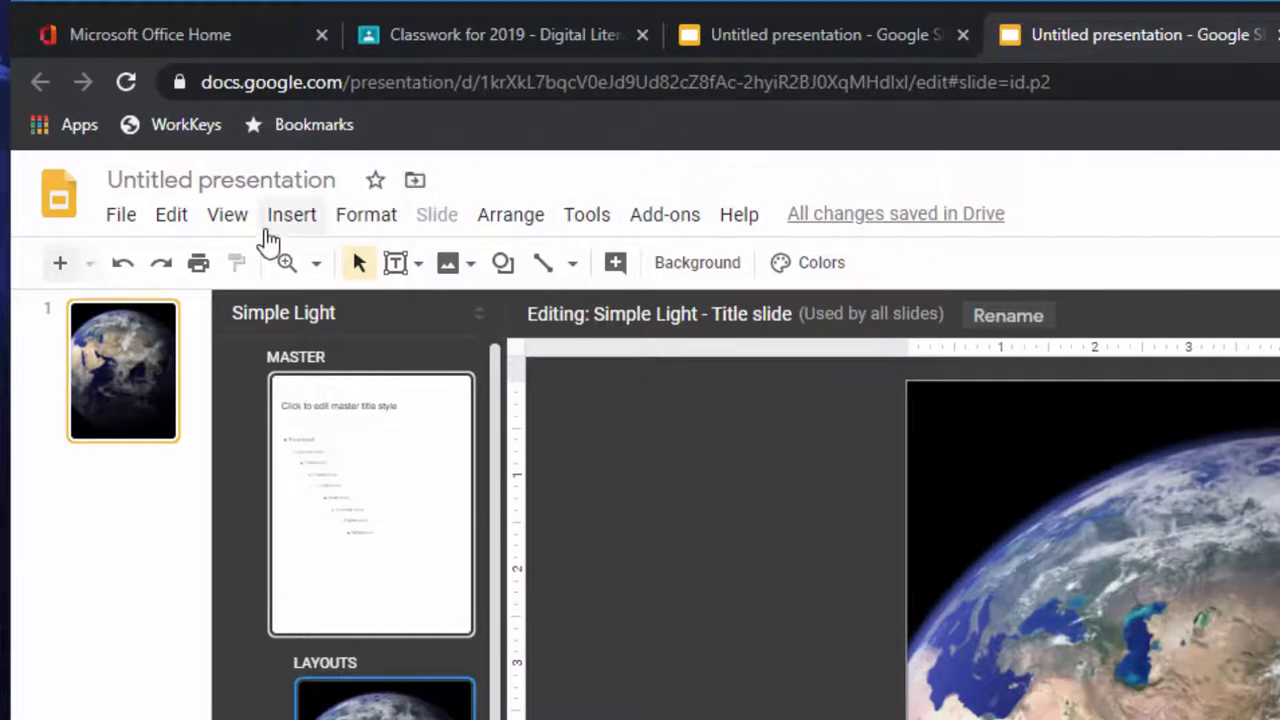
click(227, 214)
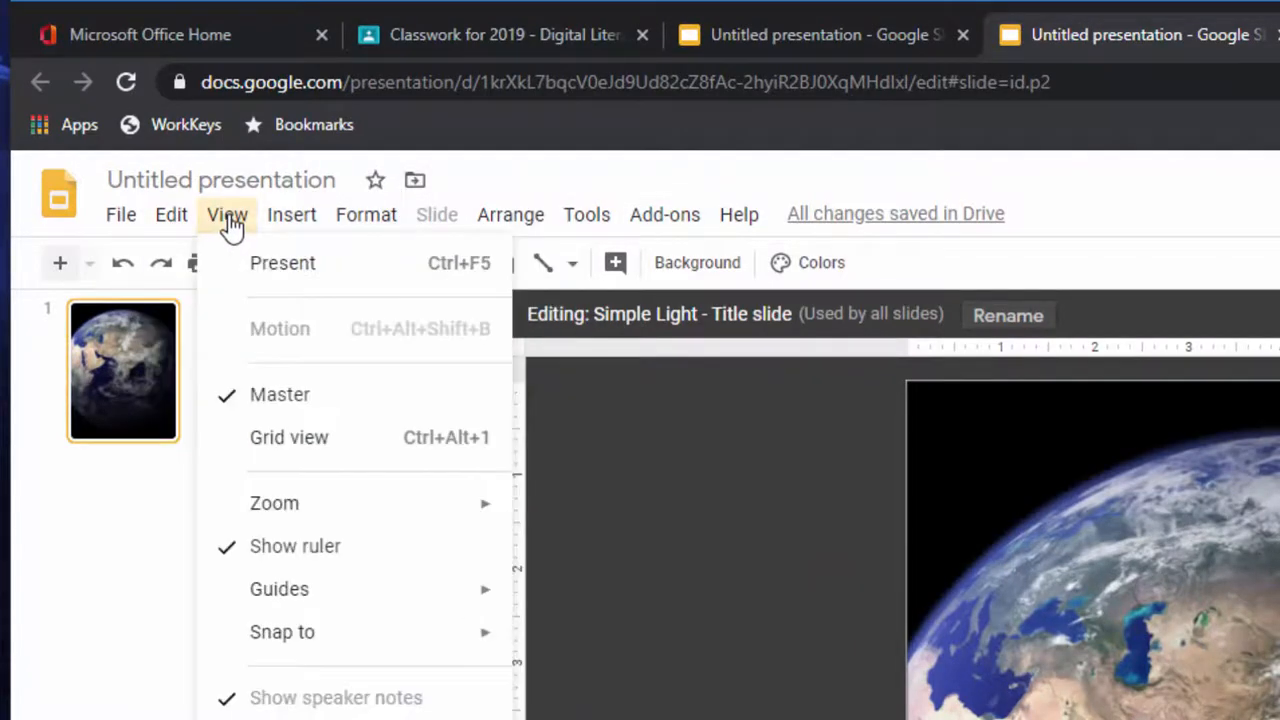
mouse_move(260, 410)
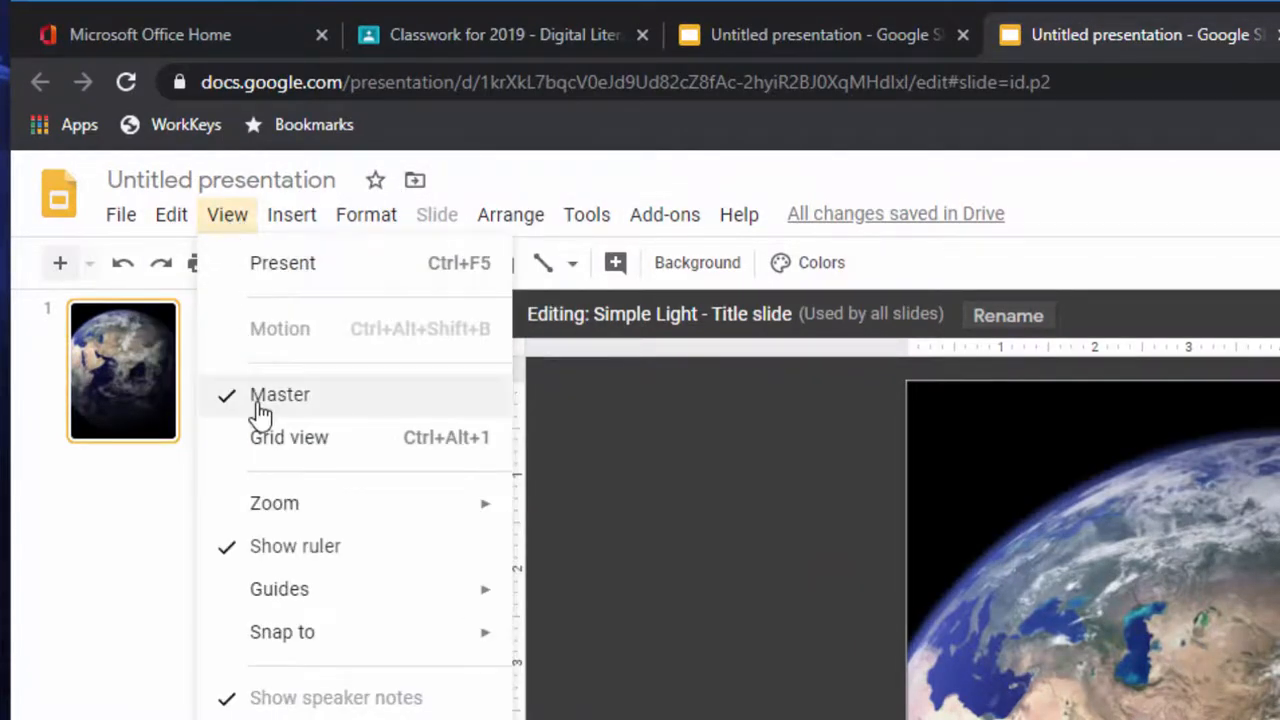
click(280, 394)
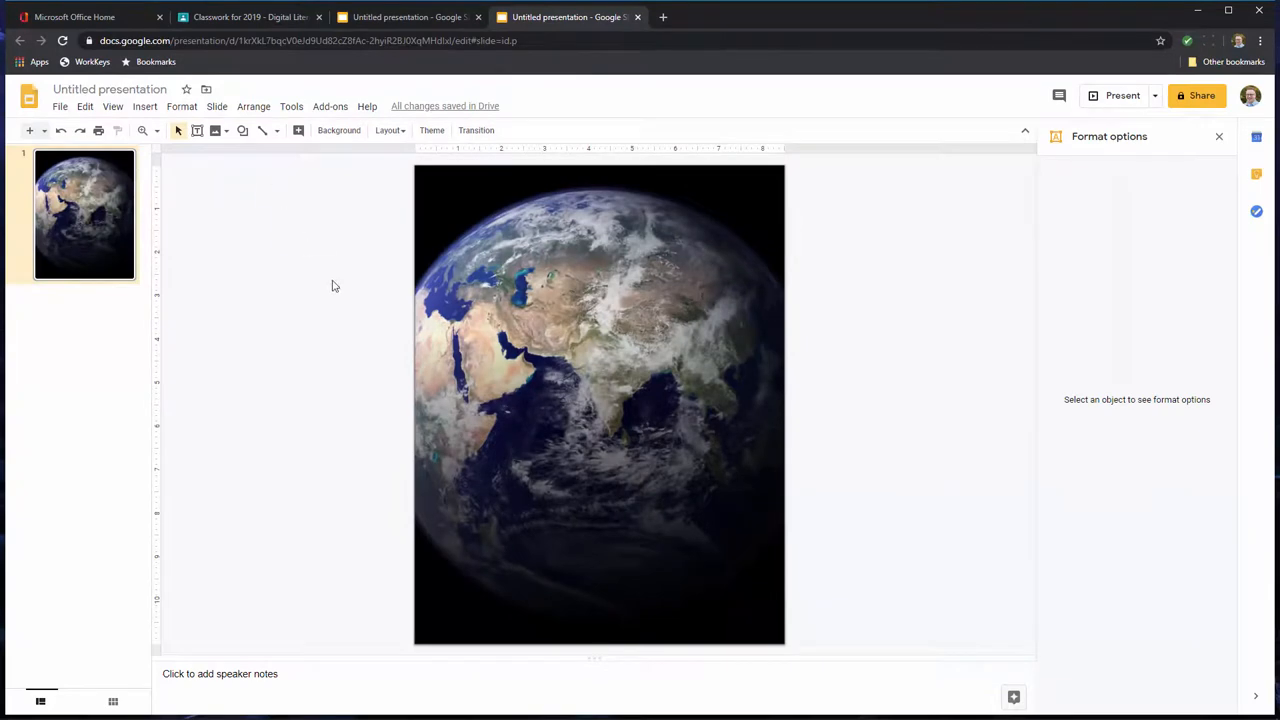
mouse_move(163, 259)
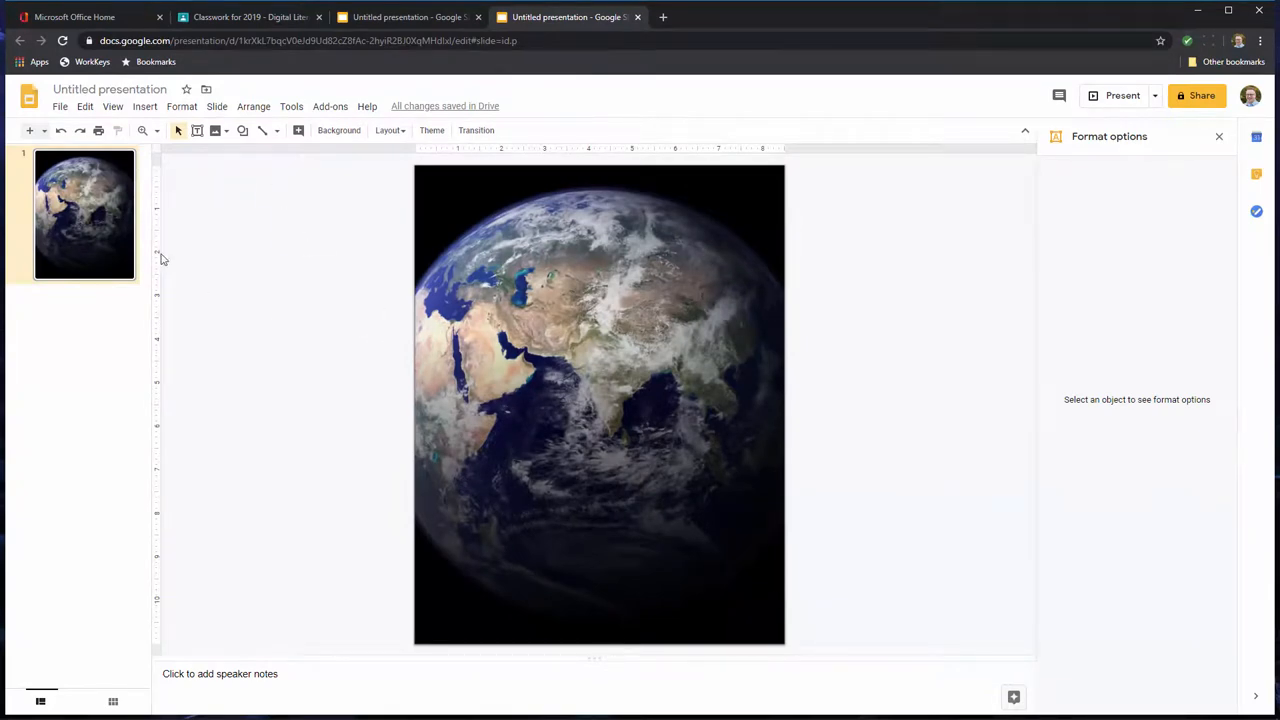
mouse_move(298, 247)
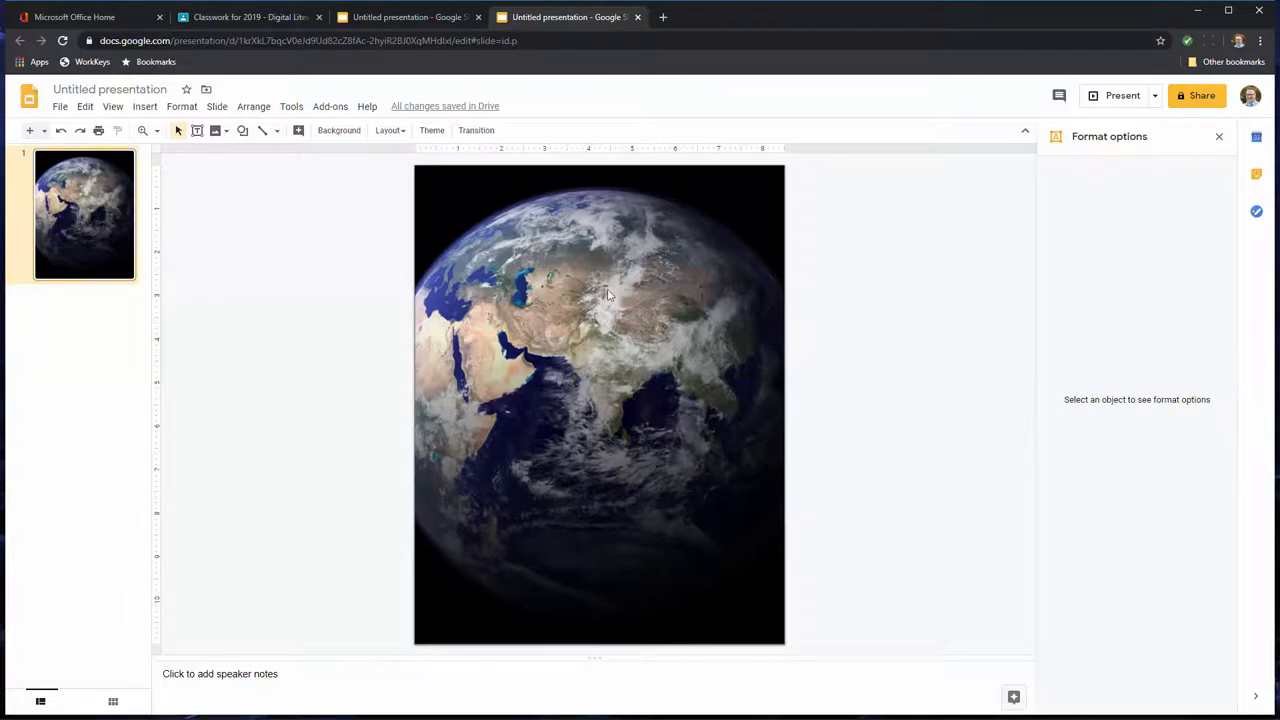
- Inspect the slide showing the Earth photo background and dismiss its context menu
drag(610, 295, 270, 378)
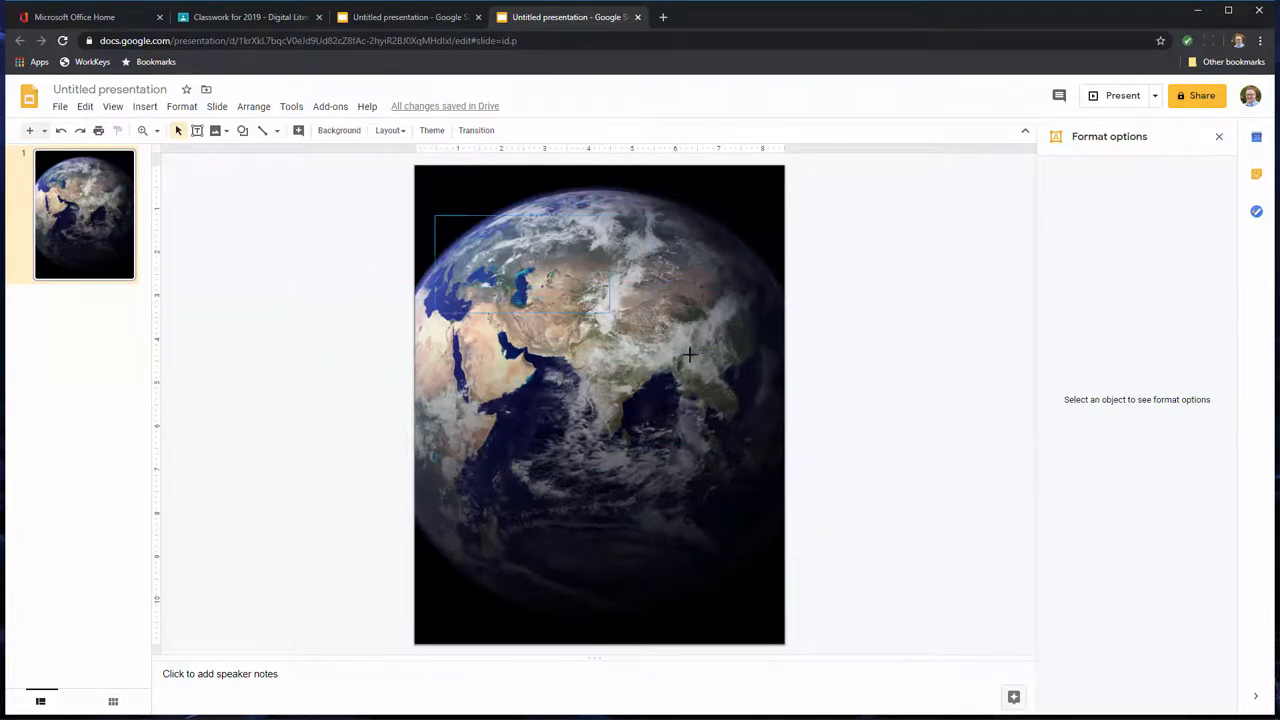
right_click(497, 280)
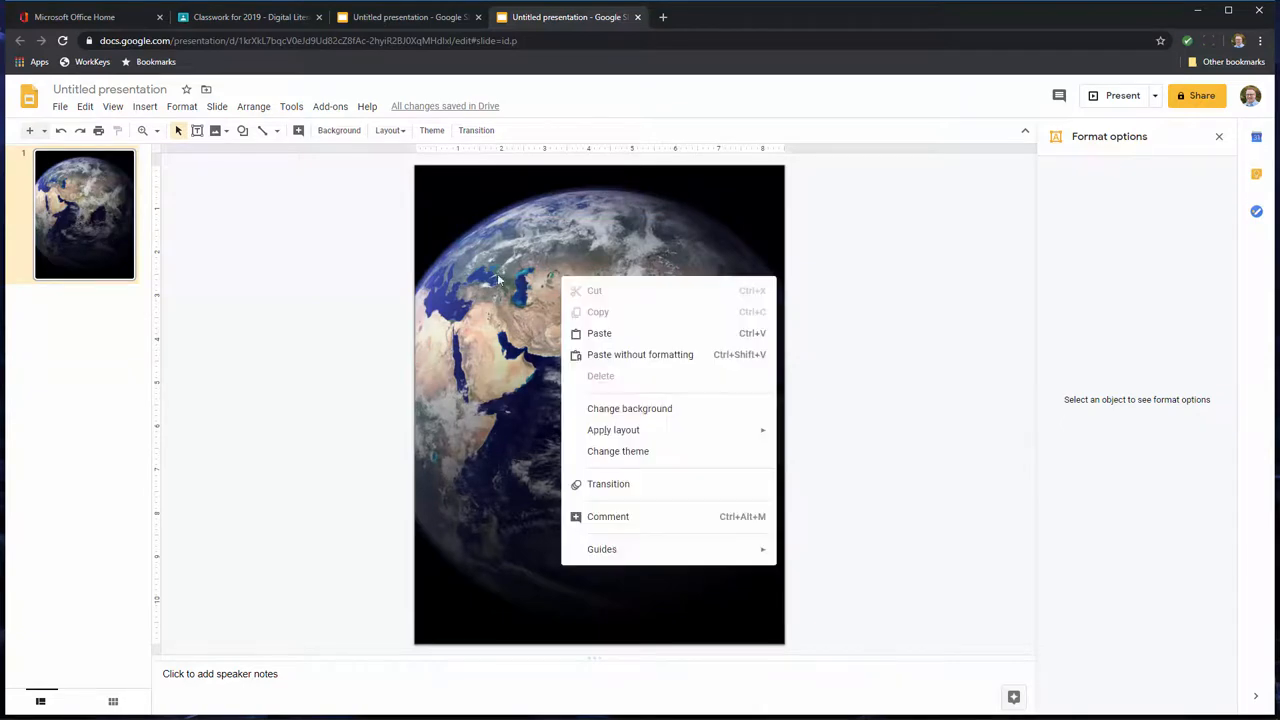
click(288, 282)
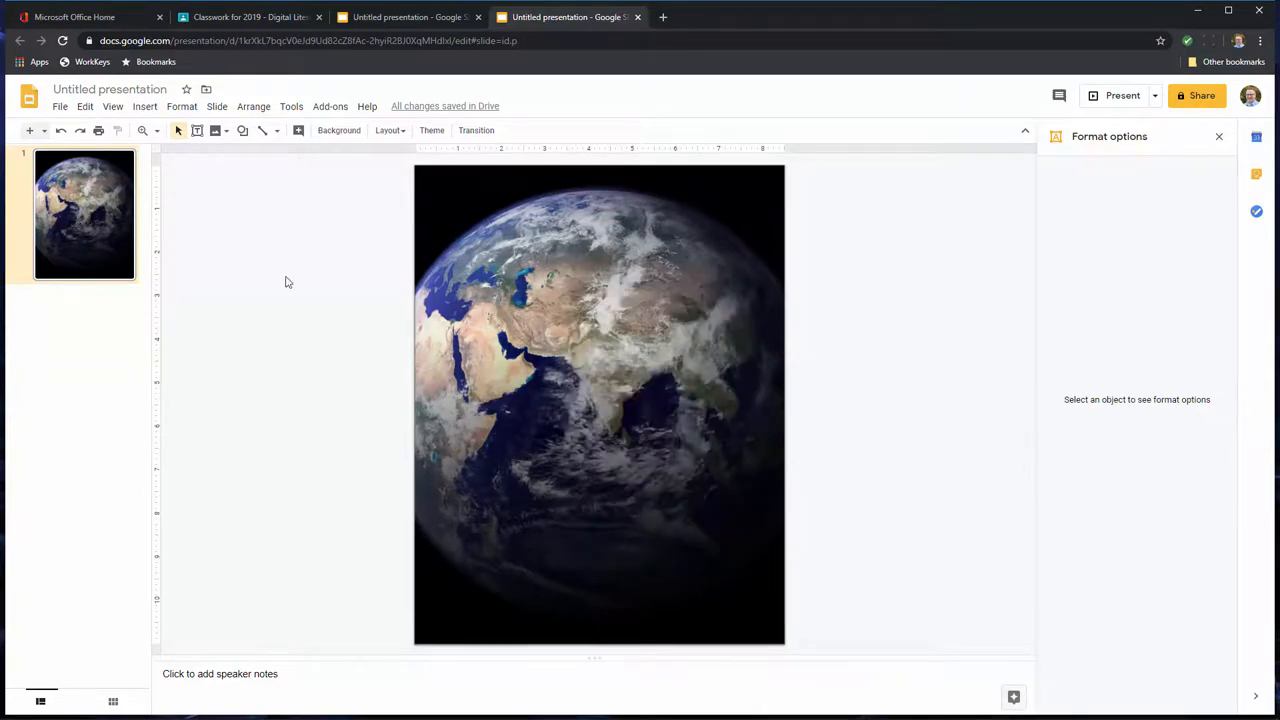
mouse_move(171, 197)
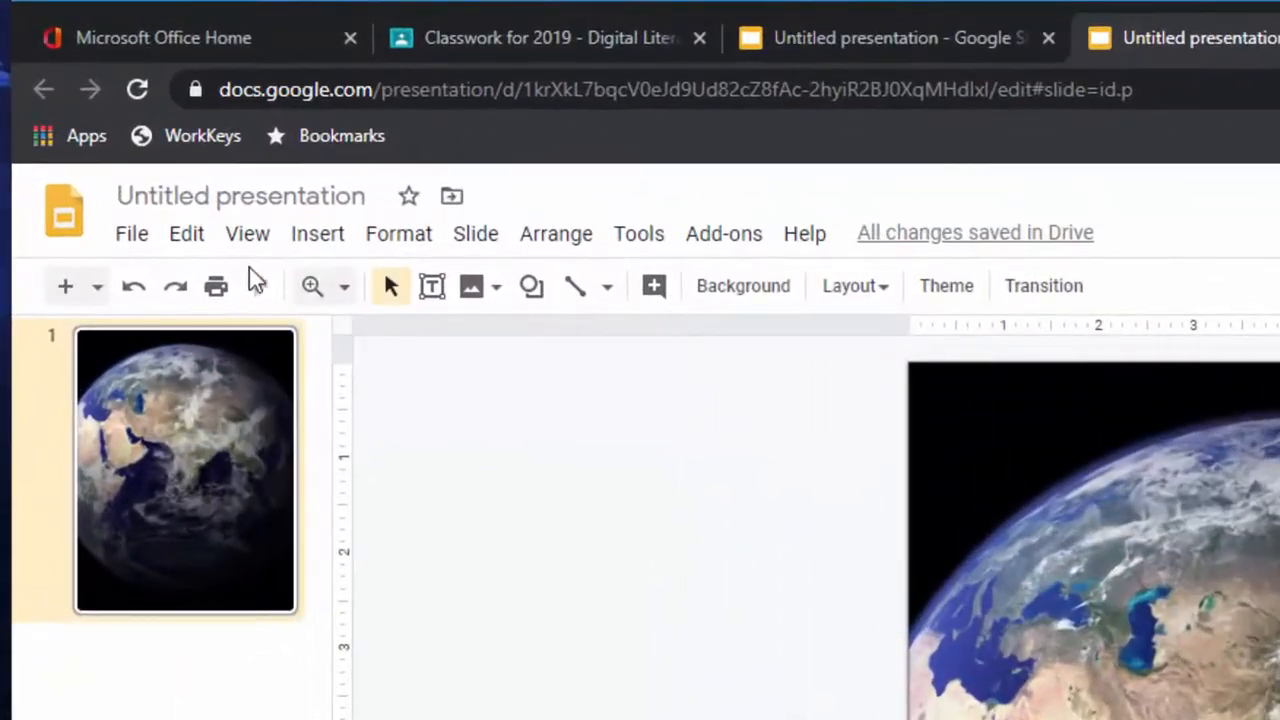
- Add 'Earth Day' word art and place it near the top of the globe
click(317, 233)
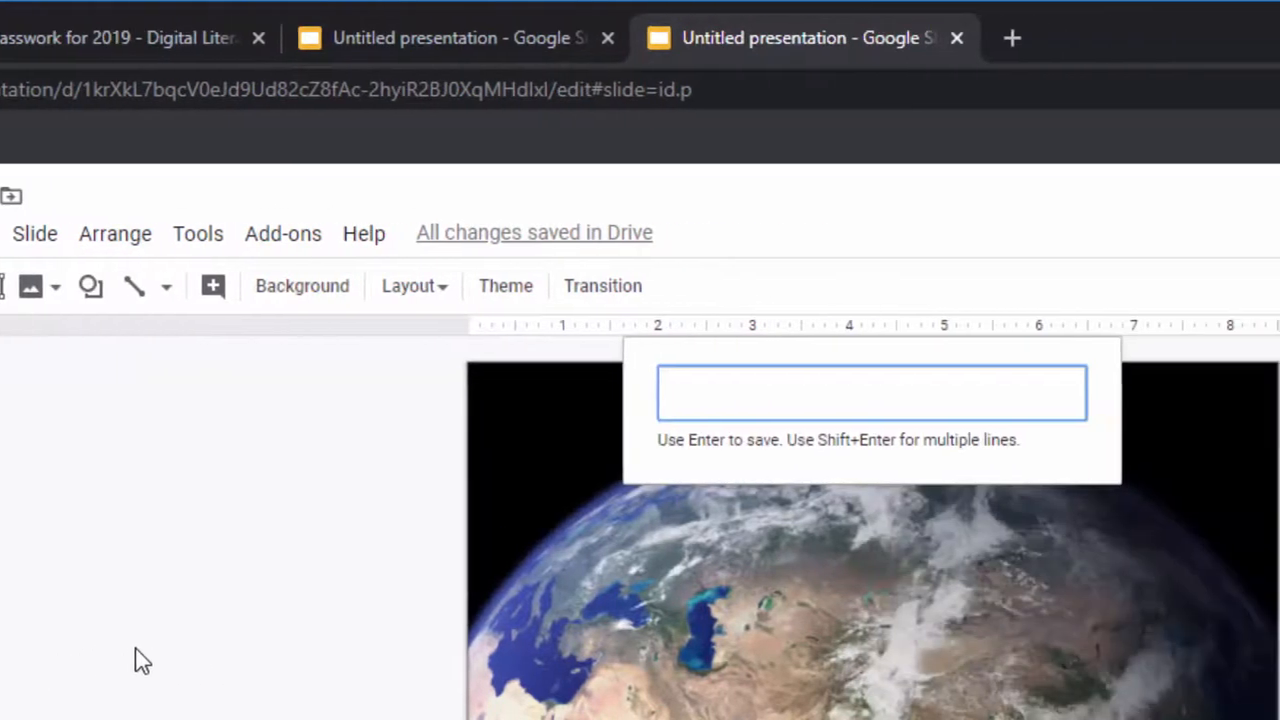
text(E)
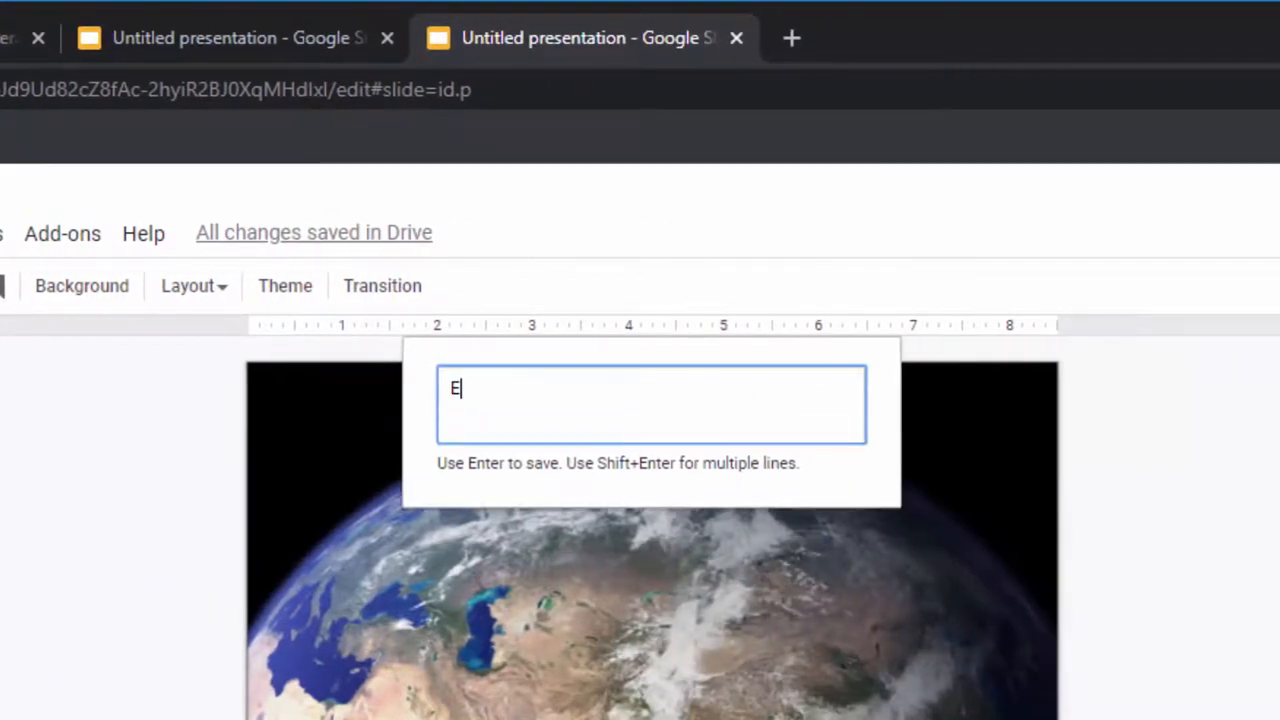
text(arth Day)
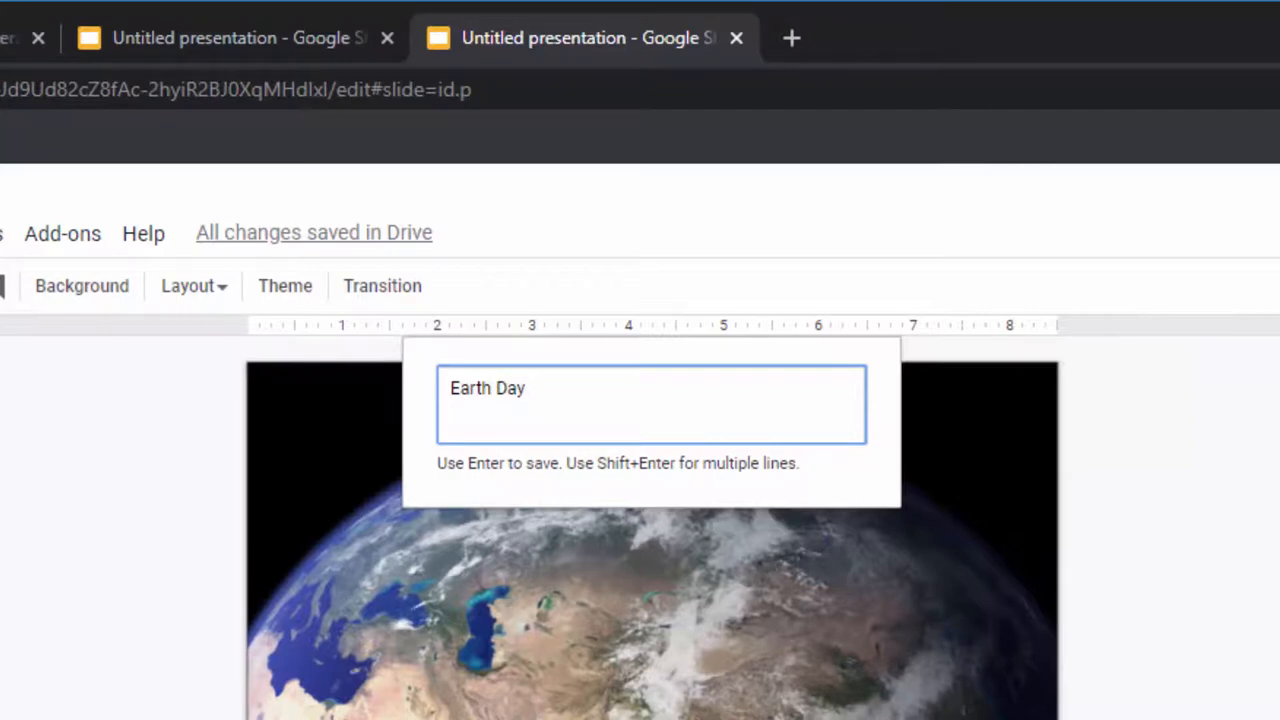
mouse_move(635, 640)
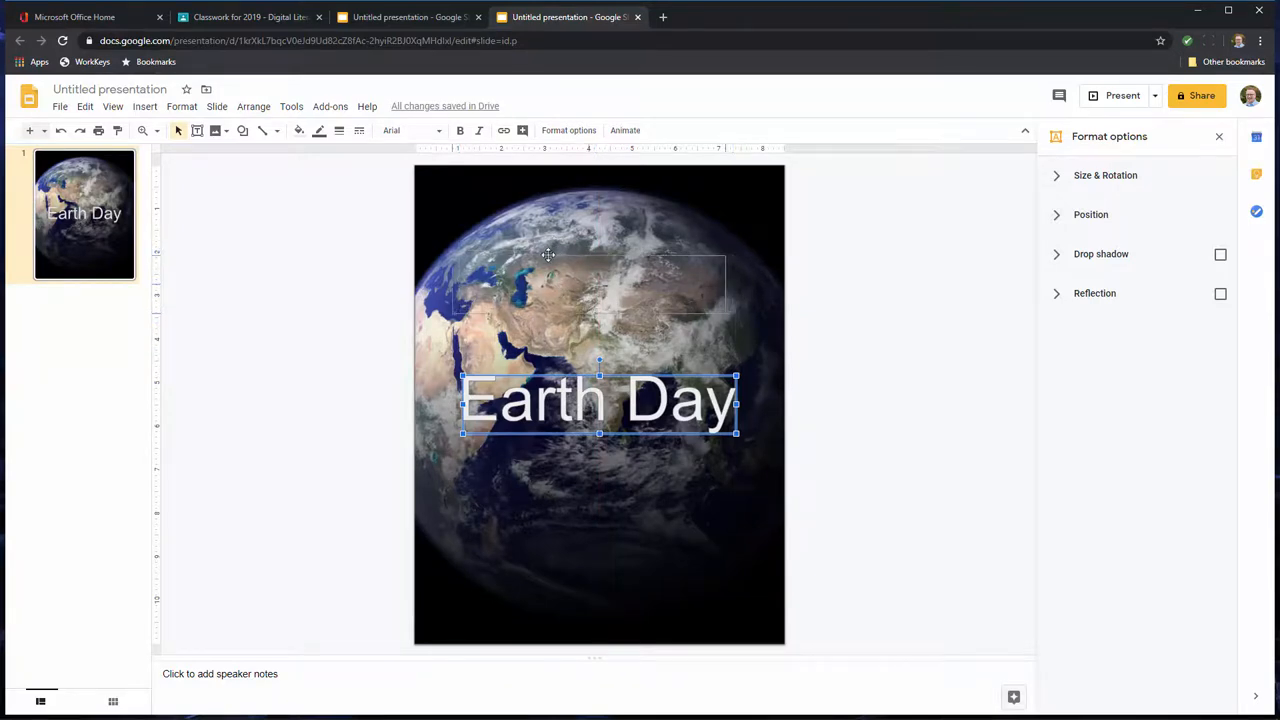
drag(598, 400, 598, 285)
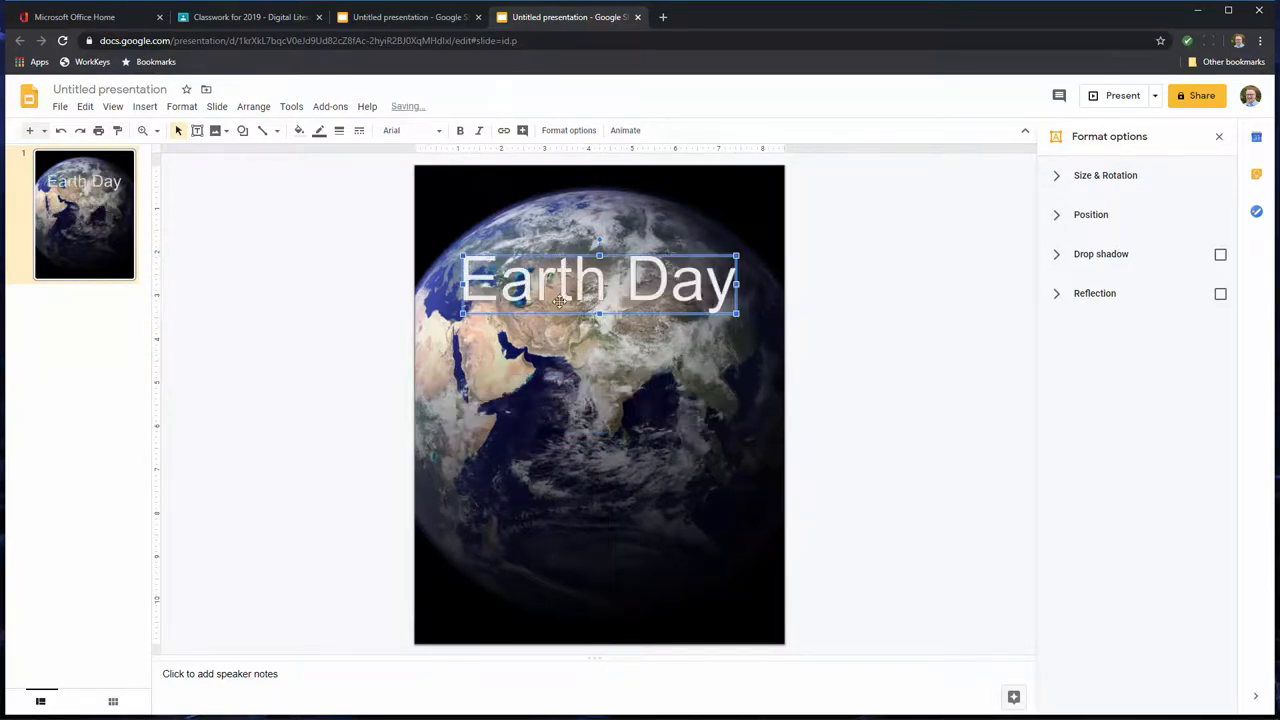
drag(598, 285, 598, 275)
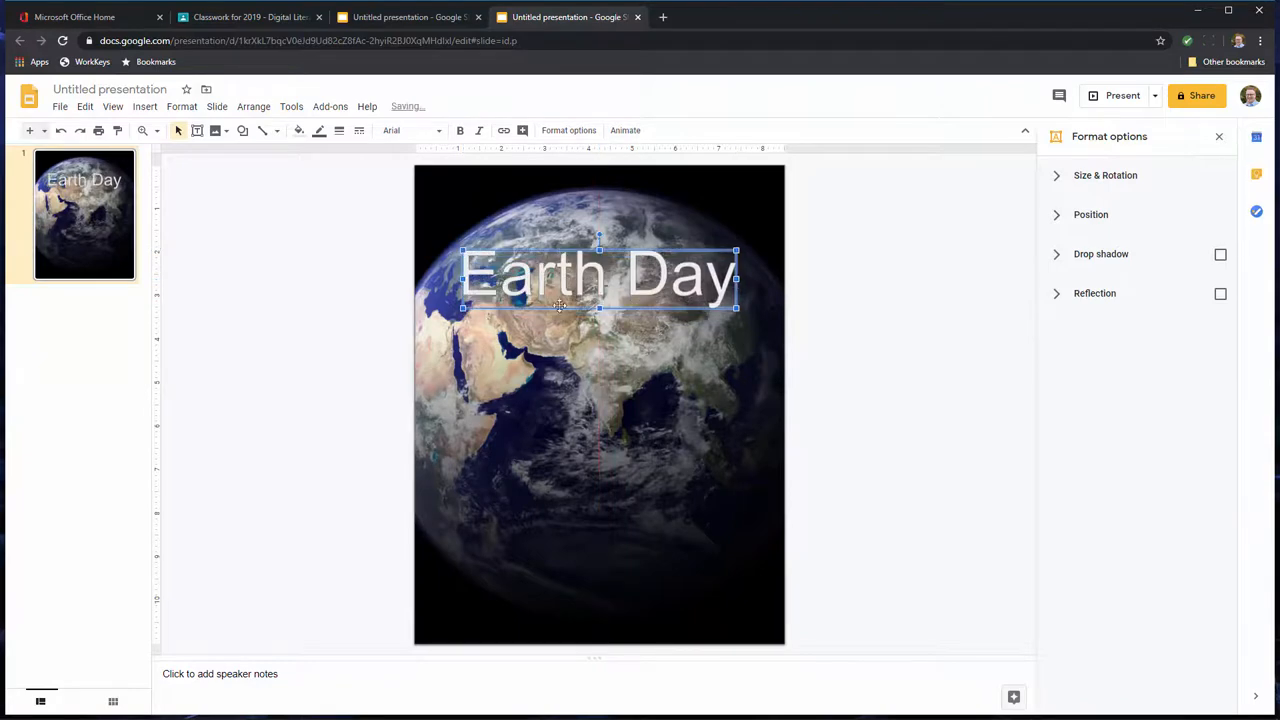
- Set Earth Day in the Pacifico font and add a drop shadow with softened blur
click(438, 130)
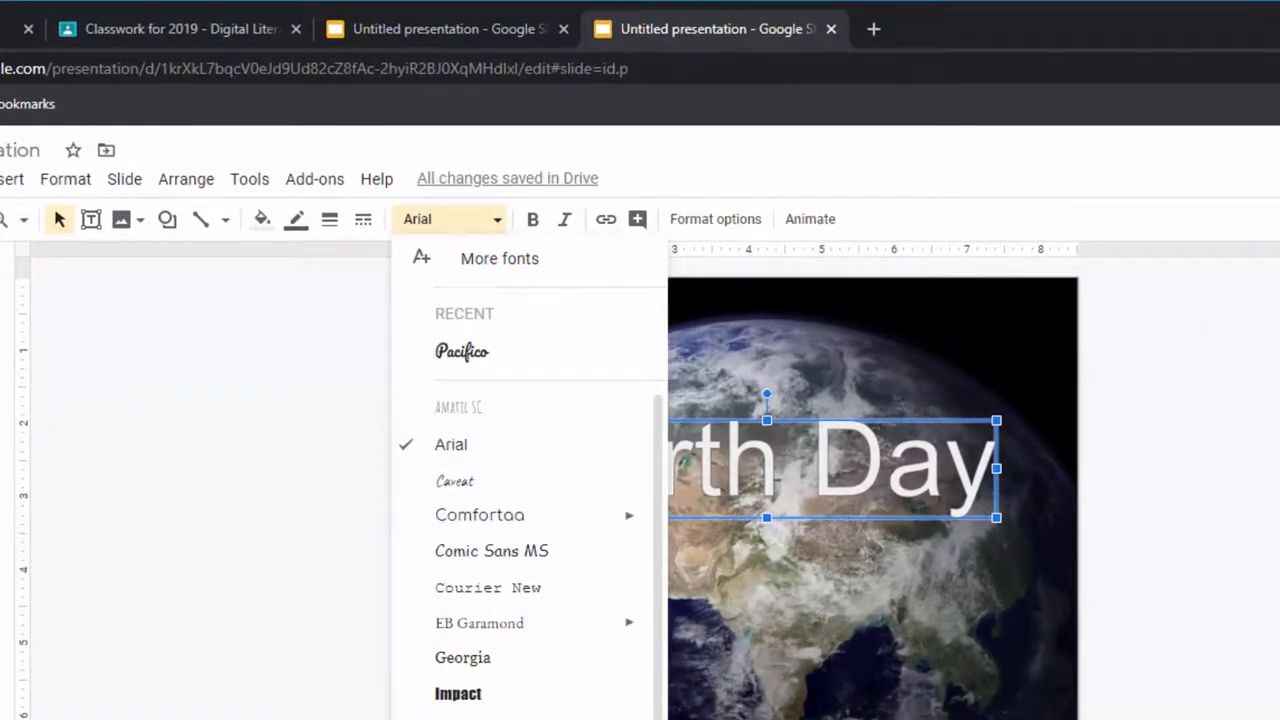
click(461, 351)
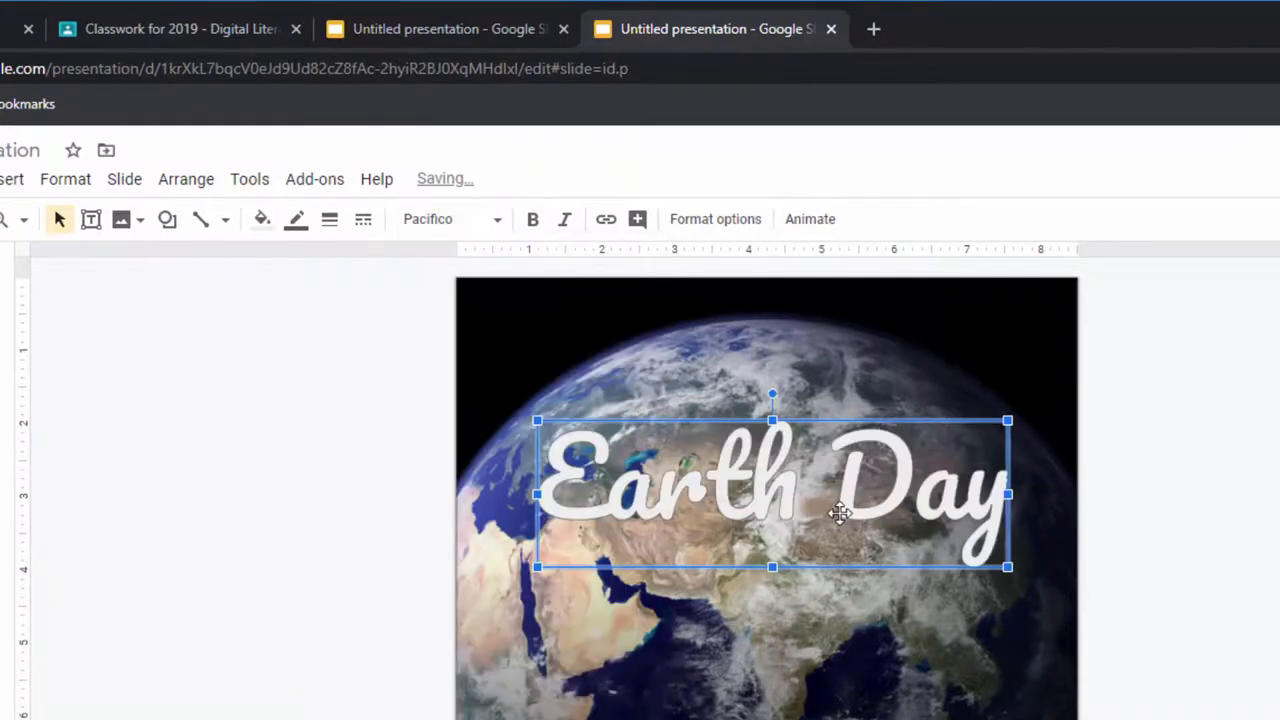
drag(840, 494, 770, 494)
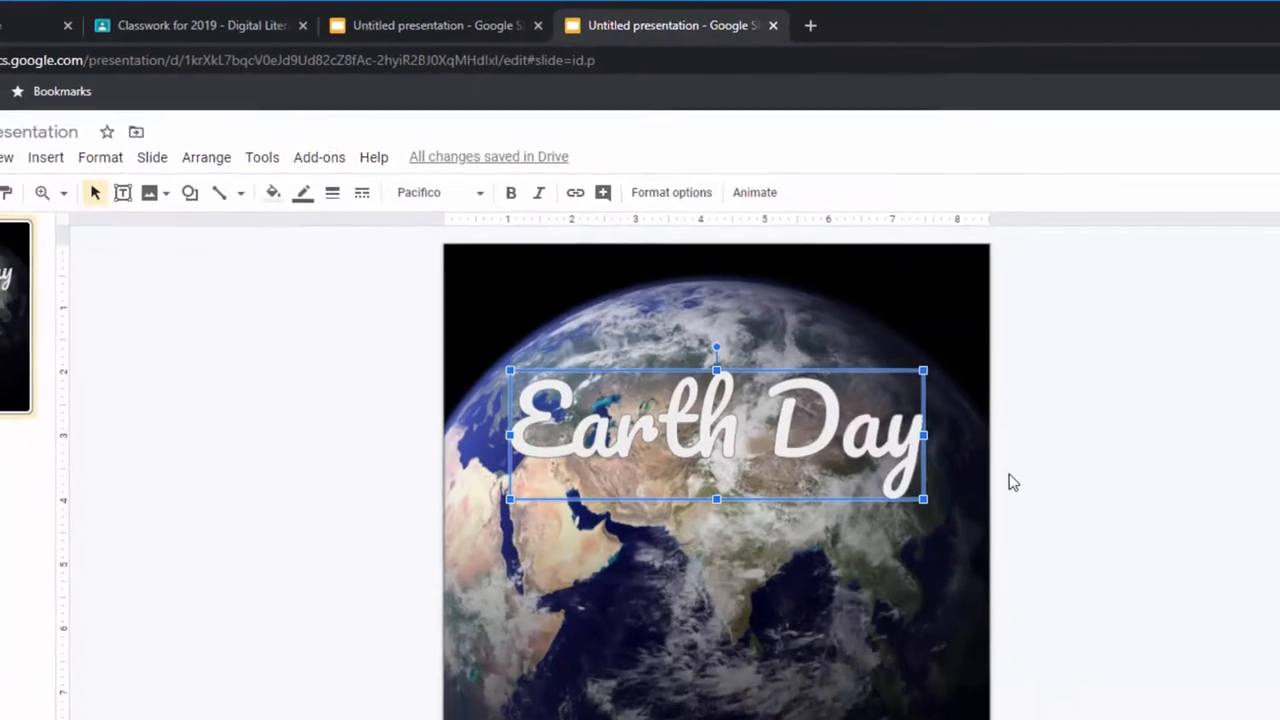
click(671, 192)
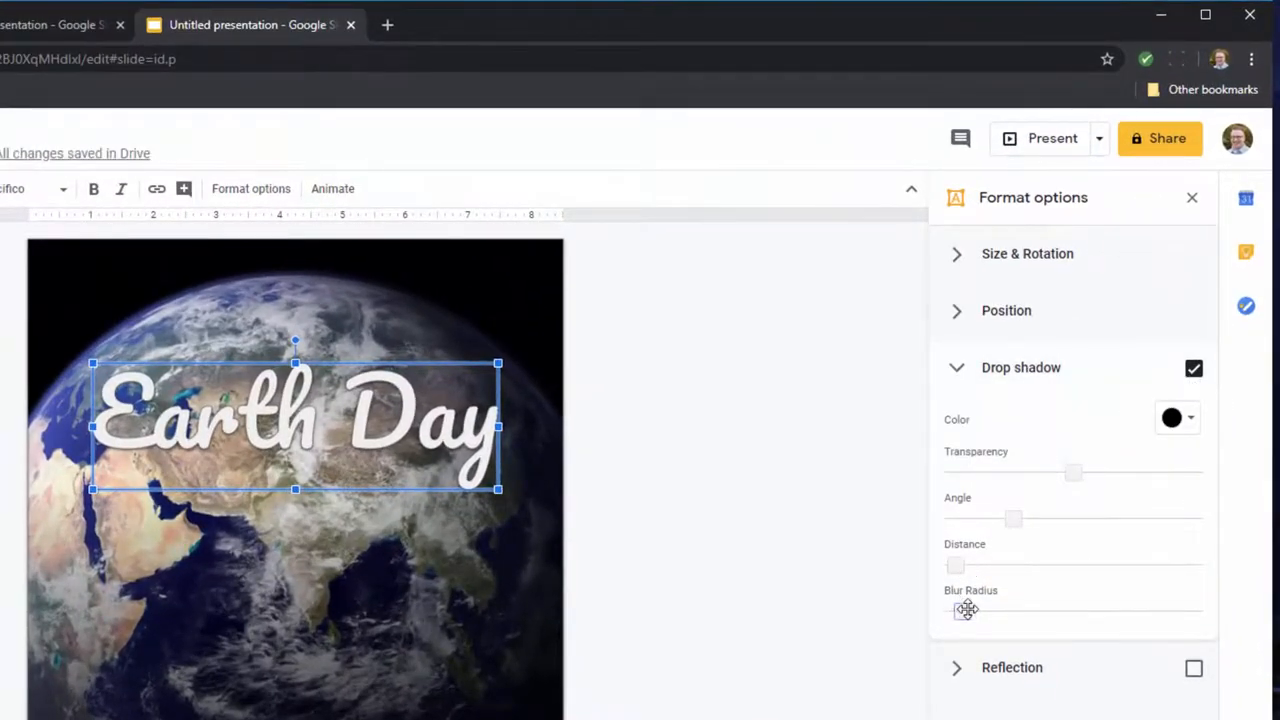
drag(955, 611, 979, 611)
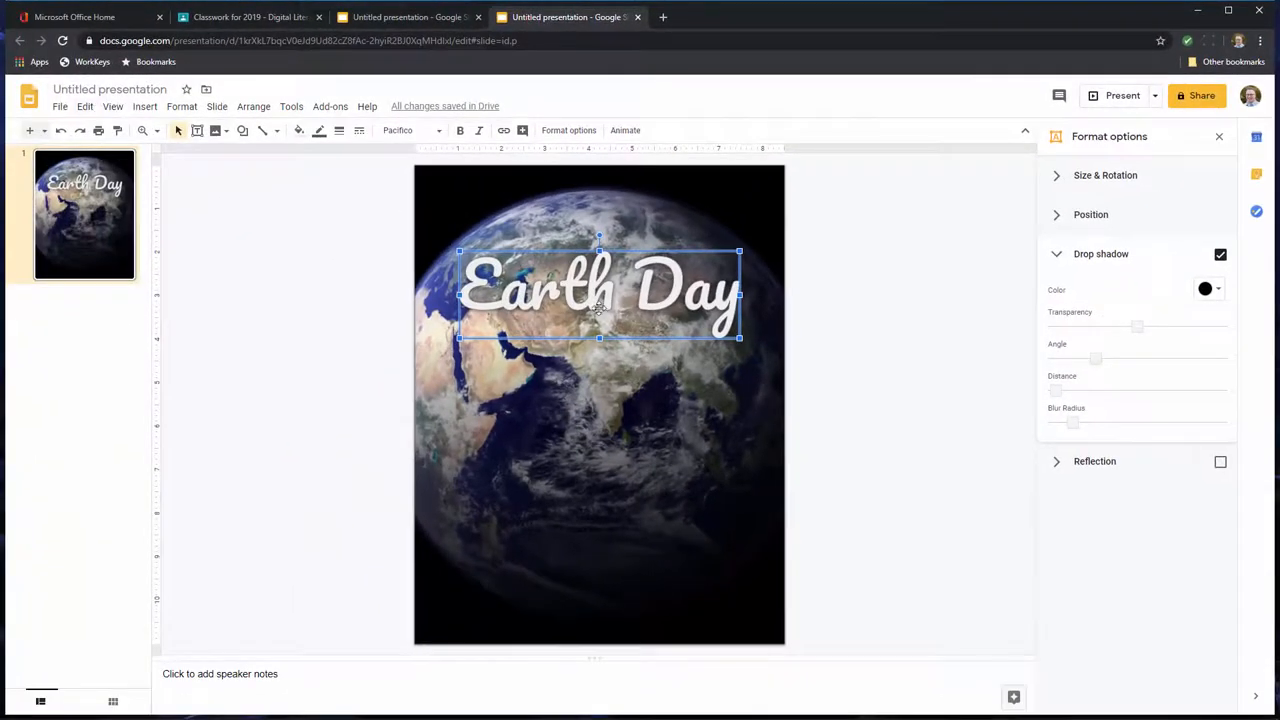
mouse_move(648, 234)
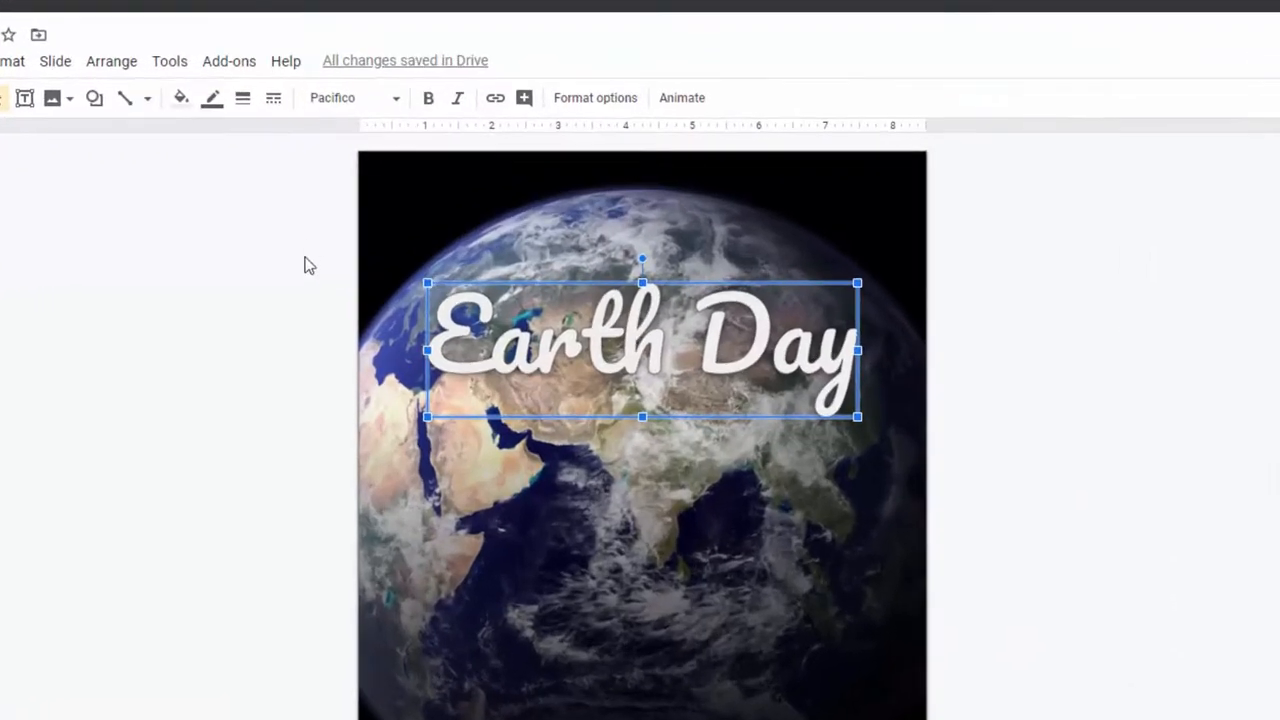
mouse_move(513, 284)
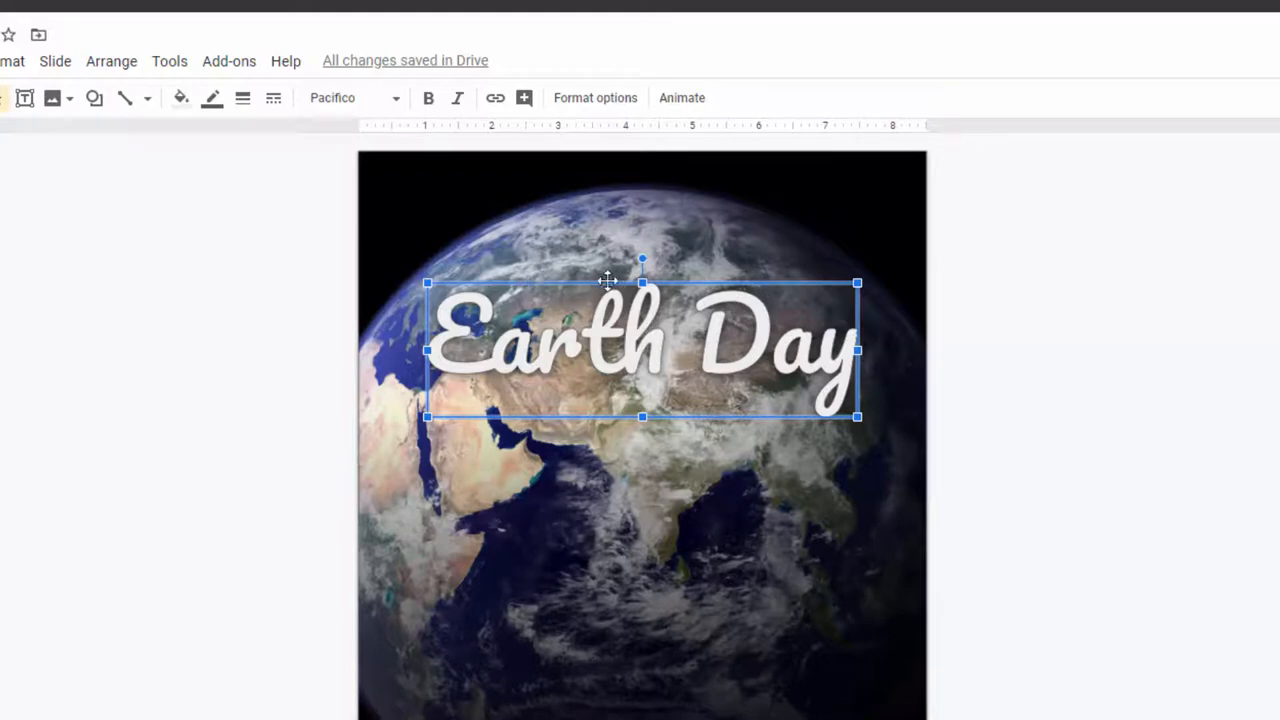
mouse_move(563, 285)
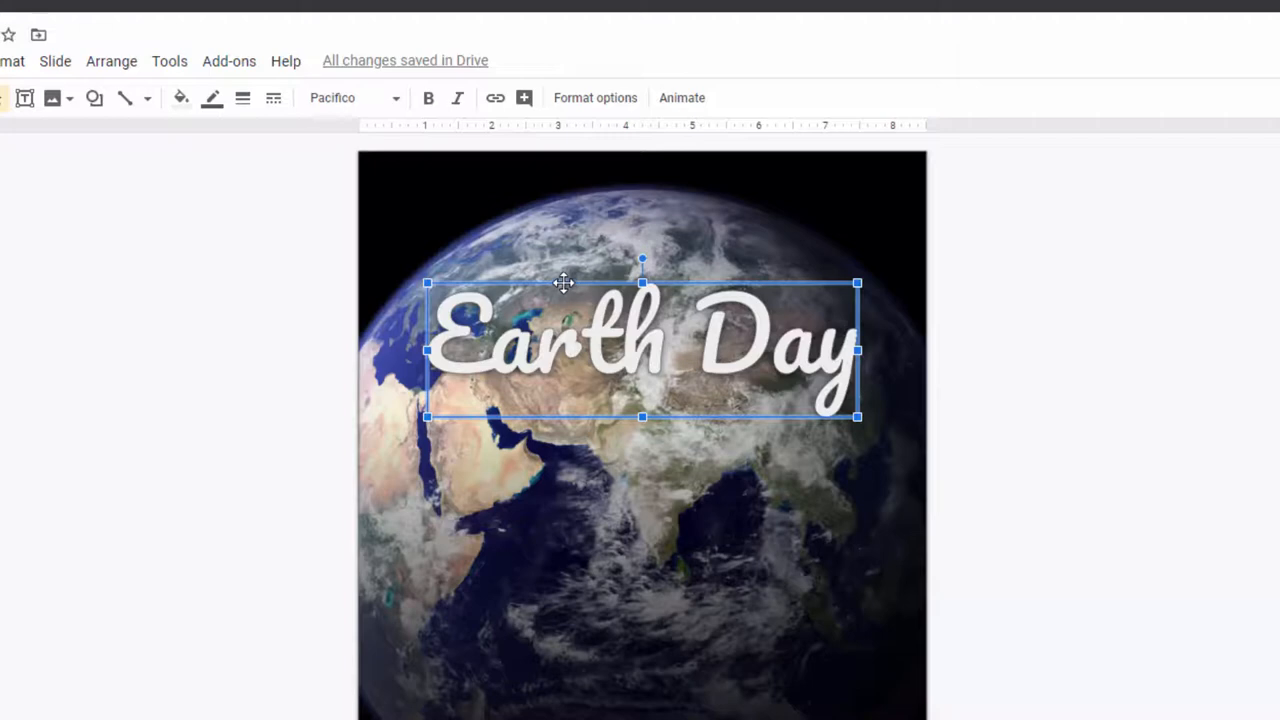
- Duplicate the Earth Day word art and centre the copy just below the original
drag(563, 283, 573, 358)
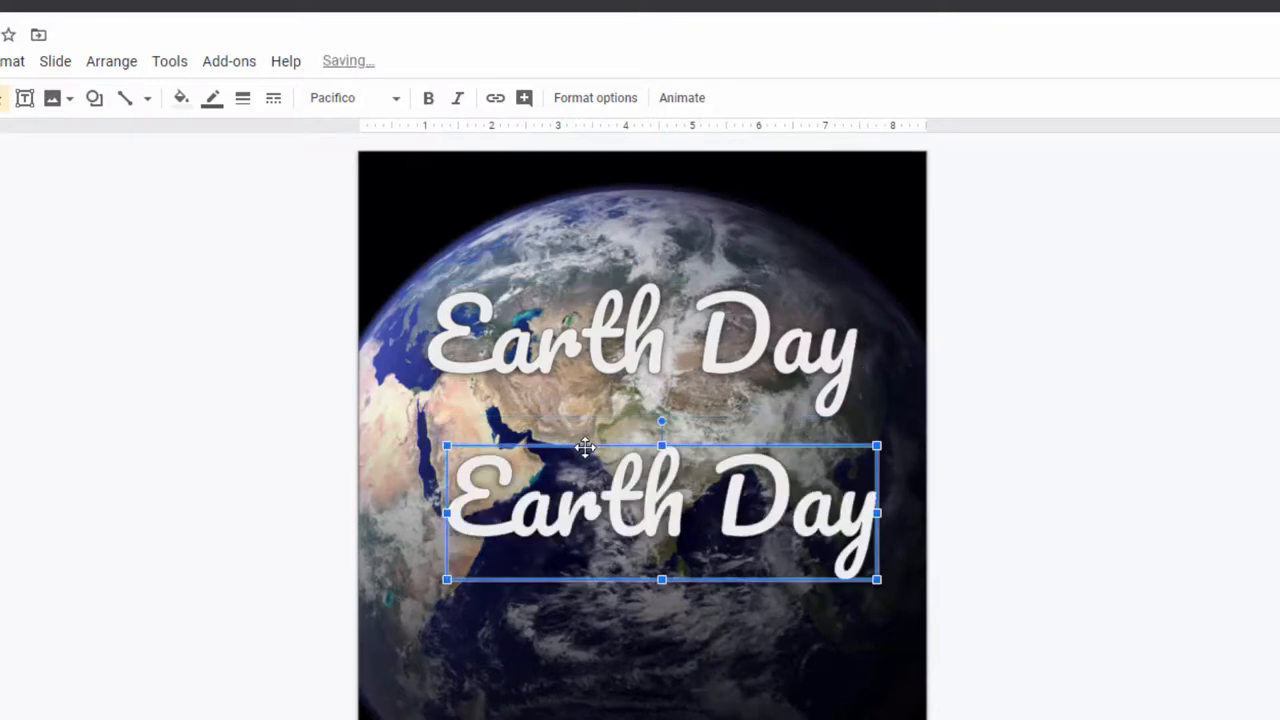
mouse_move(668, 482)
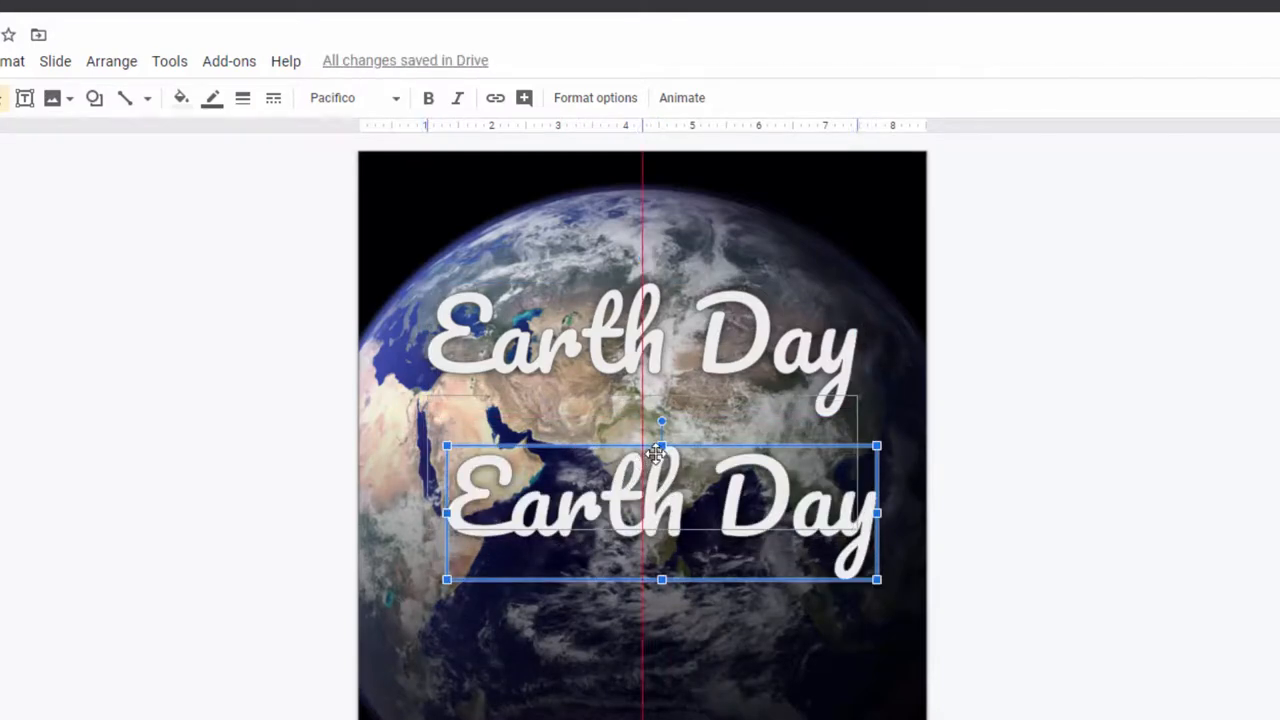
drag(660, 512, 641, 450)
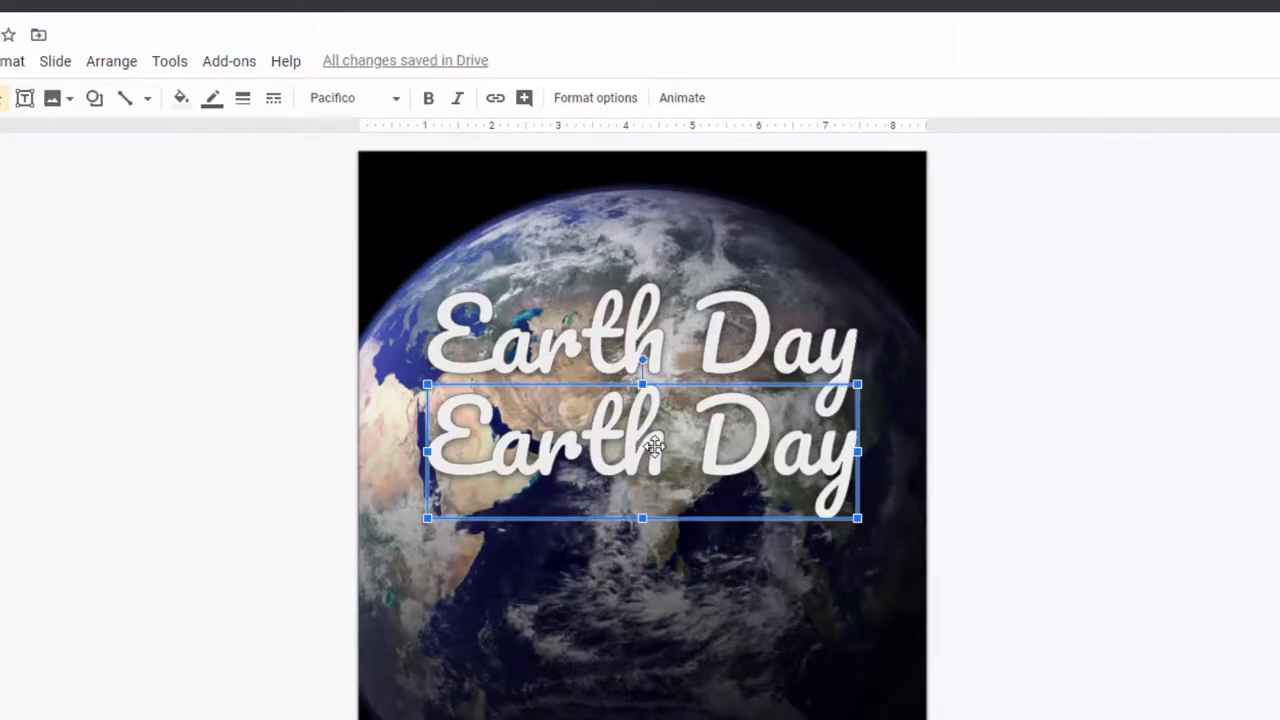
mouse_move(607, 453)
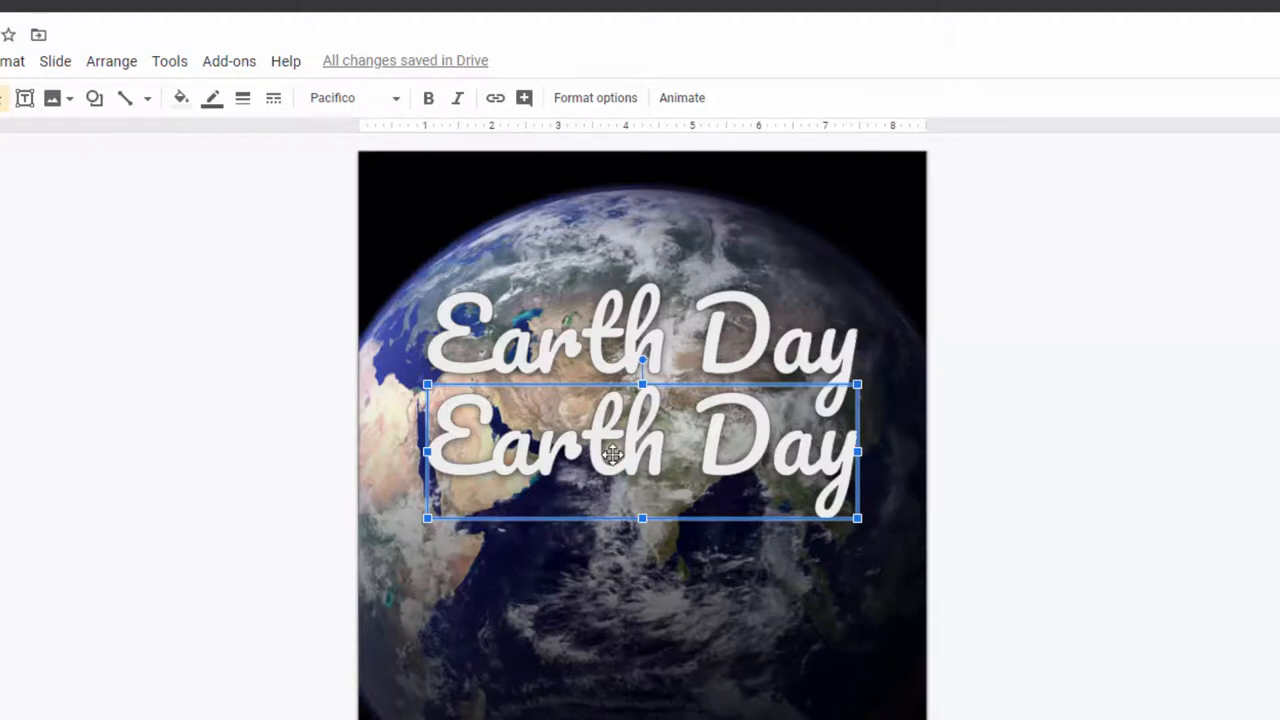
- Replace the copied word art's text with 'April 22, 2020'
double_click(640, 450)
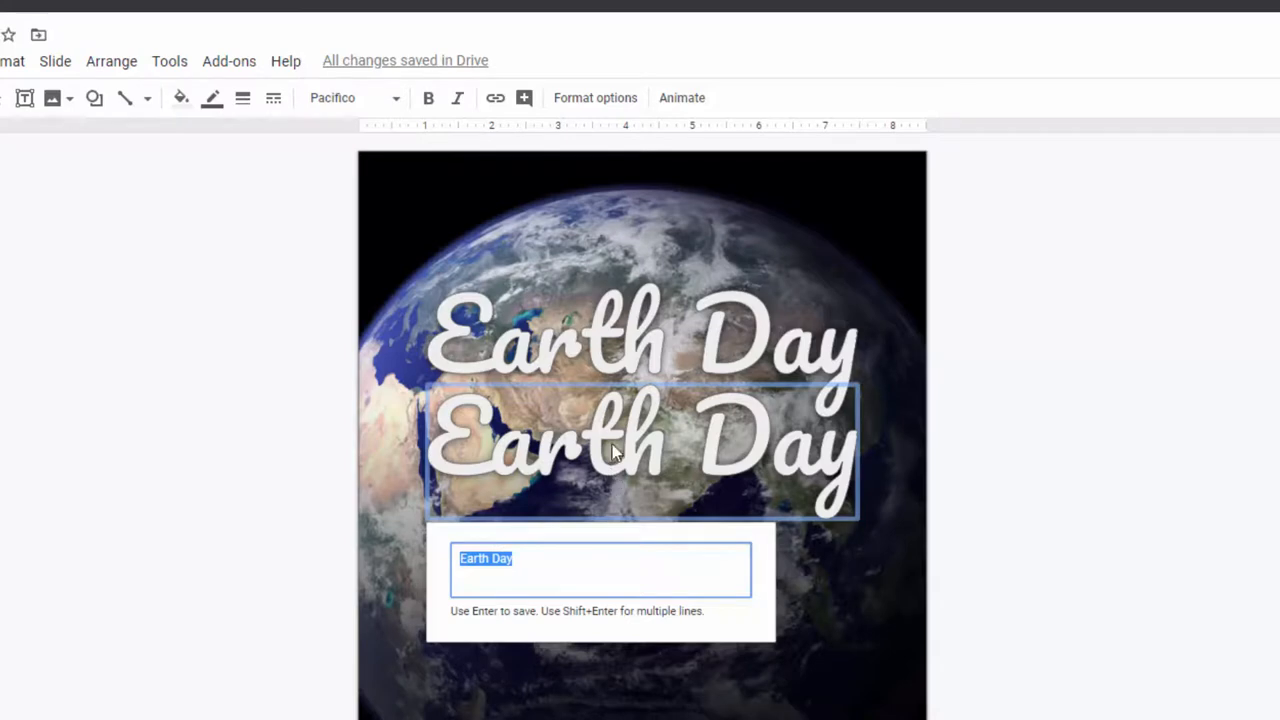
text(April)
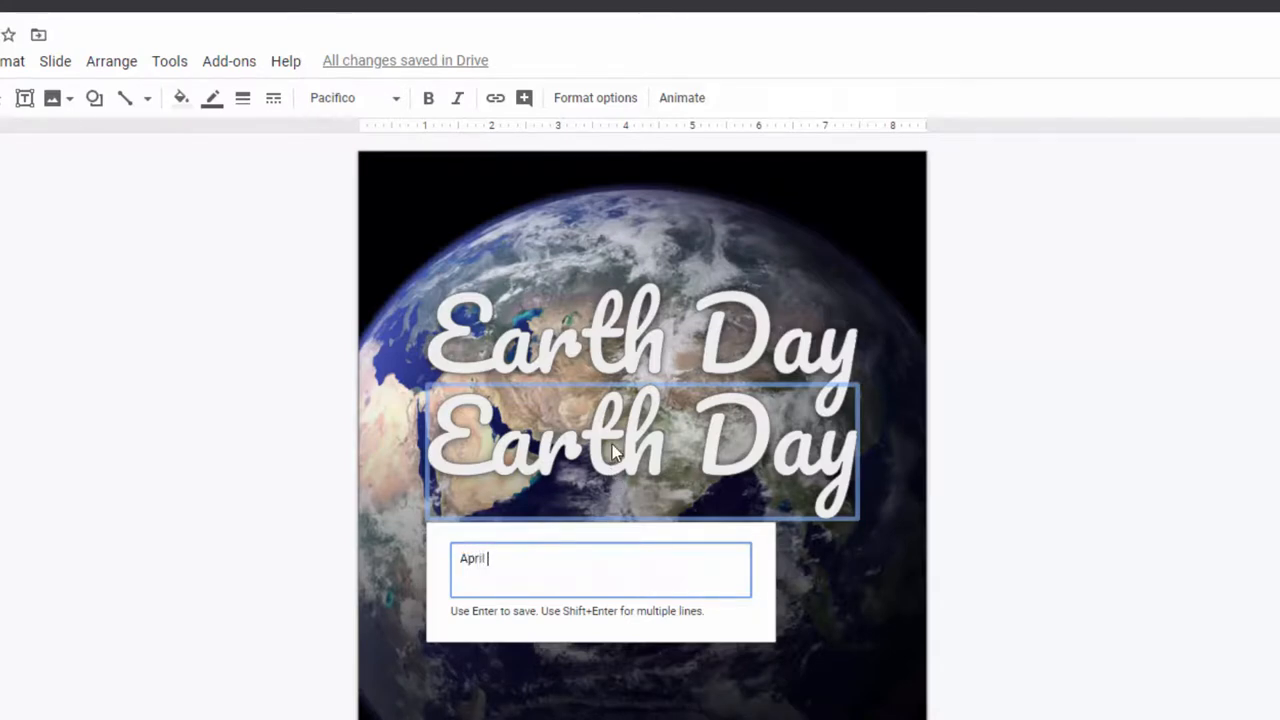
text(22, 2020)
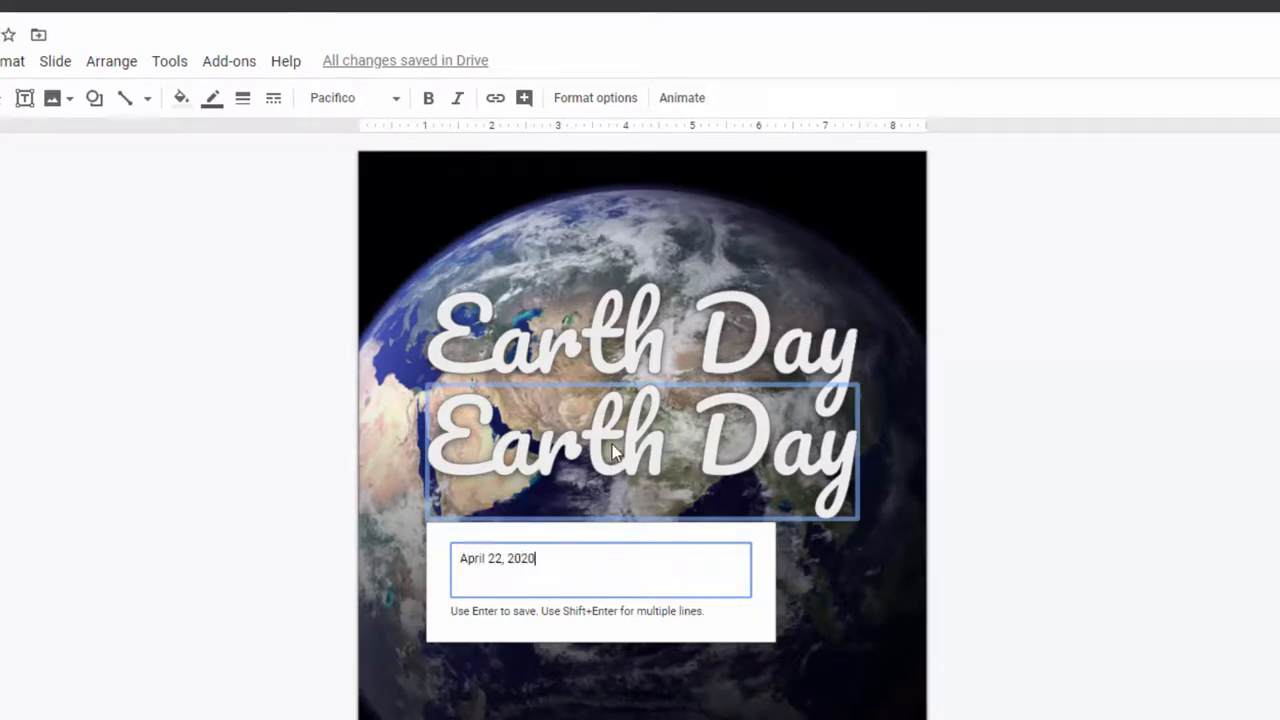
key(Return)
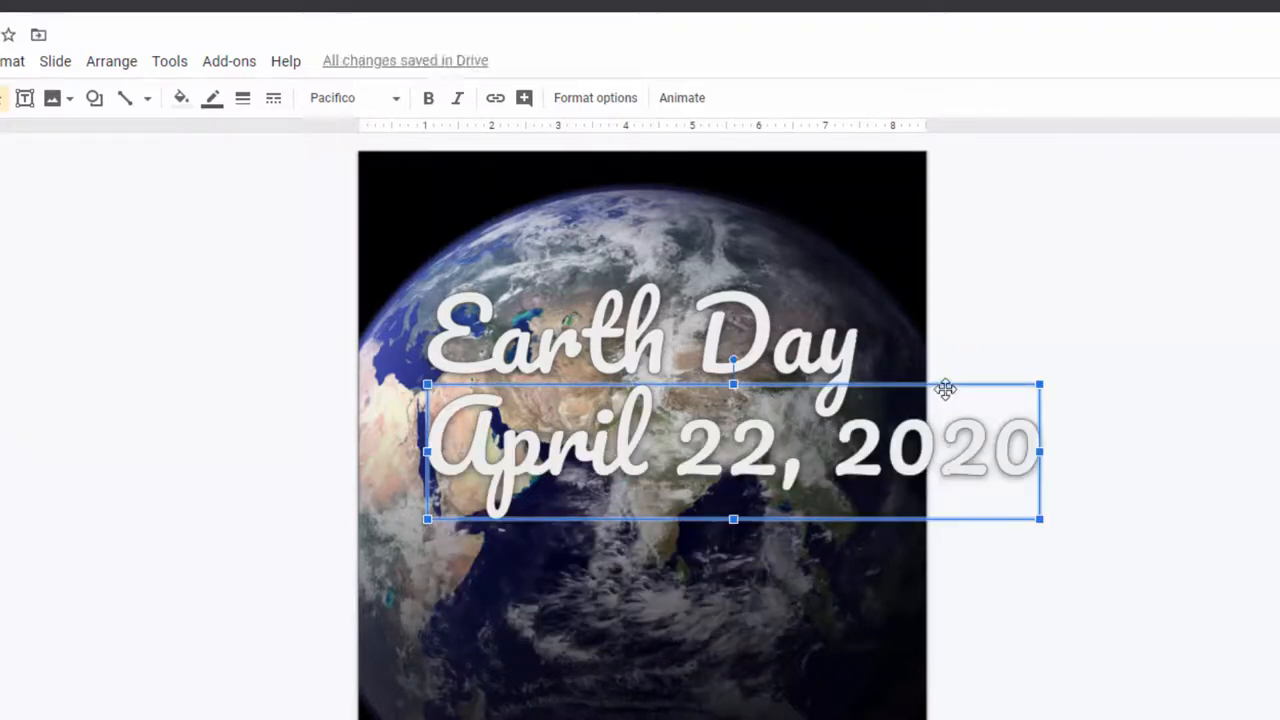
mouse_move(282, 206)
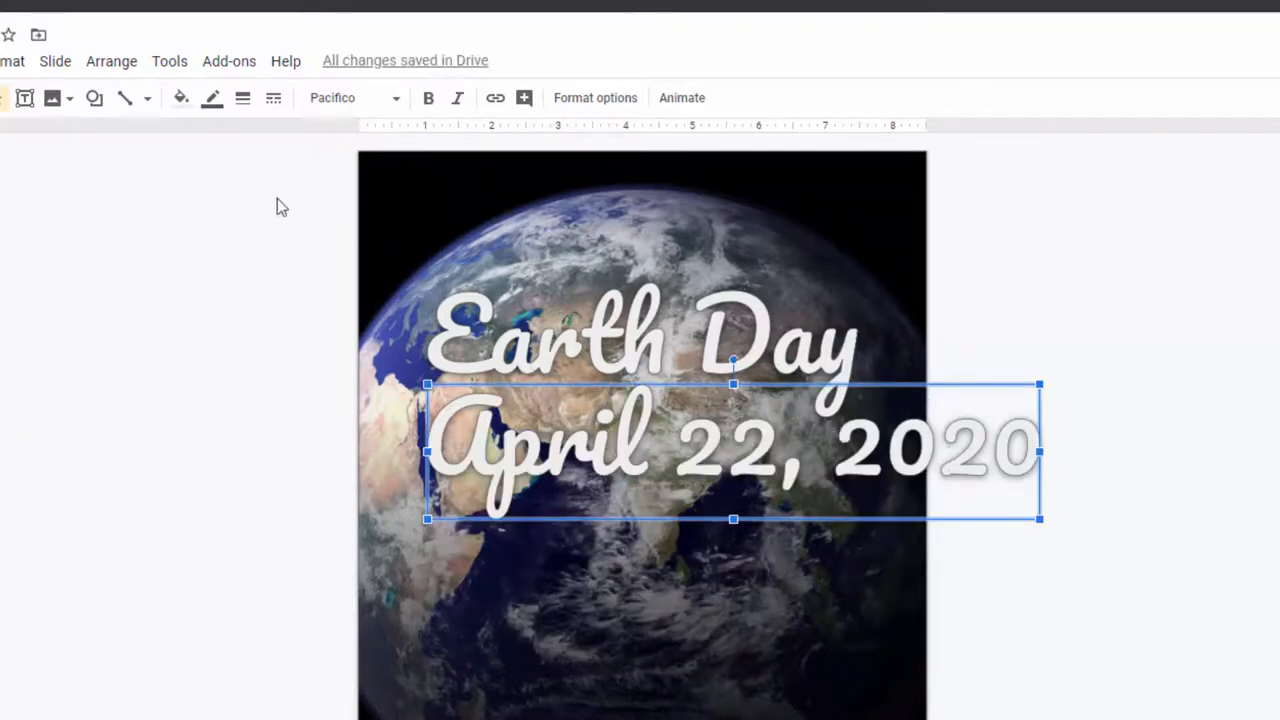
mouse_move(1055, 397)
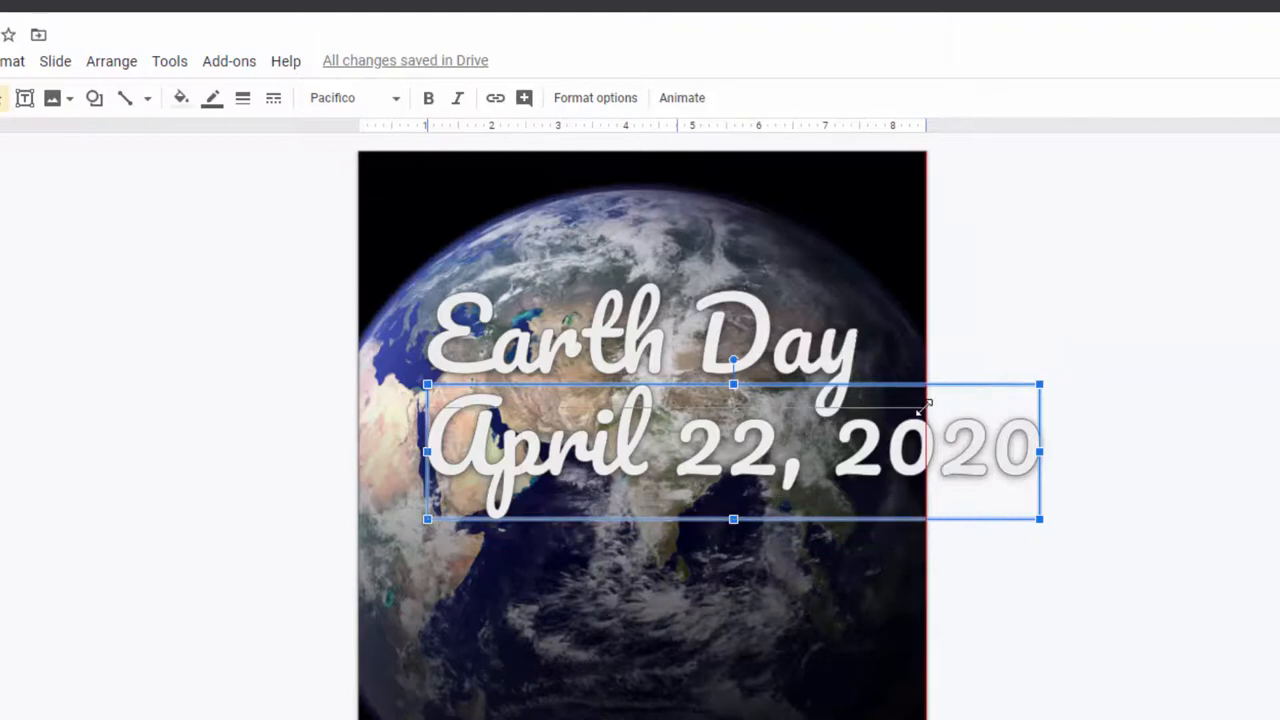
- Resize the April 22, 2020 date to Earth Day's width and centre it beneath the title
drag(1040, 451, 910, 467)
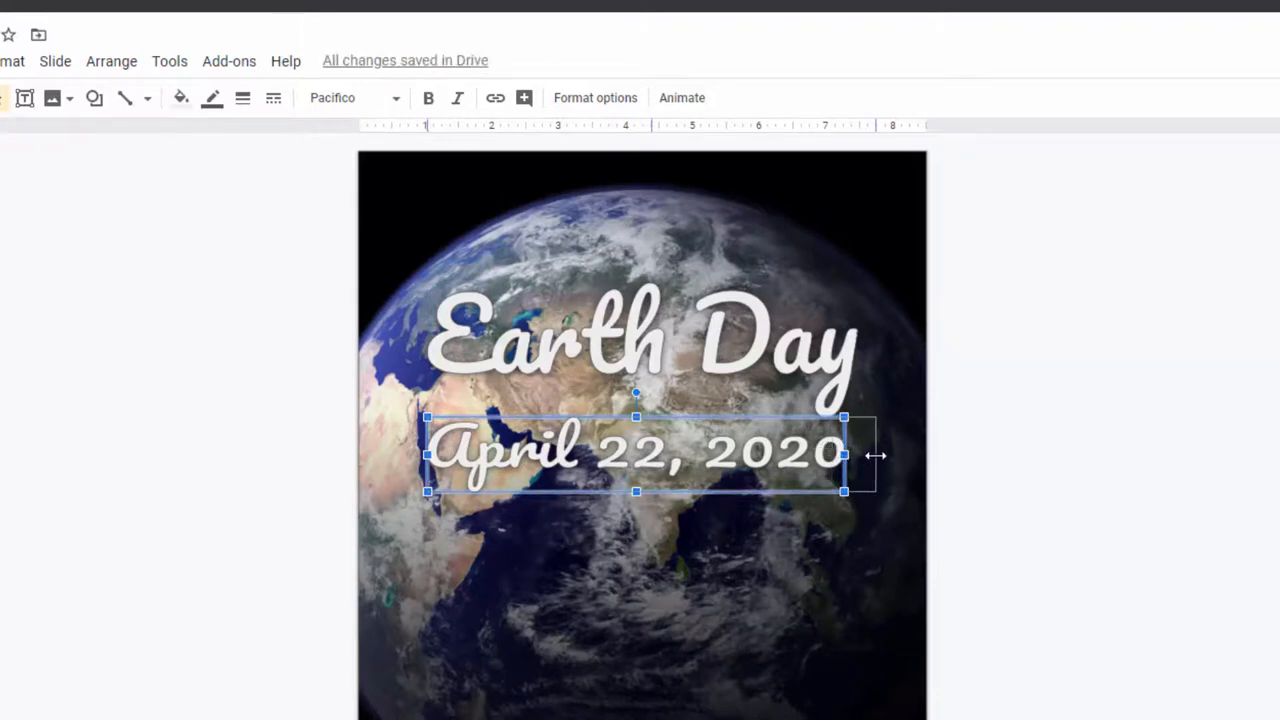
drag(845, 455, 875, 455)
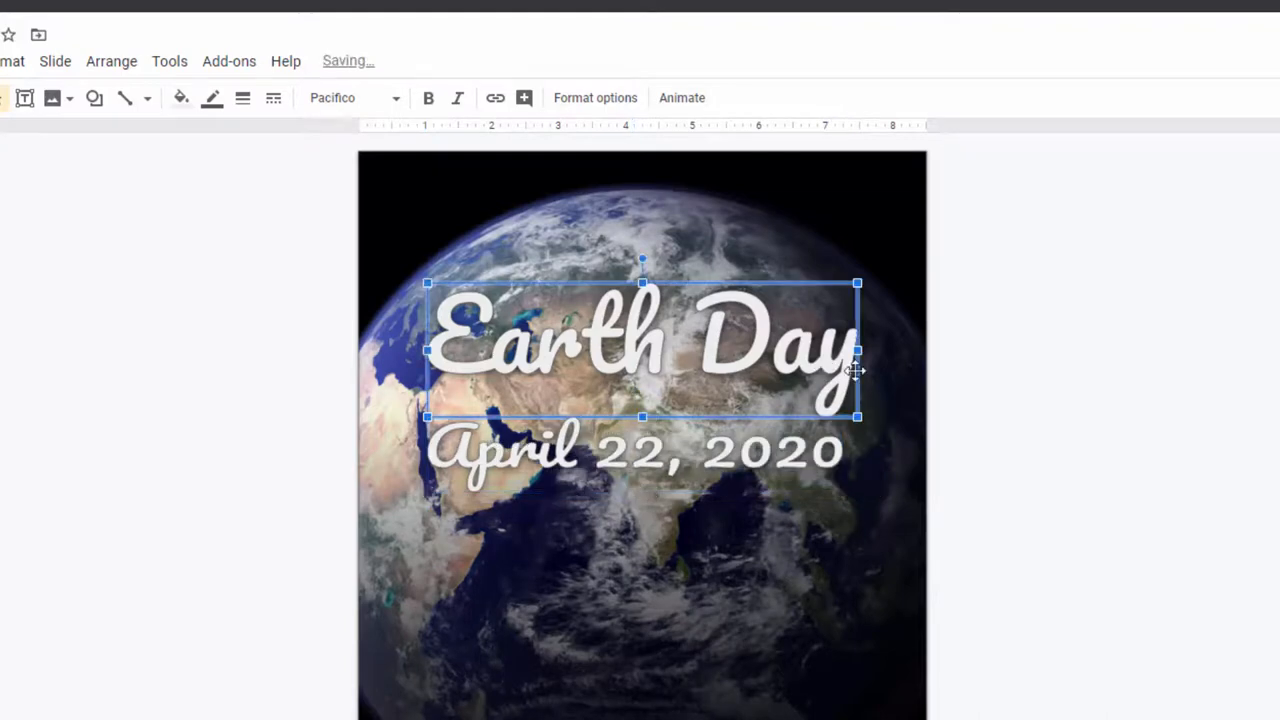
click(635, 450)
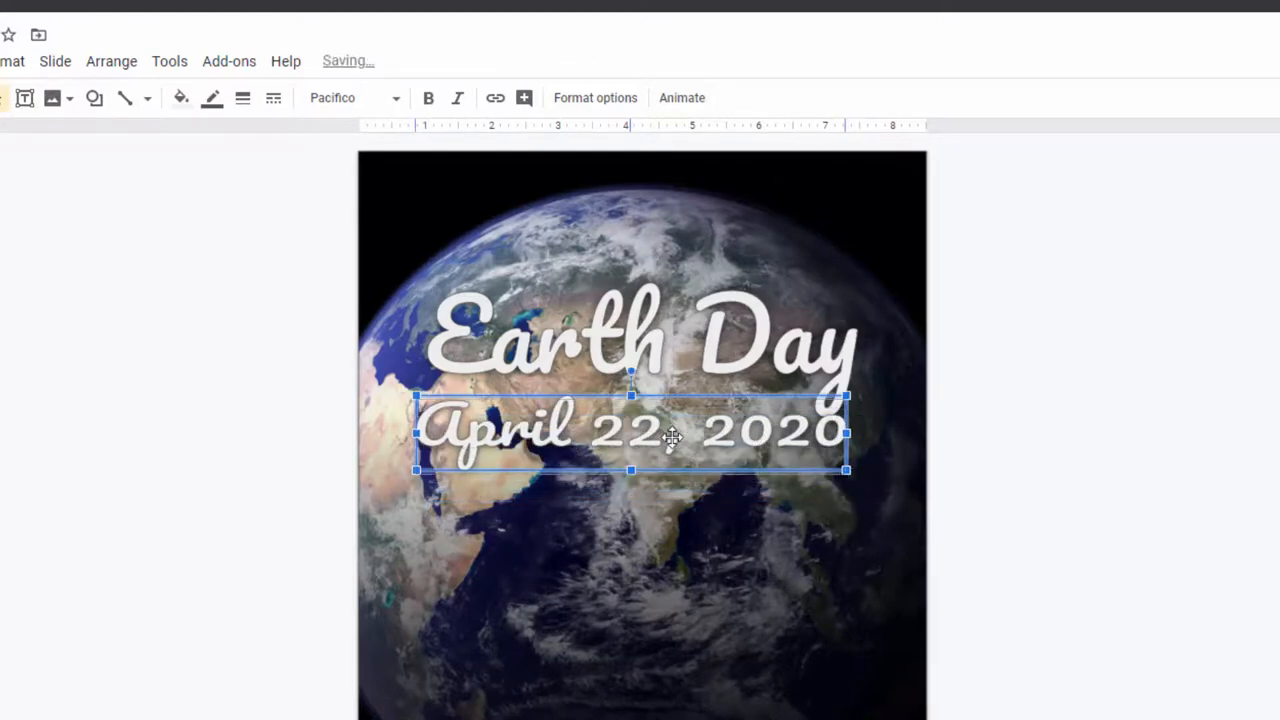
drag(670, 435, 670, 445)
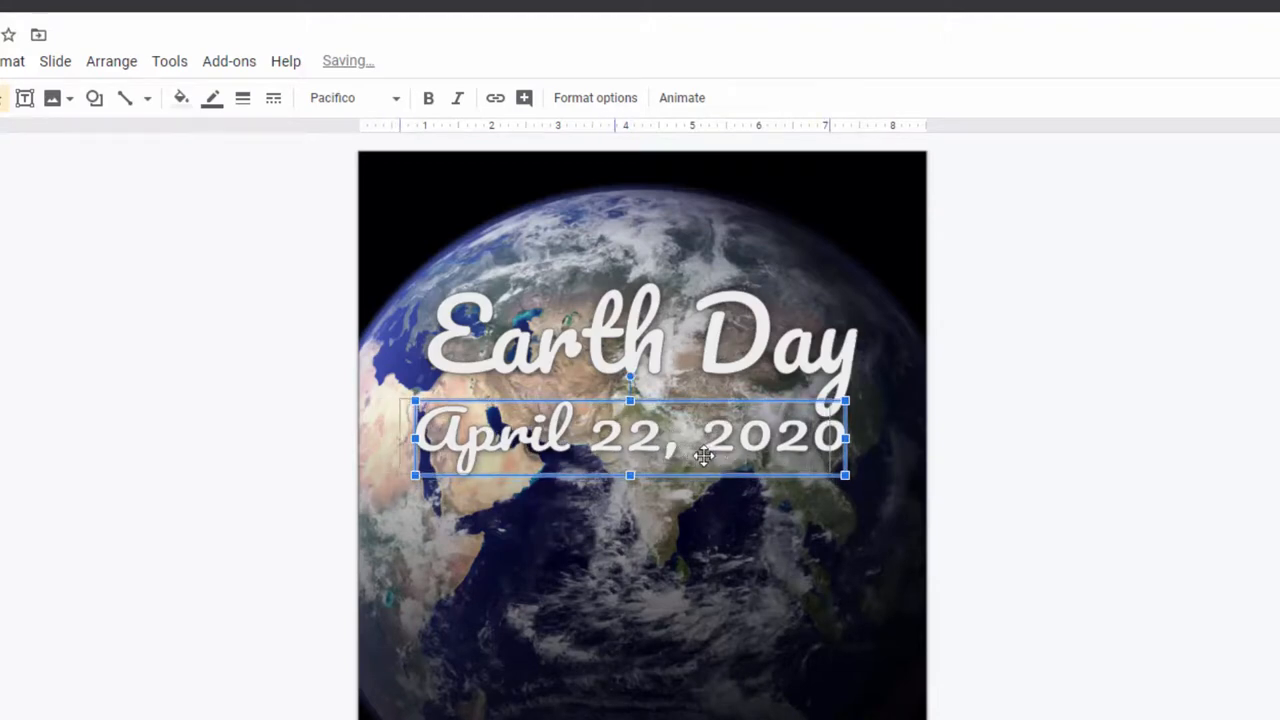
drag(705, 435, 722, 435)
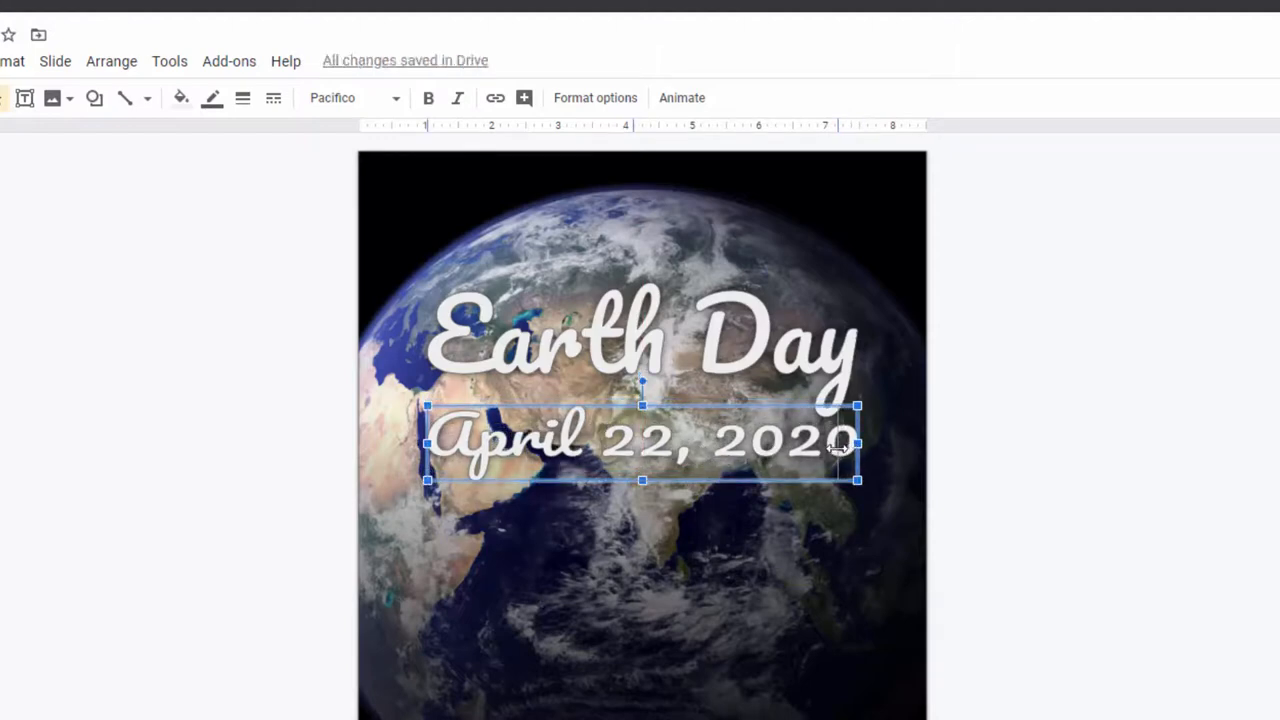
drag(857, 443, 837, 443)
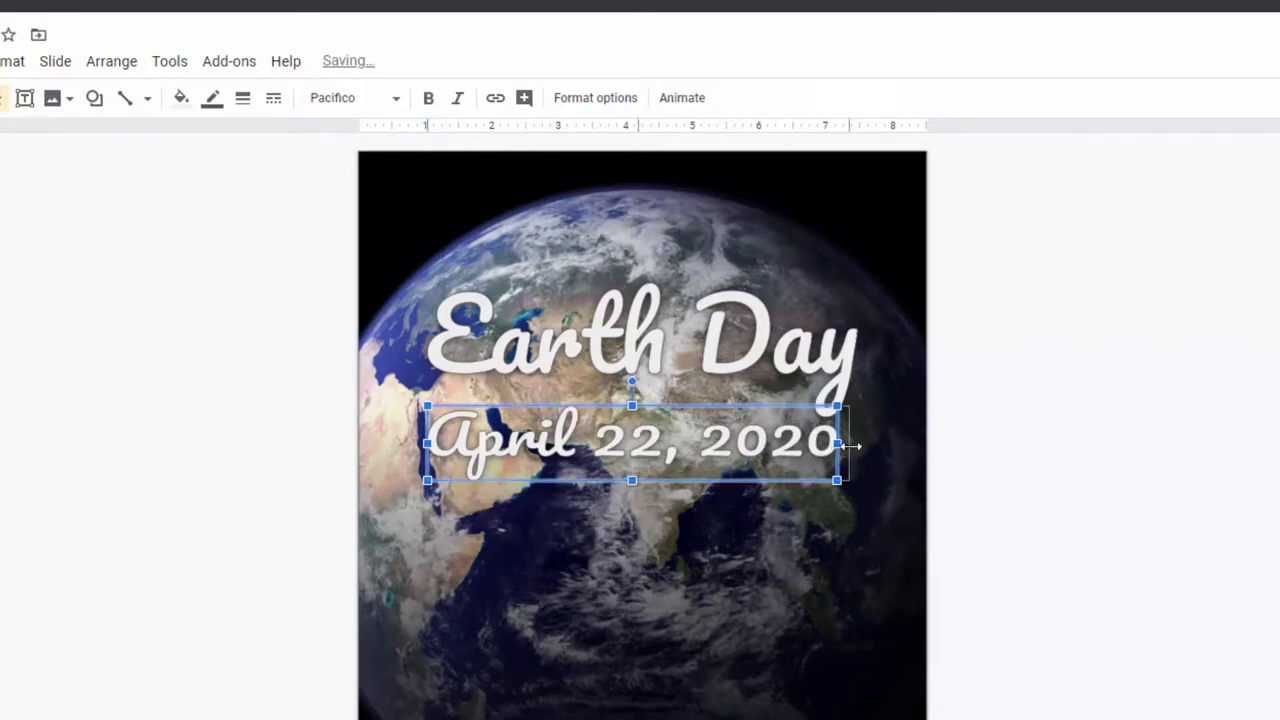
click(510, 678)
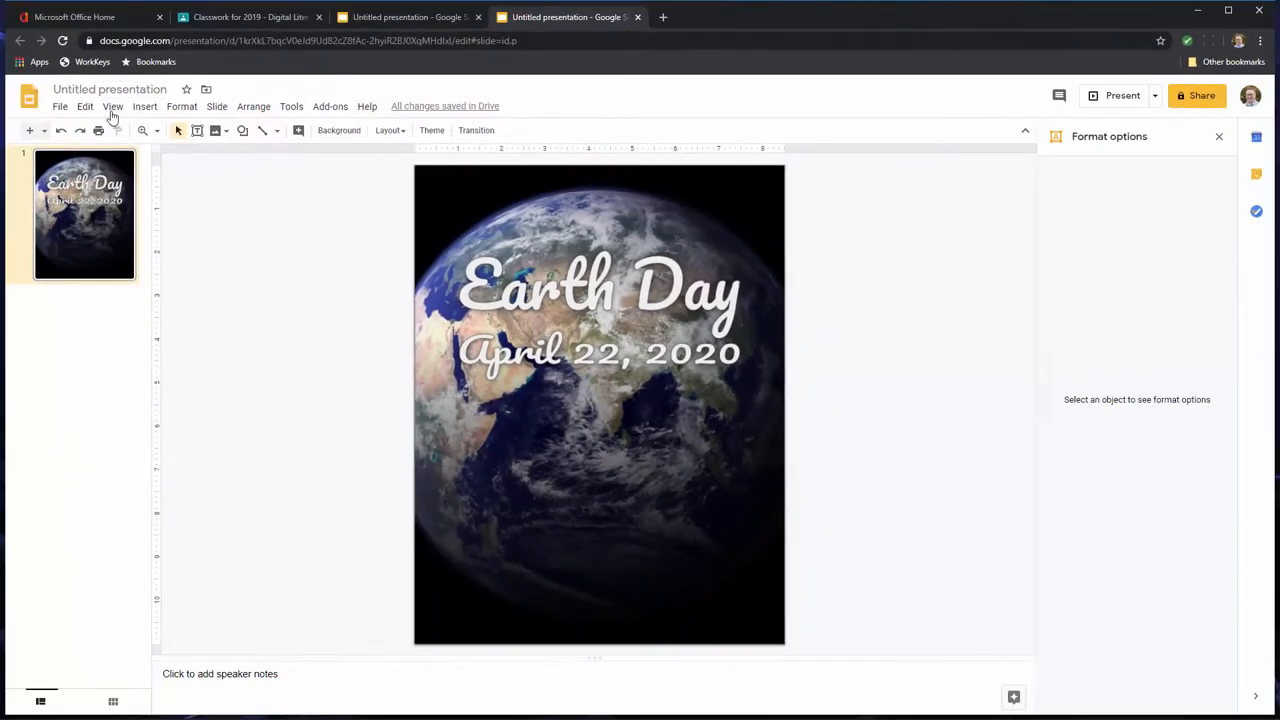
- Add '50th Anniversary' word art and place it below the date
click(145, 106)
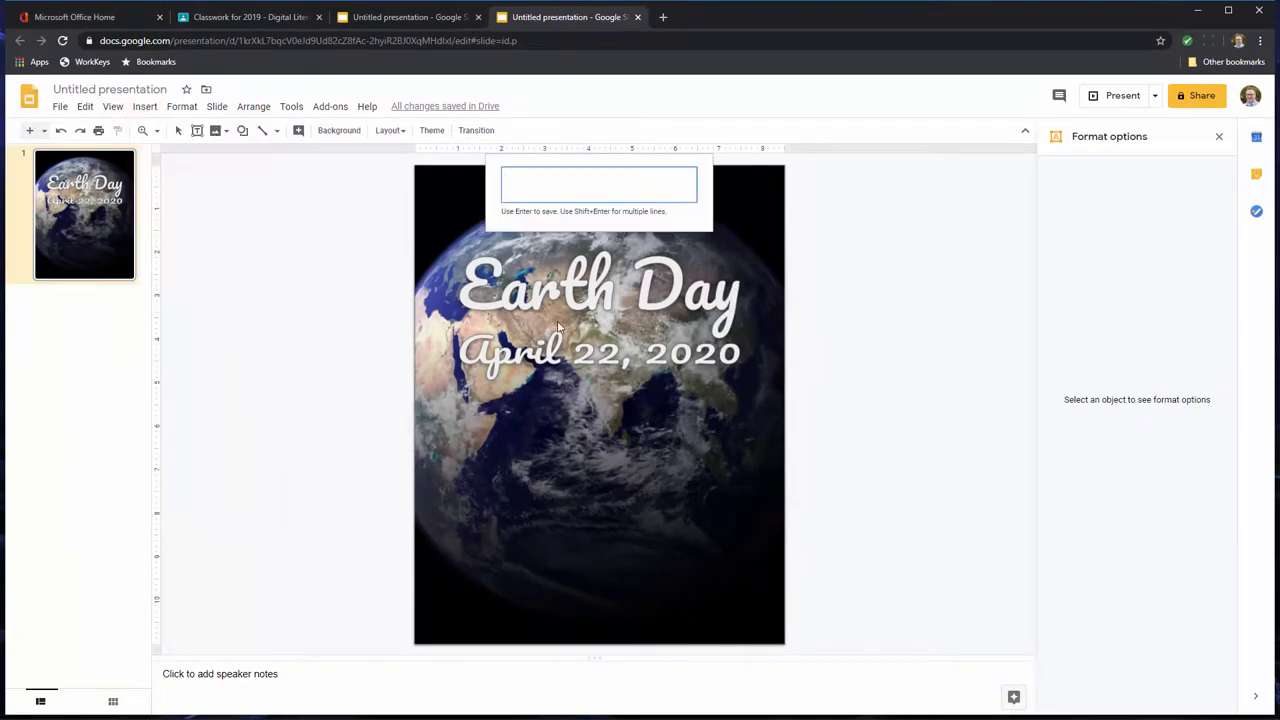
text(50th)
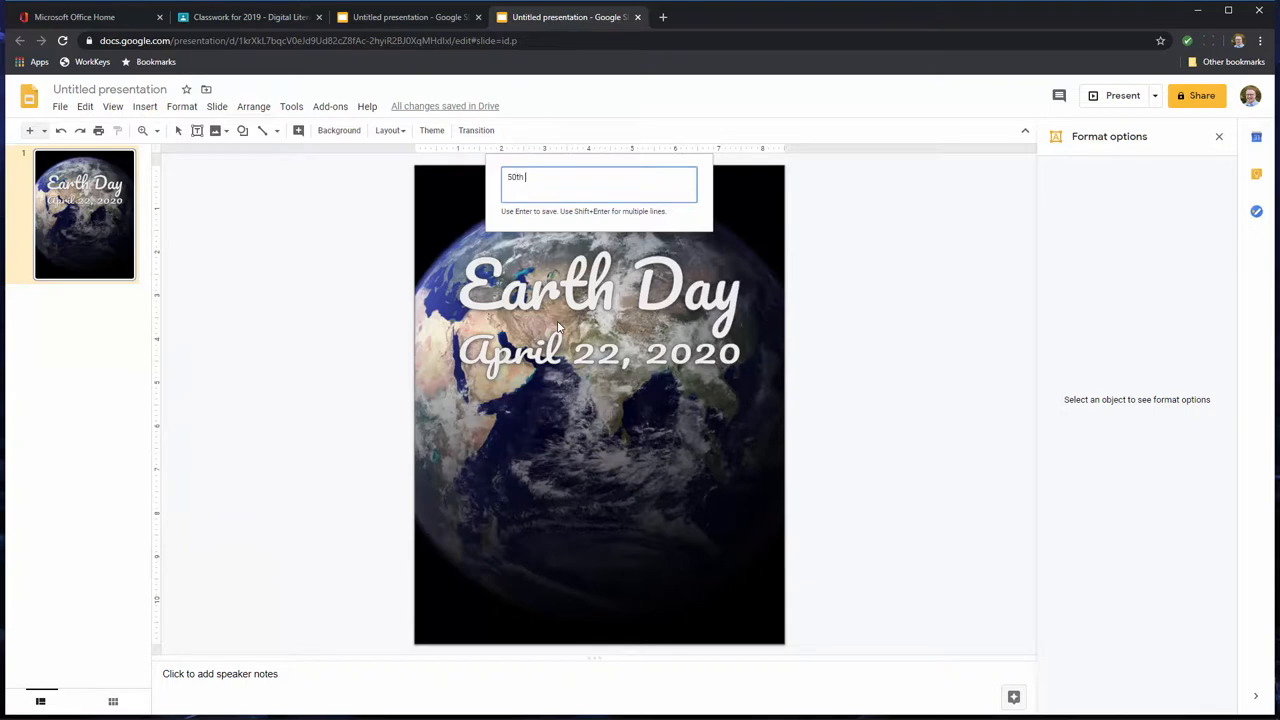
text(Anniversa)
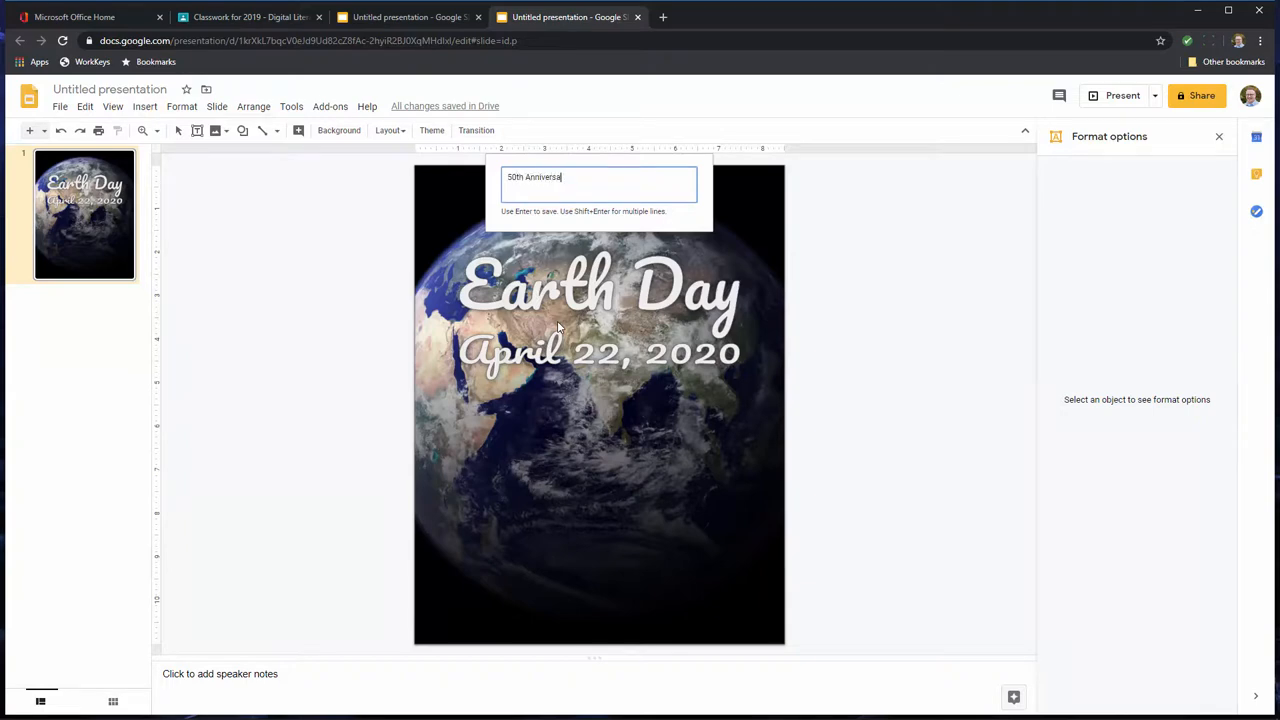
key(Return)
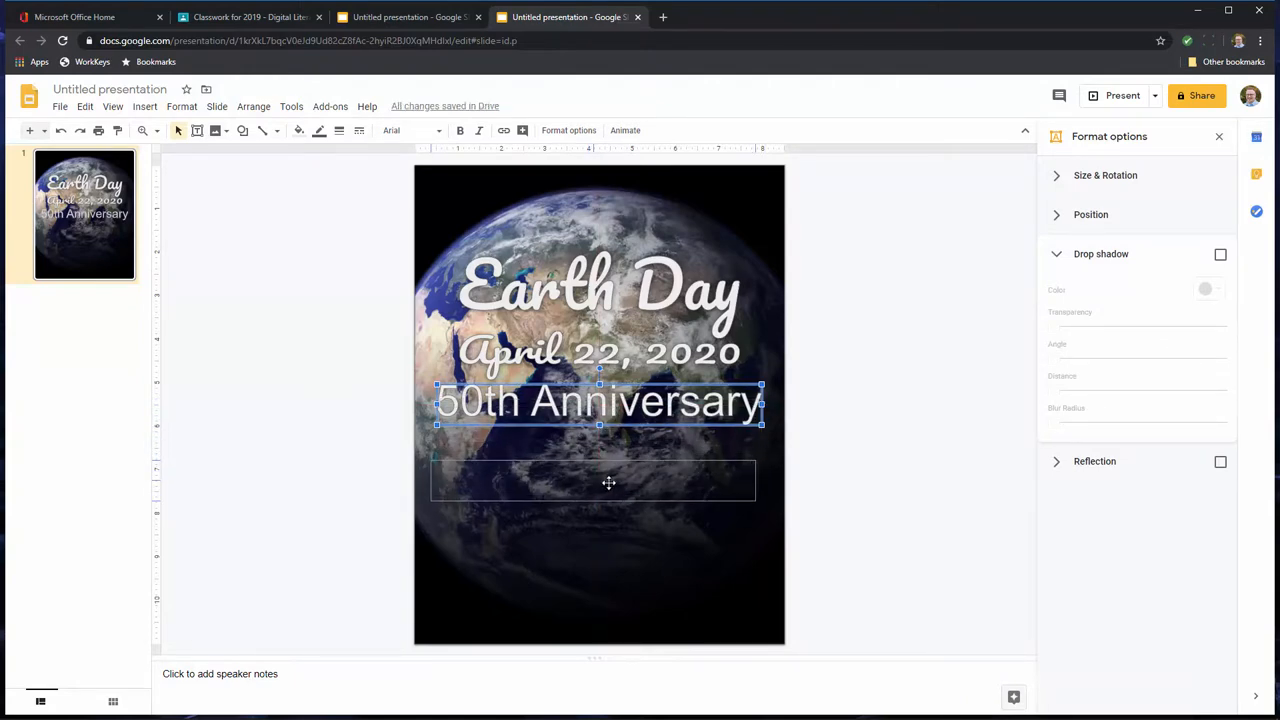
drag(600, 400, 600, 475)
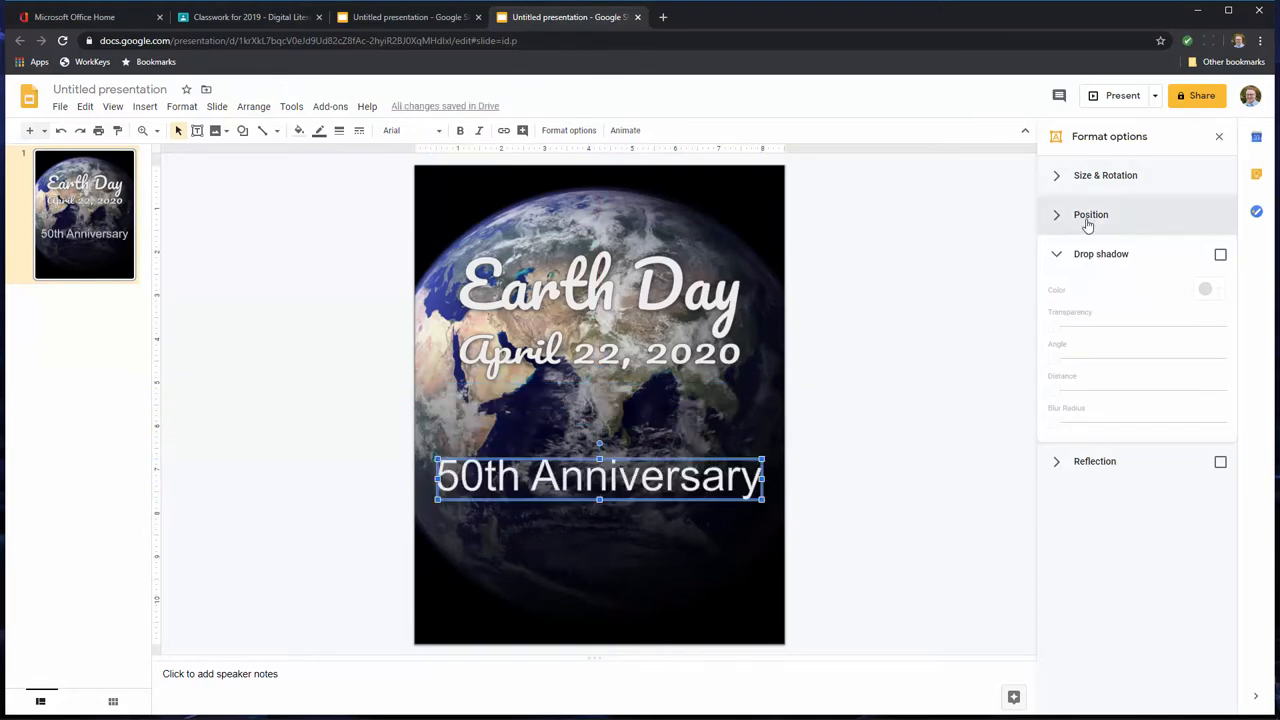
click(299, 130)
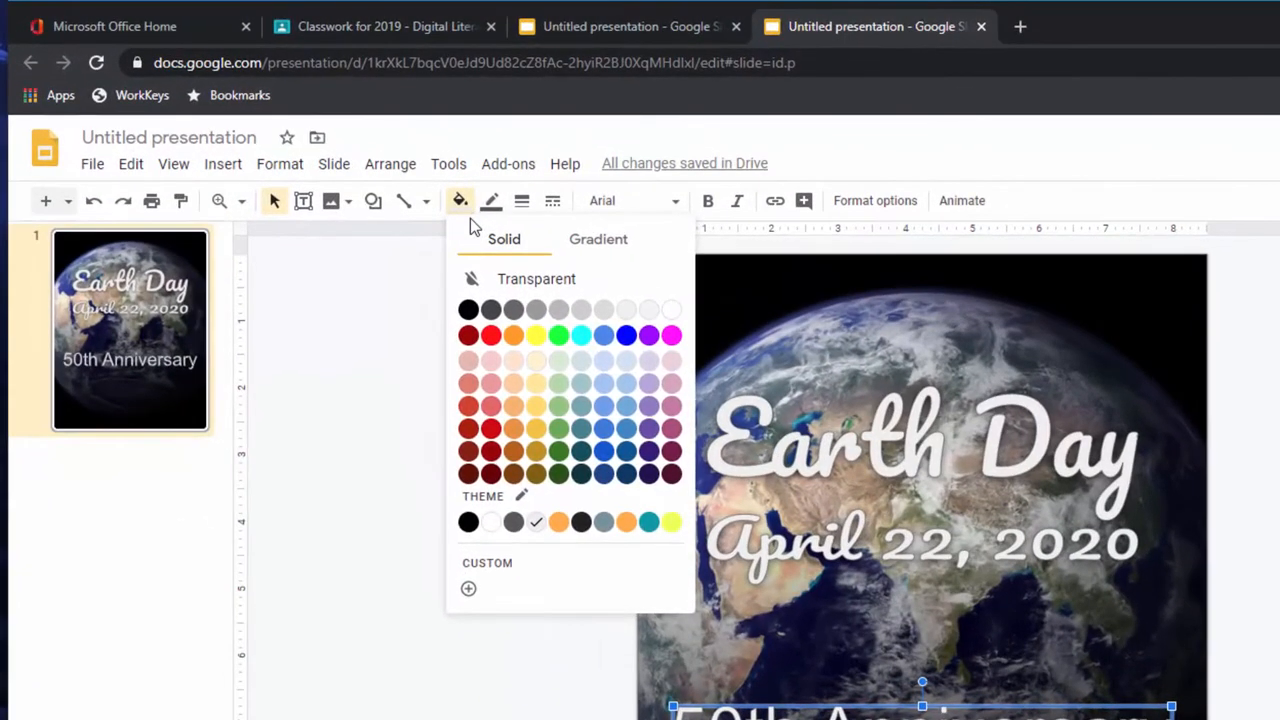
mouse_move(505, 248)
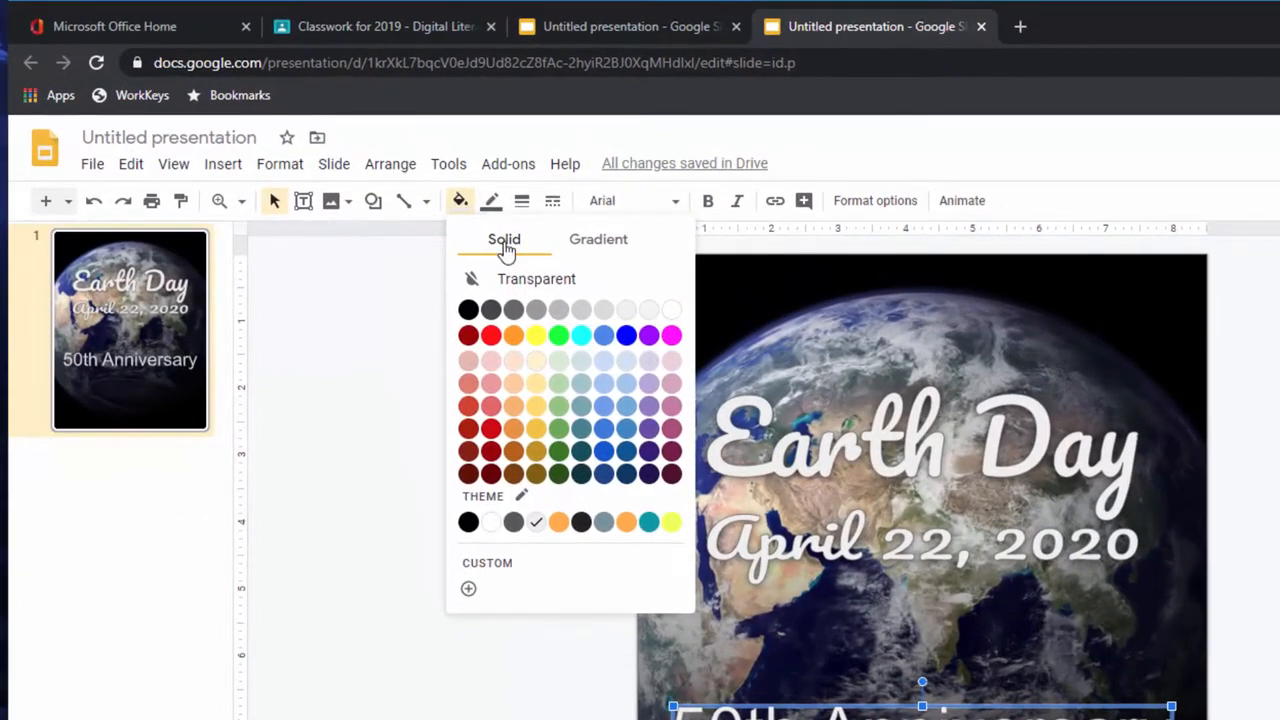
mouse_move(562, 328)
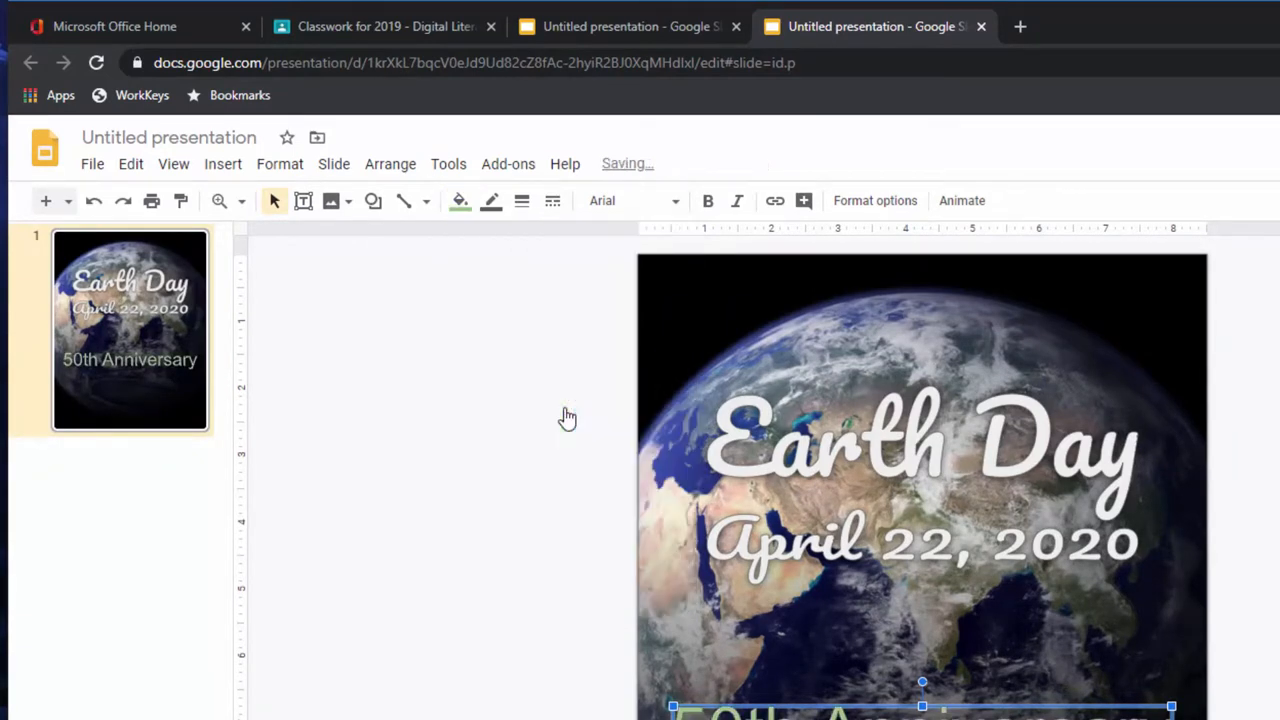
- Fill the 50th Anniversary text with light green 1
click(459, 201)
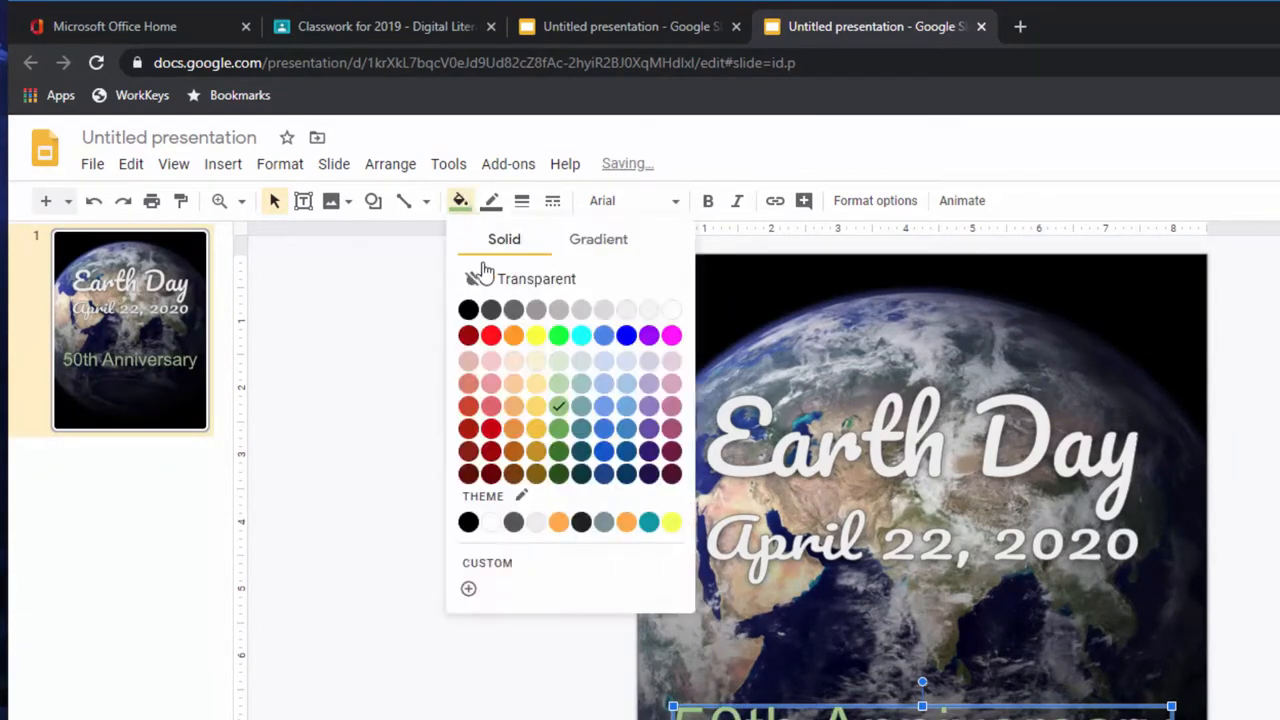
mouse_move(558, 407)
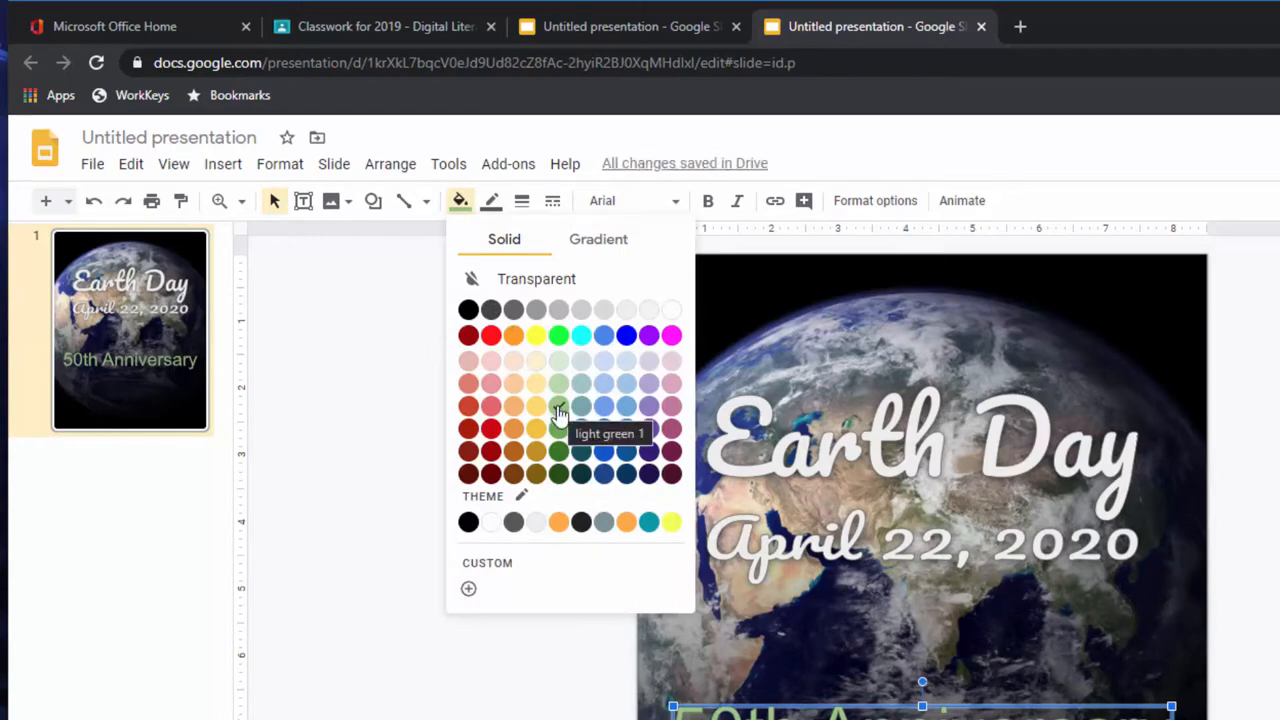
click(559, 406)
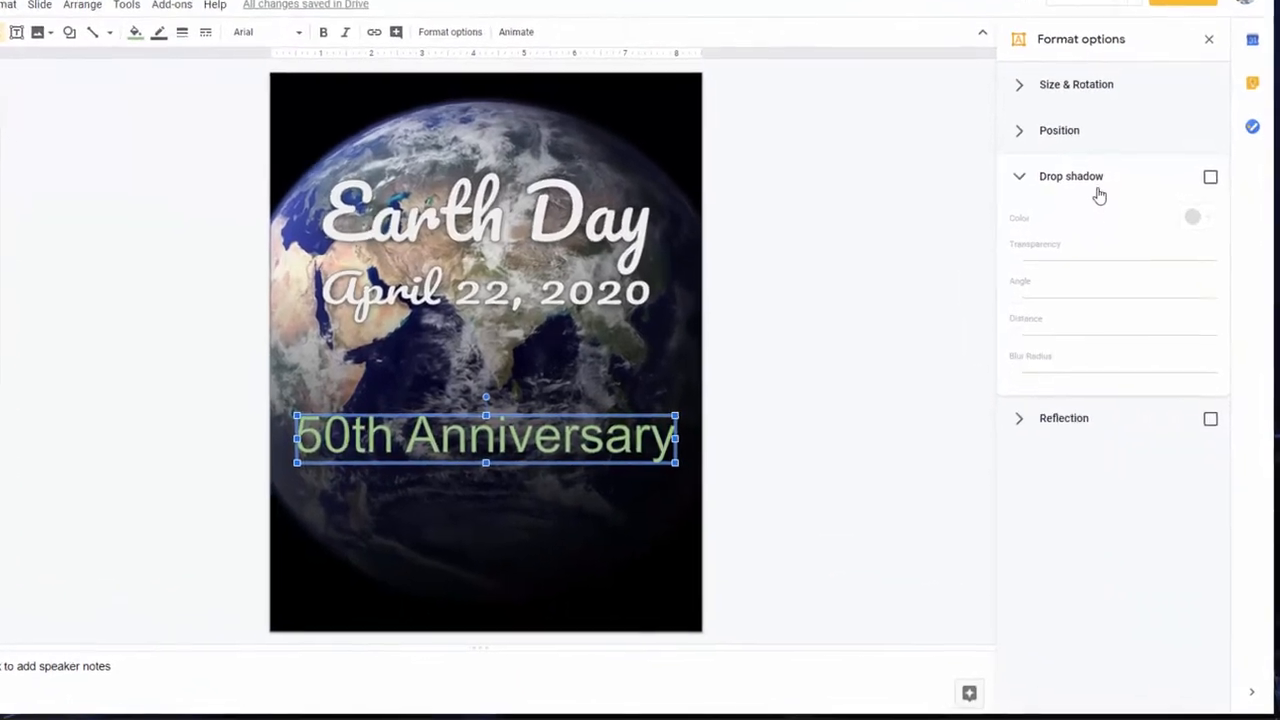
- Enable a drop shadow on 50th Anniversary and colour it yellow
click(1019, 176)
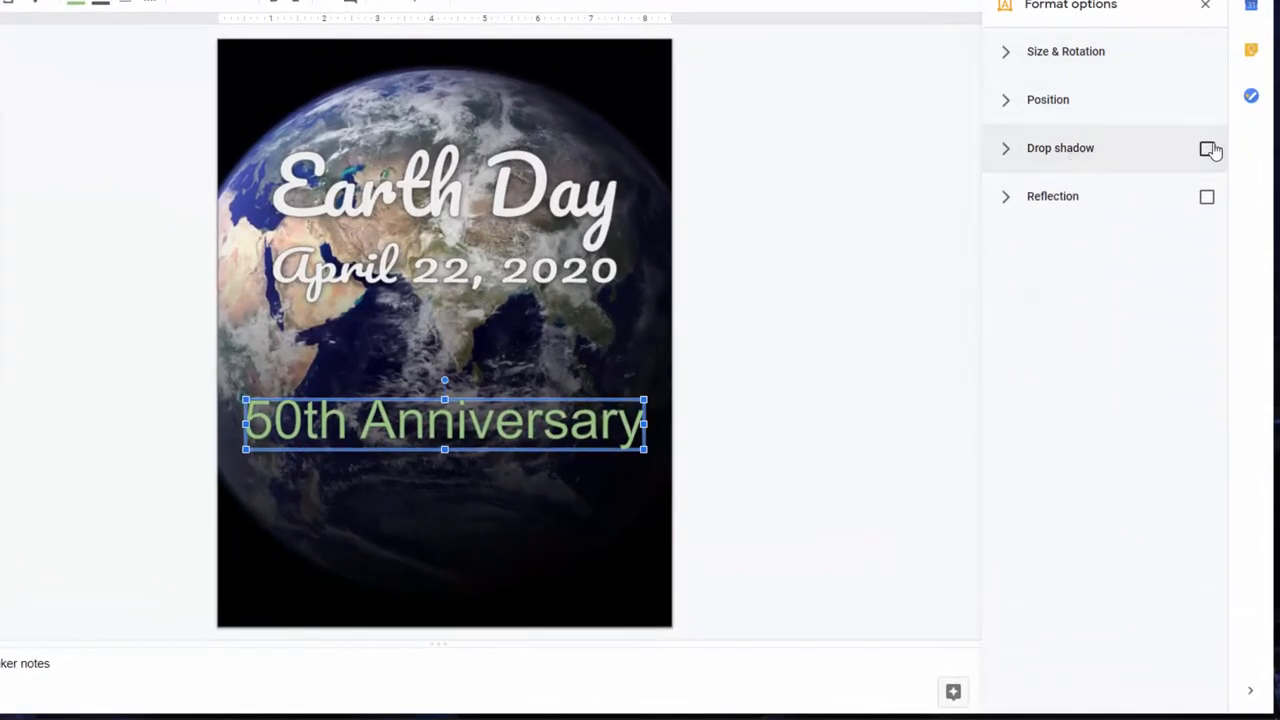
click(1207, 148)
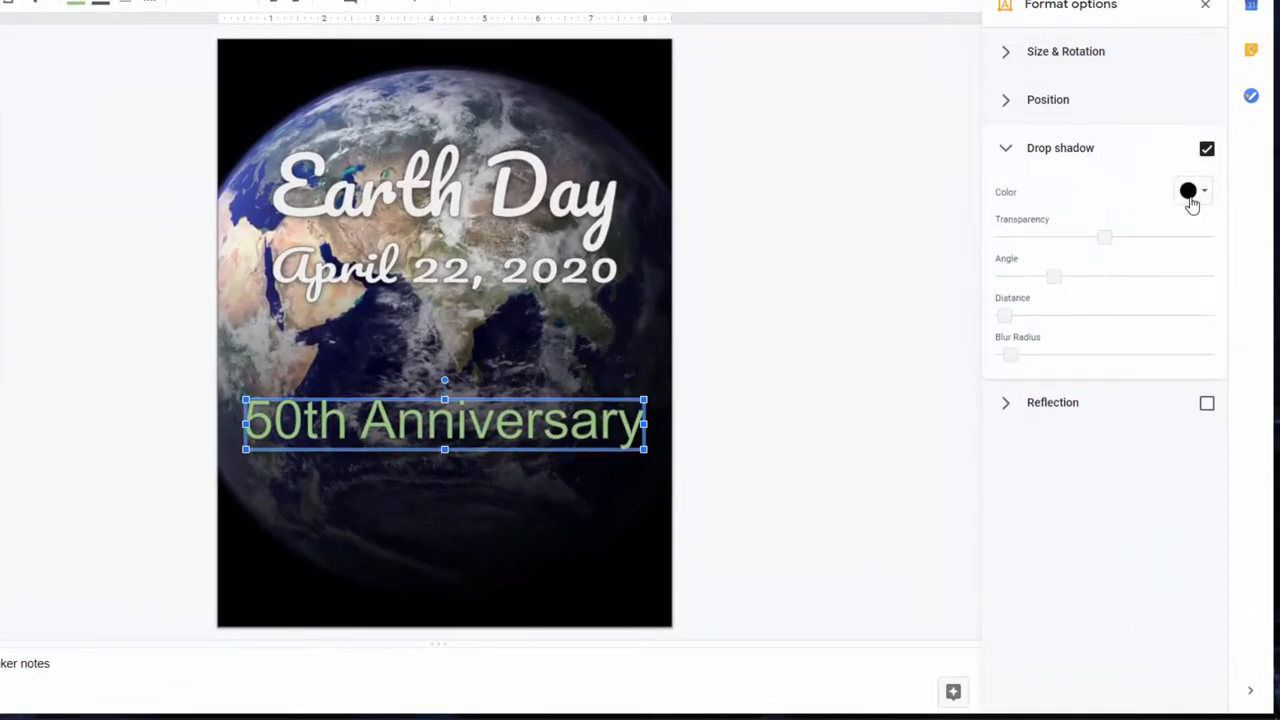
click(1192, 191)
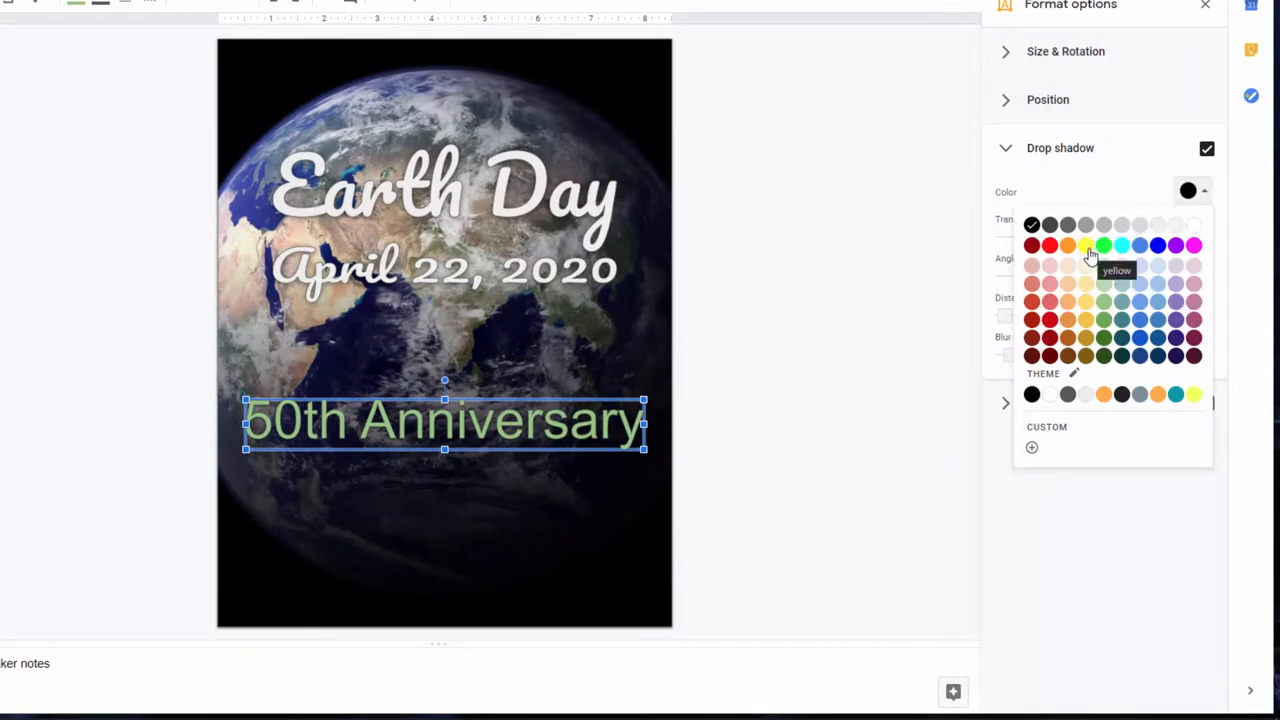
click(1086, 245)
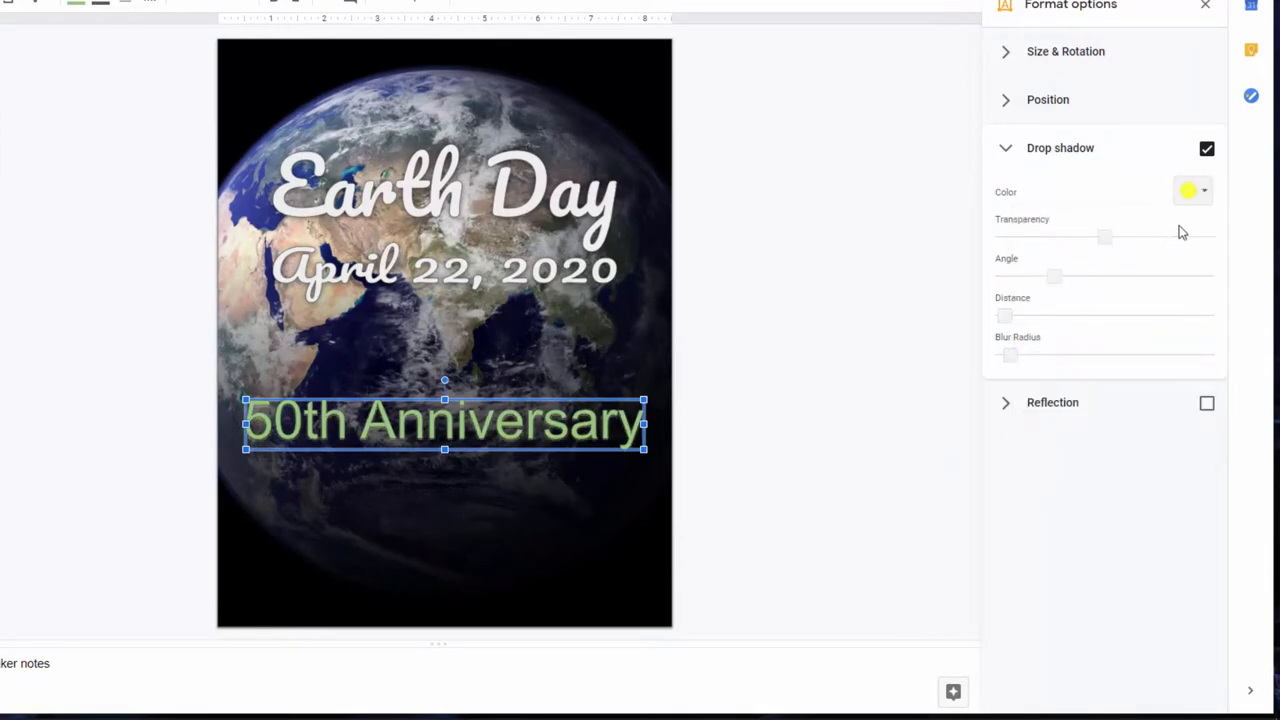
mouse_move(1090, 260)
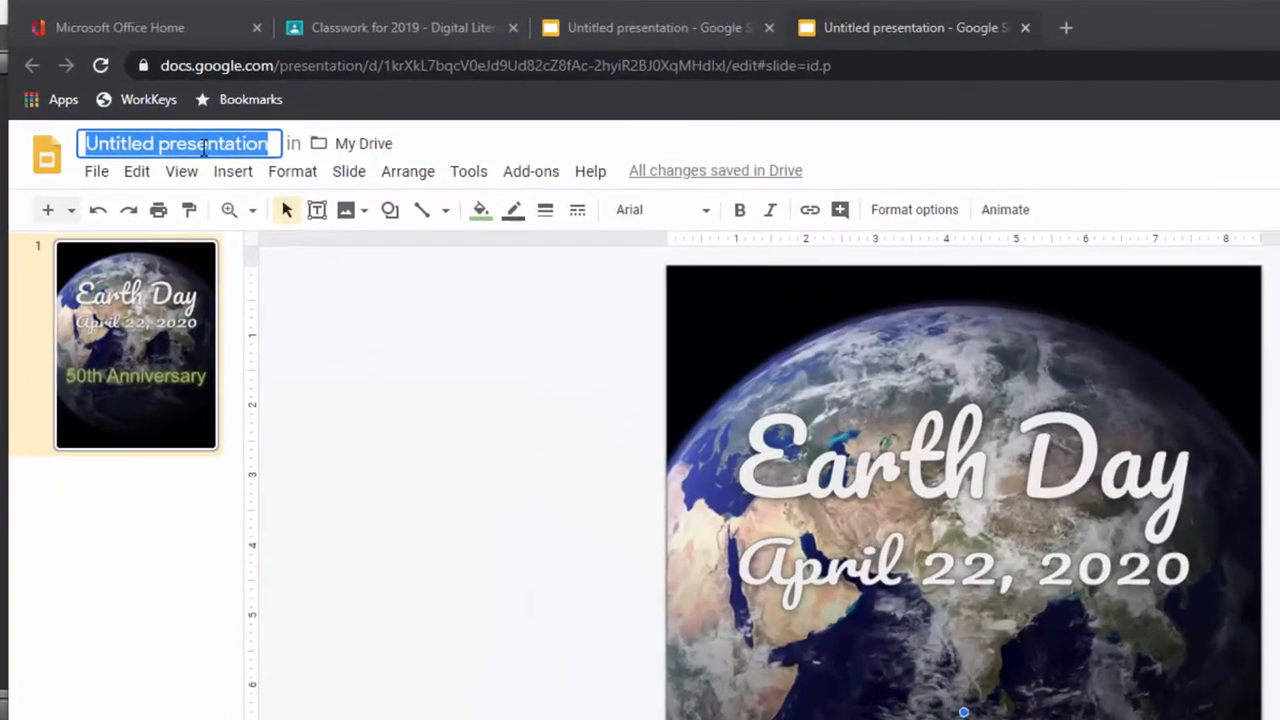
- Rename the presentation to 'Last Name, First Name Earth Day Flyer'
text(La)
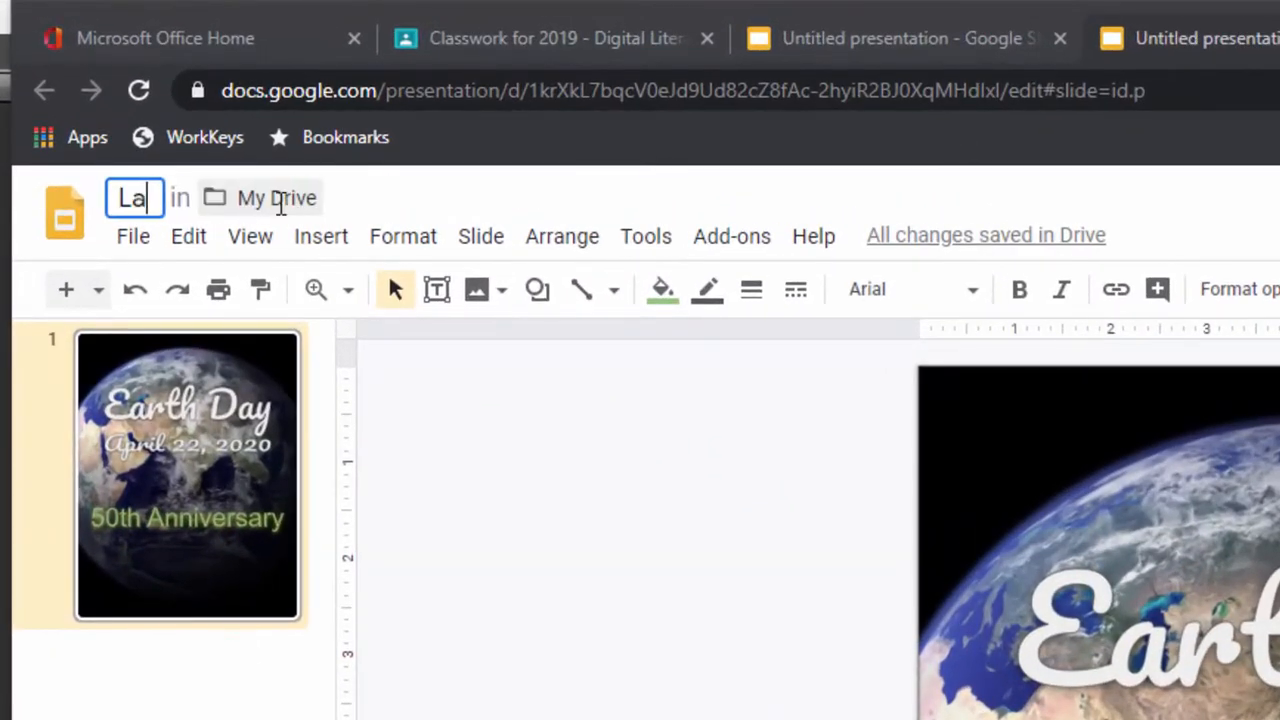
text(Last Name, Fir)
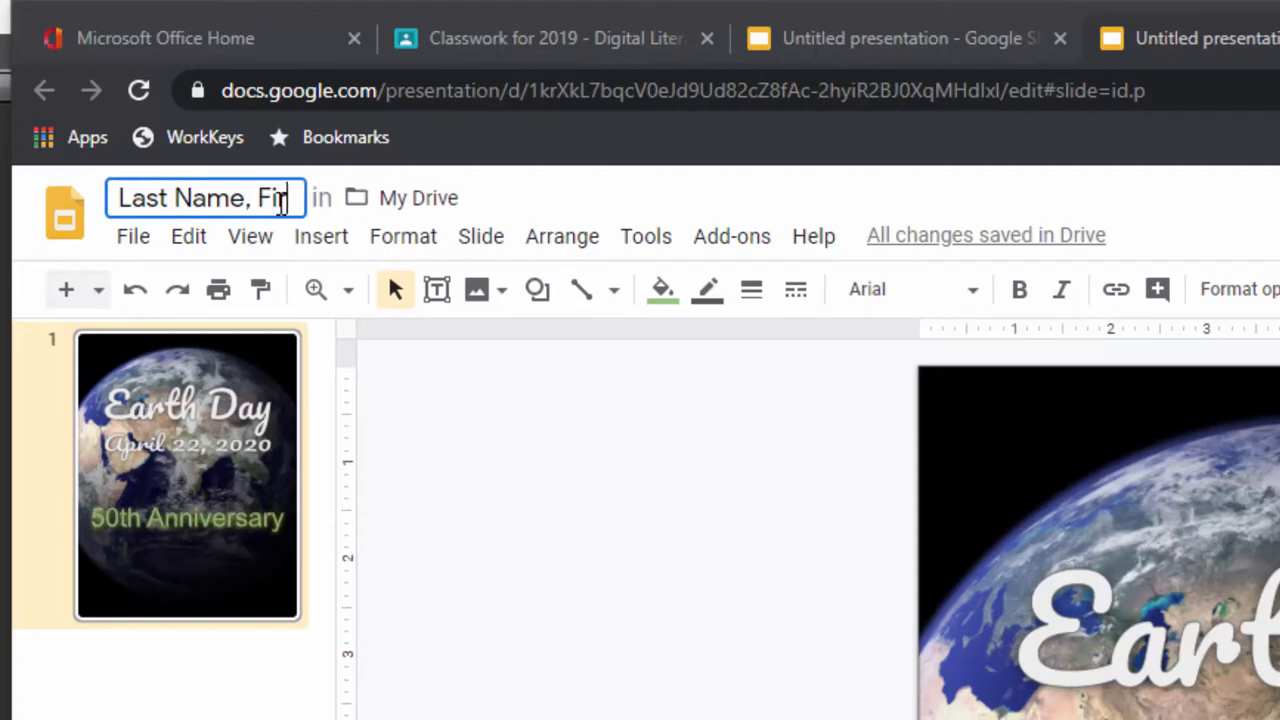
text(rst Name Earth D)
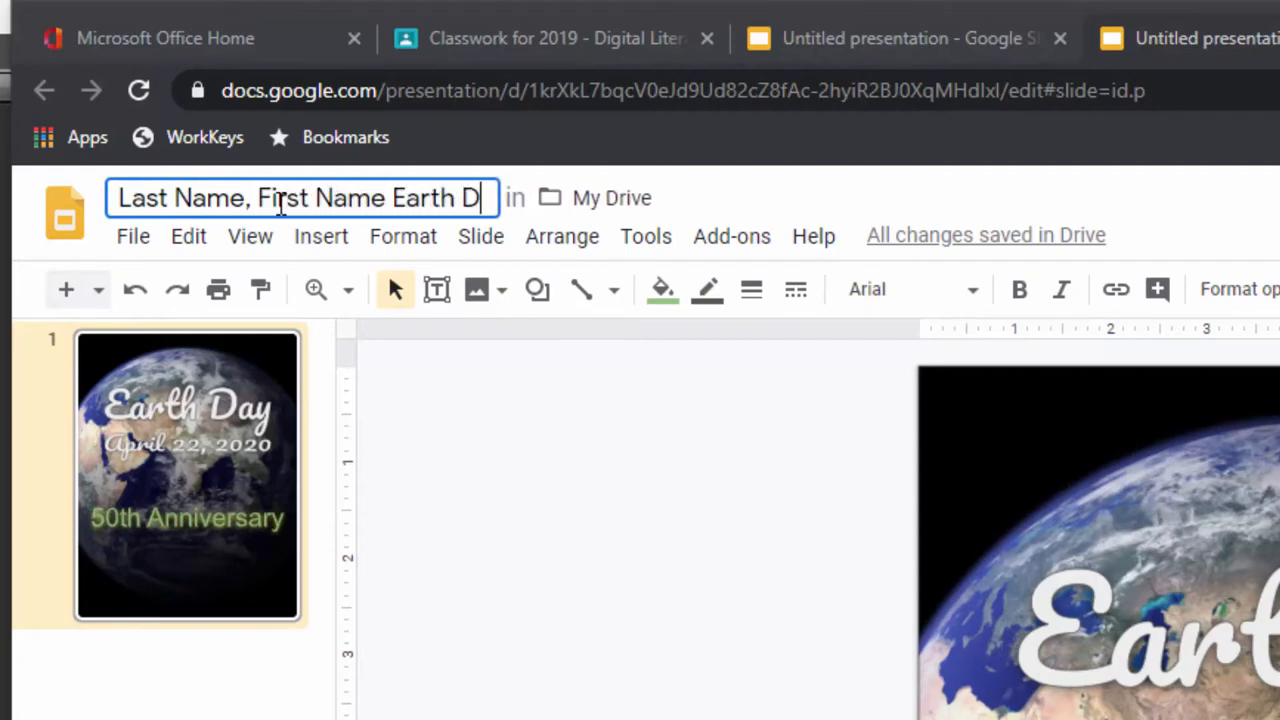
text(ay Pr)
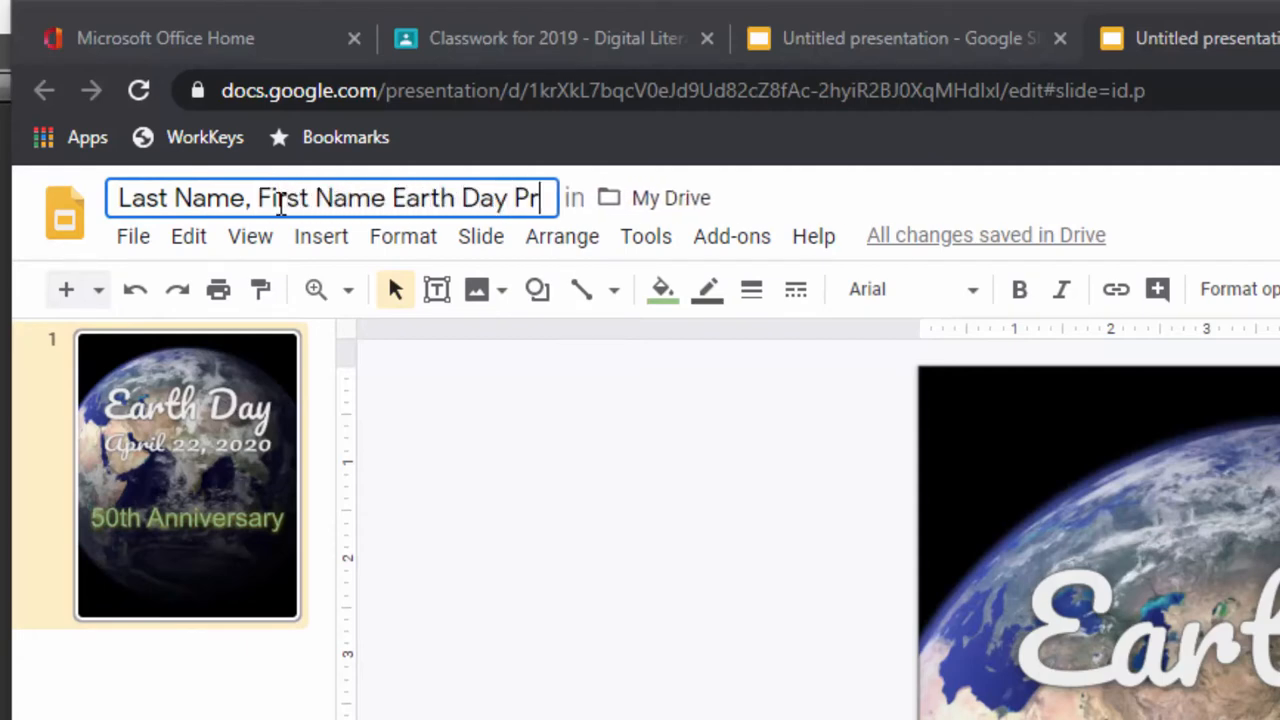
text(FL)
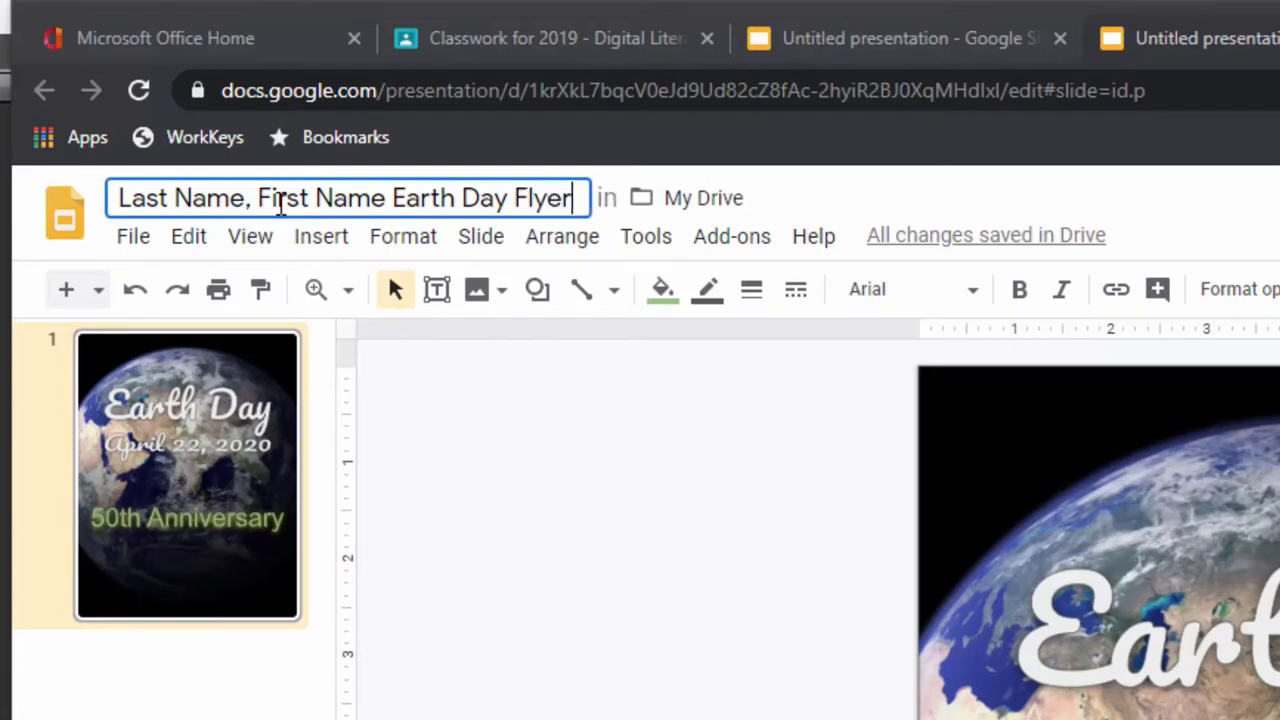
key(Return)
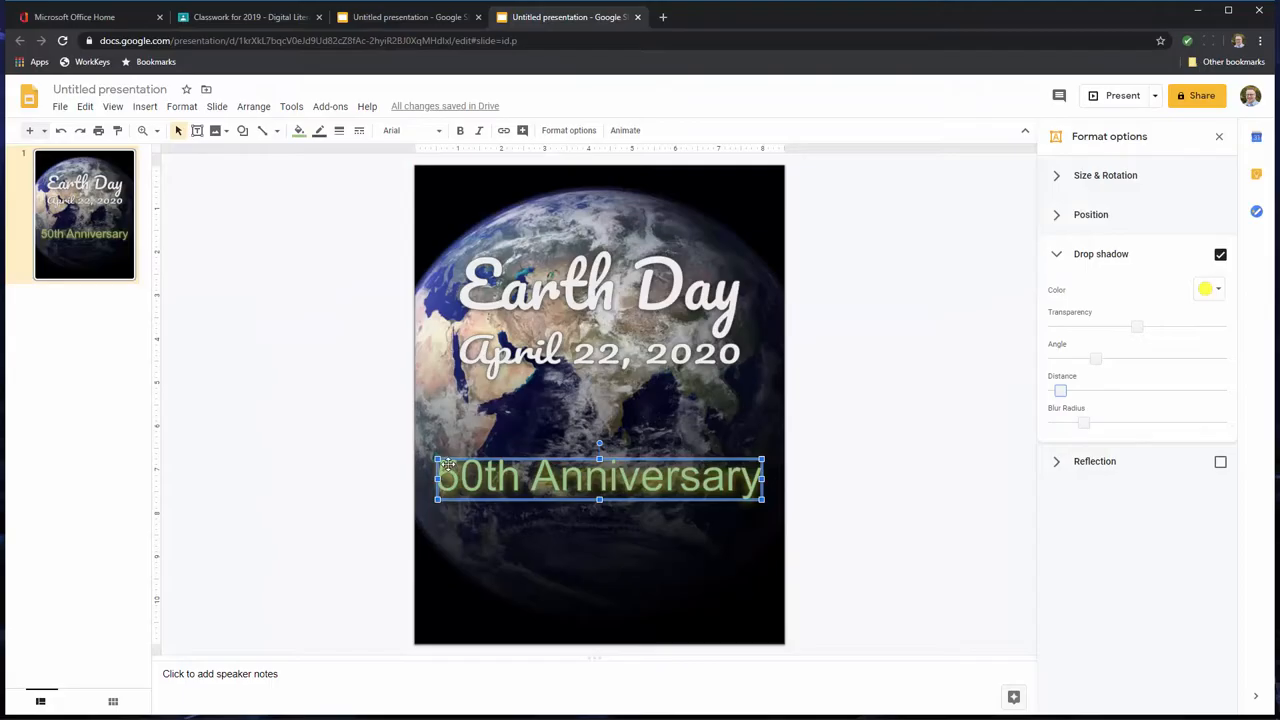
mouse_move(335, 514)
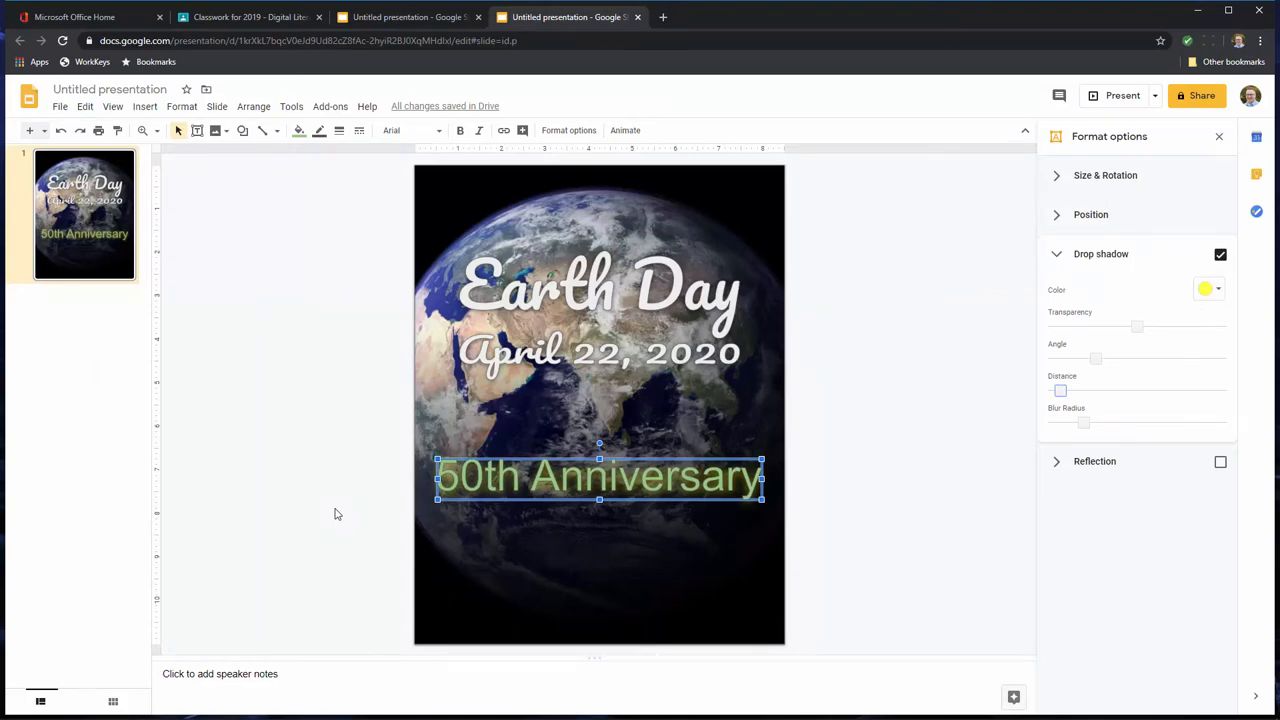
mouse_move(458, 405)
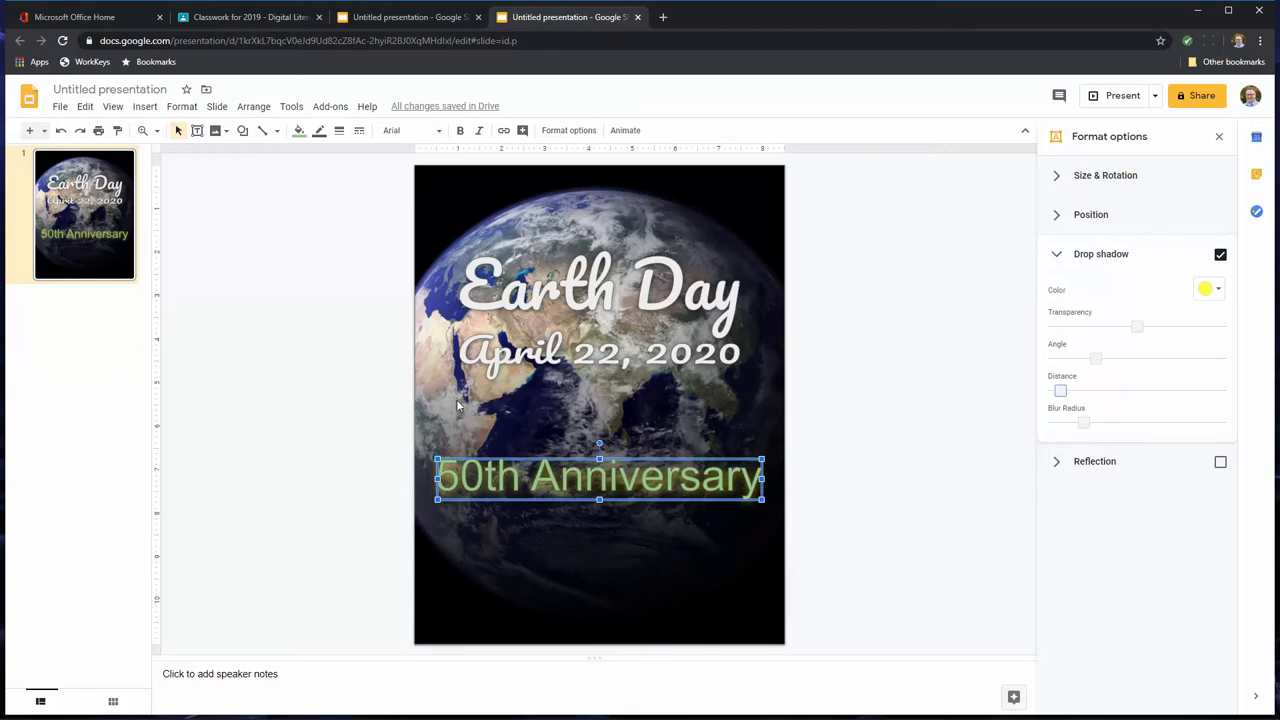
mouse_move(515, 445)
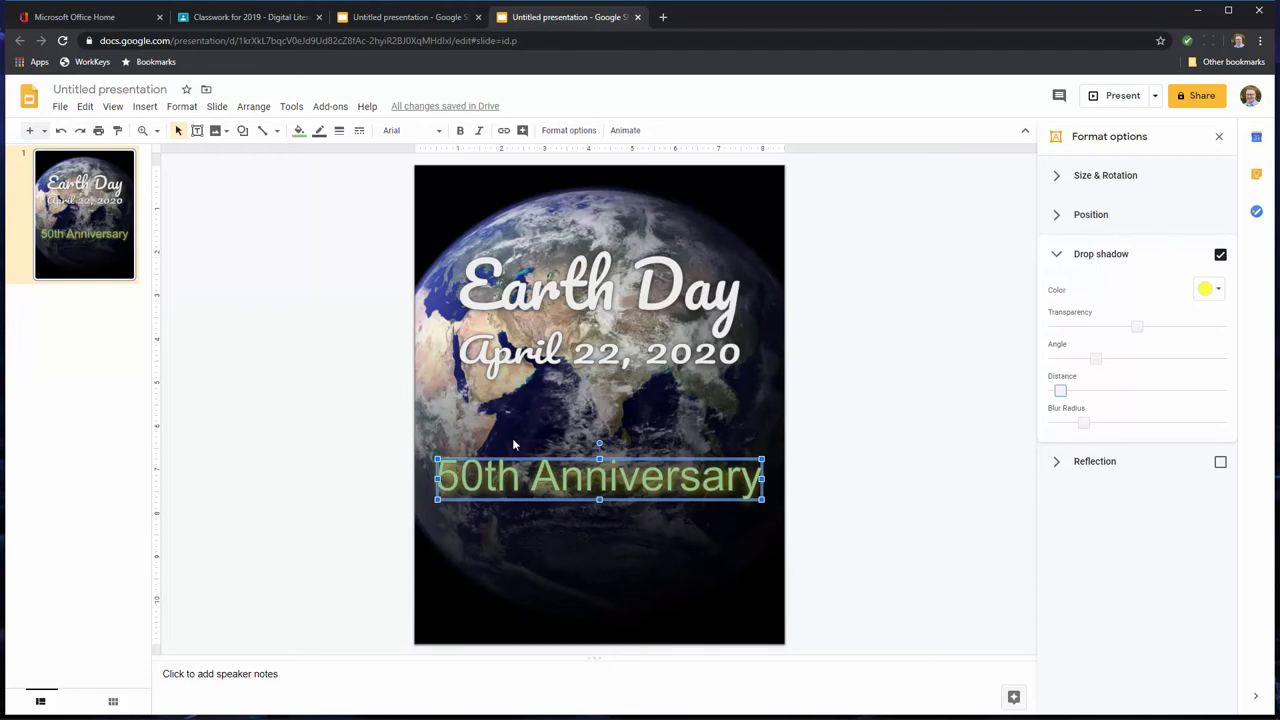
mouse_move(742, 310)
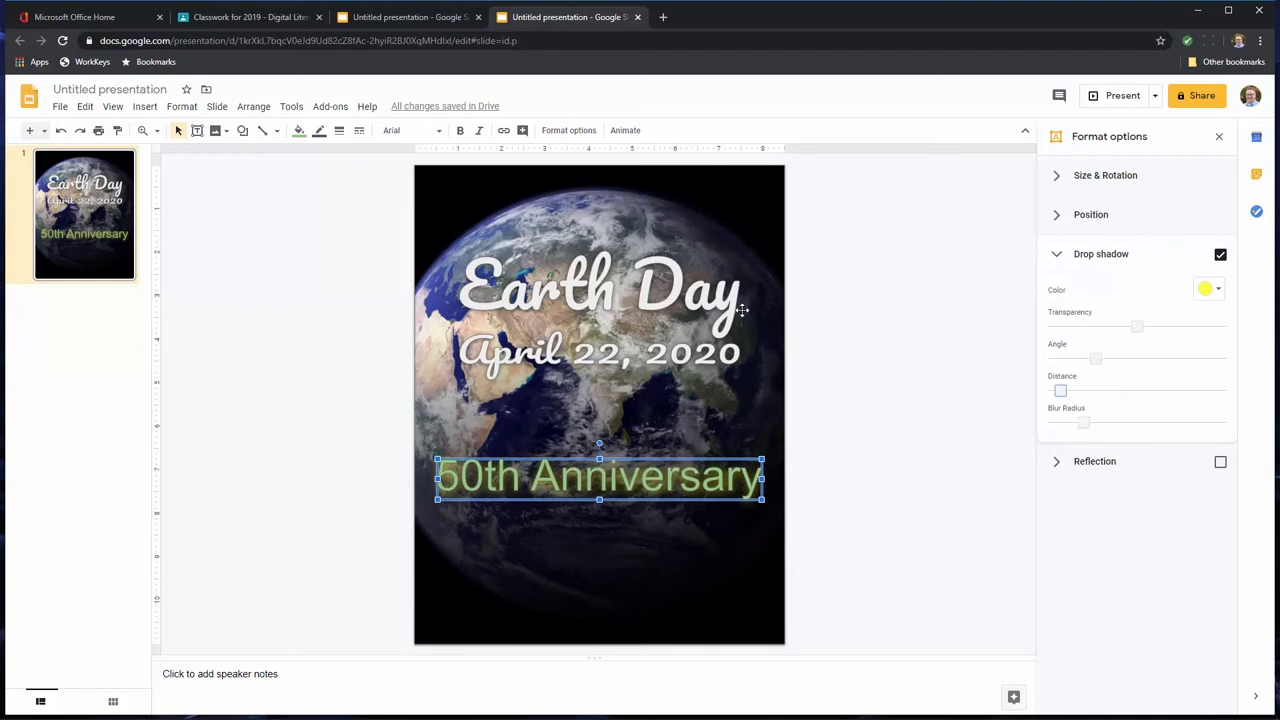
mouse_move(491, 322)
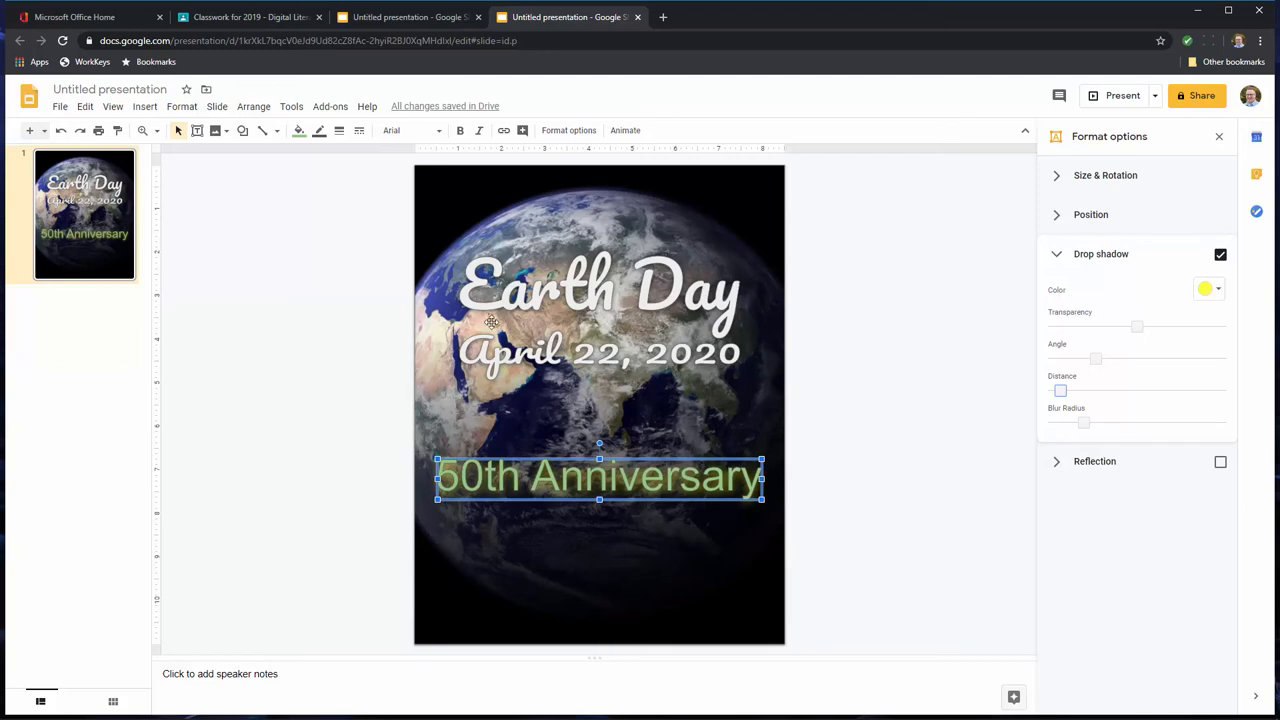
mouse_move(480, 328)
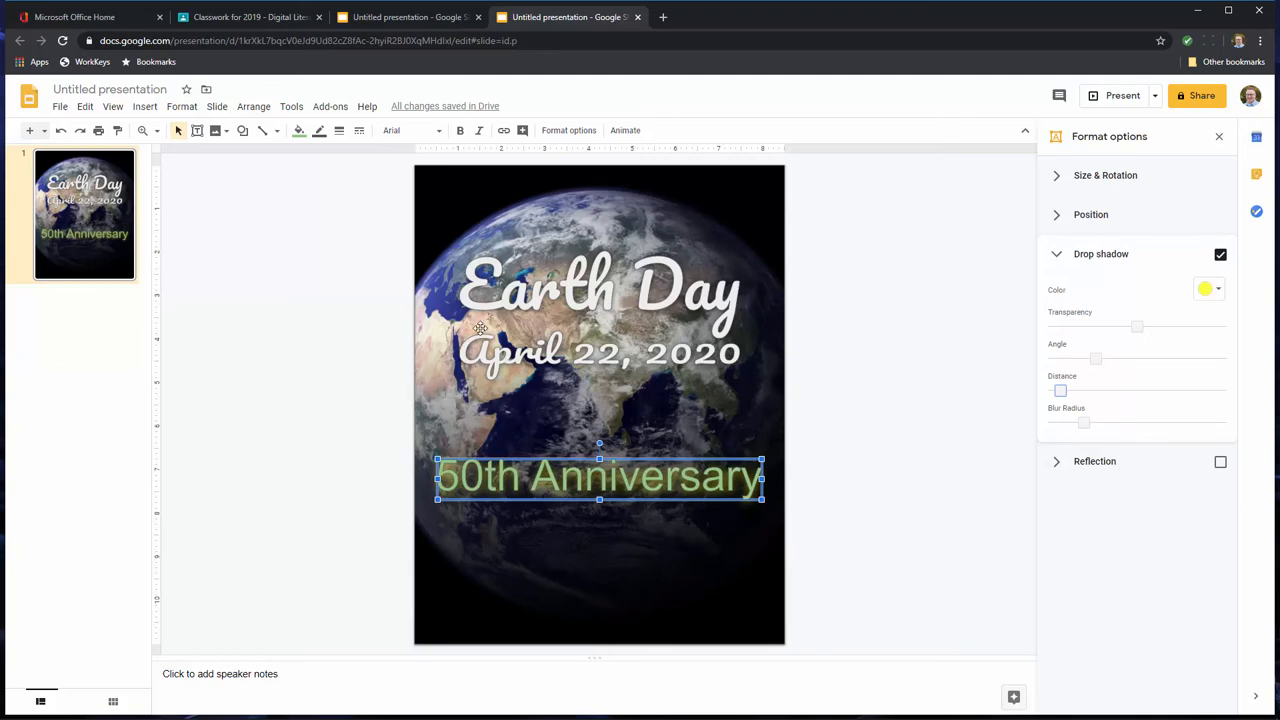
mouse_move(710, 443)
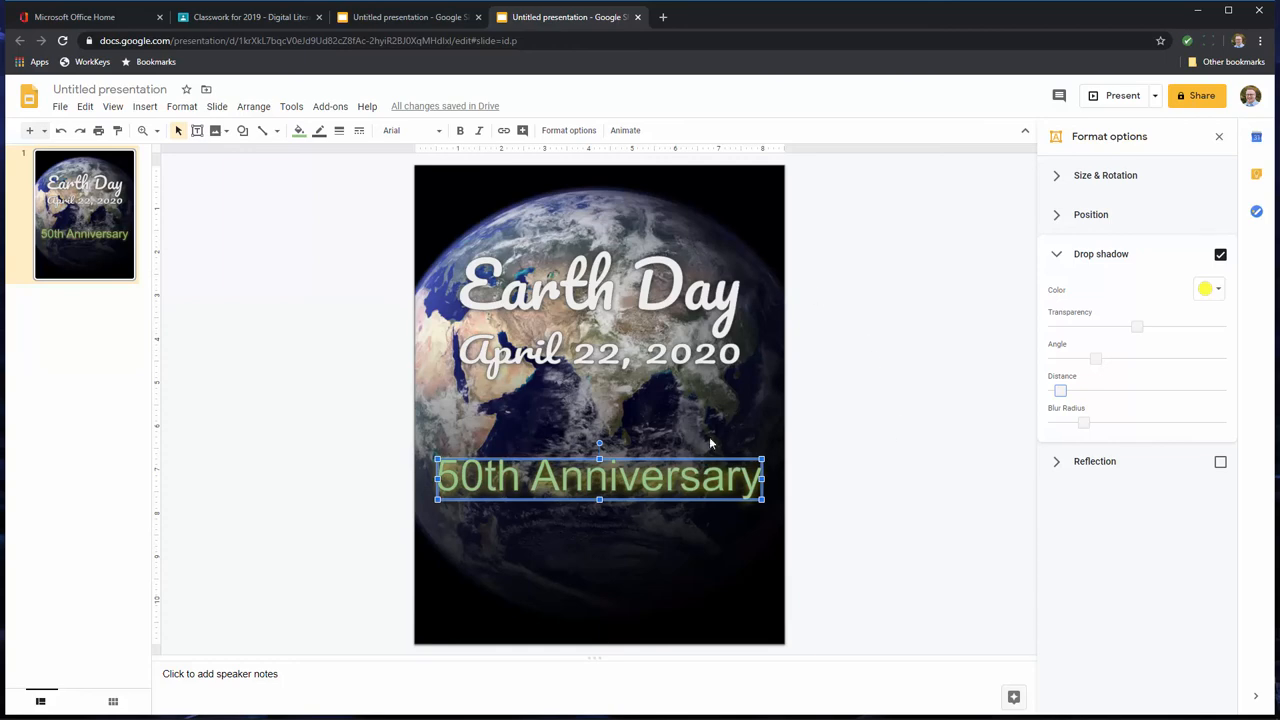
mouse_move(443, 333)
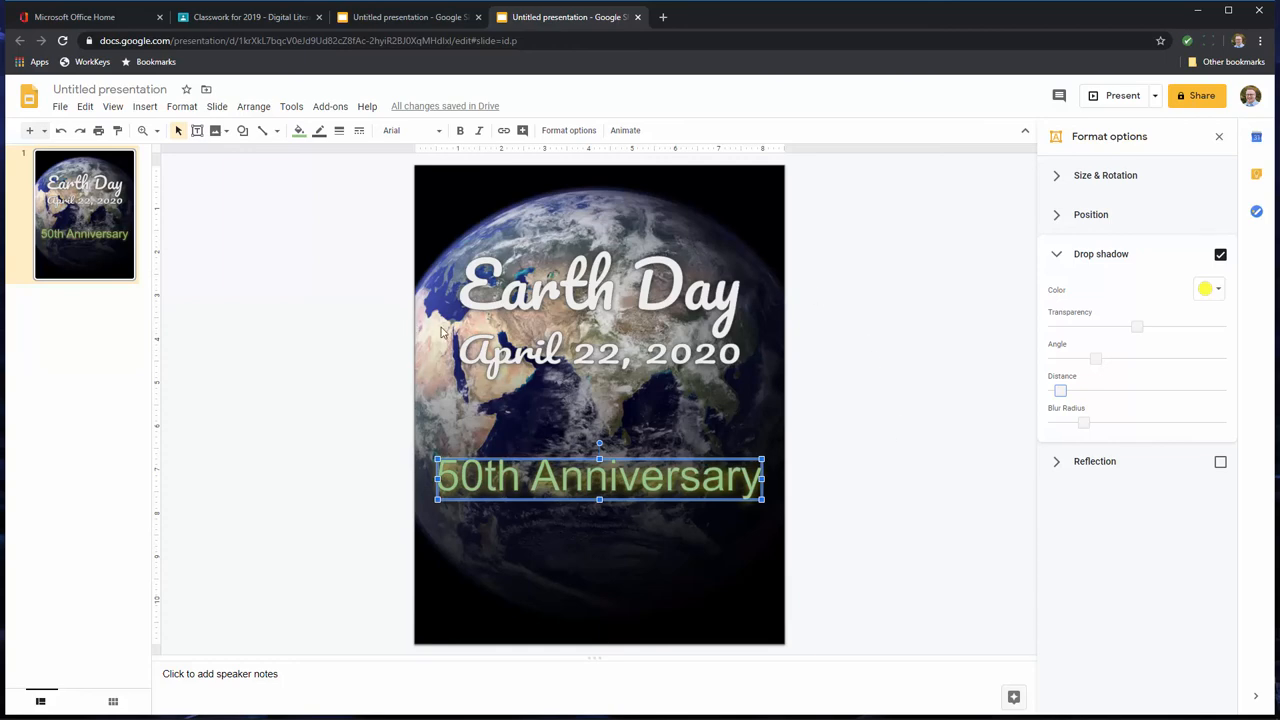
mouse_move(878, 538)
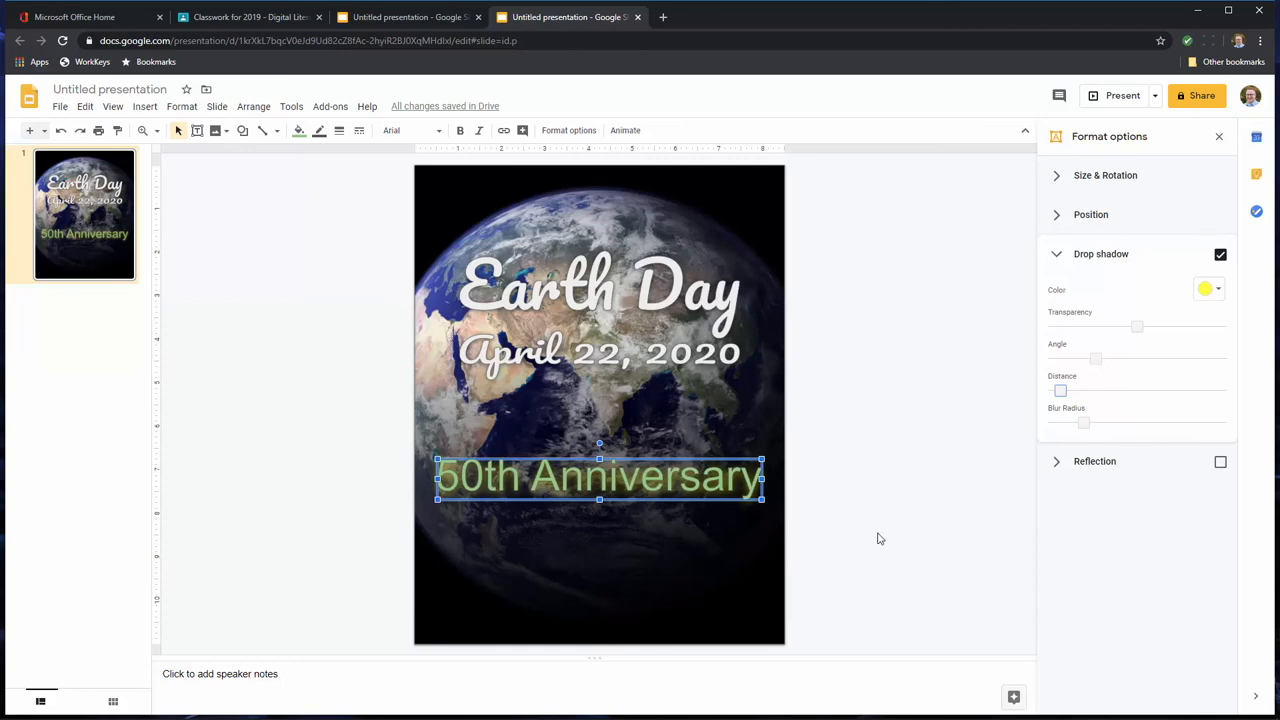